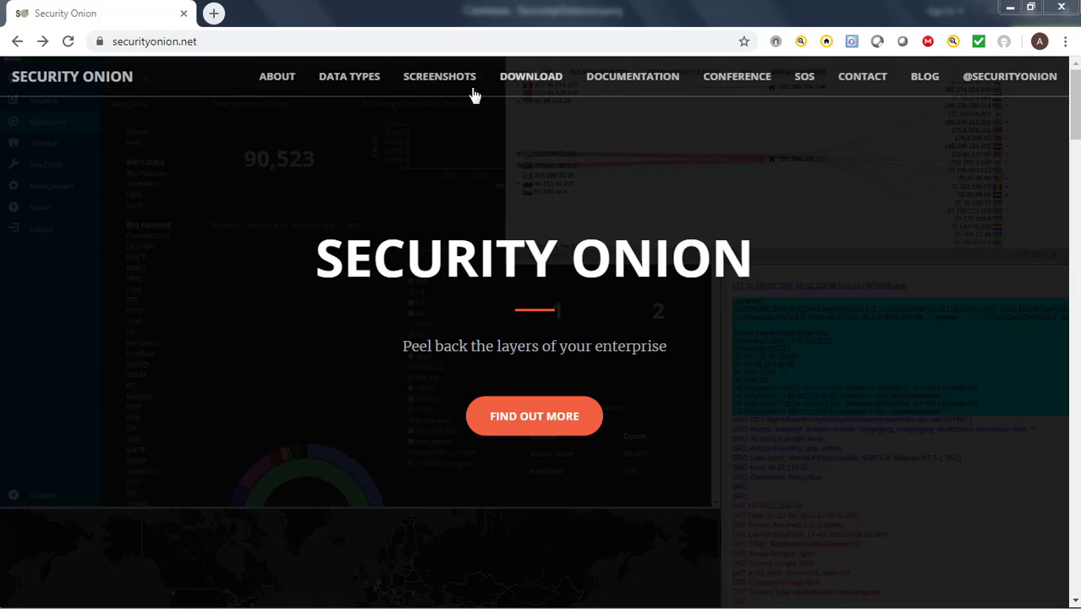
pyautogui.moveTo(507, 329)
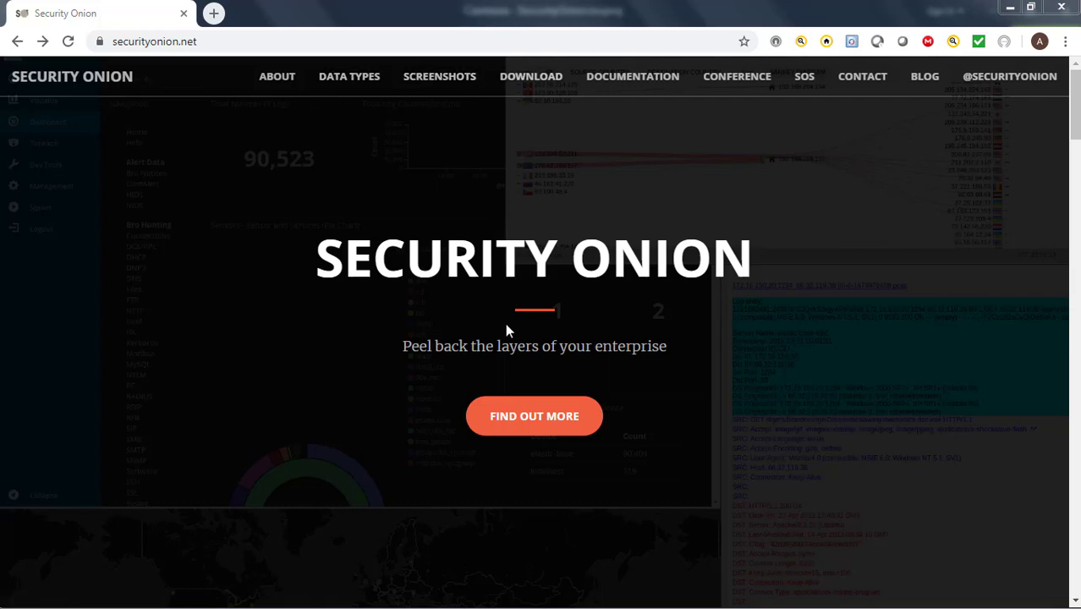
# Step: Reach the Verify_ISO.md page on GitHub via the DOWNLOAD menu and scroll into it
pyautogui.click(531, 76)
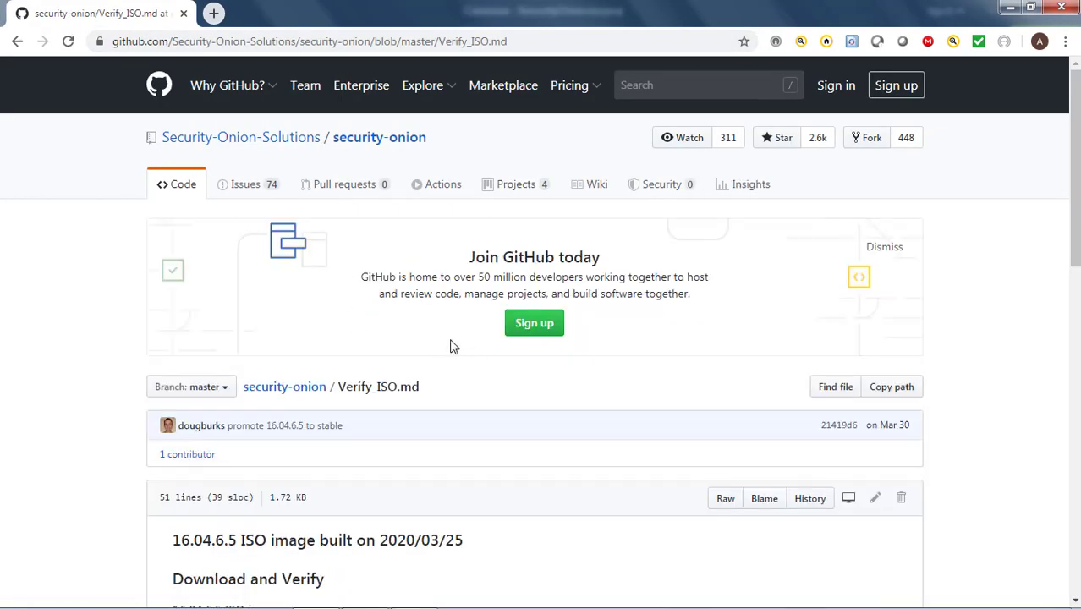
pyautogui.scroll(-3)
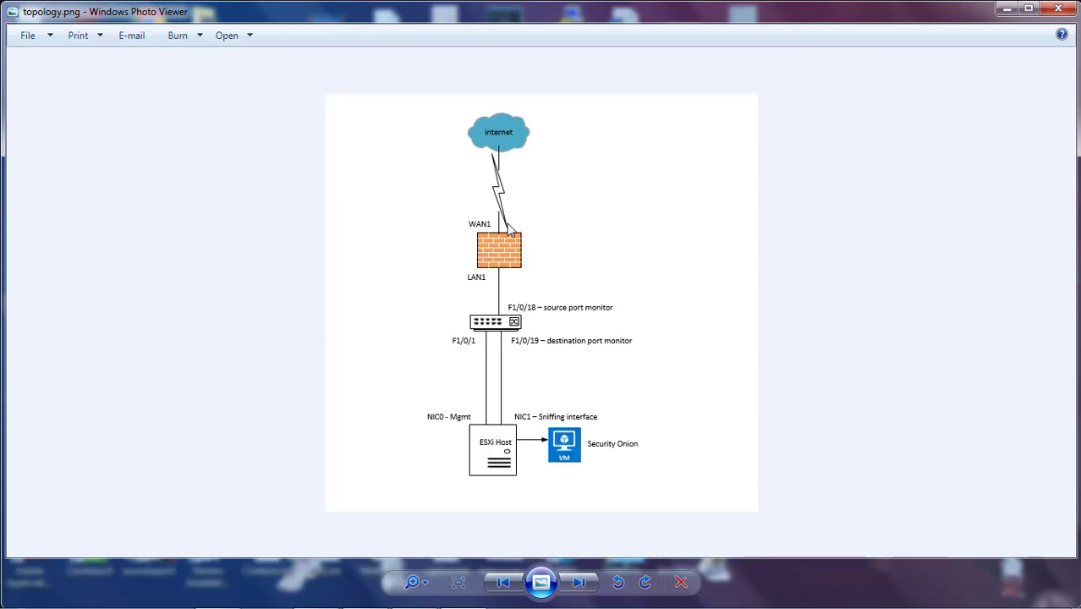
pyautogui.moveTo(499, 162)
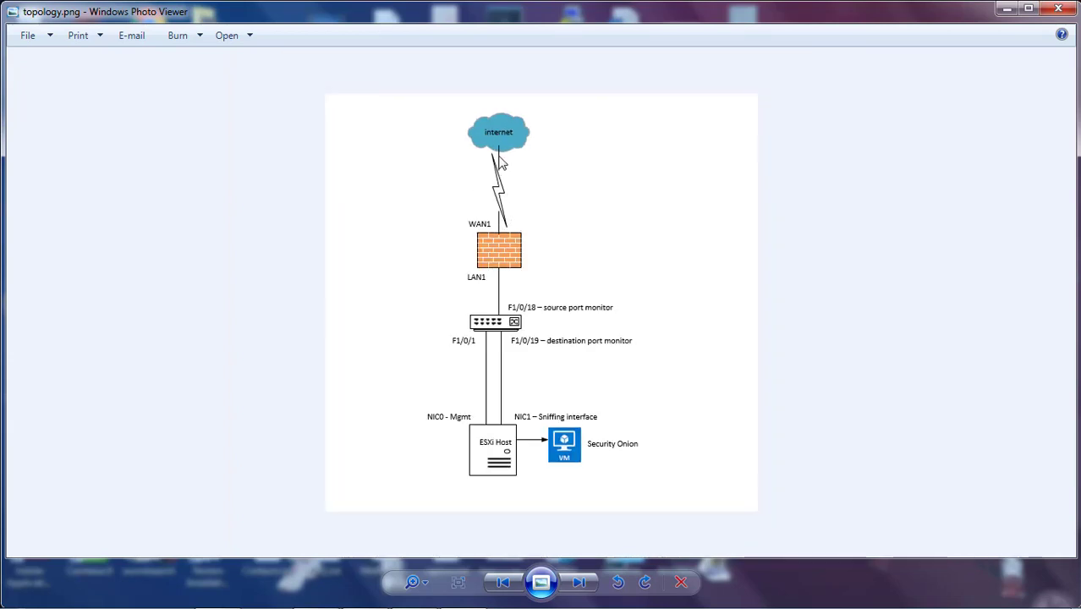
pyautogui.moveTo(508, 252)
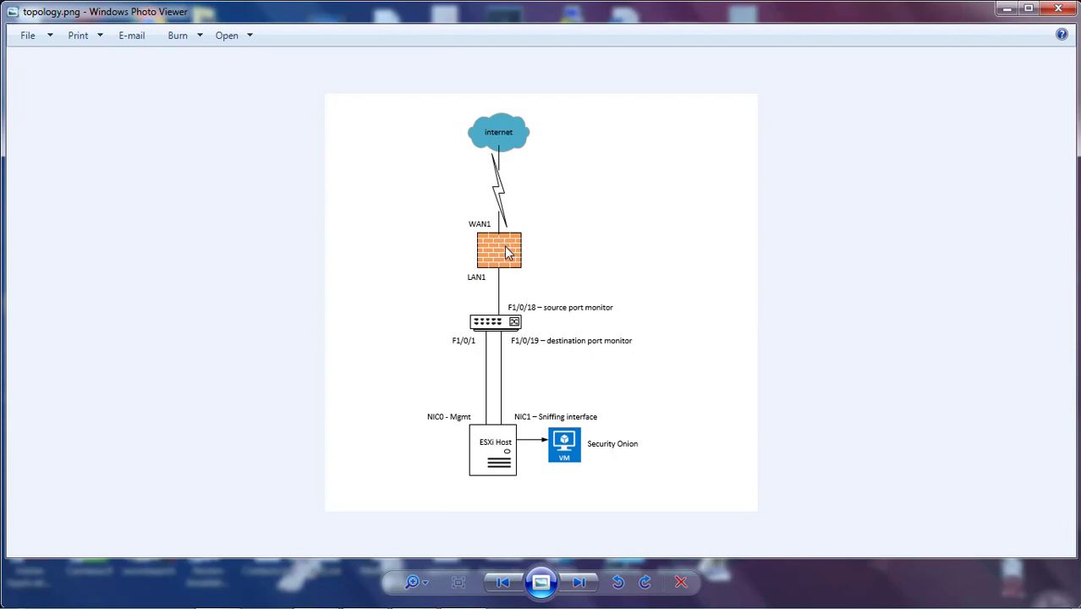
pyautogui.moveTo(497, 276)
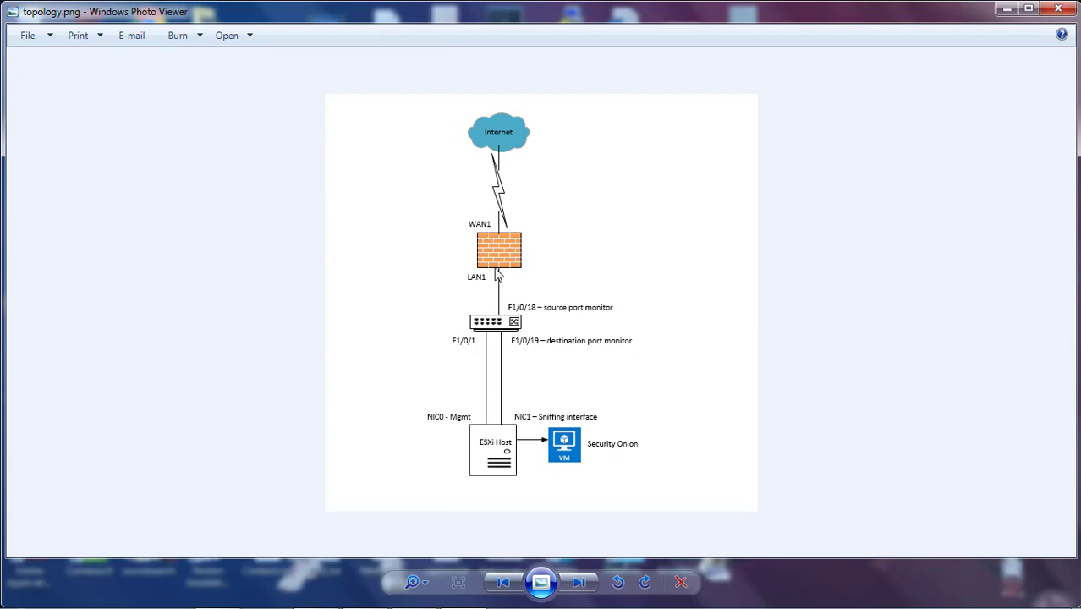
pyautogui.moveTo(528, 316)
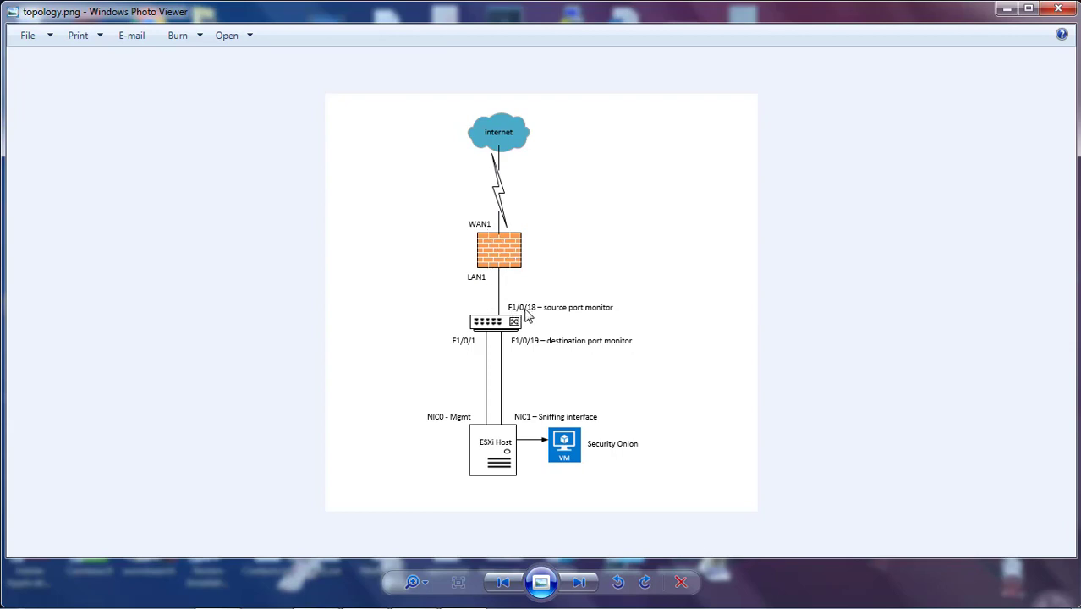
pyautogui.moveTo(532, 318)
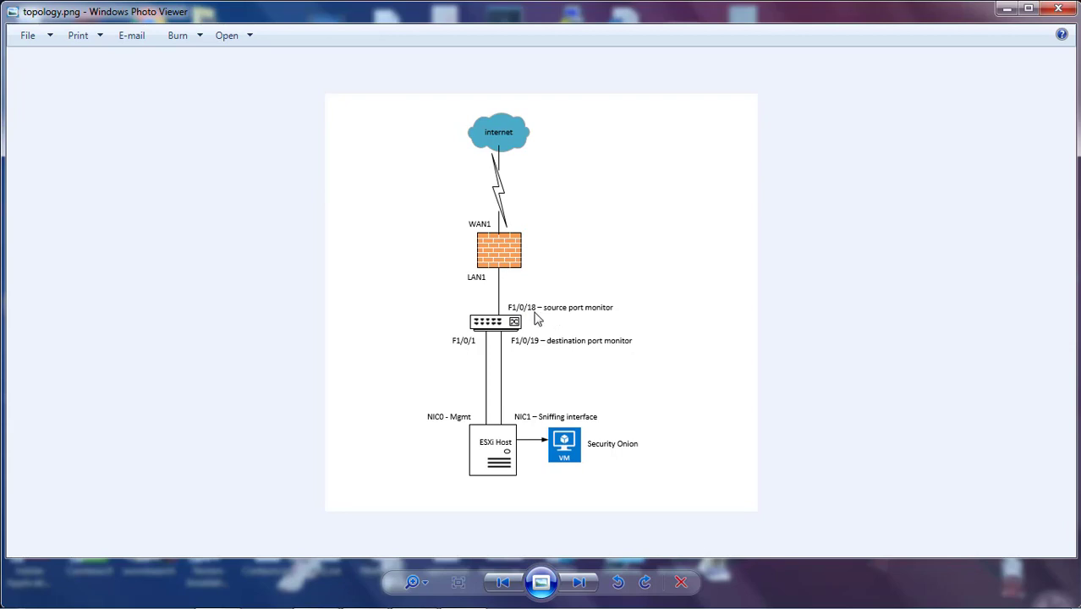
pyautogui.moveTo(517, 341)
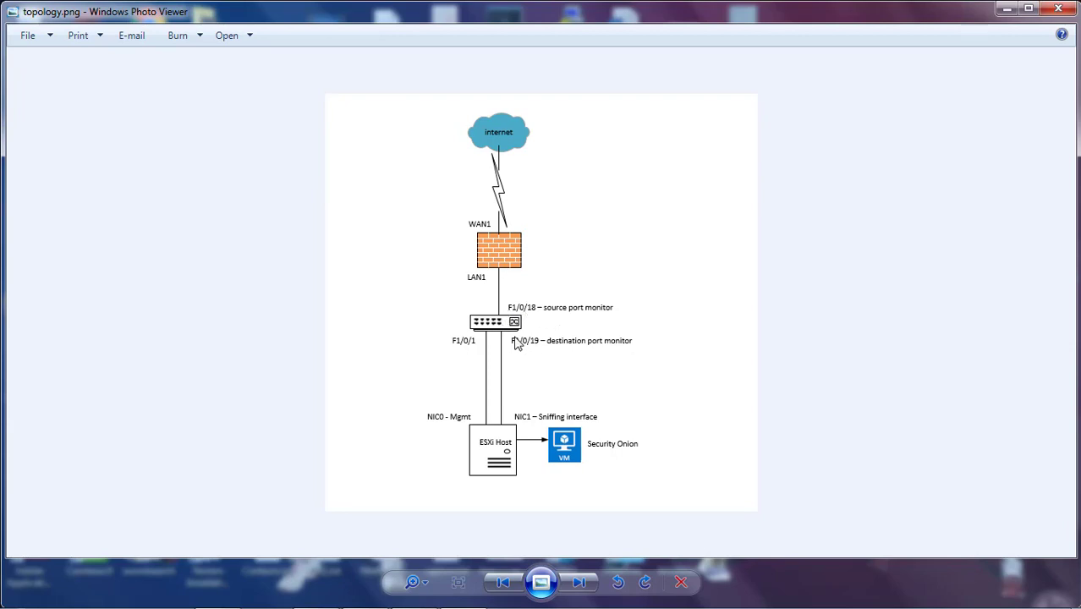
pyautogui.moveTo(483, 382)
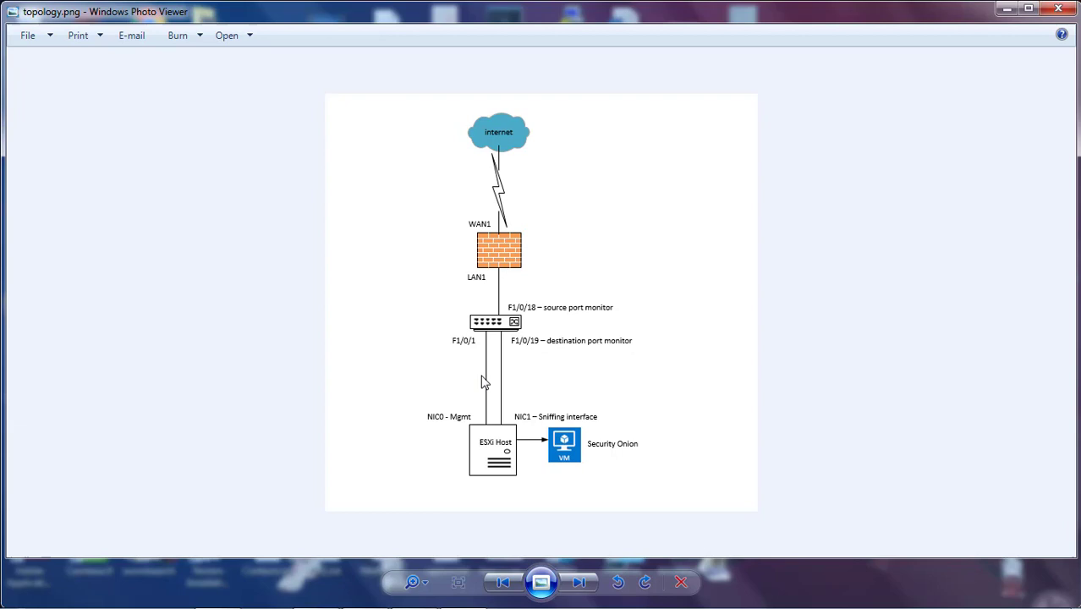
pyautogui.moveTo(480, 446)
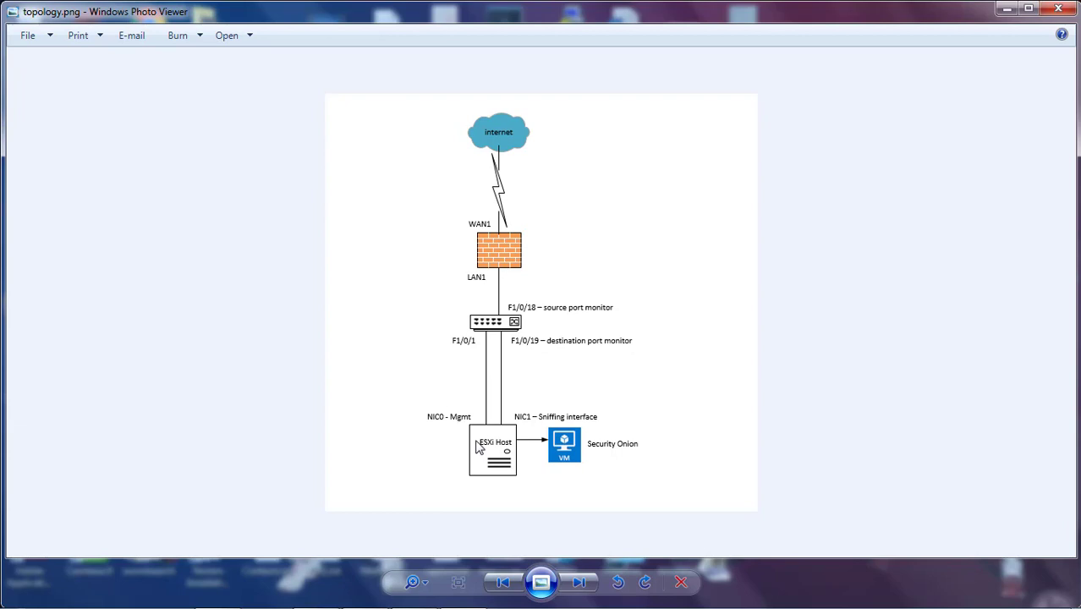
pyautogui.moveTo(555, 432)
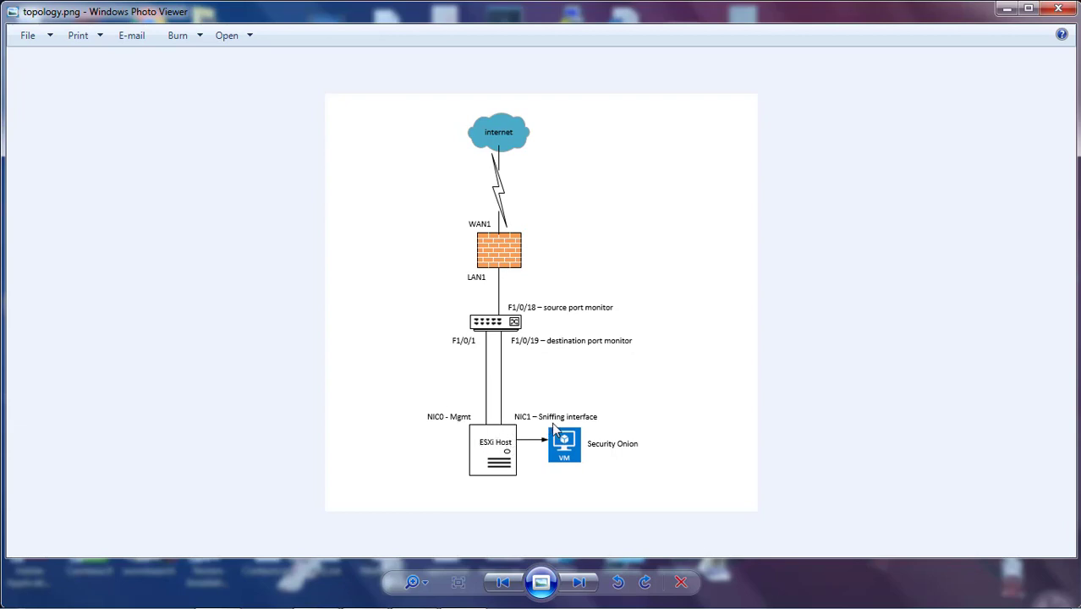
pyautogui.moveTo(575, 430)
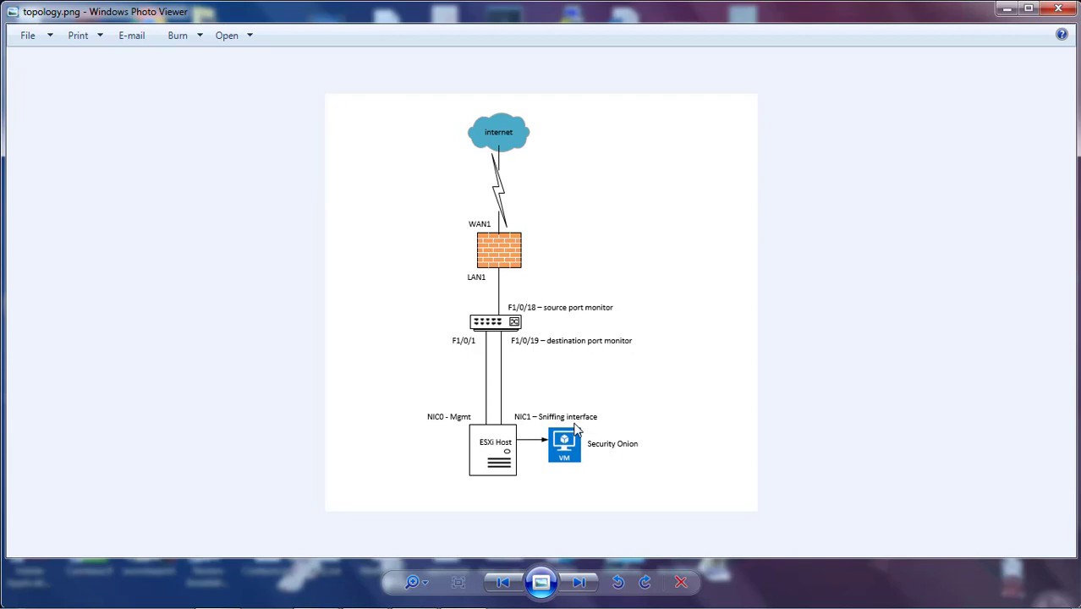
pyautogui.moveTo(571, 350)
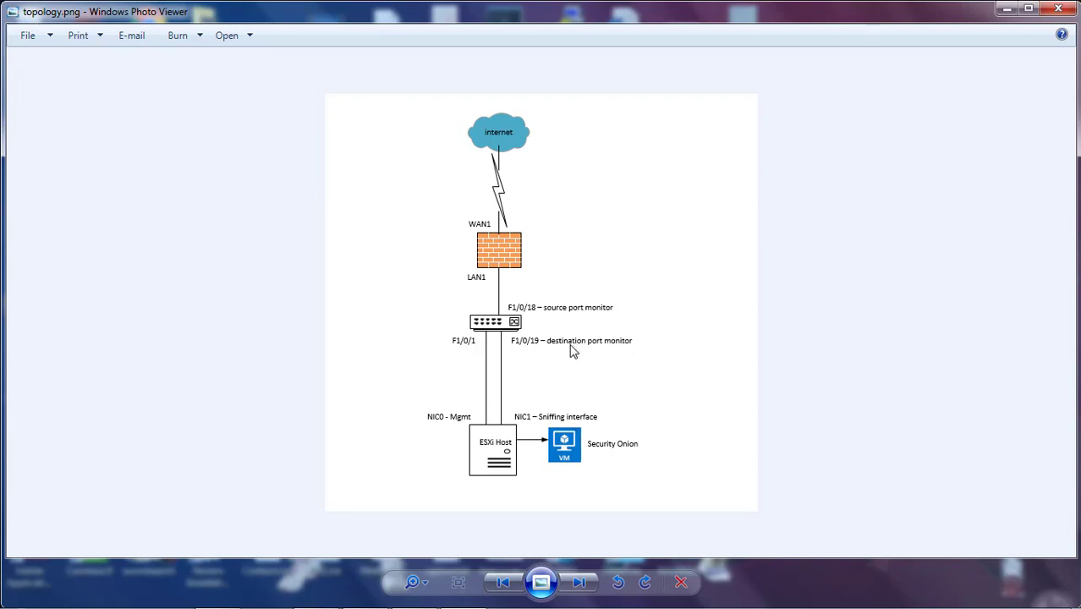
pyautogui.moveTo(583, 305)
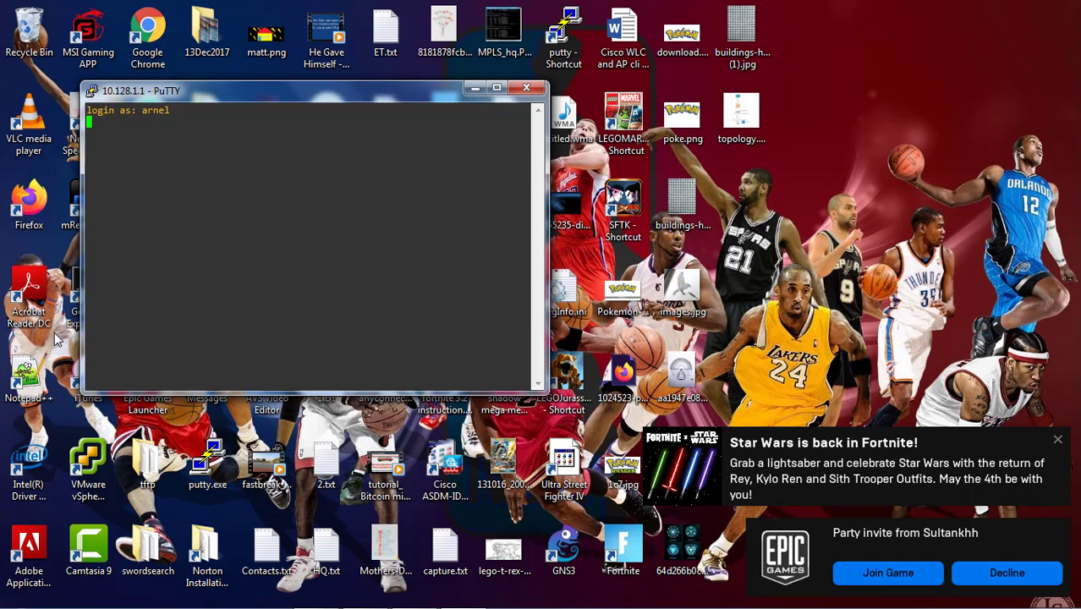
# Step: Log in to the switch and run 'show run | inc monitor' to see the monitor session
pyautogui.press('Return')
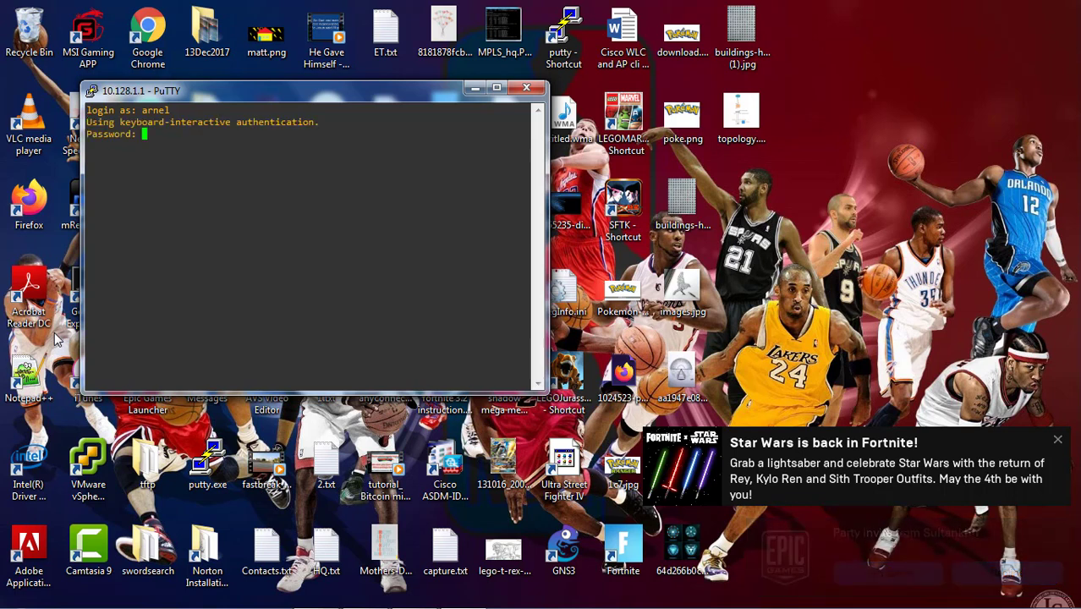
pyautogui.write('show r')
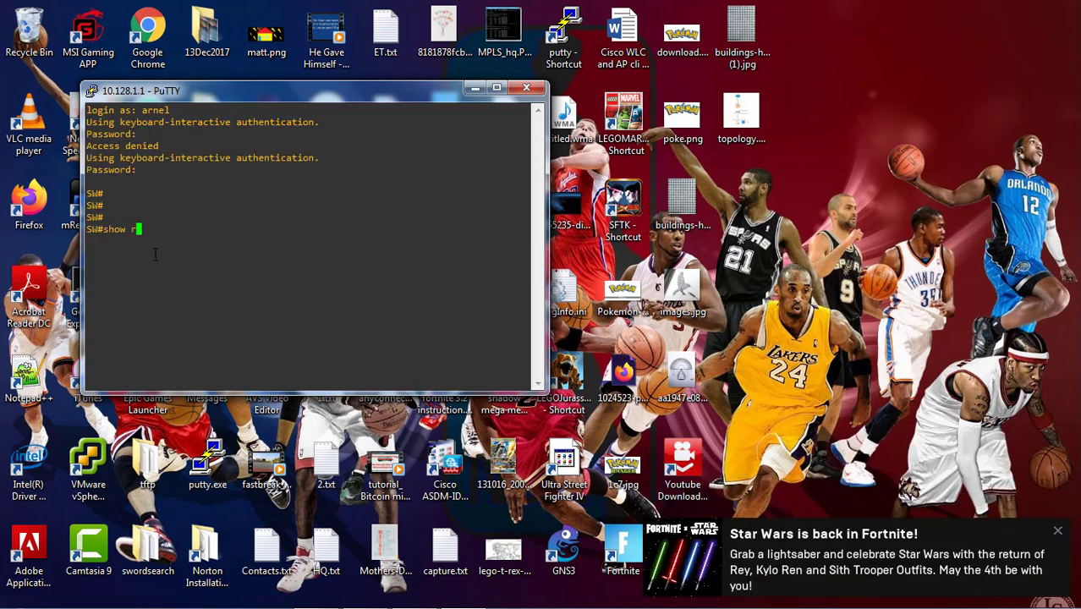
pyautogui.write('run')
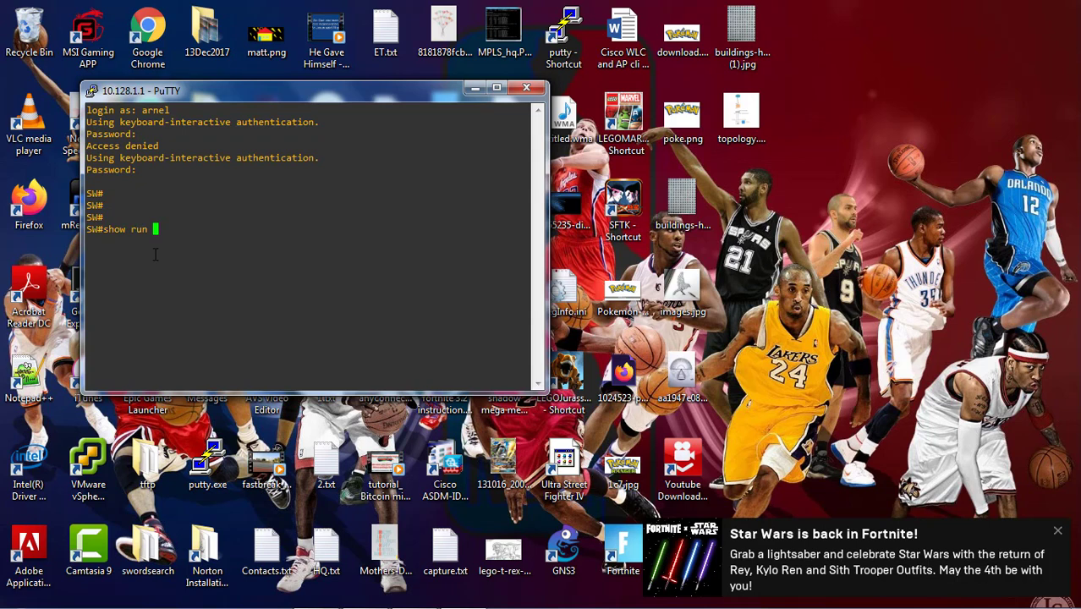
pyautogui.write('| inc monitor')
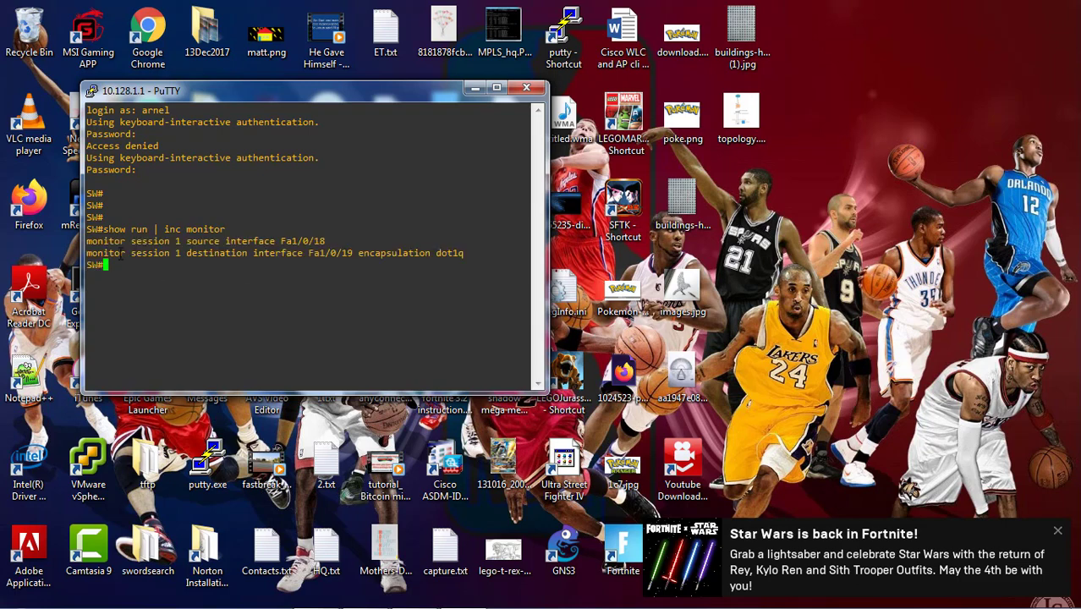
pyautogui.moveTo(88, 240); pyautogui.dragTo(463, 254)
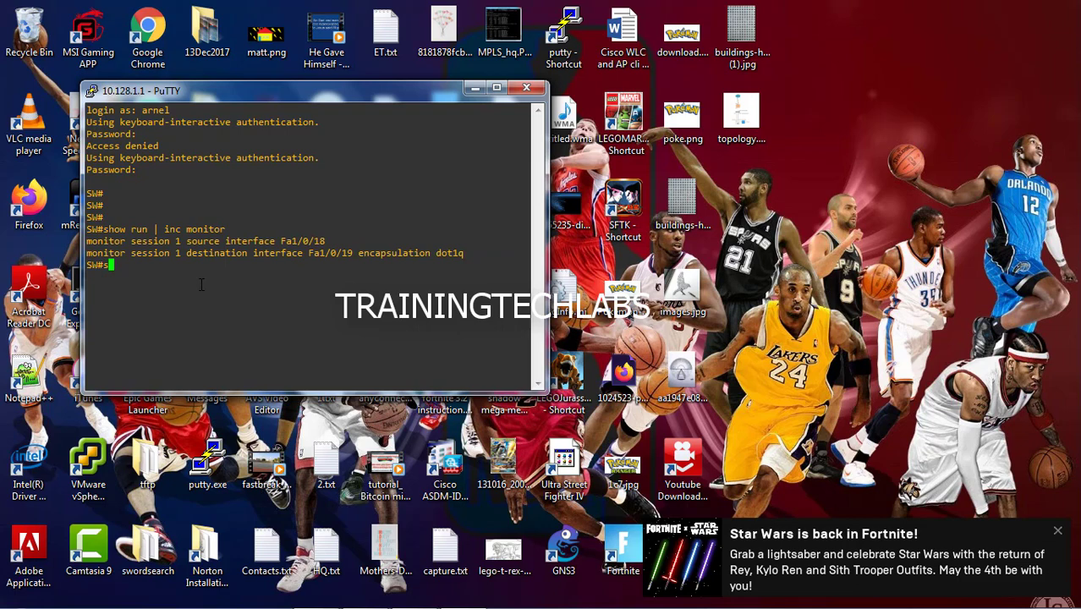
# Step: Show the running configuration of port Fa1/0/18 and check it against the topology diagram
pyautogui.write('show run int')
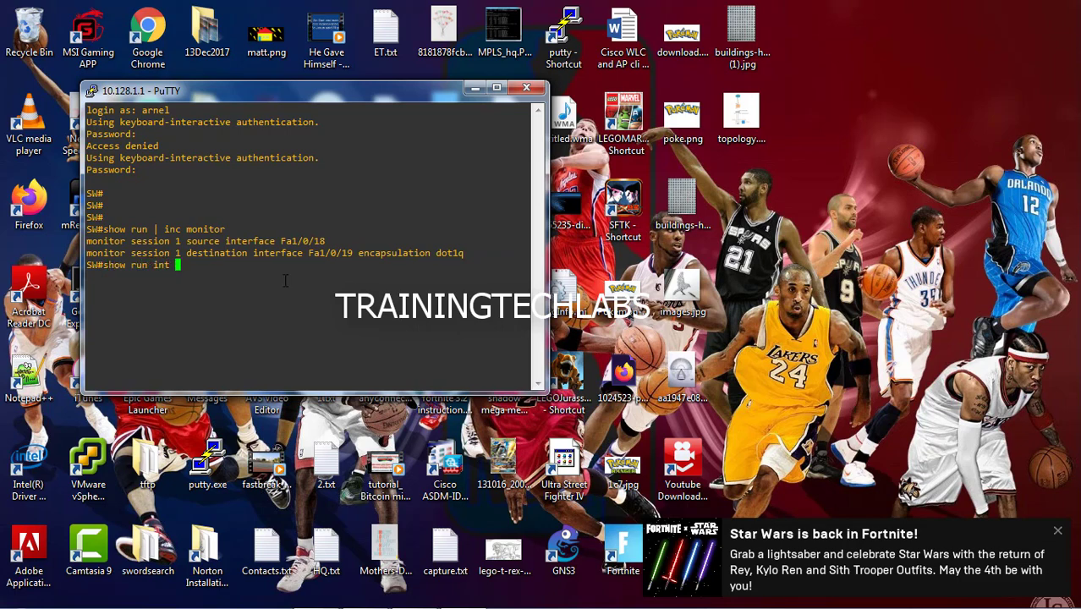
pyautogui.press('Return')
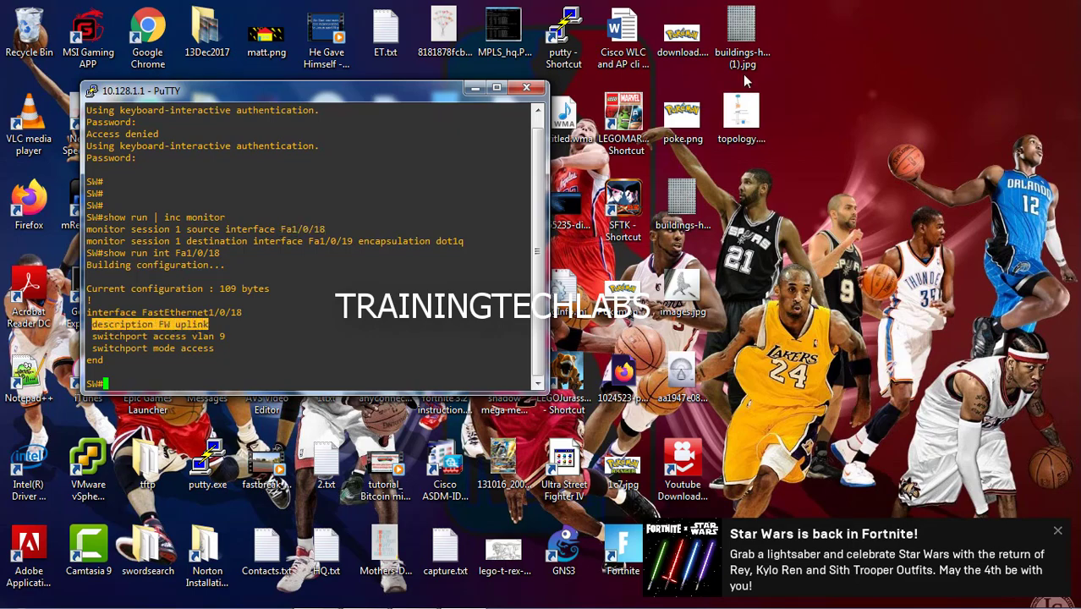
pyautogui.doubleClick(741, 119)
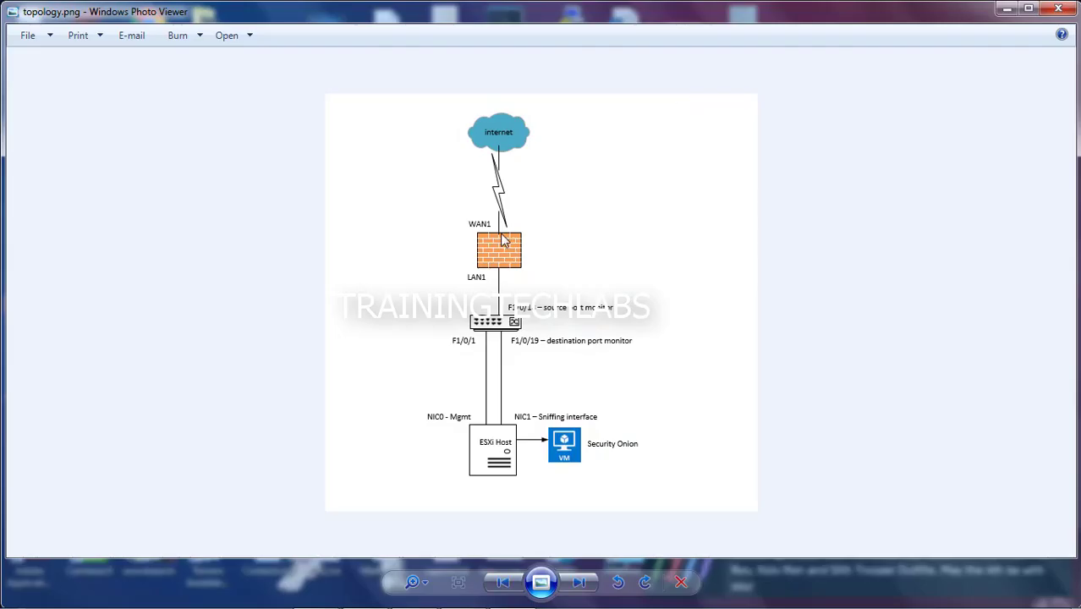
pyautogui.moveTo(1005, 10)
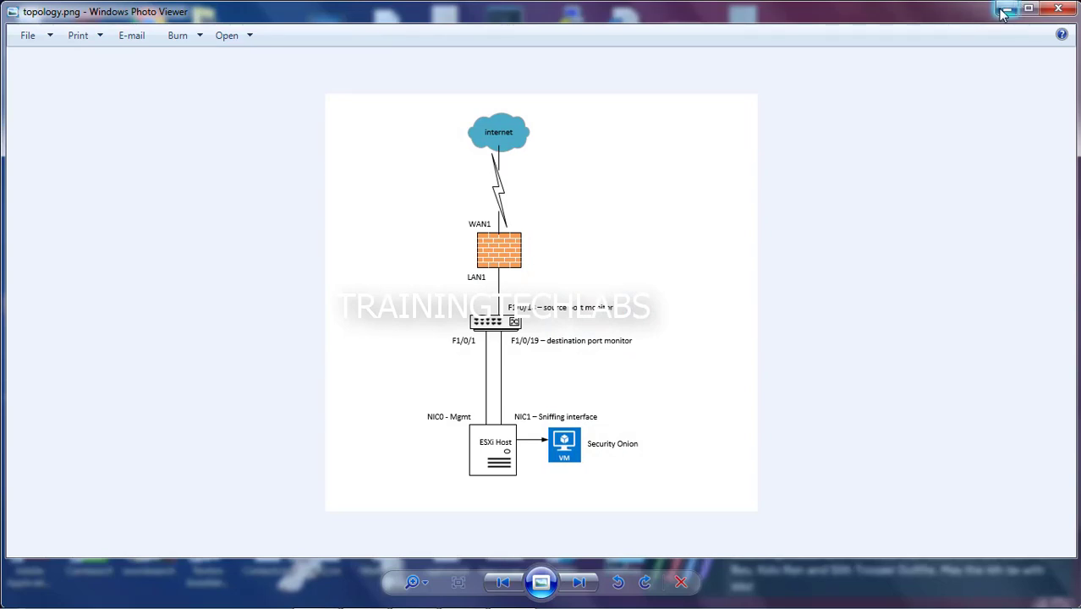
pyautogui.click(1004, 8)
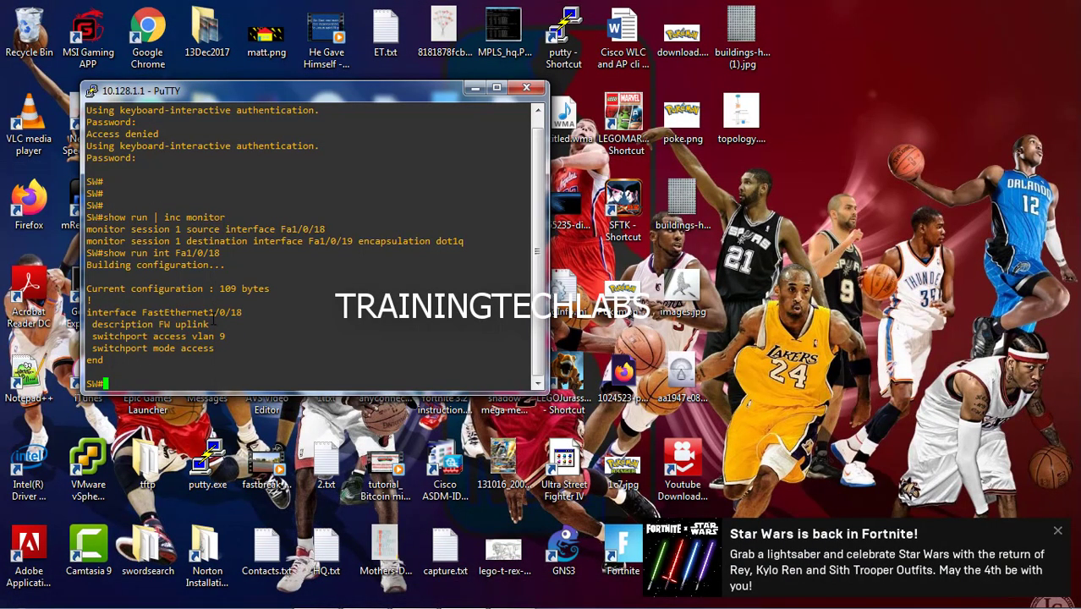
# Step: Show the running configuration of port Fa1/0/19 and reopen the topology diagram
pyautogui.write('show run int f')
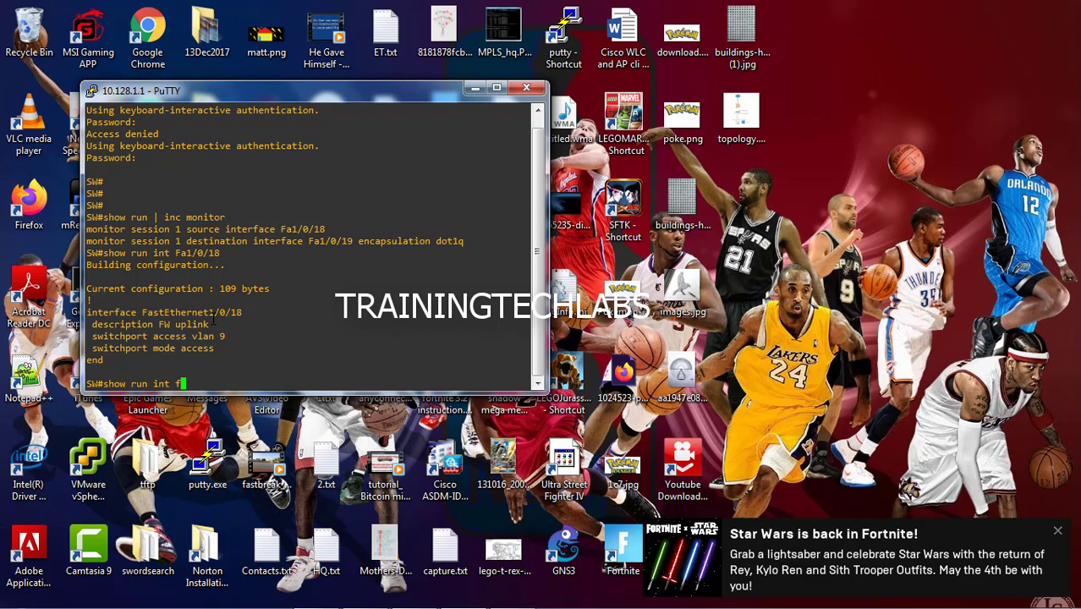
pyautogui.write('1/0/19')
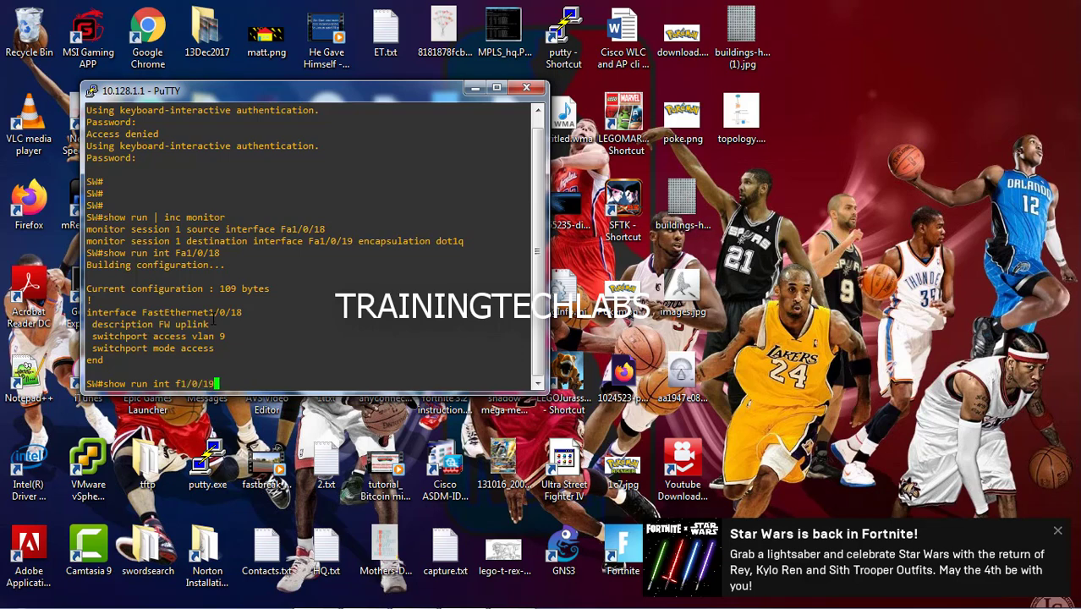
pyautogui.press('Return')
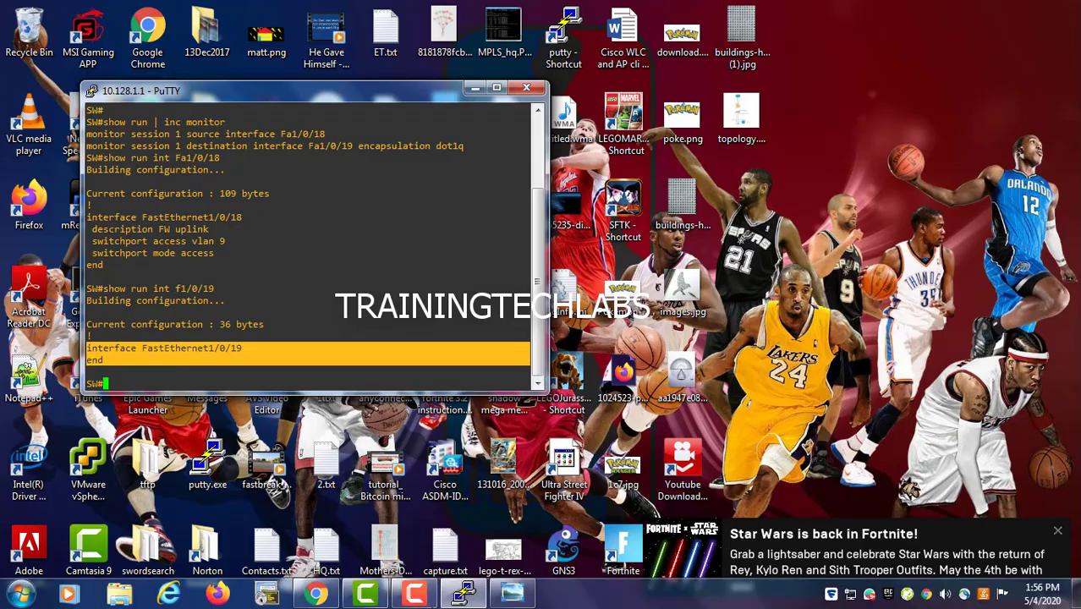
pyautogui.doubleClick(741, 110)
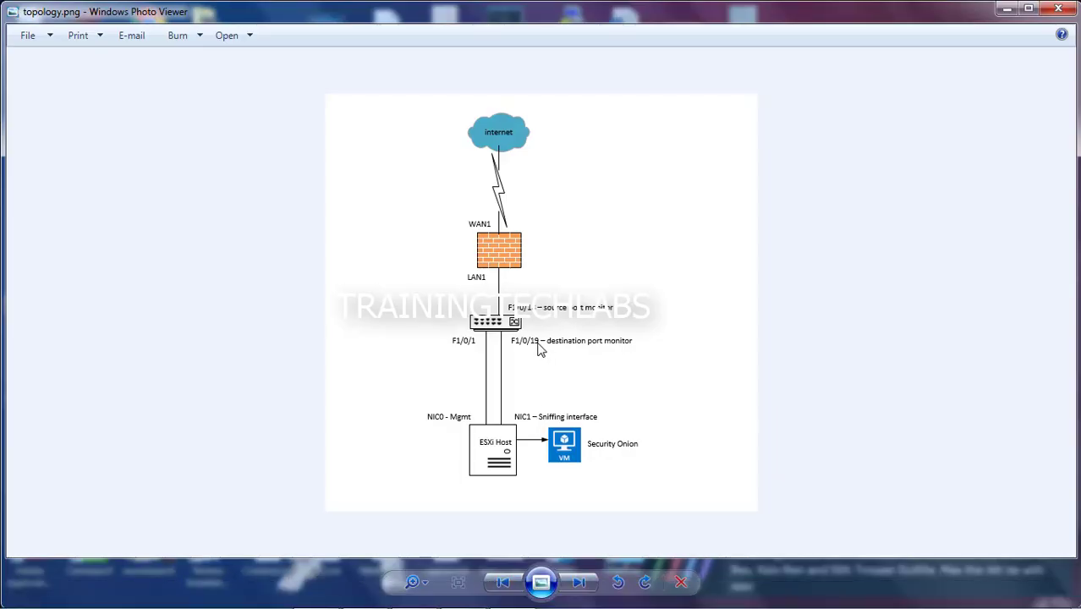
pyautogui.moveTo(521, 345)
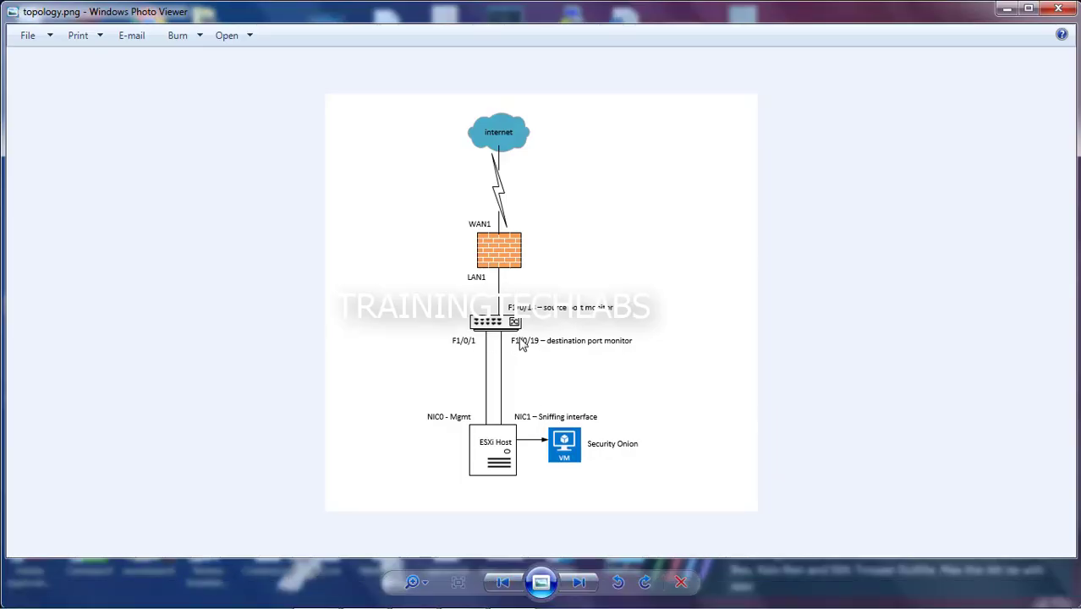
pyautogui.moveTo(581, 353)
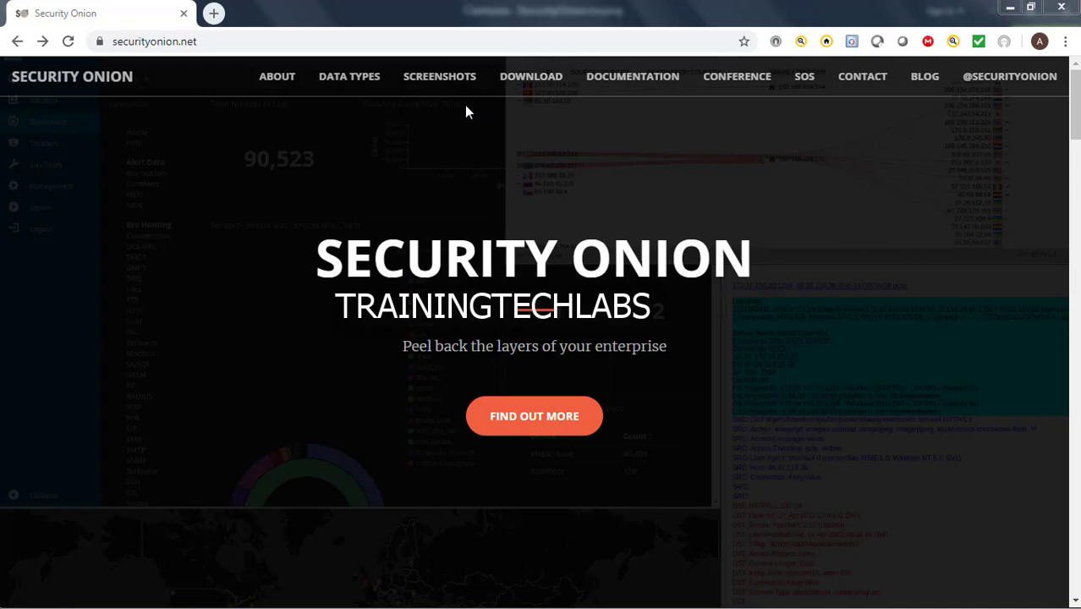
pyautogui.moveTo(509, 324)
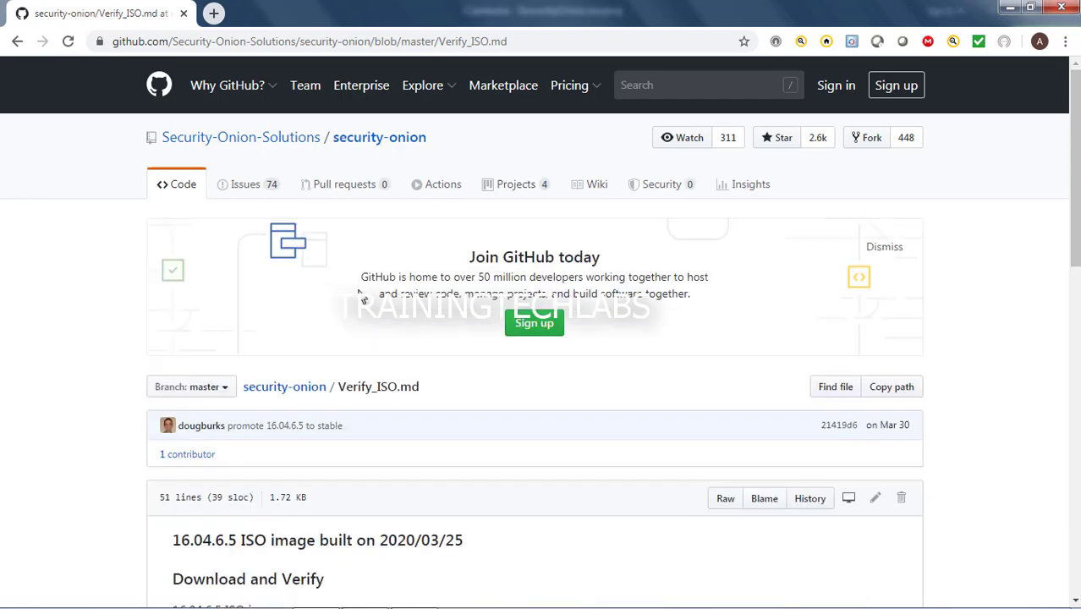
# Step: Scroll down to the 16.04.6.5 Download and Verify steps on Verify_ISO.md
pyautogui.scroll(-3)
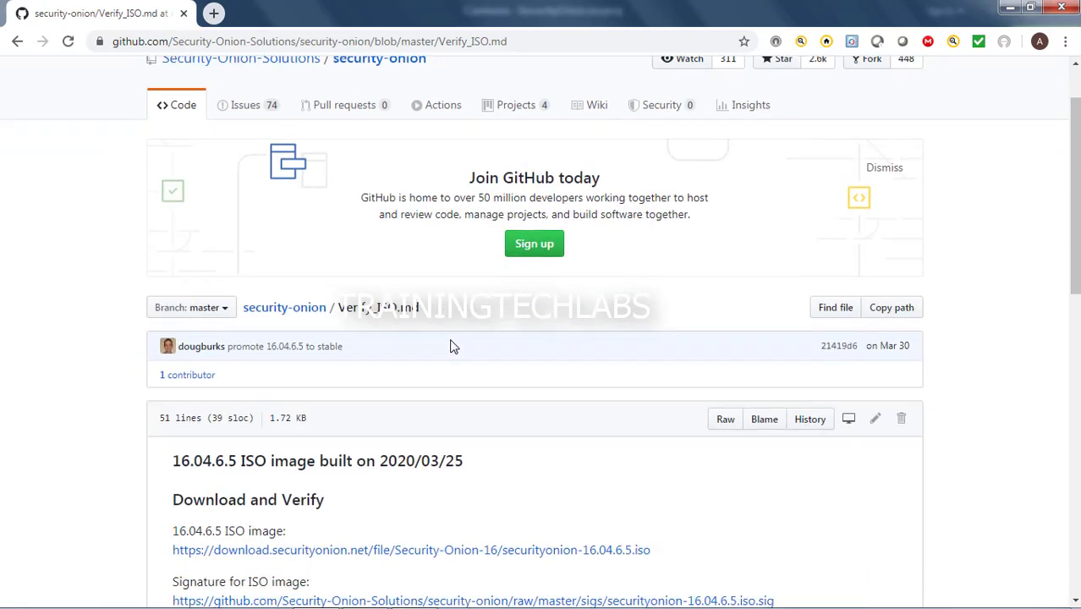
pyautogui.scroll(-3)
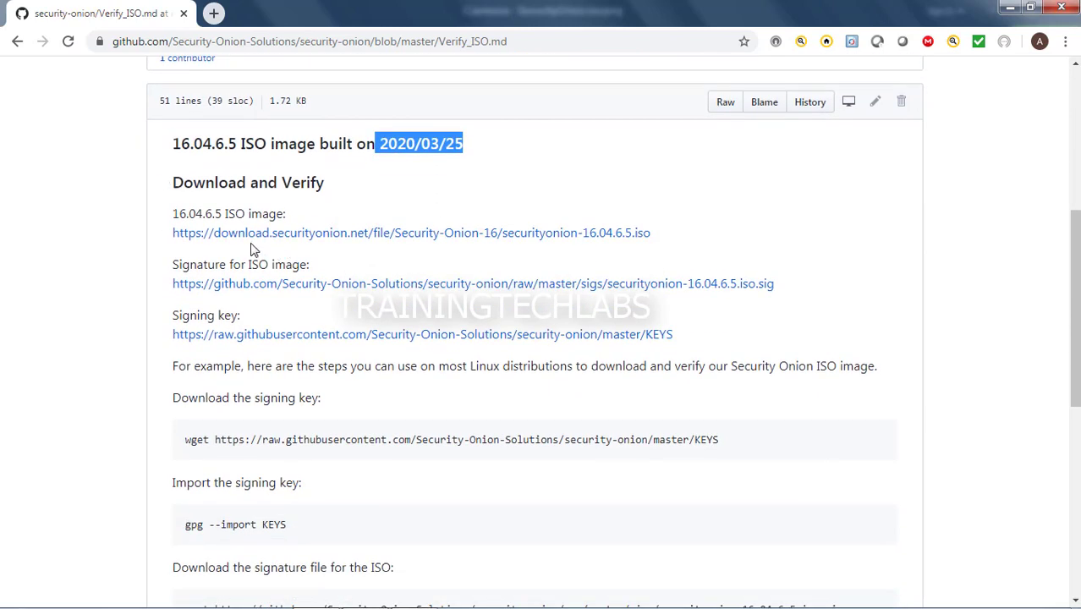
pyautogui.moveTo(335, 237)
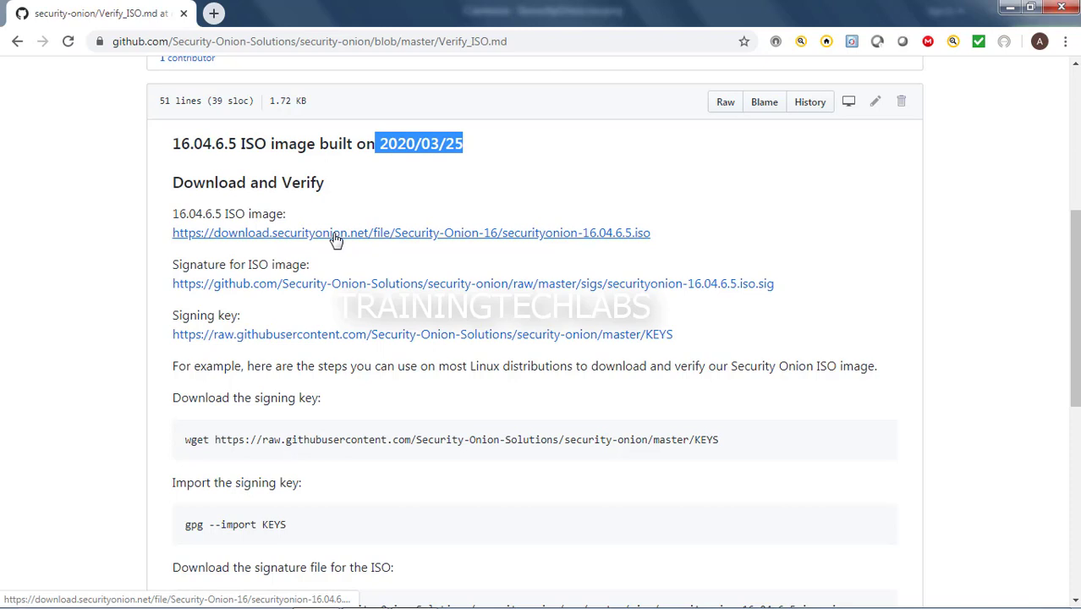
pyautogui.moveTo(511, 243)
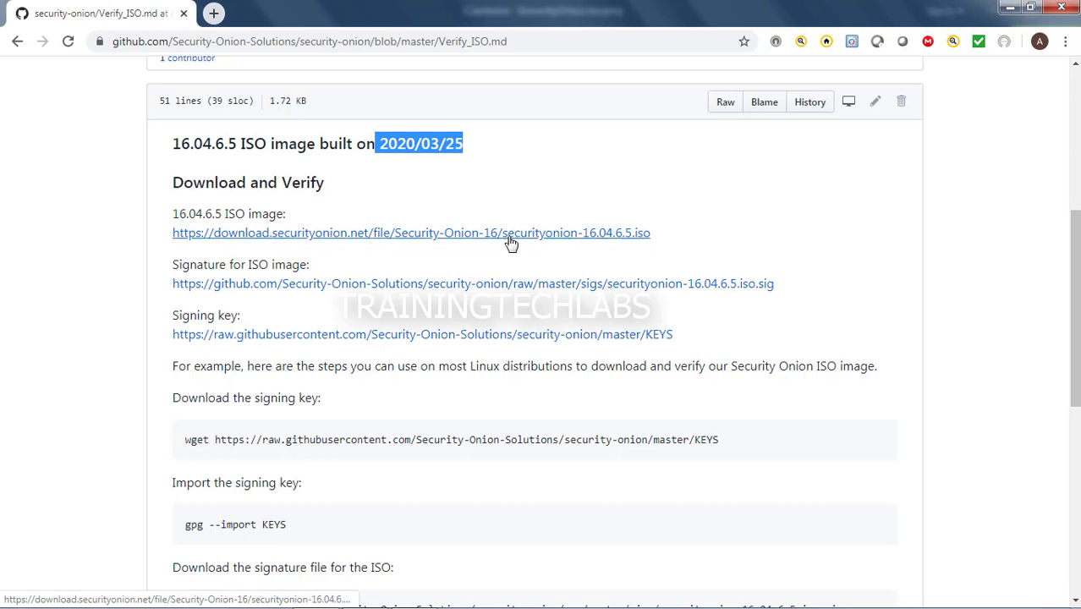
pyautogui.moveTo(474, 240)
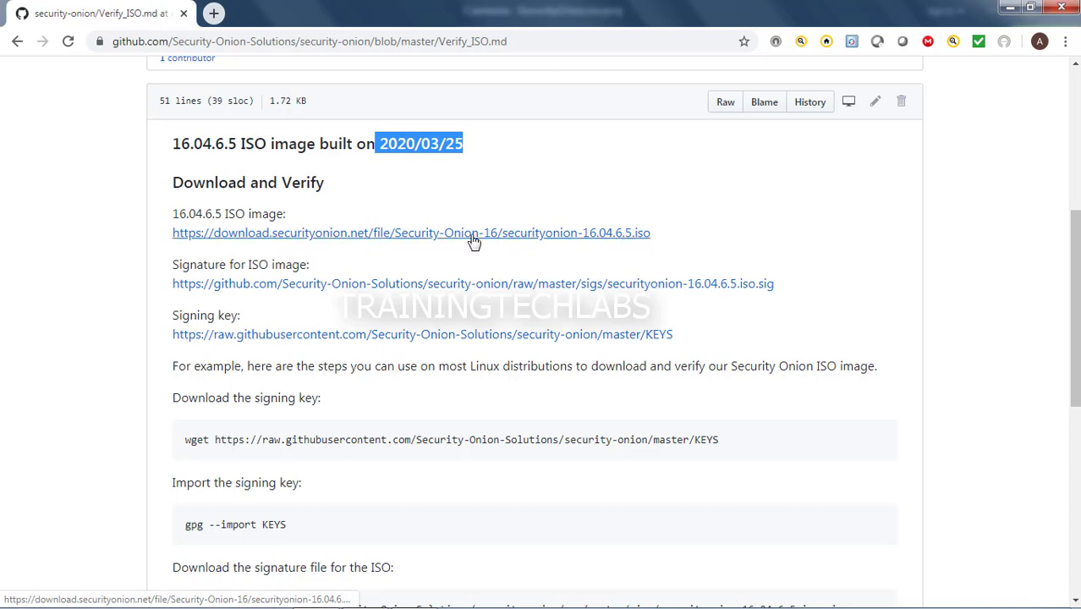
pyautogui.moveTo(474, 284)
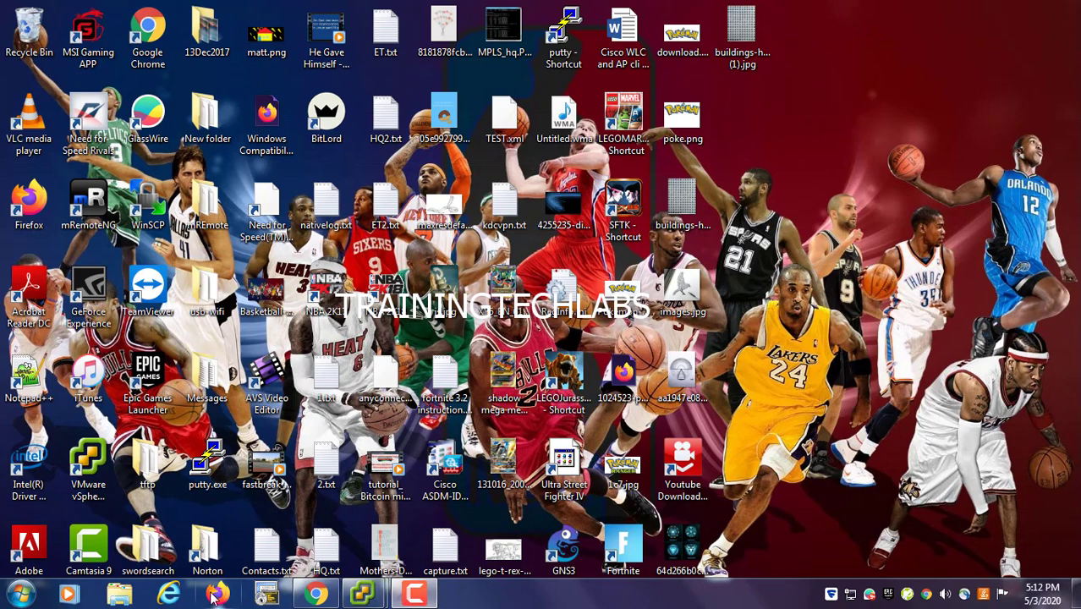
pyautogui.moveTo(364, 592)
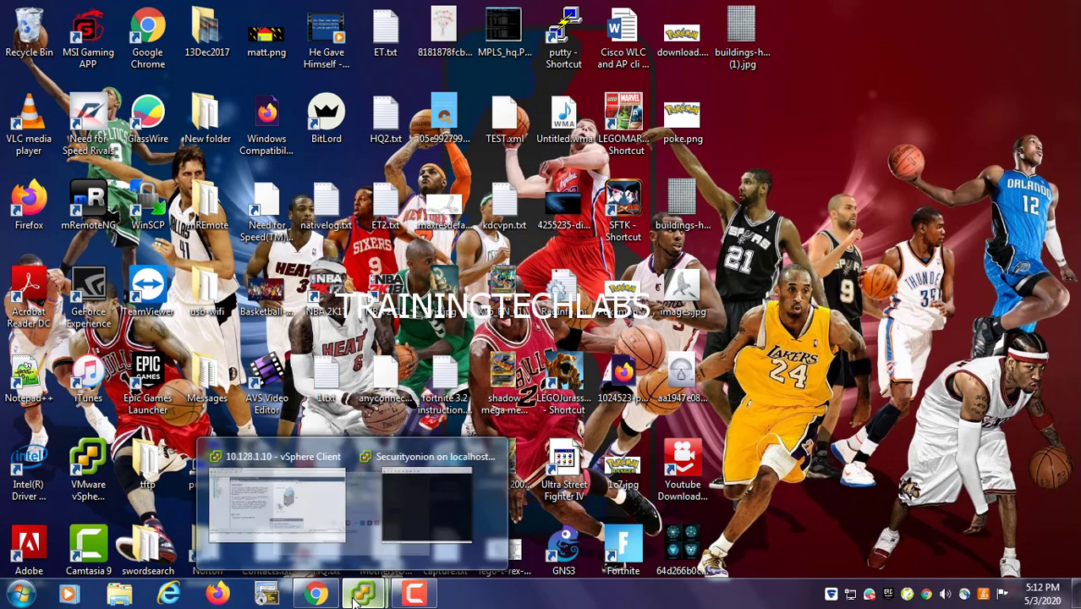
# Step: Launch the New Virtual Machine wizard from host 10.128.1.10 in vSphere Client
pyautogui.click(274, 504)
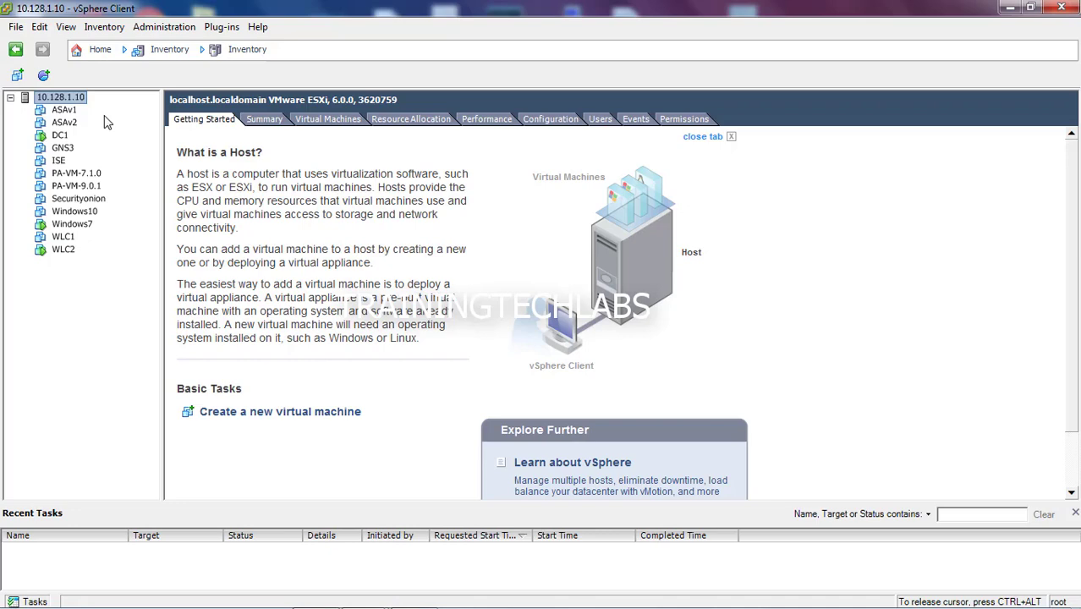
pyautogui.rightClick(61, 97)
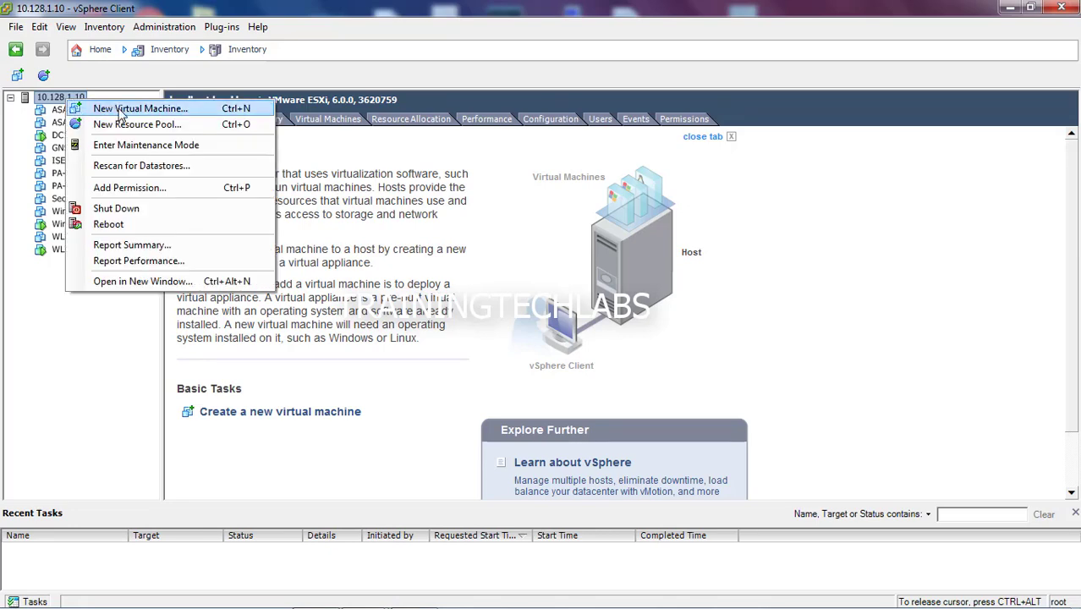
pyautogui.click(140, 109)
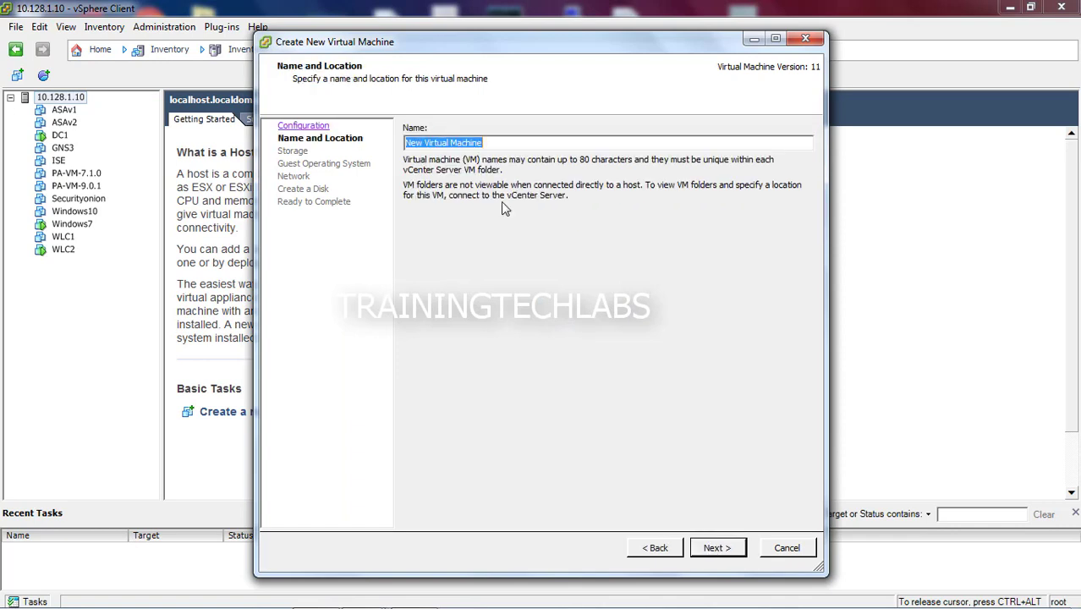
# Step: Name the VM SO and keep the 1TB datastore for storage
pyautogui.write('so')
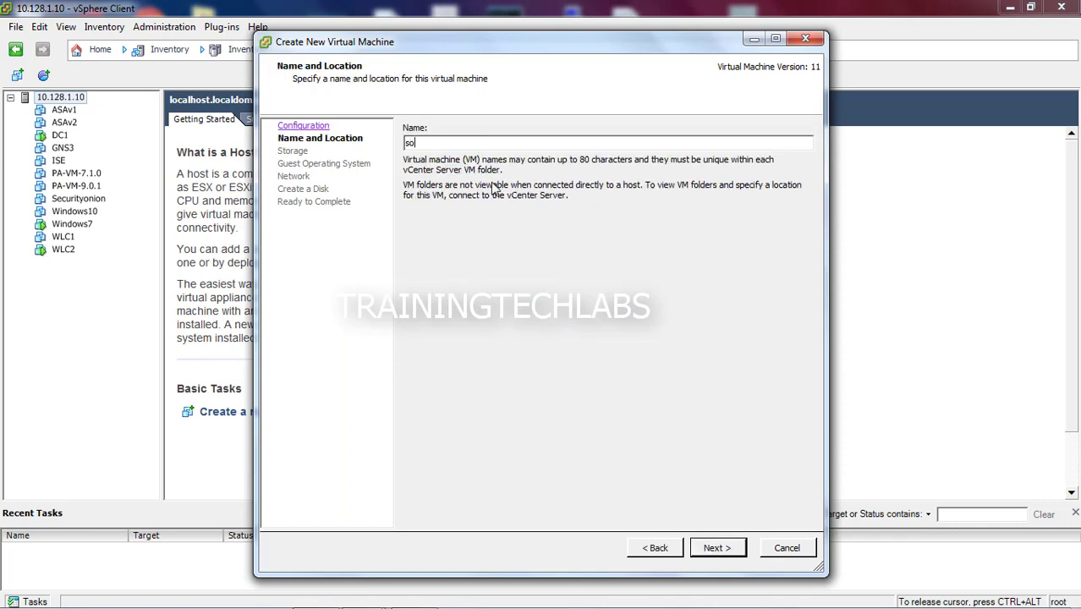
pyautogui.write('SO')
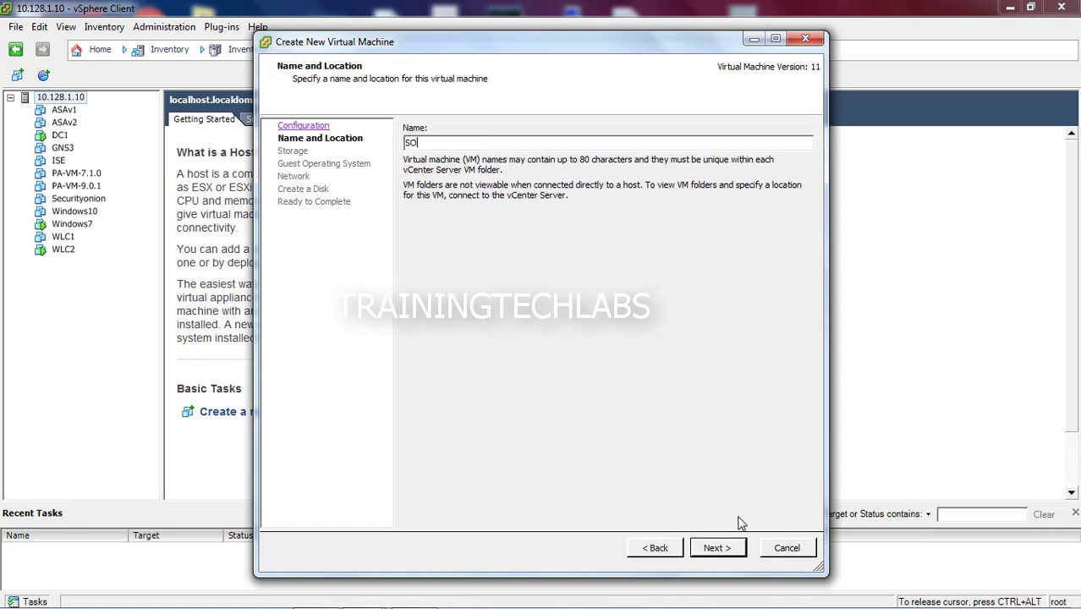
pyautogui.click(717, 548)
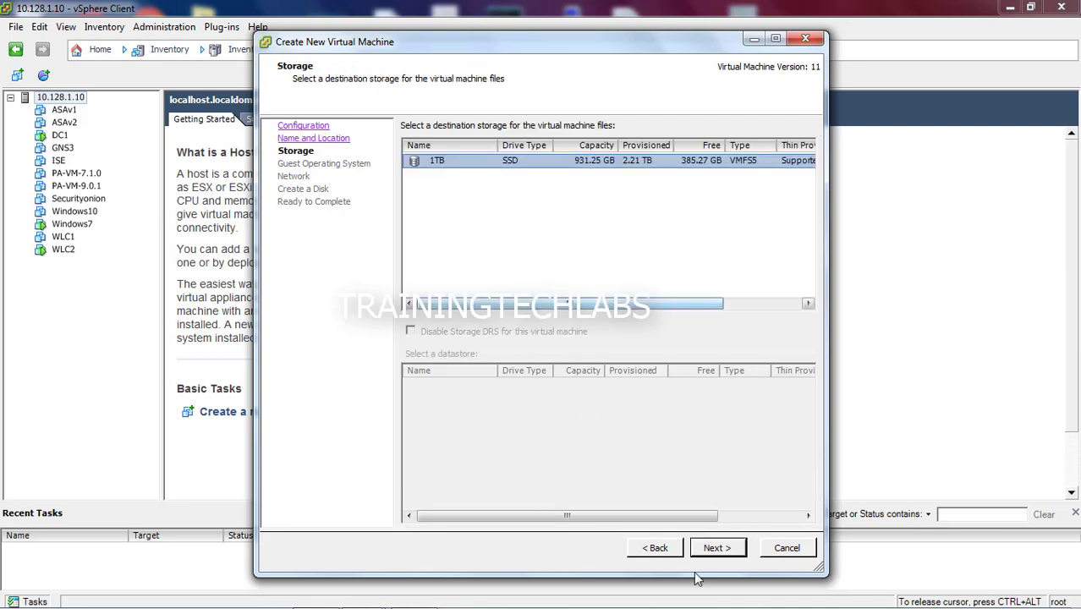
pyautogui.click(717, 548)
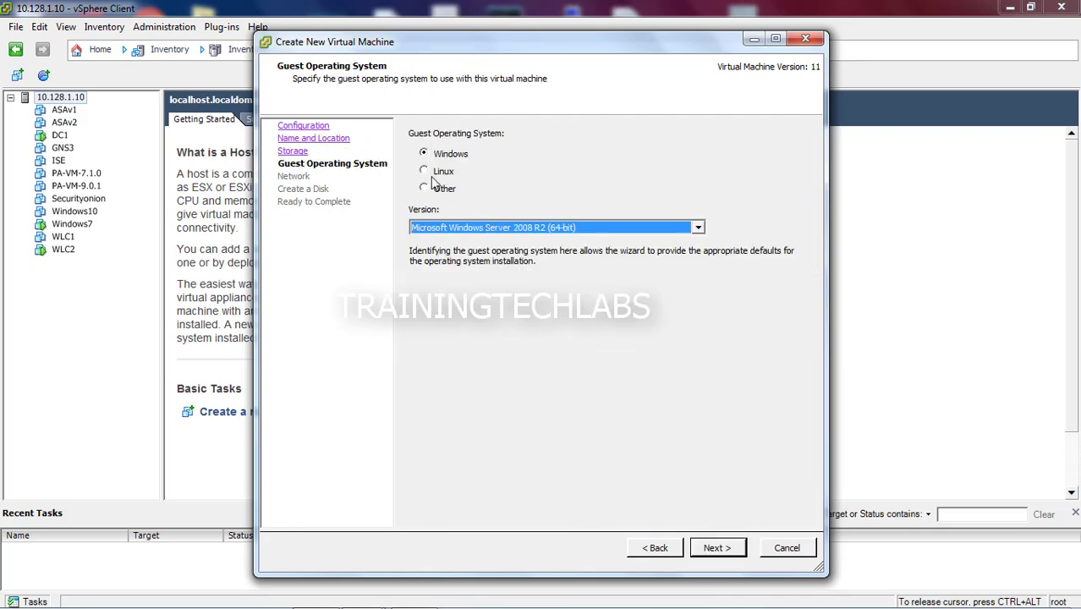
# Step: Set the guest OS to Linux, version Ubuntu Linux (64-bit), and continue to Network
pyautogui.click(422, 170)
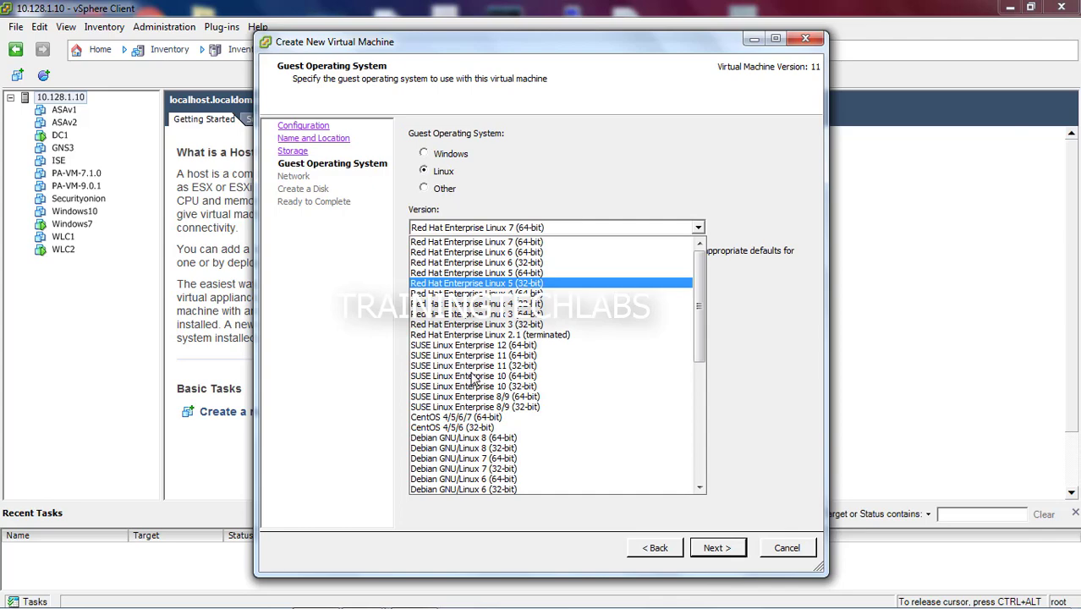
pyautogui.scroll(-3)
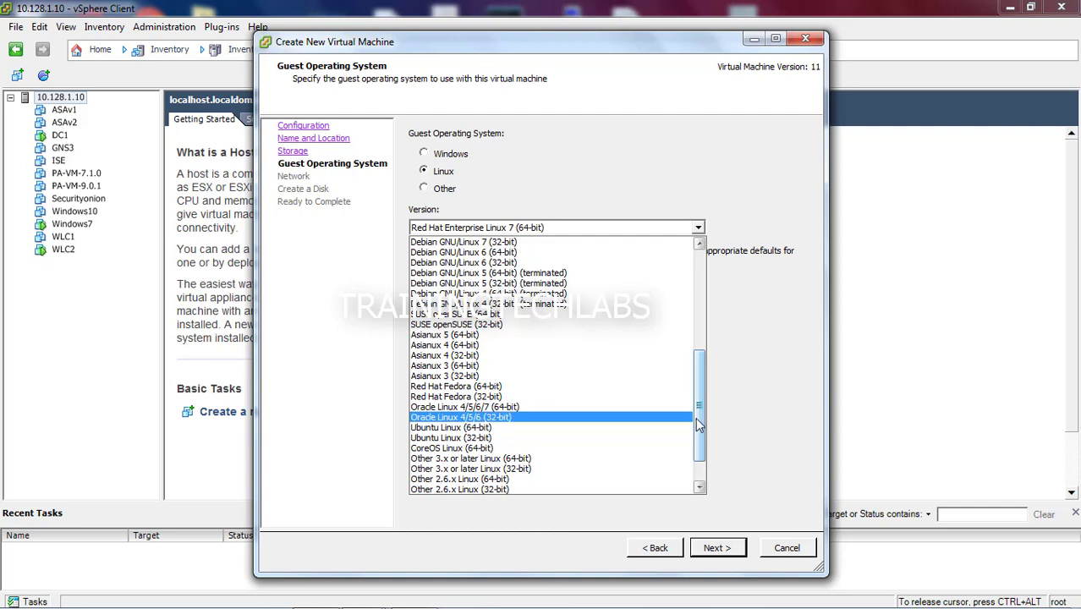
pyautogui.click(449, 426)
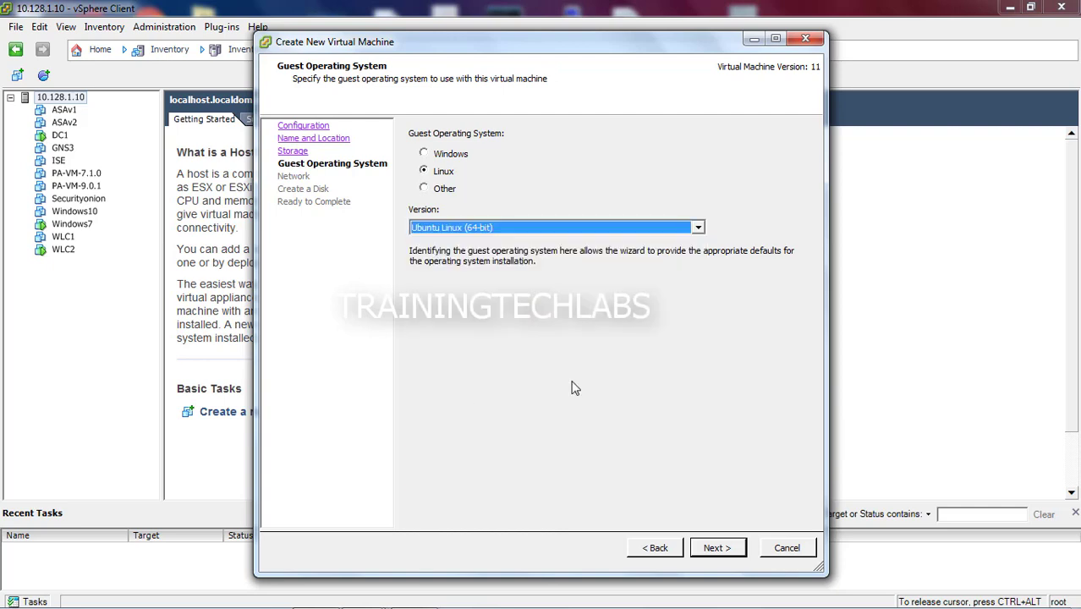
pyautogui.click(717, 548)
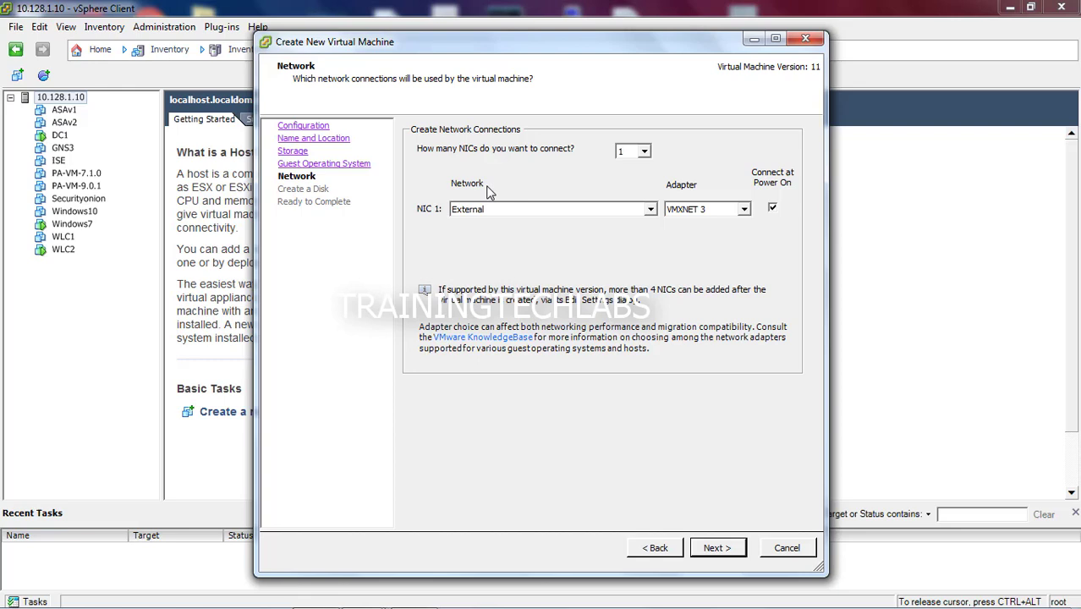
# Step: Give the VM 2 NICs on VM Network and VM Network 2, then continue to disk settings
pyautogui.click(646, 151)
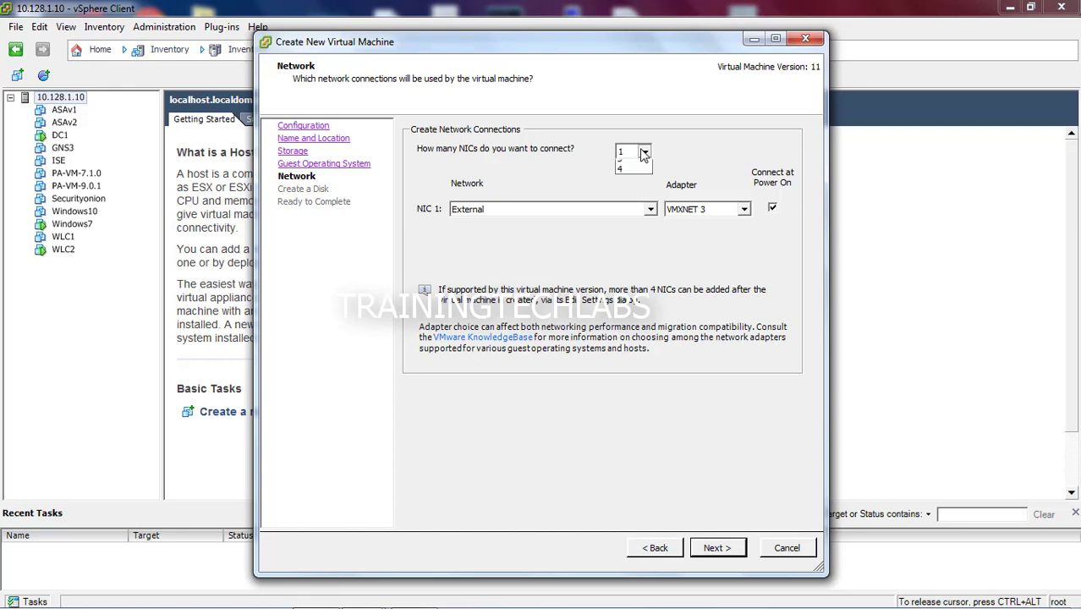
pyautogui.click(626, 163)
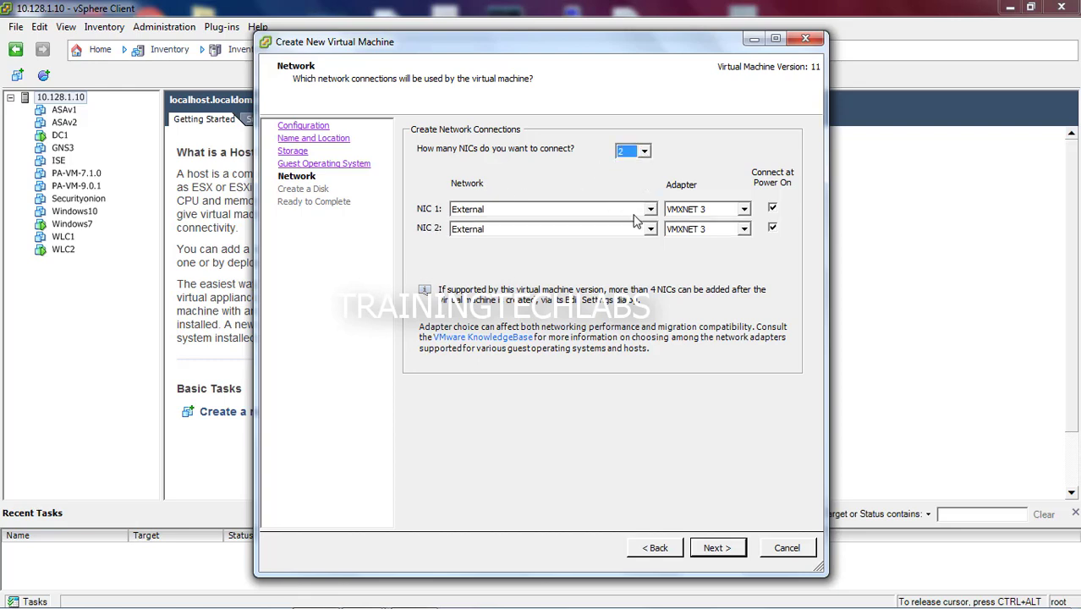
pyautogui.click(648, 209)
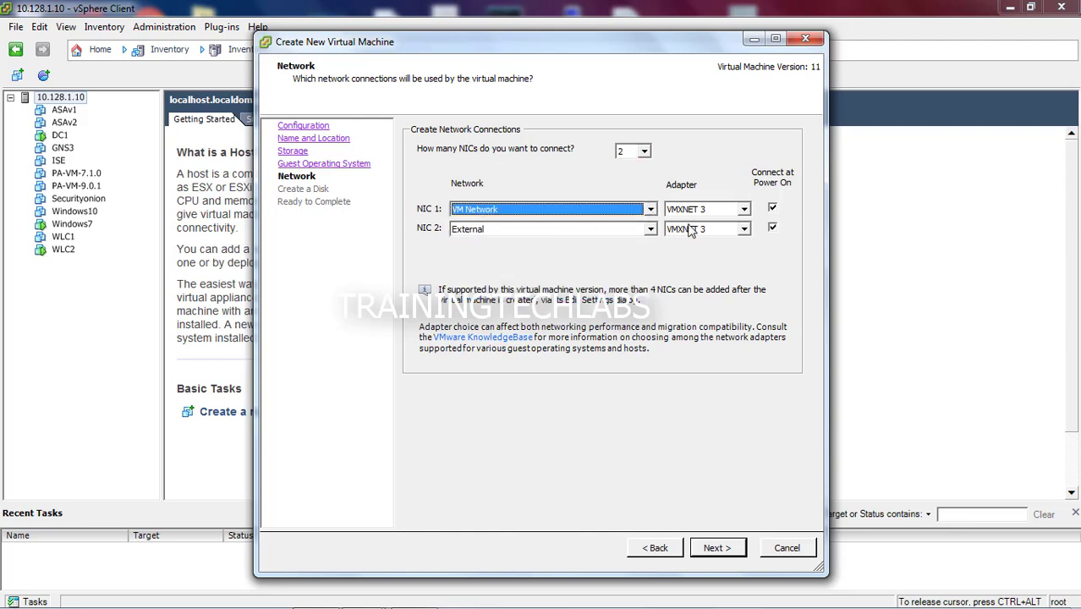
pyautogui.click(650, 228)
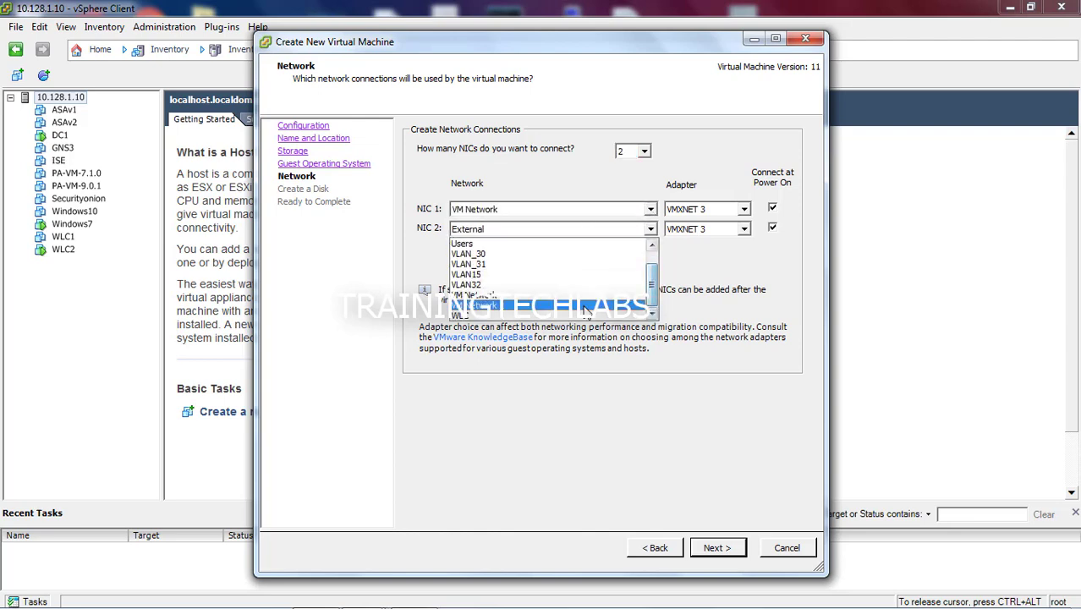
pyautogui.click(482, 301)
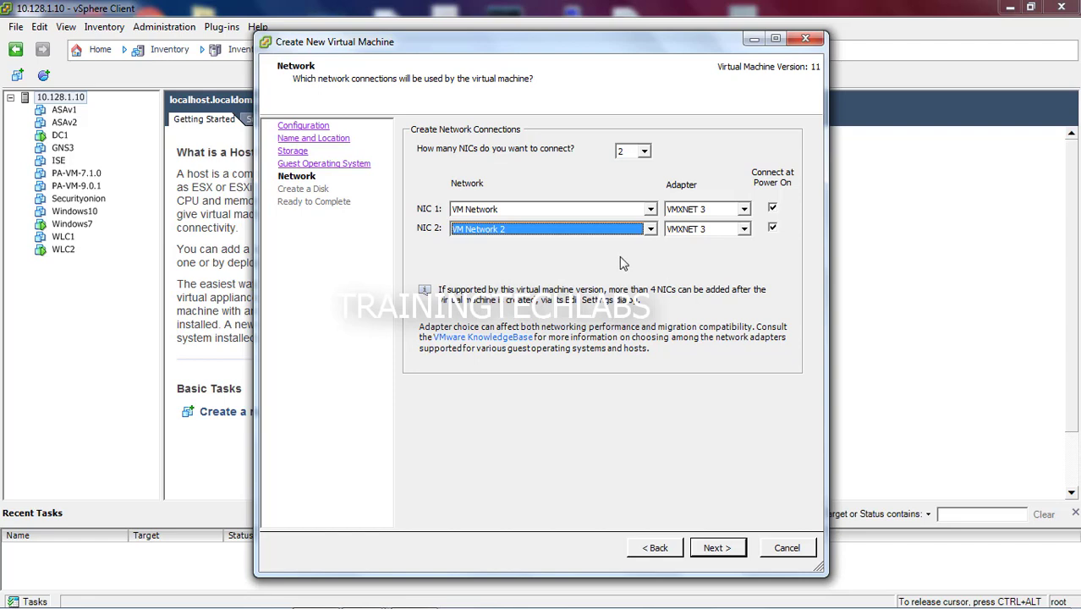
pyautogui.moveTo(739, 511)
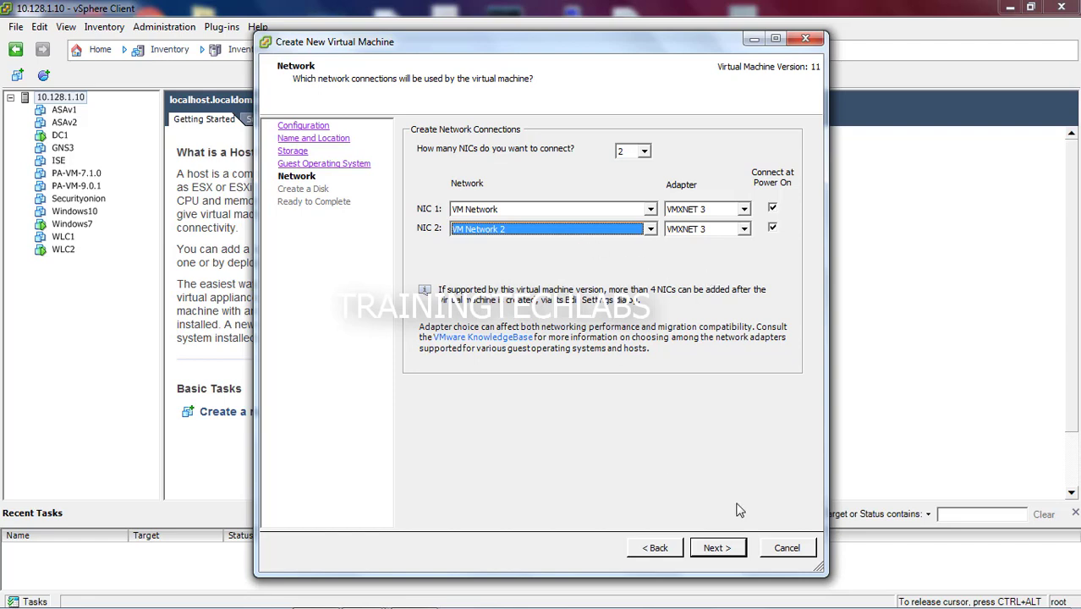
pyautogui.click(717, 548)
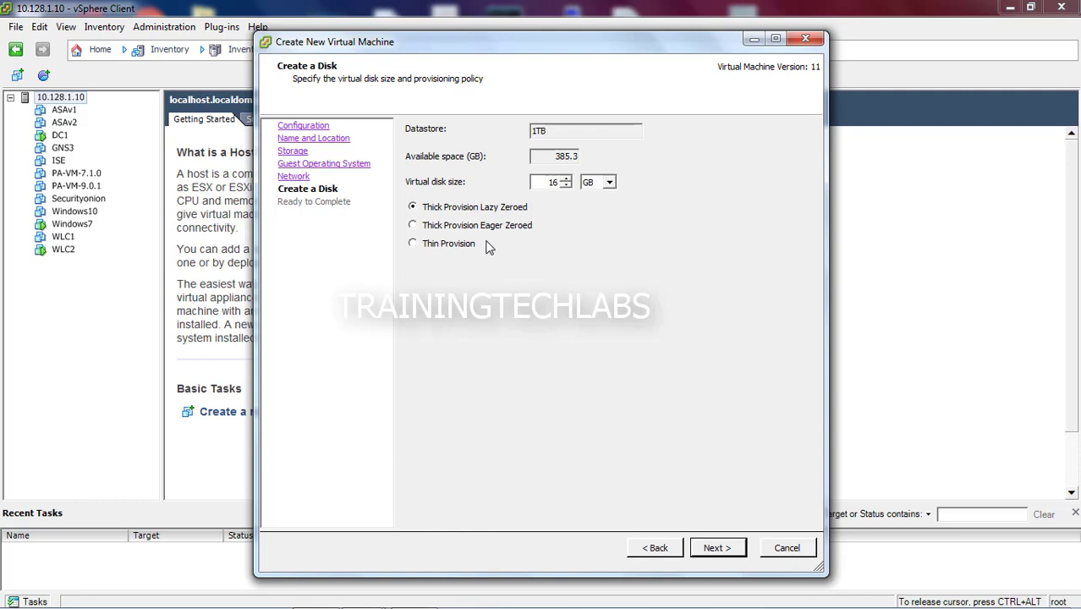
# Step: Use a 50 GB thin-provisioned disk and choose to edit VM settings before completion
pyautogui.click(413, 244)
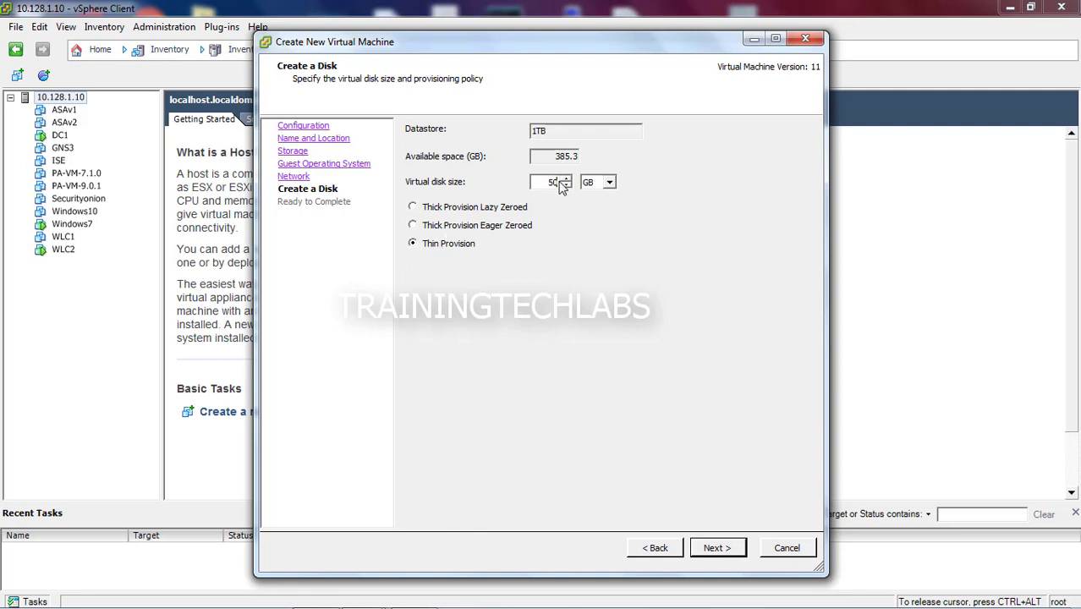
pyautogui.moveTo(717, 548)
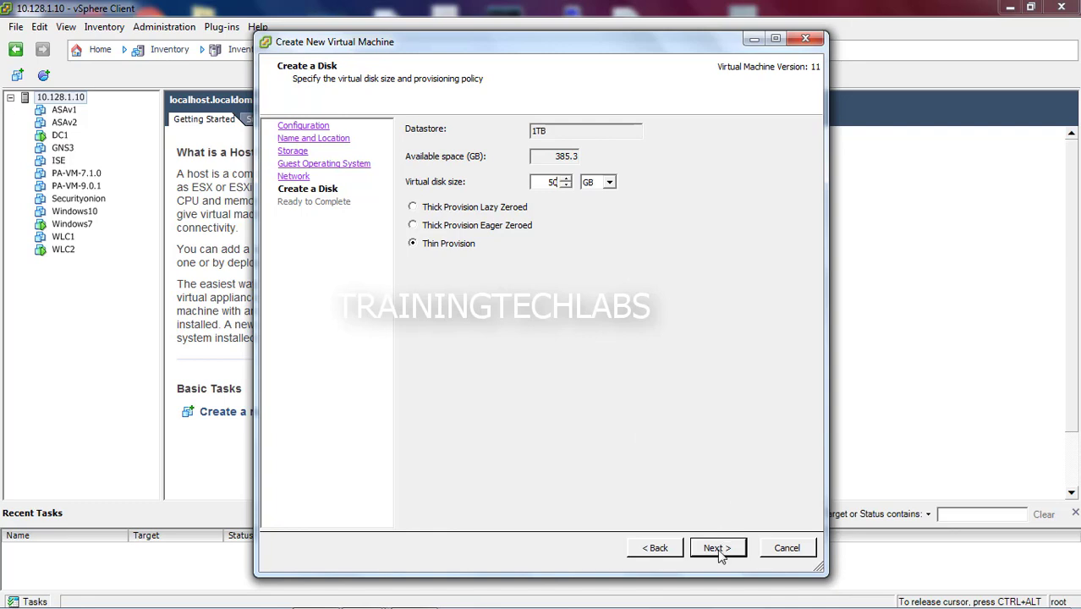
pyautogui.click(717, 548)
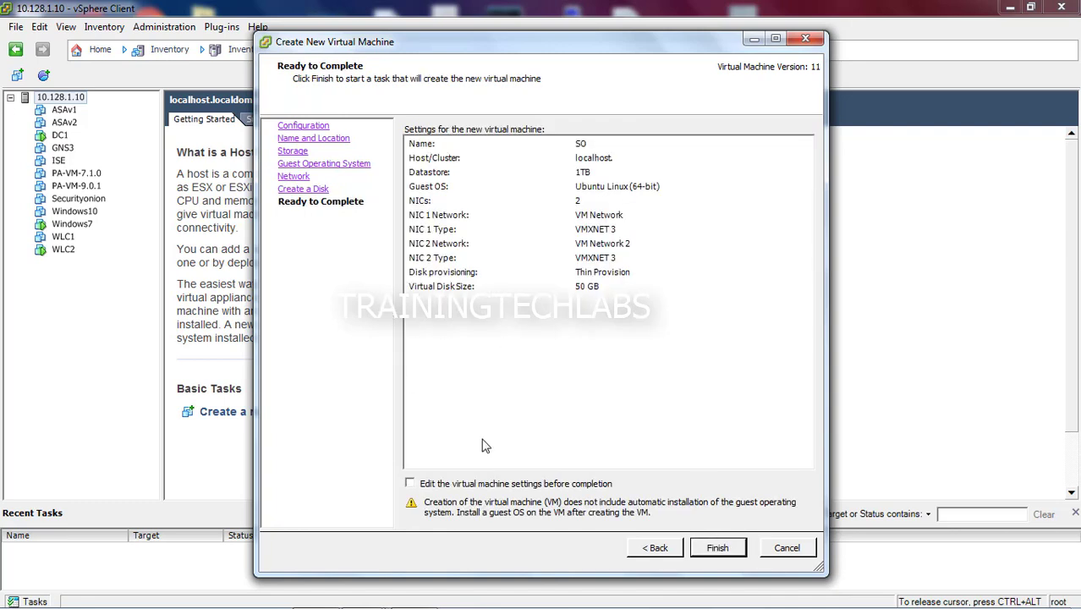
pyautogui.click(409, 484)
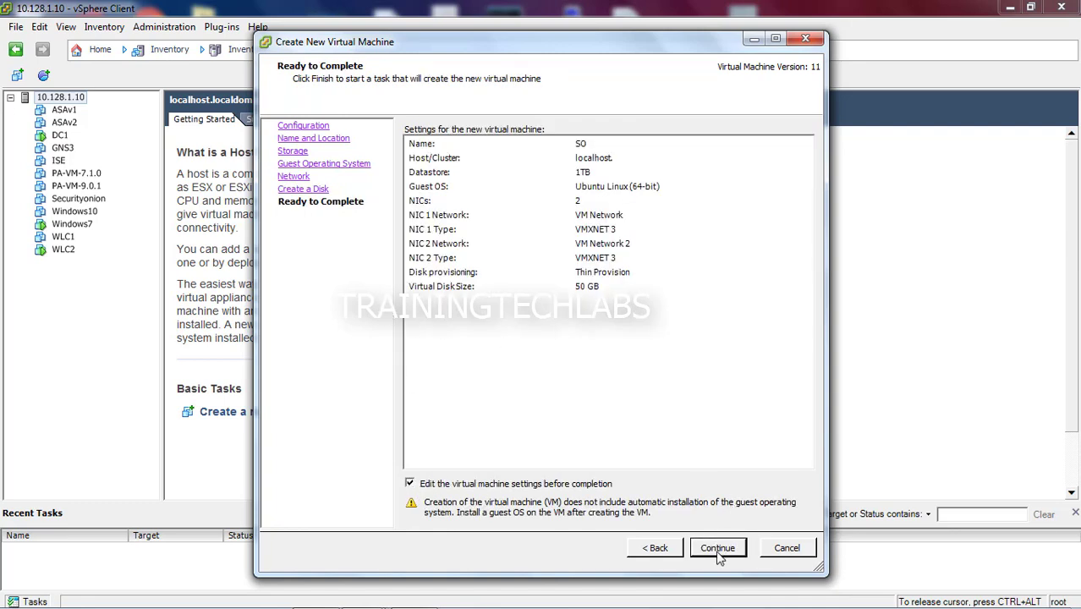
pyautogui.click(717, 548)
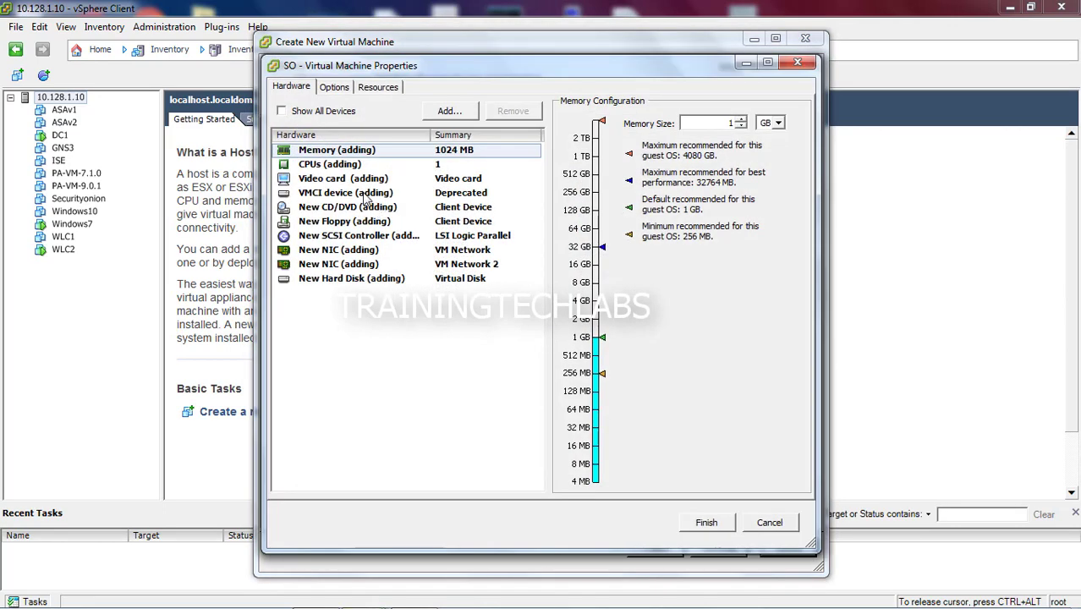
# Step: Set the CPUs to 2 virtual sockets with 2 cores each, 4 total
pyautogui.click(330, 162)
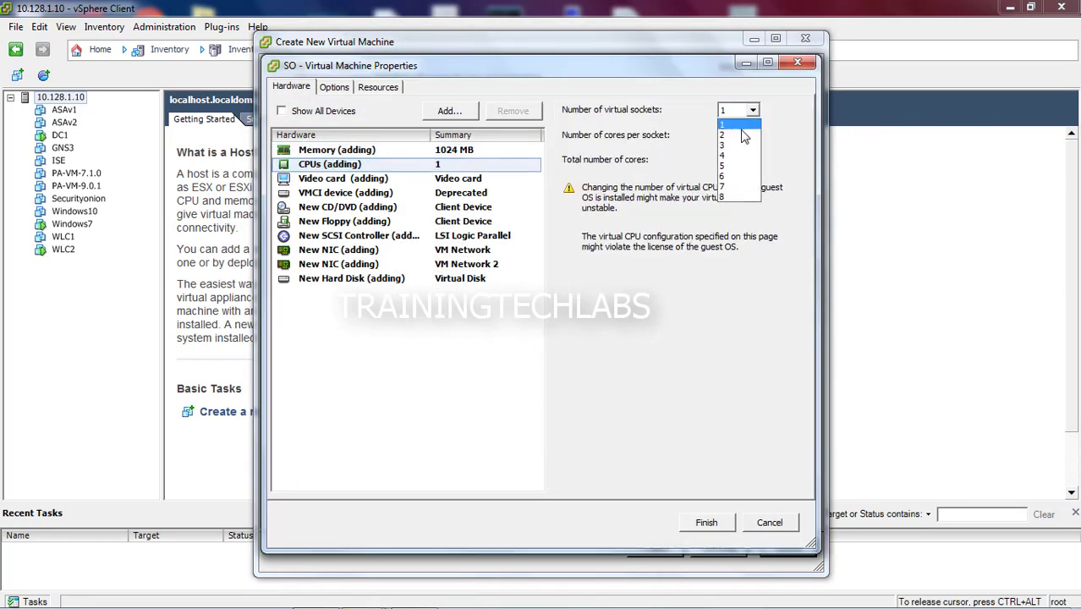
pyautogui.click(722, 135)
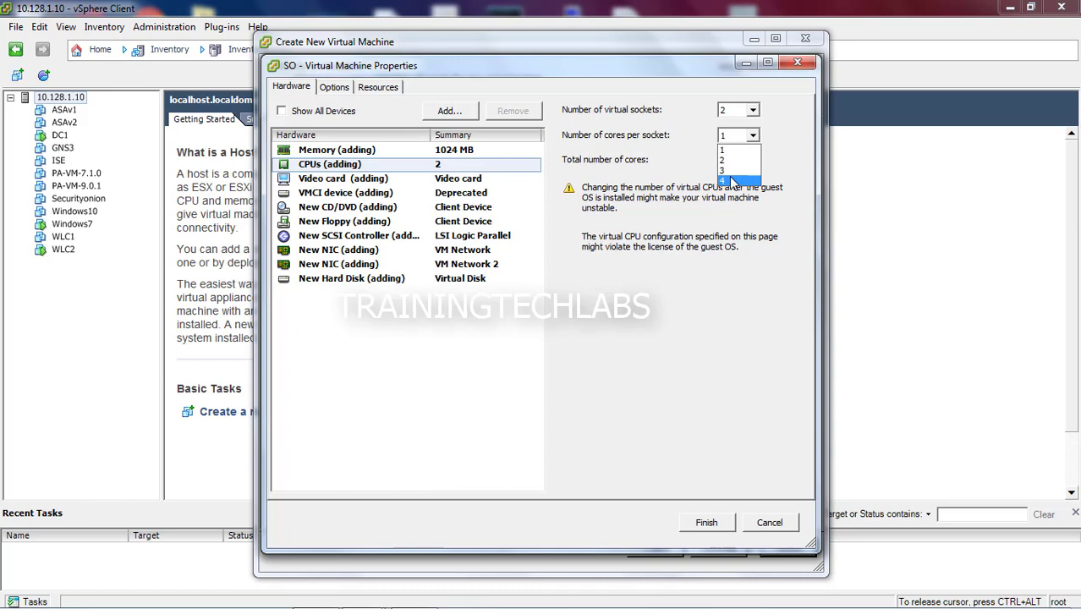
pyautogui.click(720, 184)
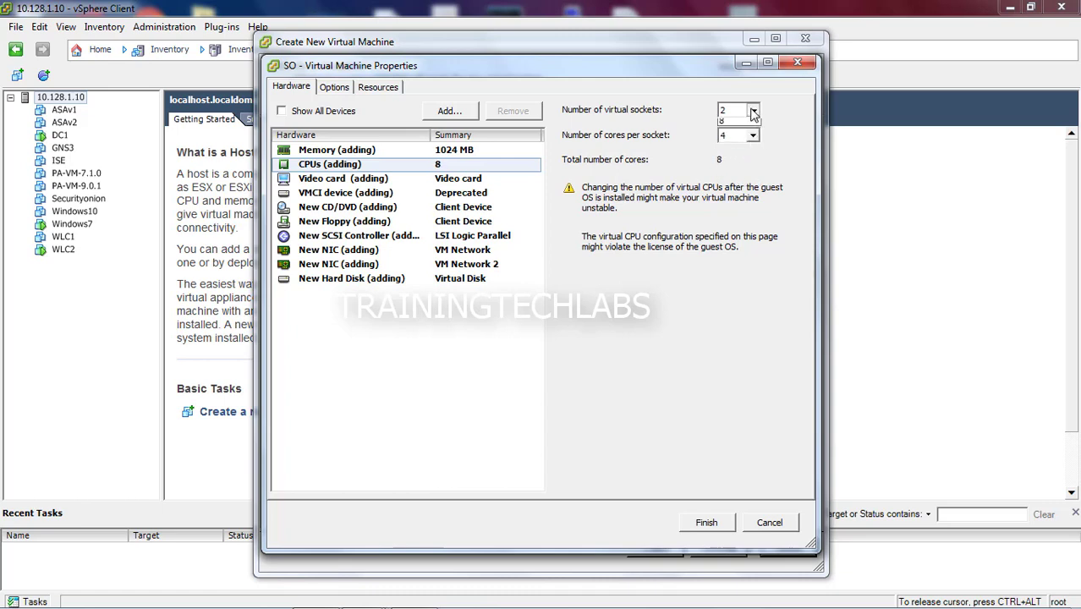
pyautogui.click(752, 110)
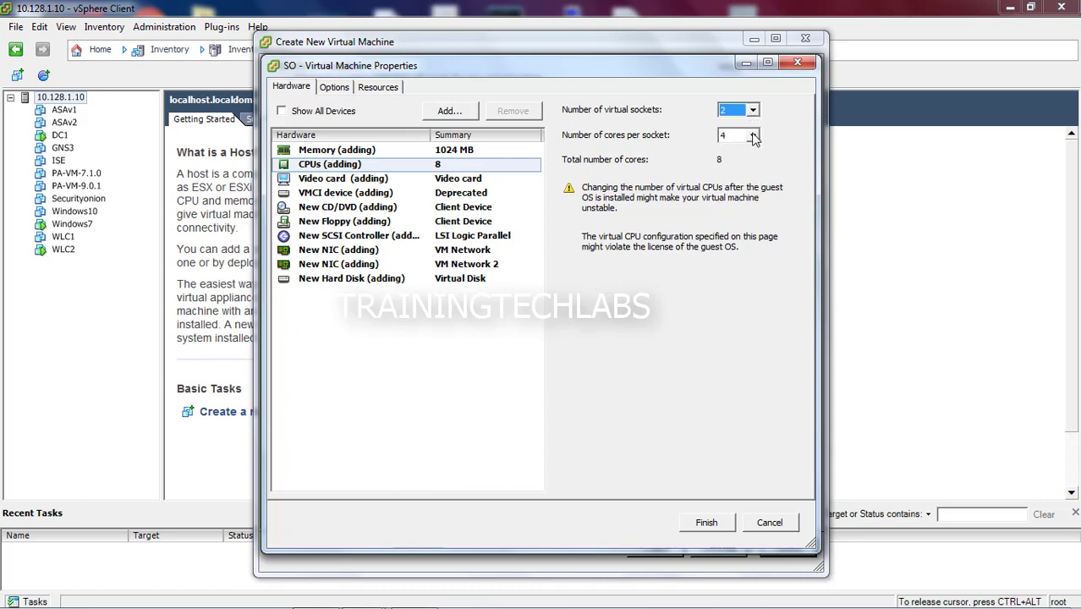
pyautogui.click(752, 135)
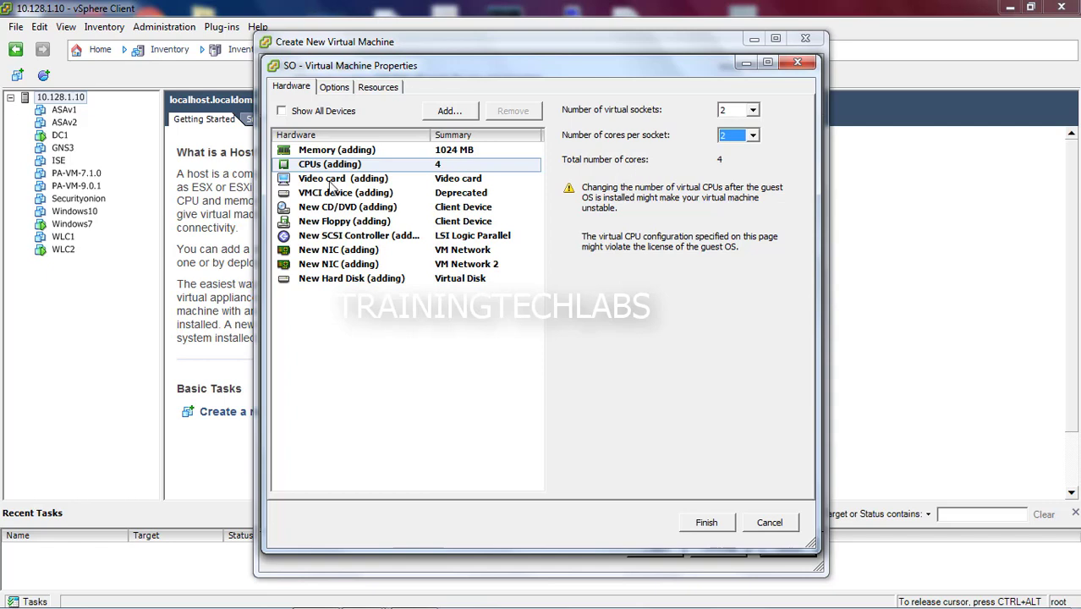
# Step: Set the memory size to 16 GB and review the VMCI device
pyautogui.click(336, 149)
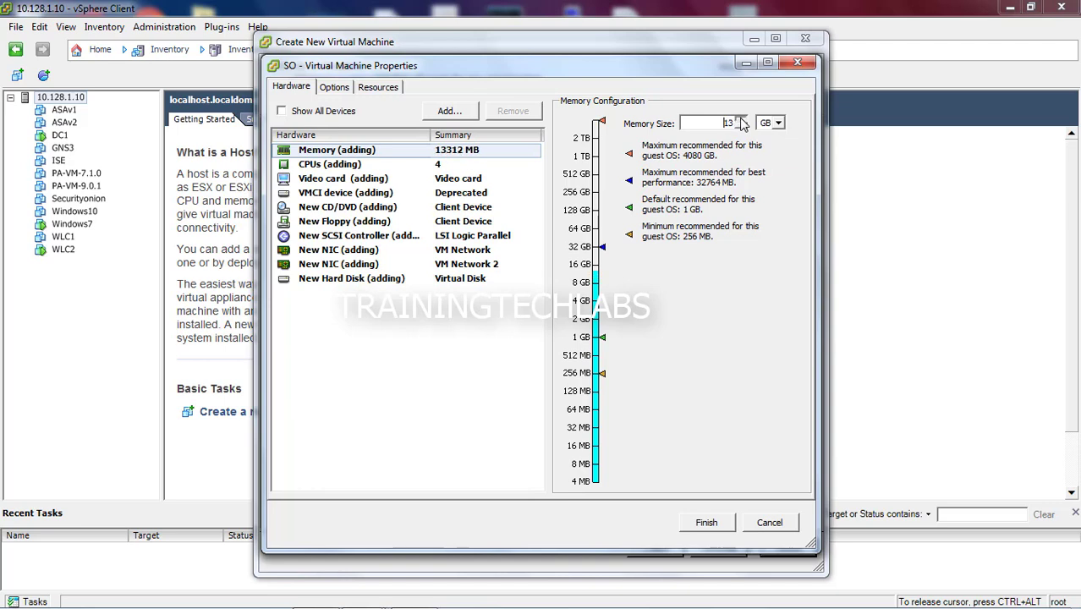
pyautogui.click(741, 118)
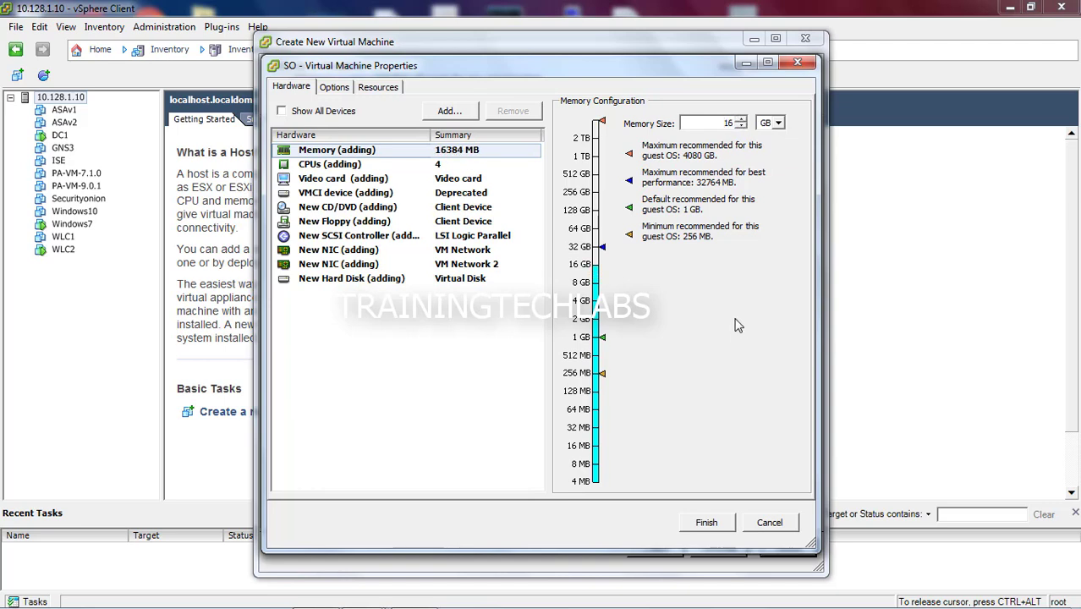
pyautogui.click(345, 193)
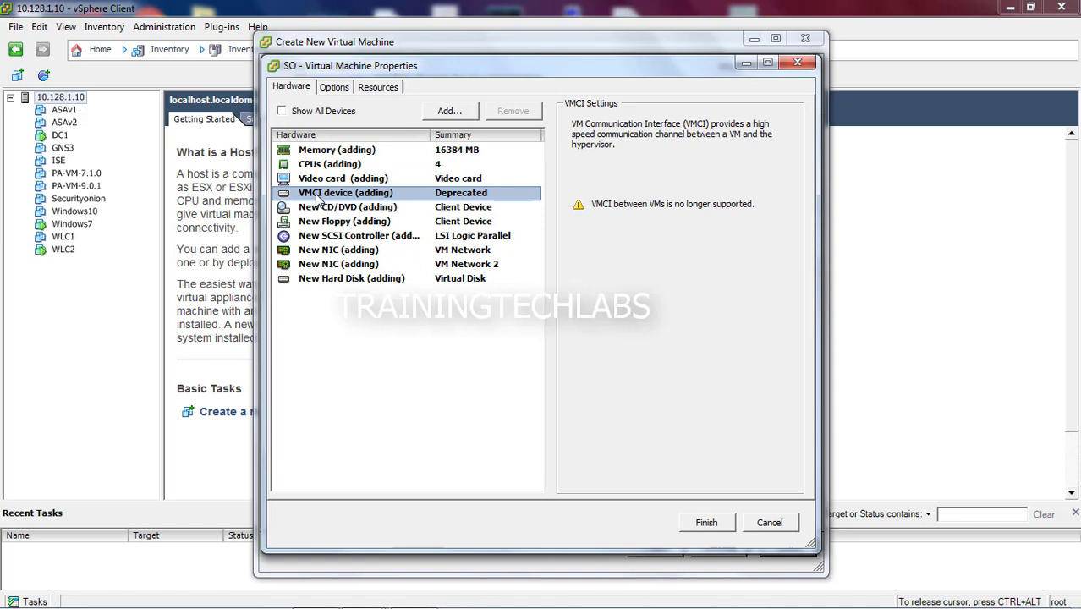
# Step: Load the Security Onion 16.04.6.5 datastore ISO into the CD/DVD drive and finish creating the VM
pyautogui.click(348, 207)
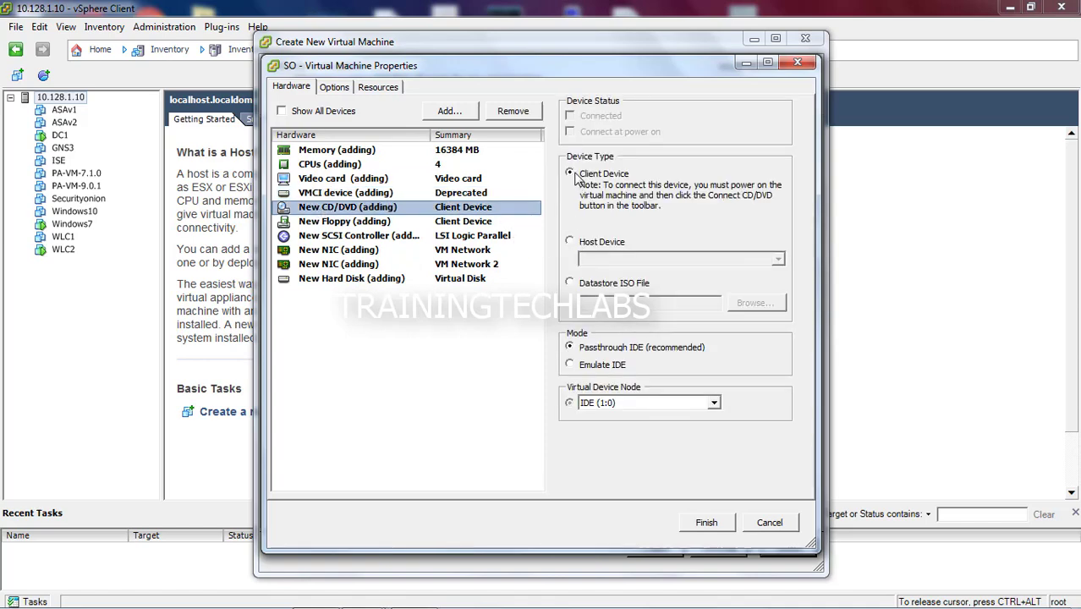
pyautogui.click(570, 282)
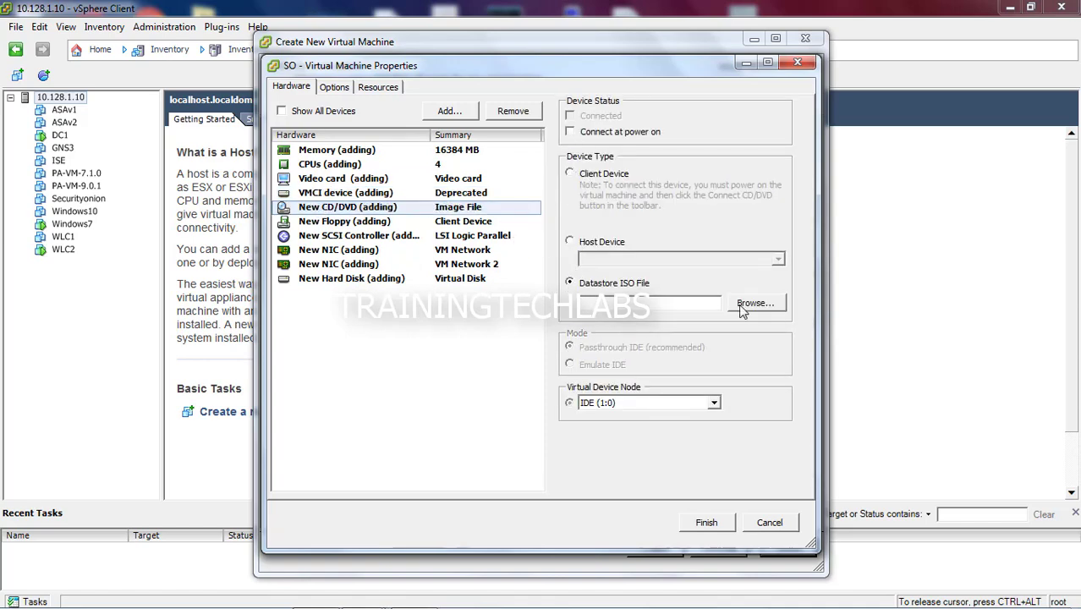
pyautogui.click(754, 303)
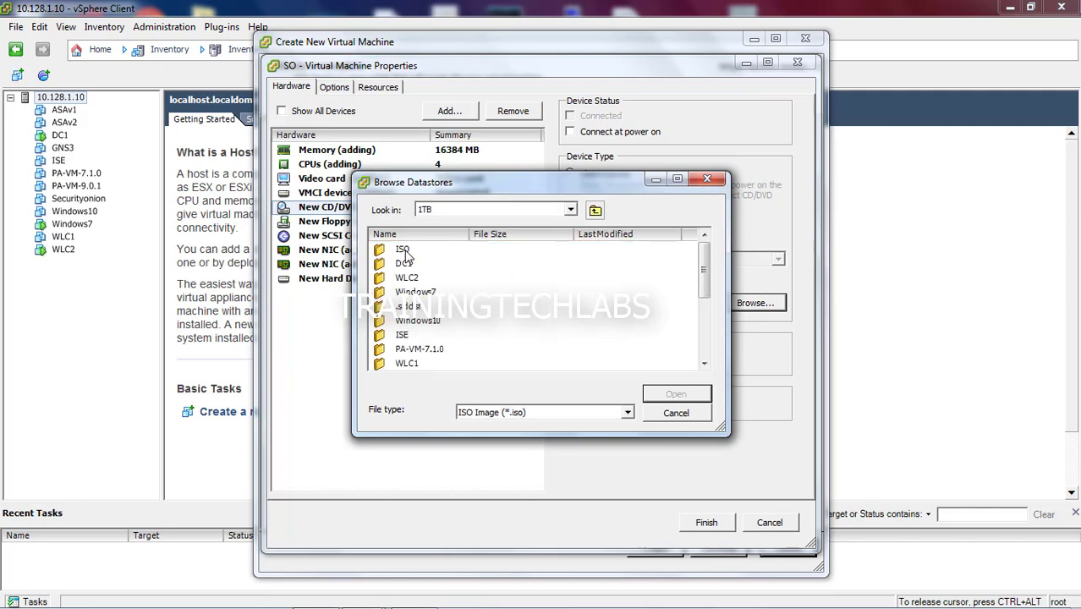
pyautogui.doubleClick(402, 249)
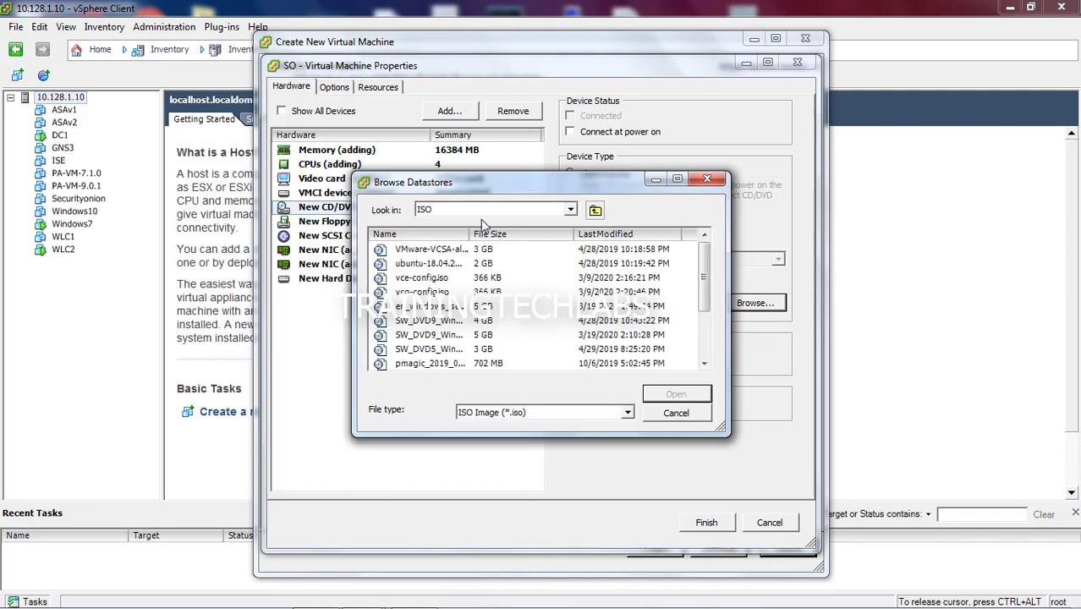
pyautogui.scroll(-3)
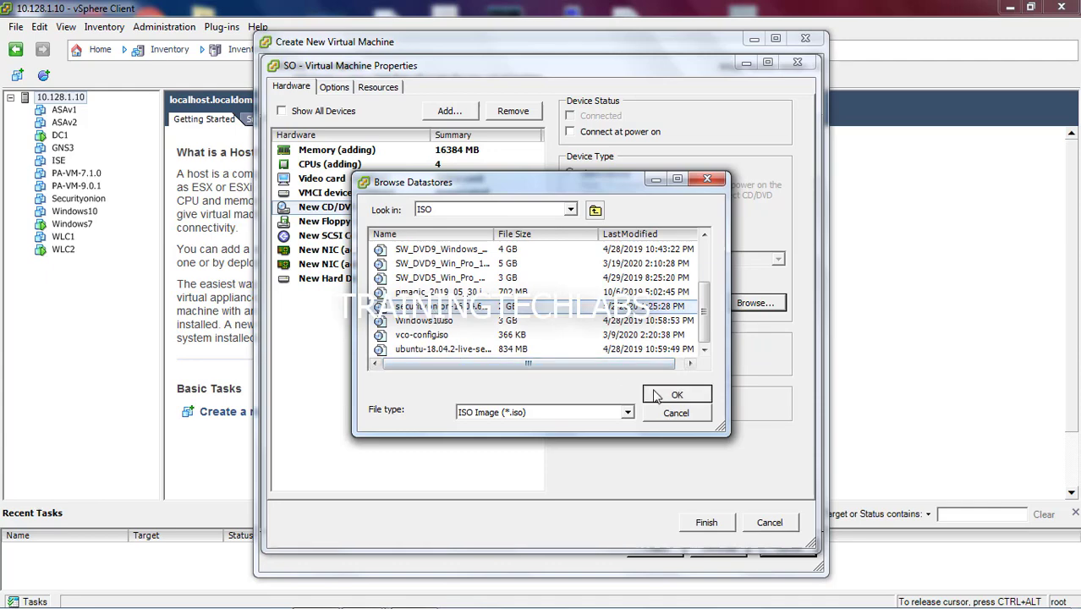
pyautogui.click(676, 394)
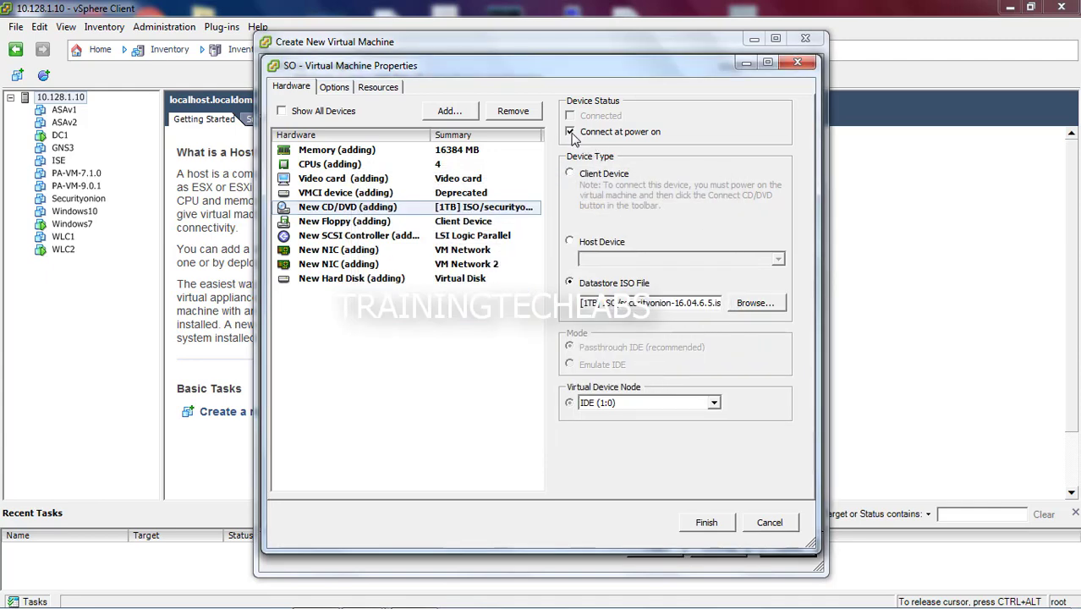
pyautogui.moveTo(693, 505)
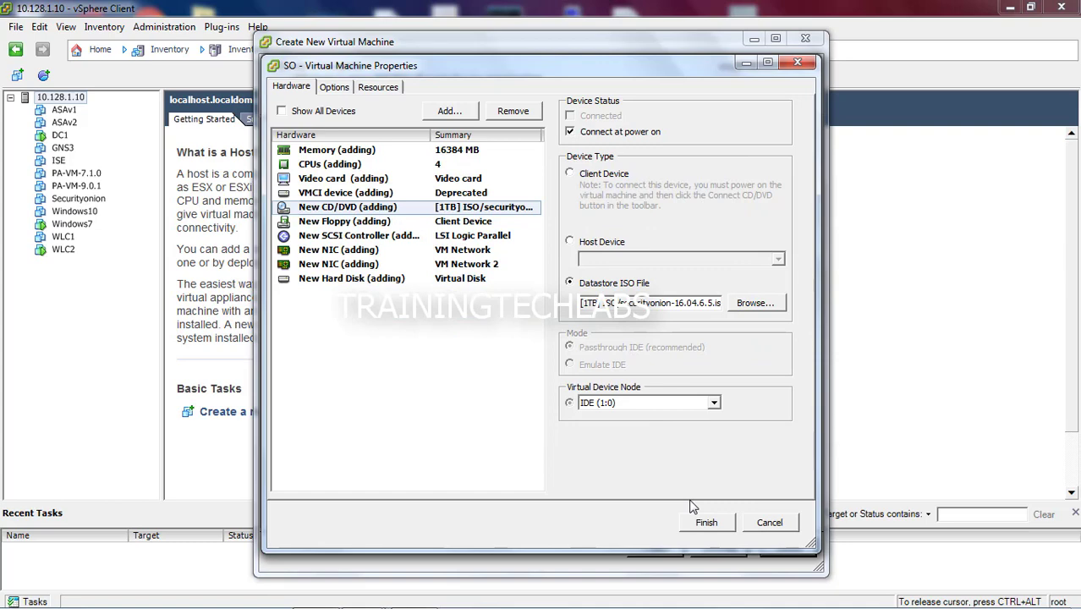
pyautogui.click(707, 521)
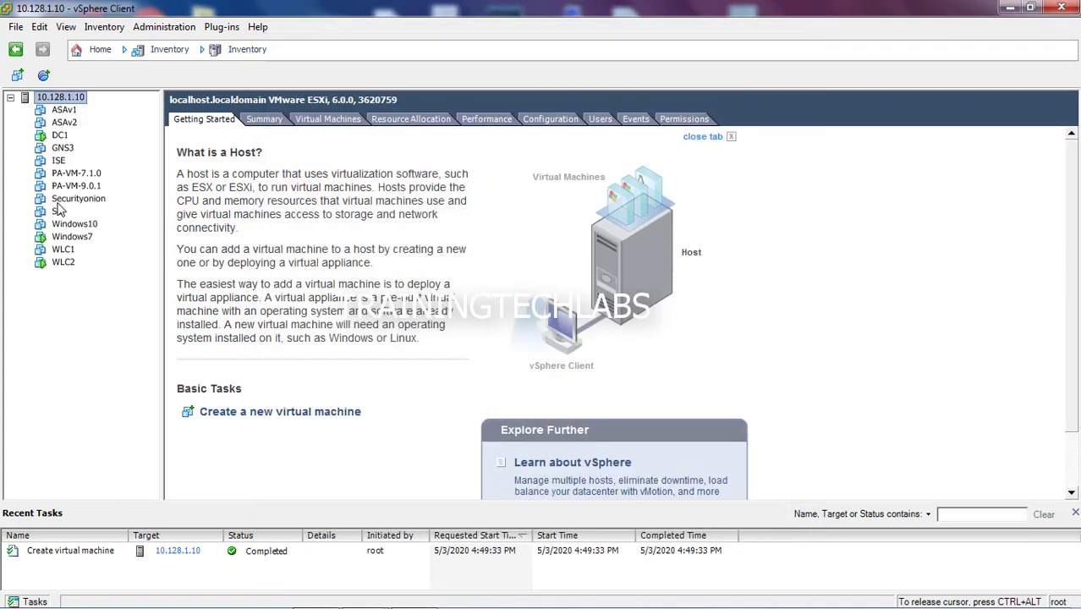
# Step: Power on SO, review its hardware settings, then open its console
pyautogui.rightClick(58, 210)
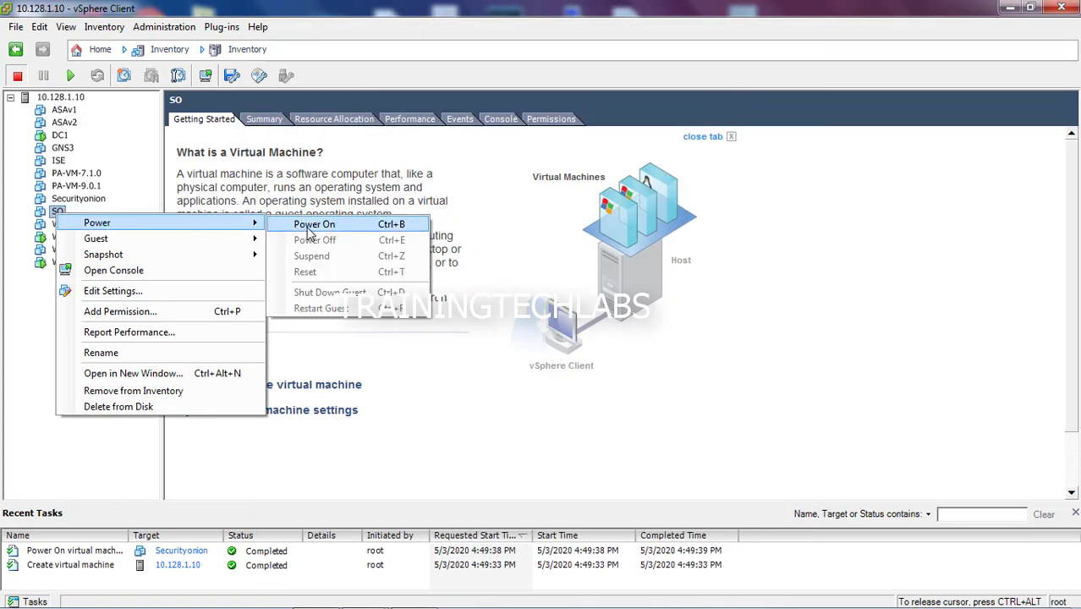
pyautogui.moveTo(115, 291)
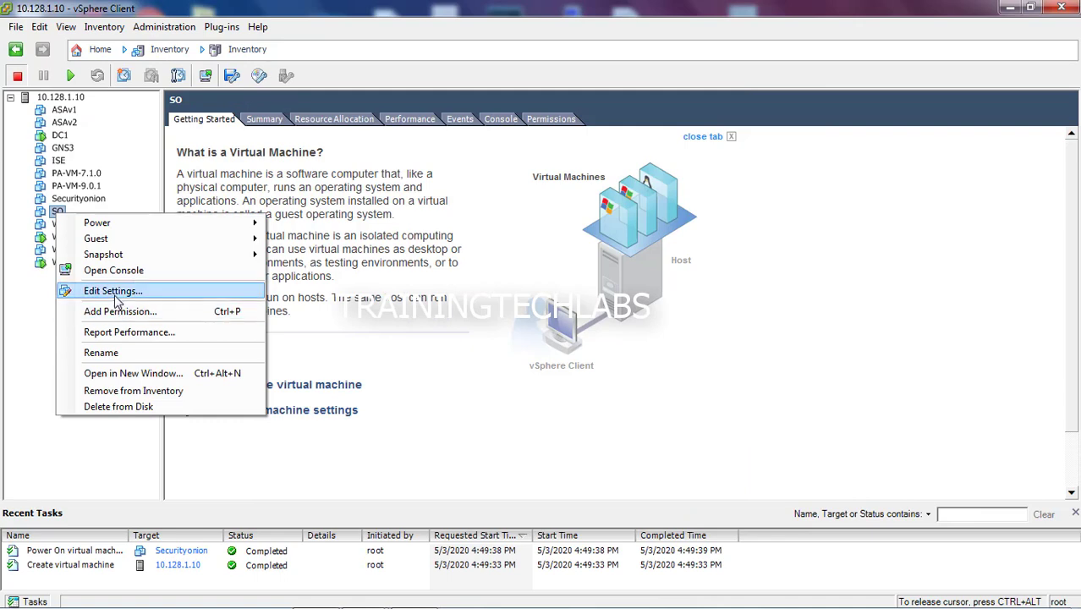
pyautogui.click(114, 291)
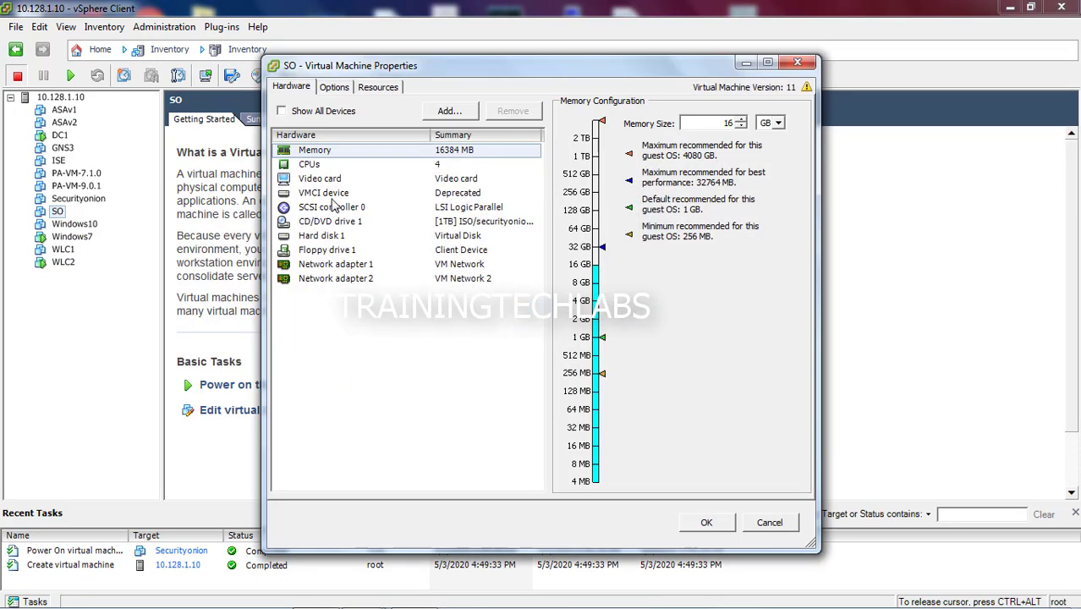
pyautogui.click(329, 219)
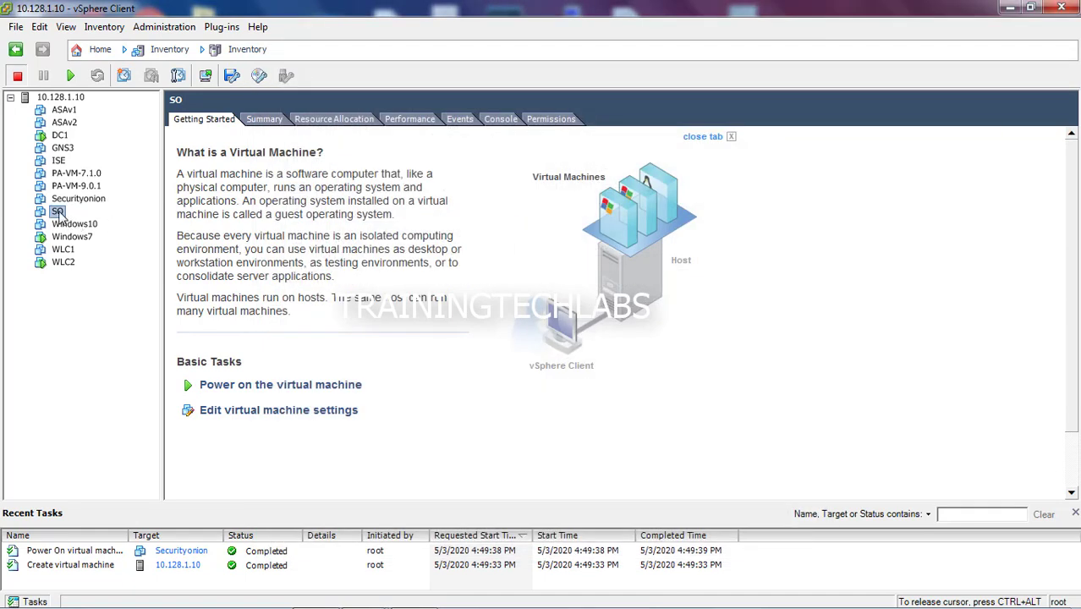
pyautogui.rightClick(57, 209)
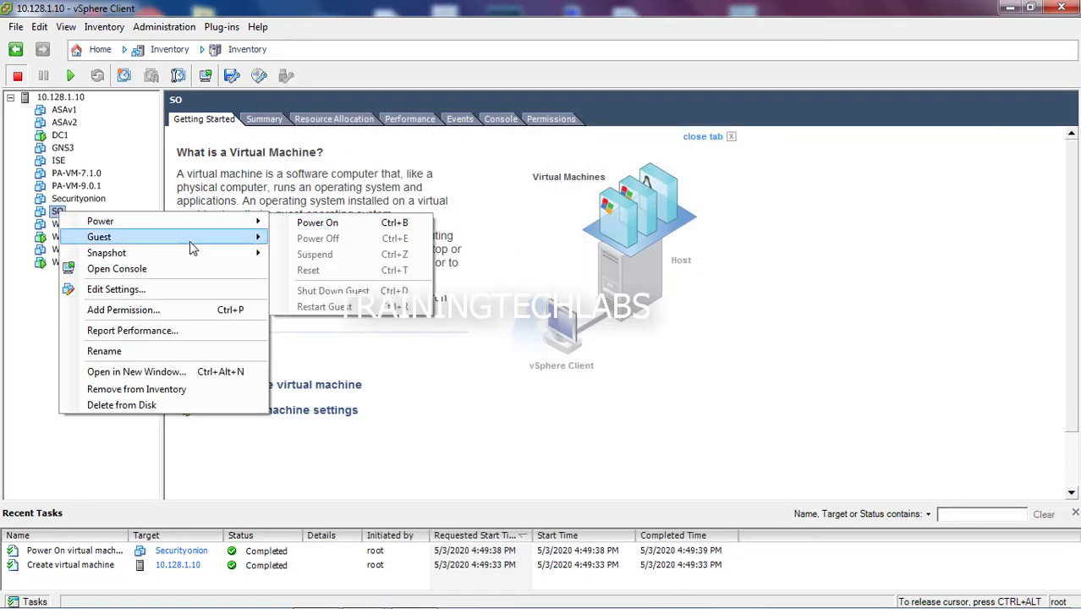
pyautogui.click(117, 268)
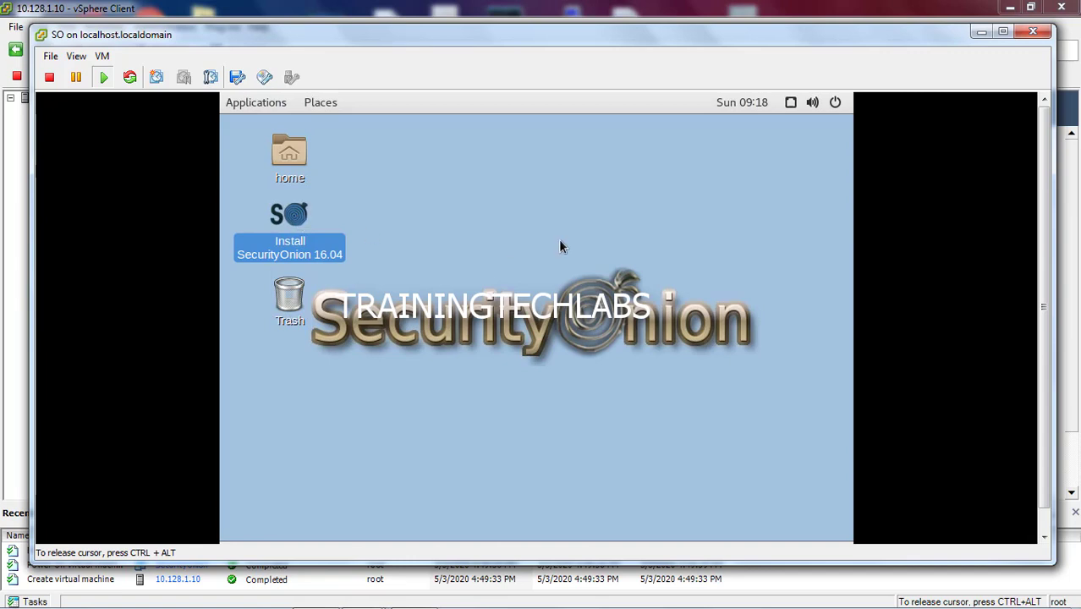
pyautogui.moveTo(532, 323)
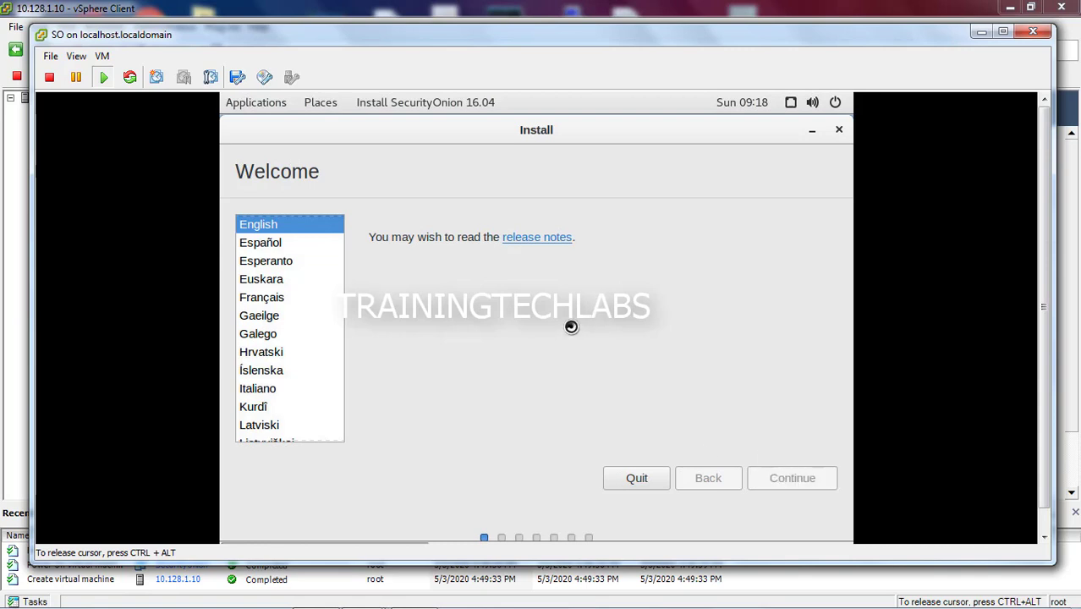
pyautogui.moveTo(724, 338)
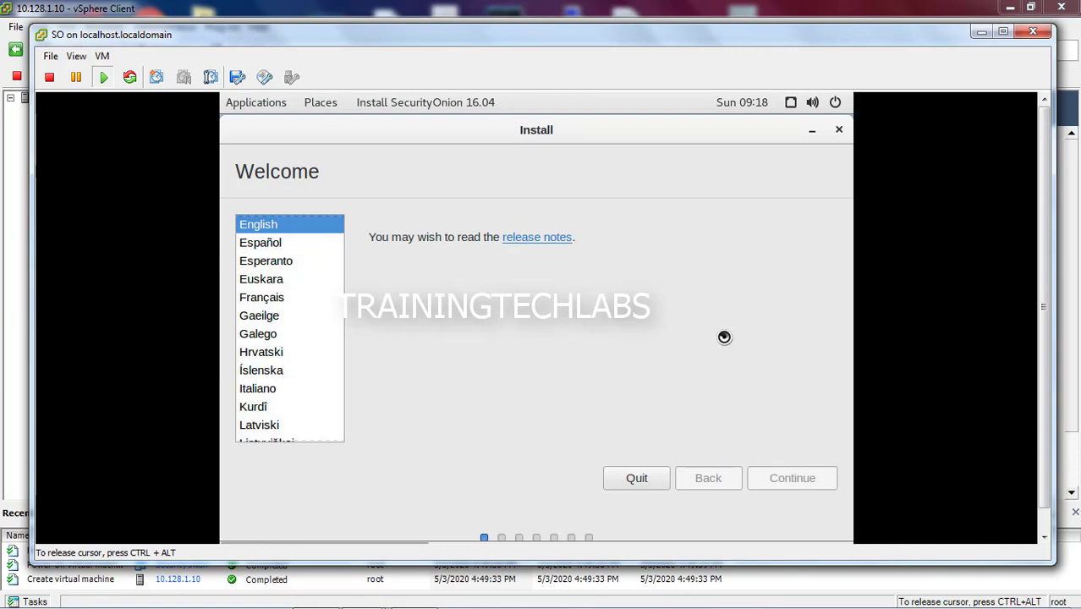
# Step: Keep English in the installer and continue past the Preparing to install step without updates
pyautogui.click(791, 476)
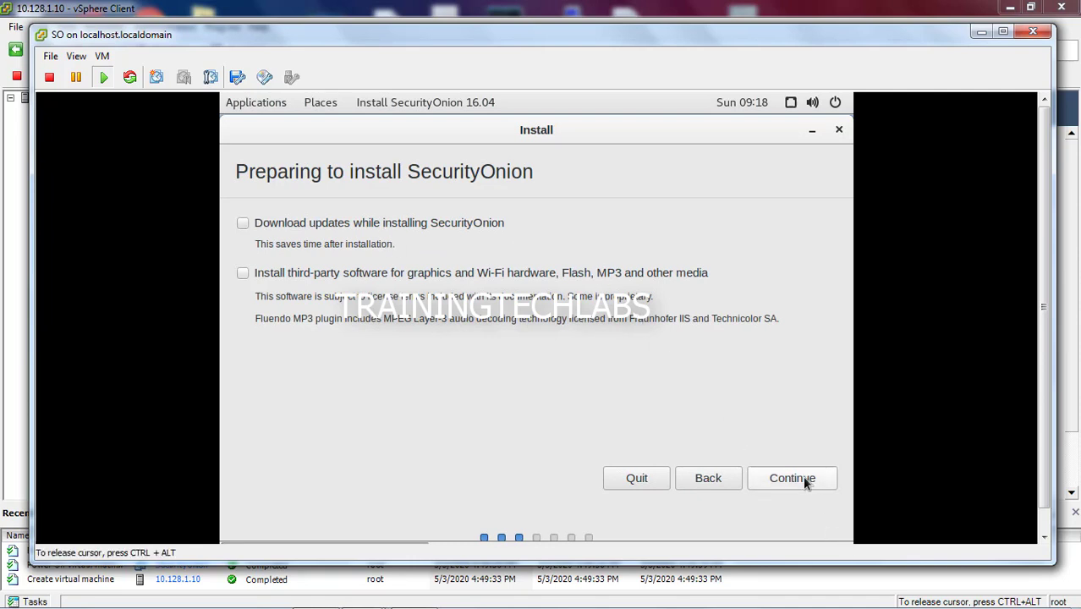
pyautogui.click(791, 477)
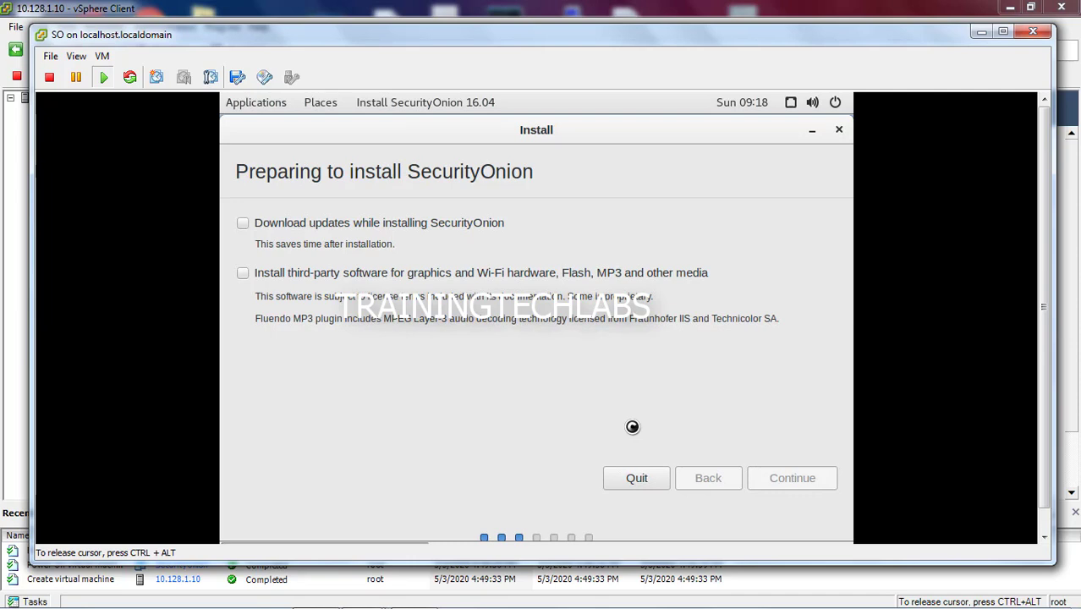
# Step: Choose Erase disk and install SecurityOnion, start Install Now and confirm writing changes to disk
pyautogui.click(791, 476)
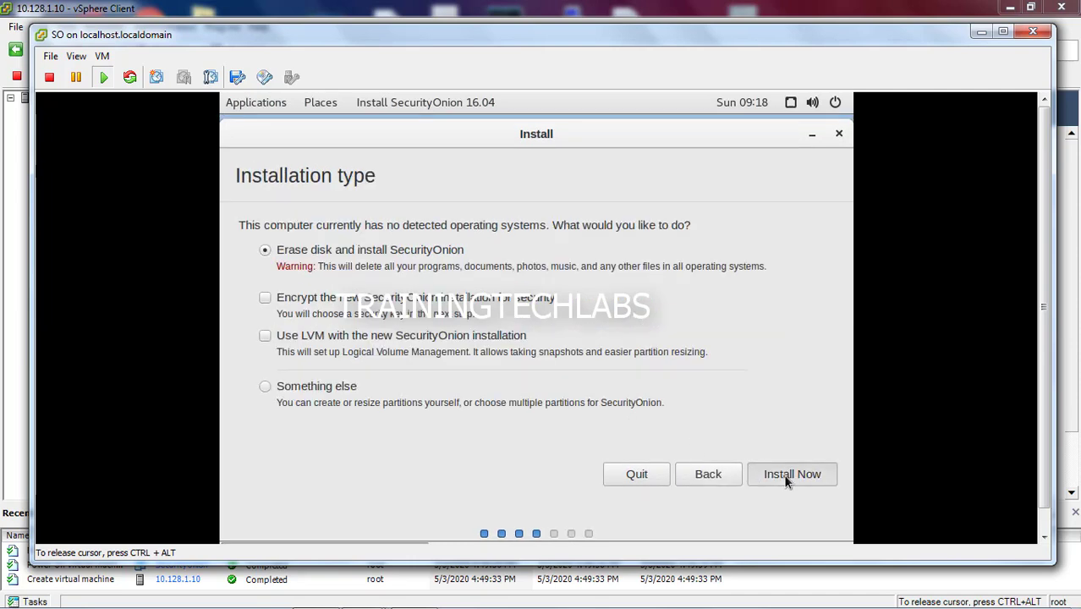
pyautogui.click(792, 473)
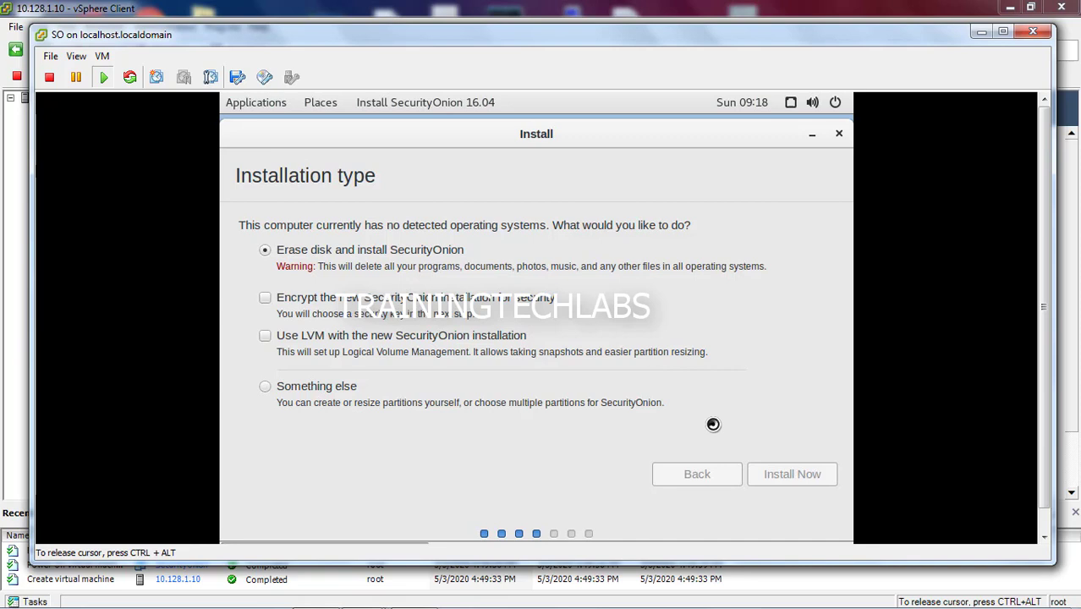
pyautogui.click(791, 474)
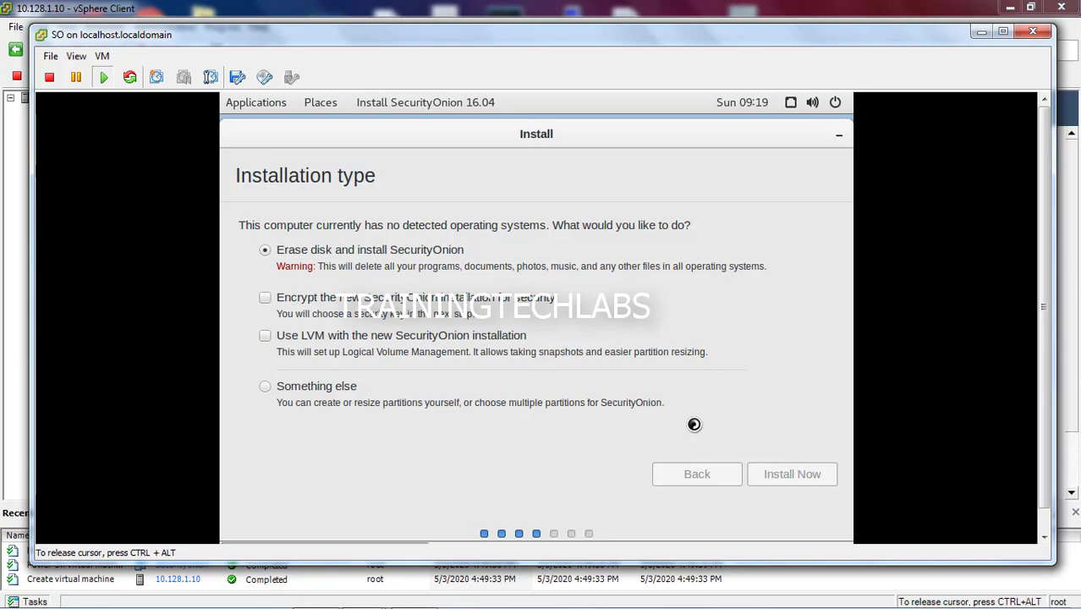
pyautogui.click(791, 473)
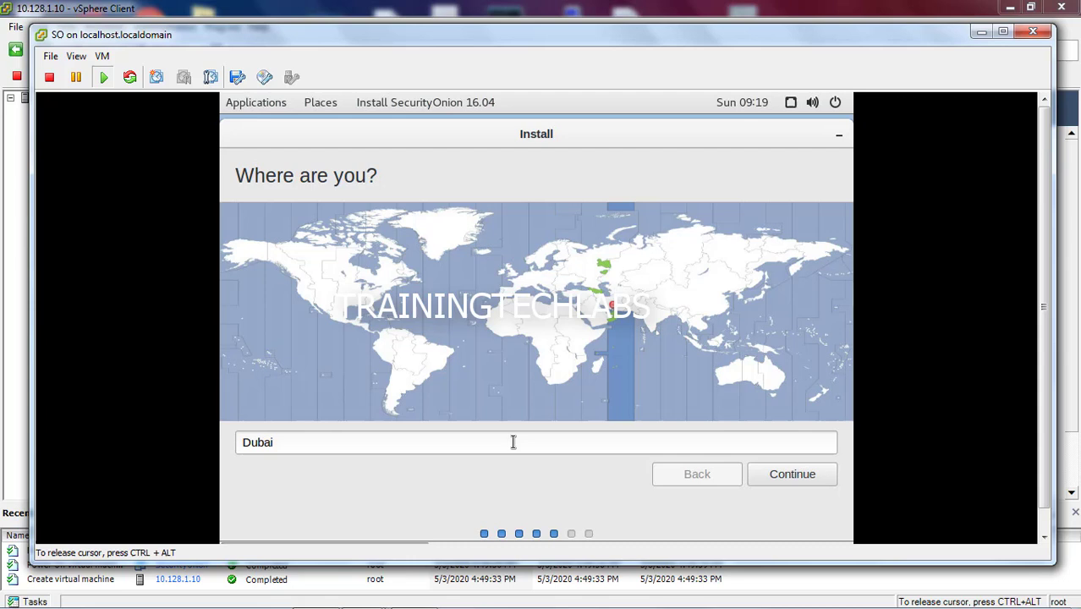
pyautogui.moveTo(791, 474)
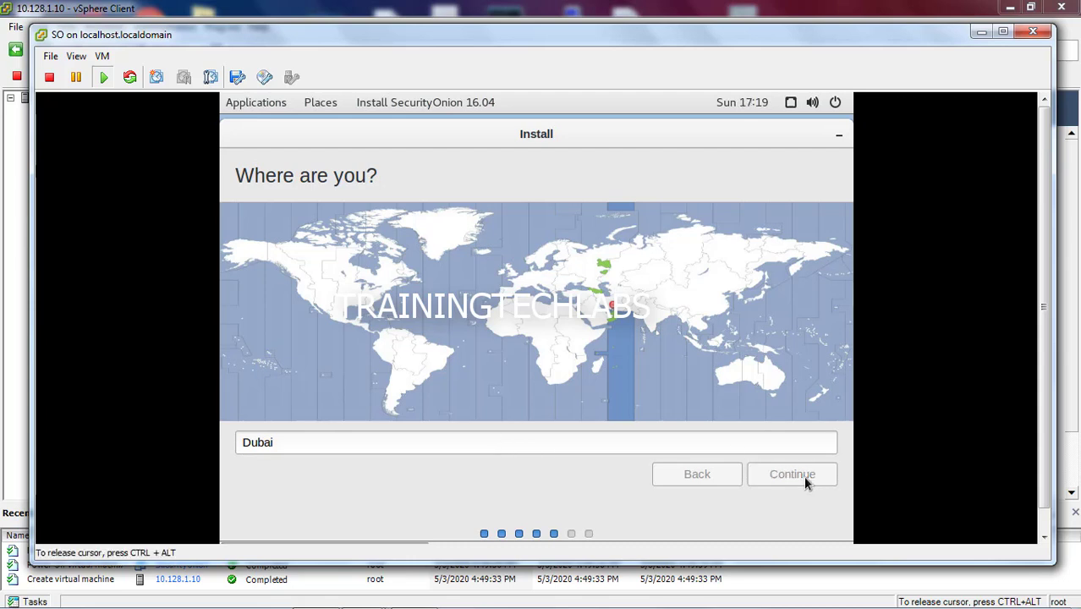
pyautogui.moveTo(781, 440)
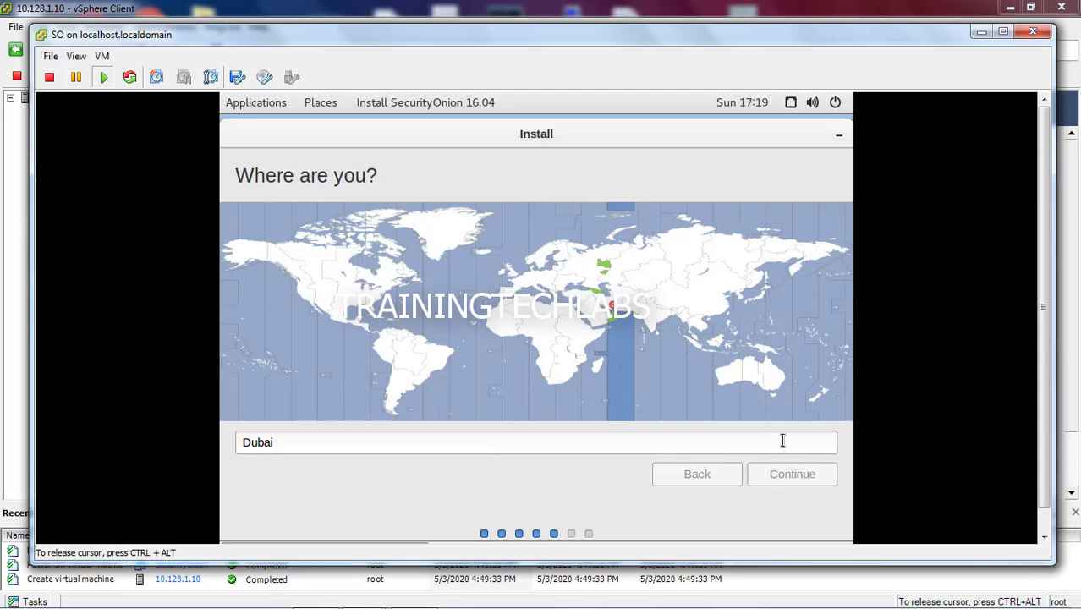
# Step: Accept Dubai as the installer's location and continue to the keyboard layout
pyautogui.click(791, 474)
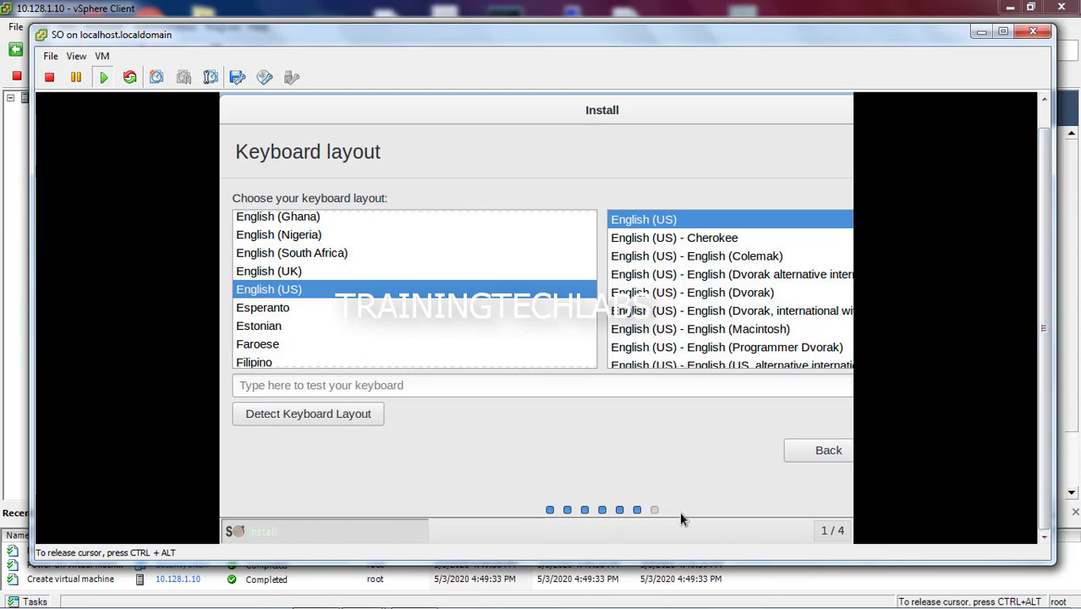
pyautogui.moveTo(692, 443)
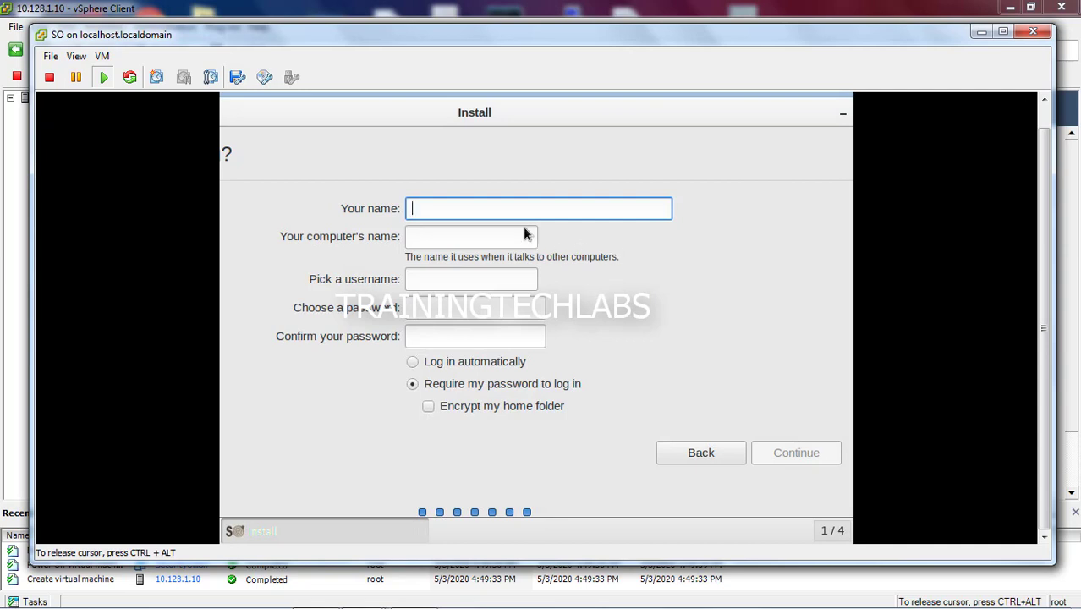
# Step: Enter the name arnel and change the computer name to arnel-security-onion
pyautogui.write('arne')
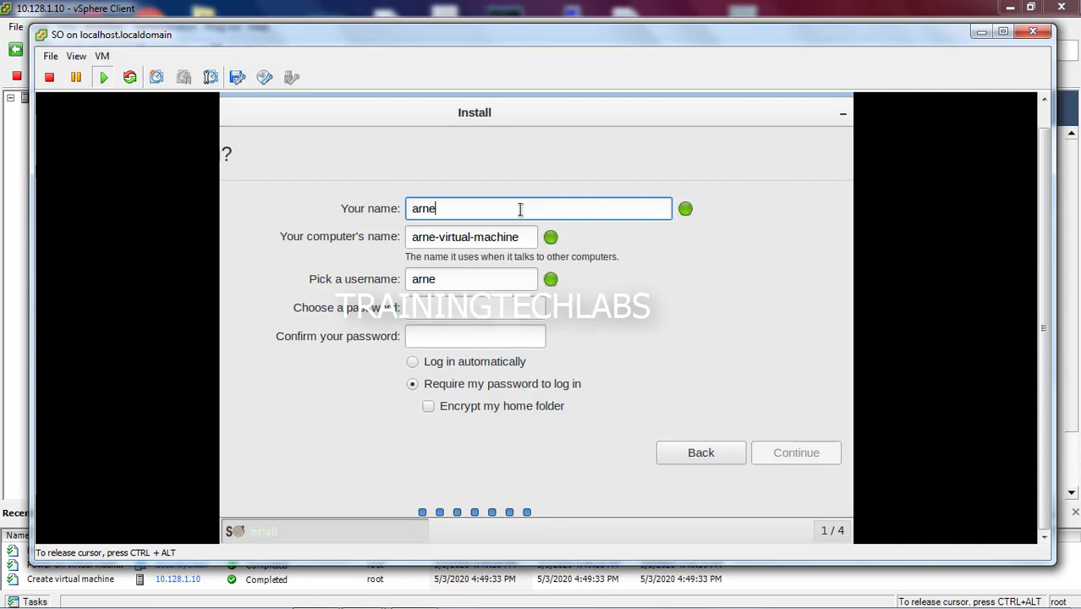
pyautogui.write('l')
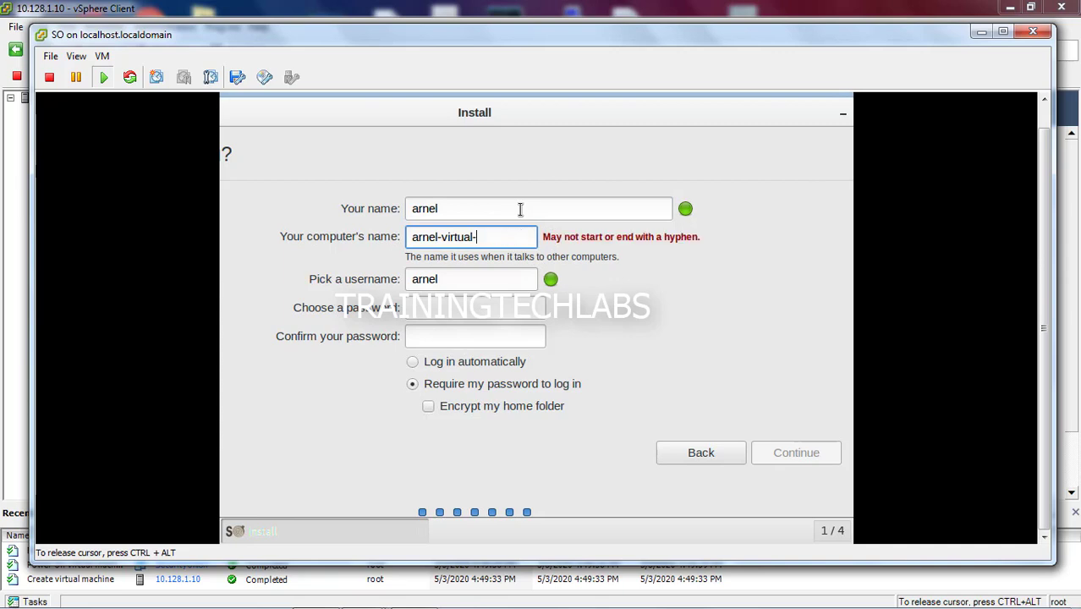
pyautogui.press('BackSpace')
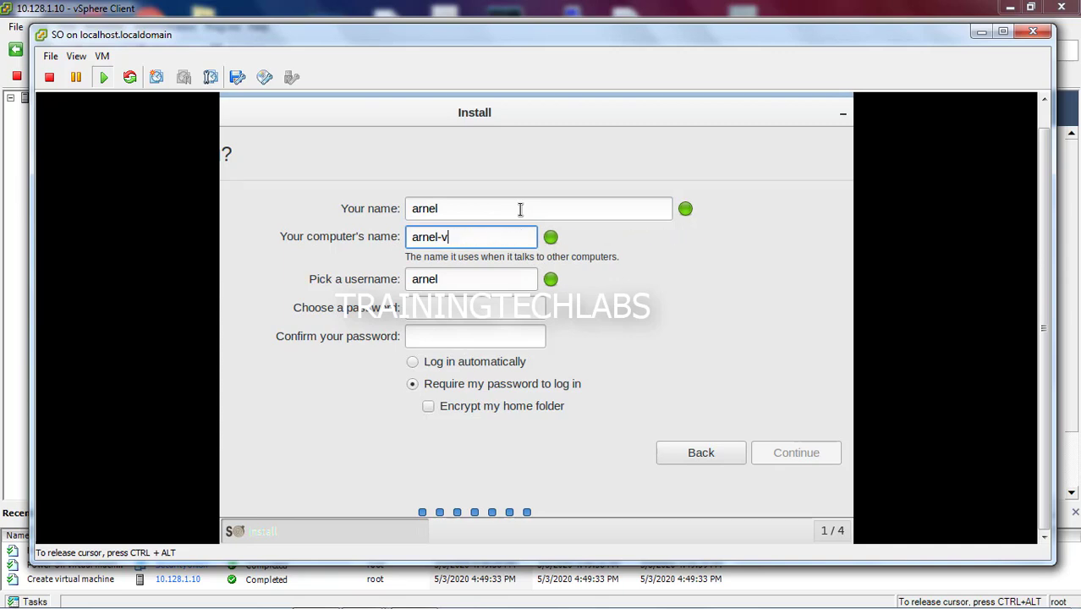
pyautogui.write('se')
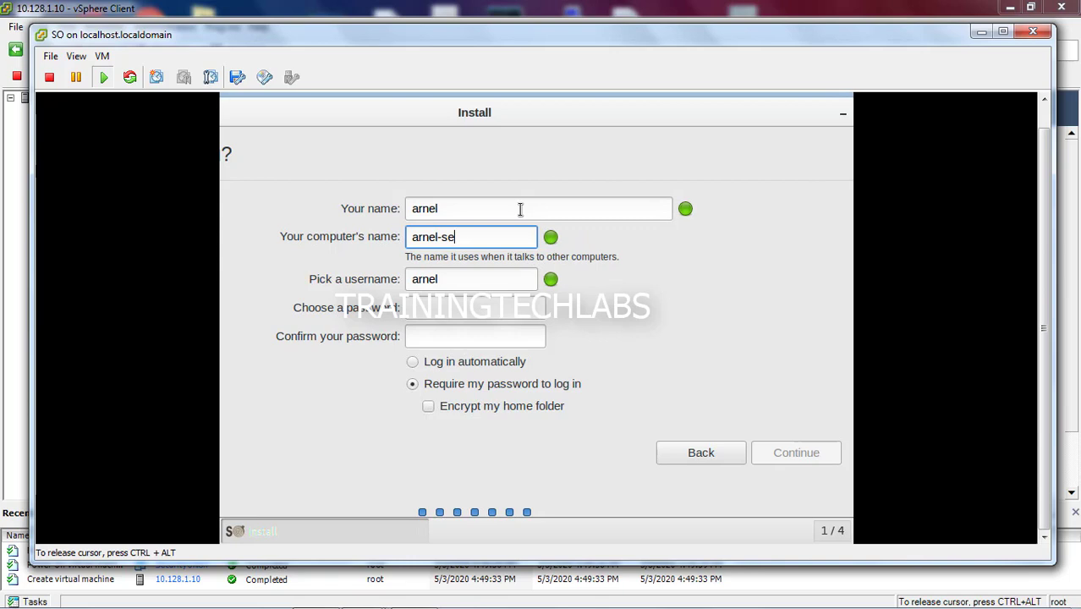
pyautogui.write('curity')
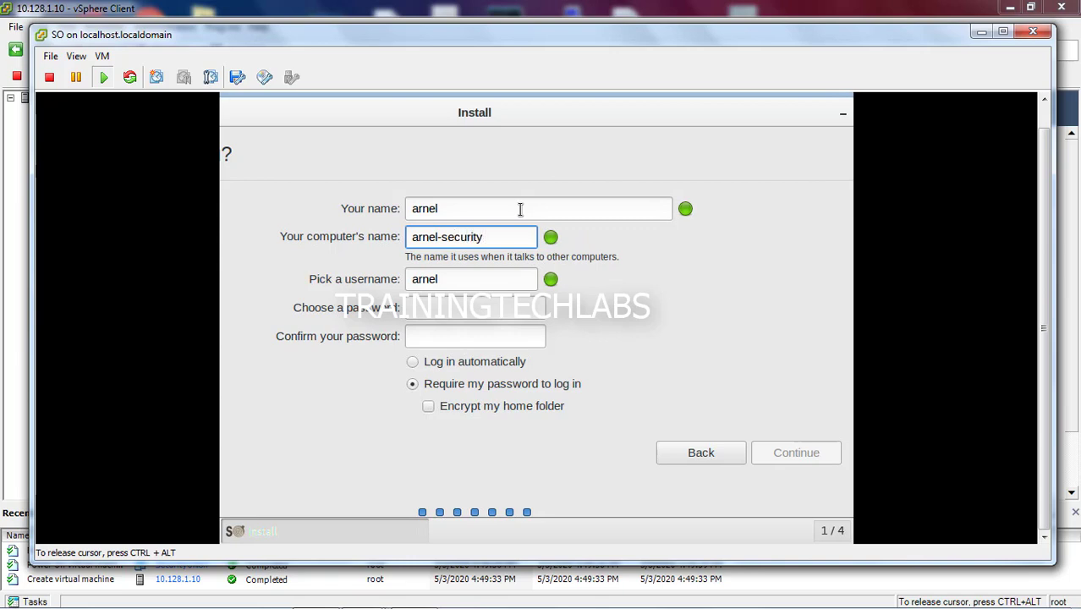
pyautogui.write('-onion')
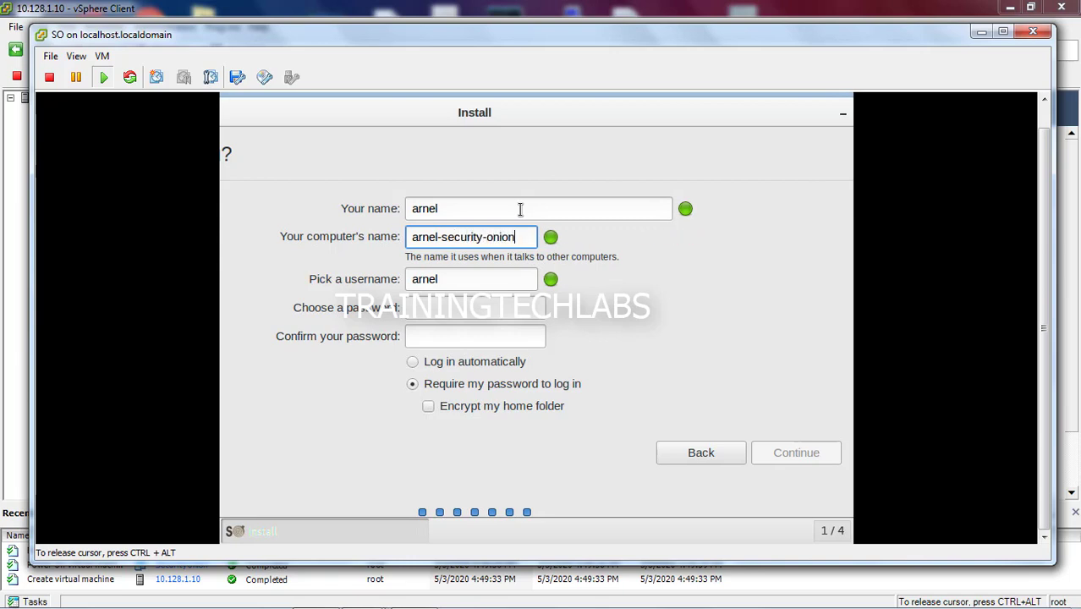
pyautogui.click(473, 308)
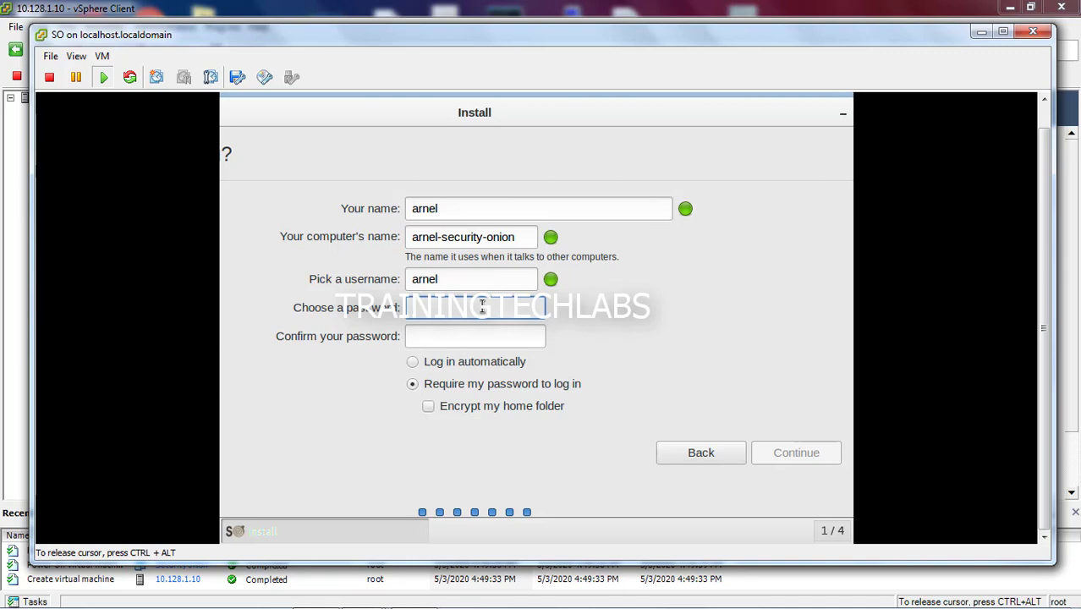
pyautogui.write('password')
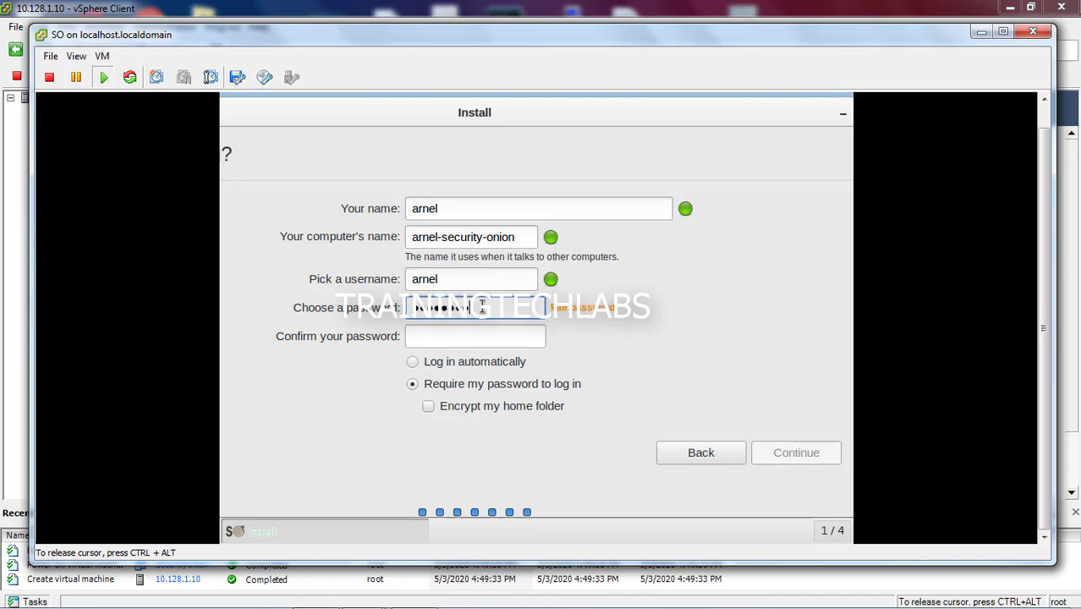
pyautogui.click(474, 335)
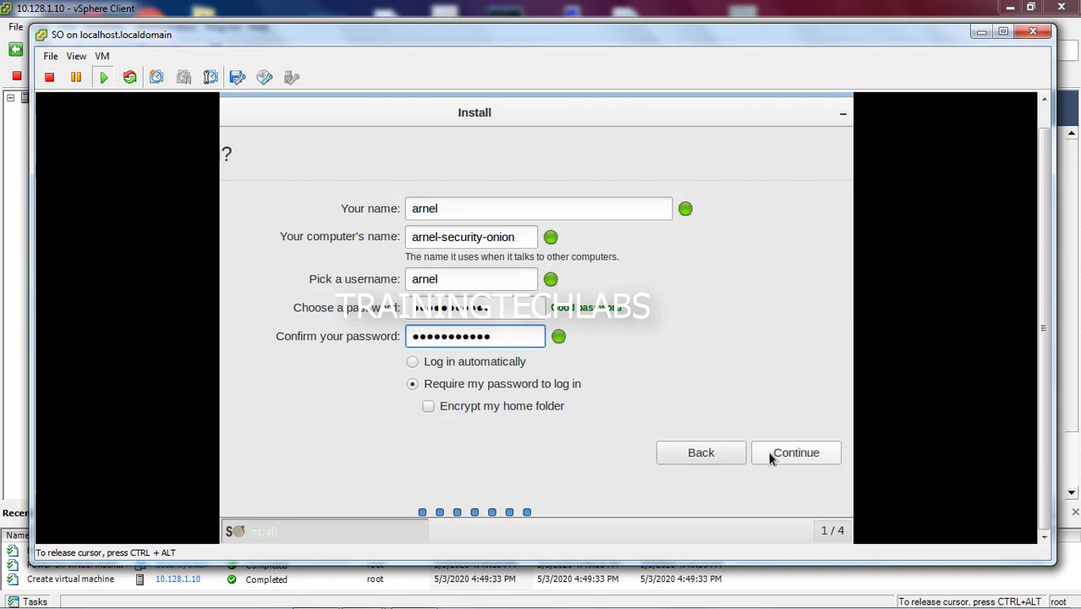
pyautogui.click(795, 453)
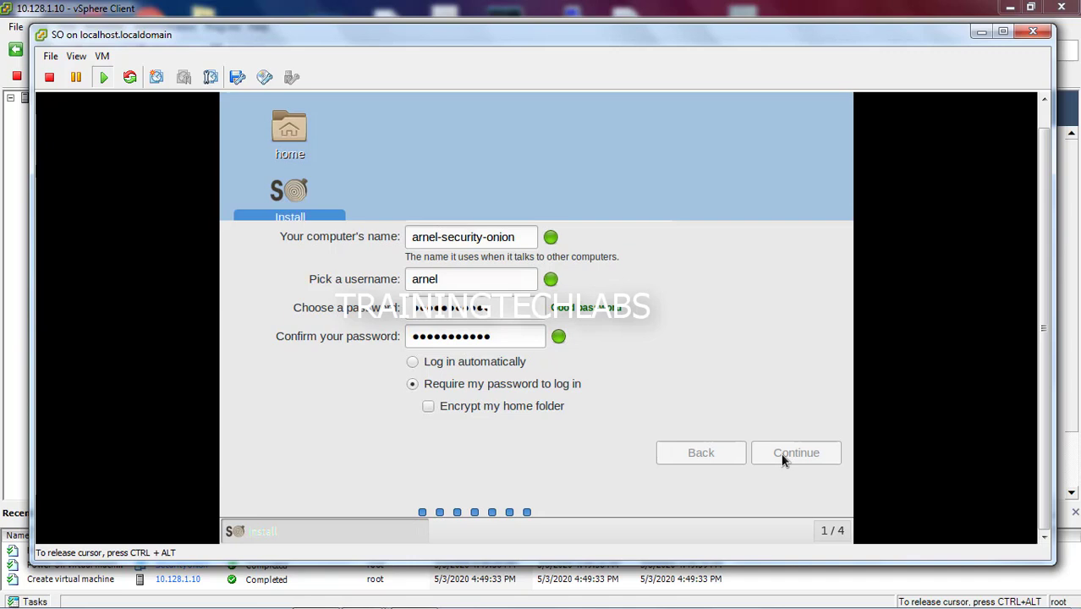
# Step: Let the installer proceed to copying files onto the virtual machine
pyautogui.click(795, 453)
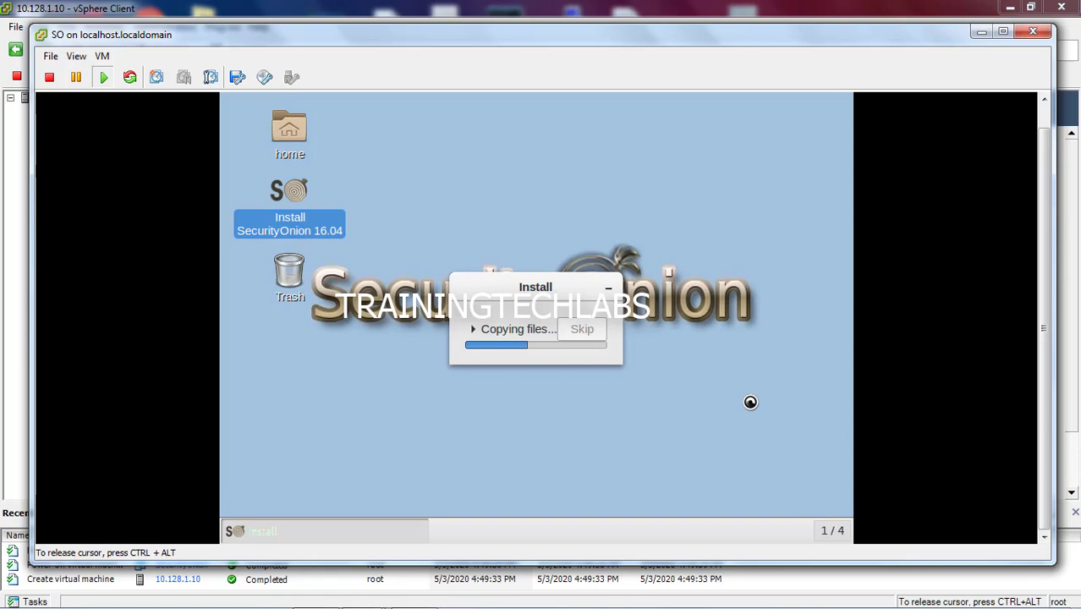
pyautogui.moveTo(738, 403)
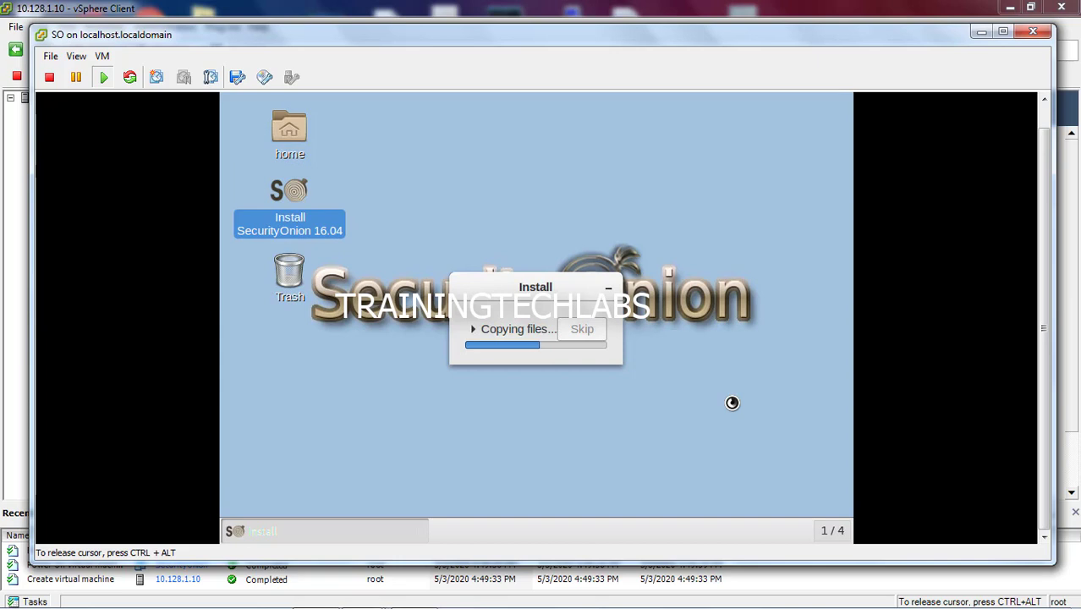
pyautogui.moveTo(446, 602)
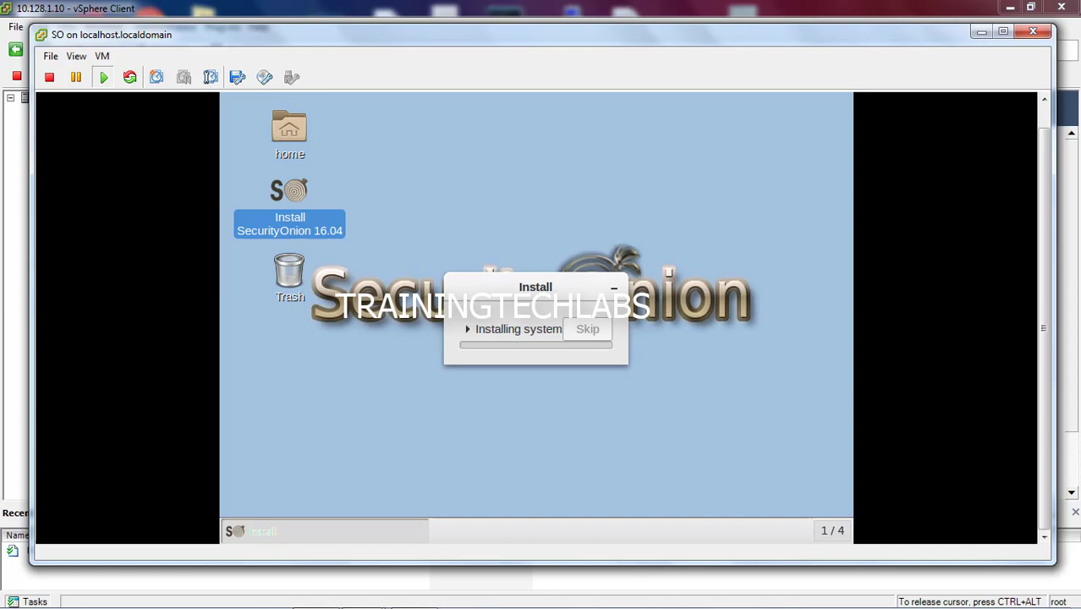
pyautogui.moveTo(414, 592)
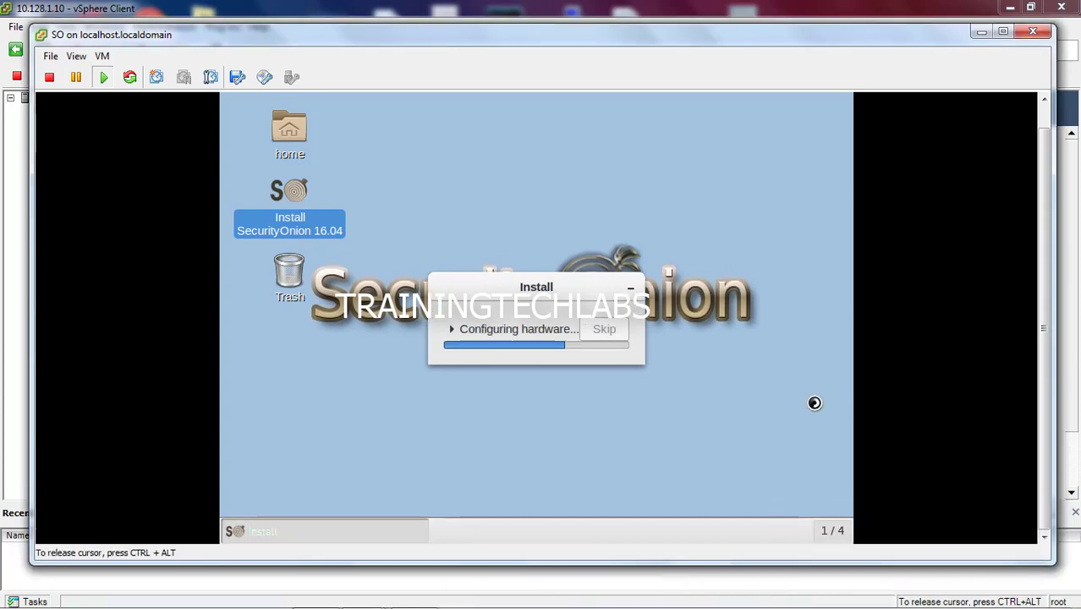
pyautogui.moveTo(770, 411)
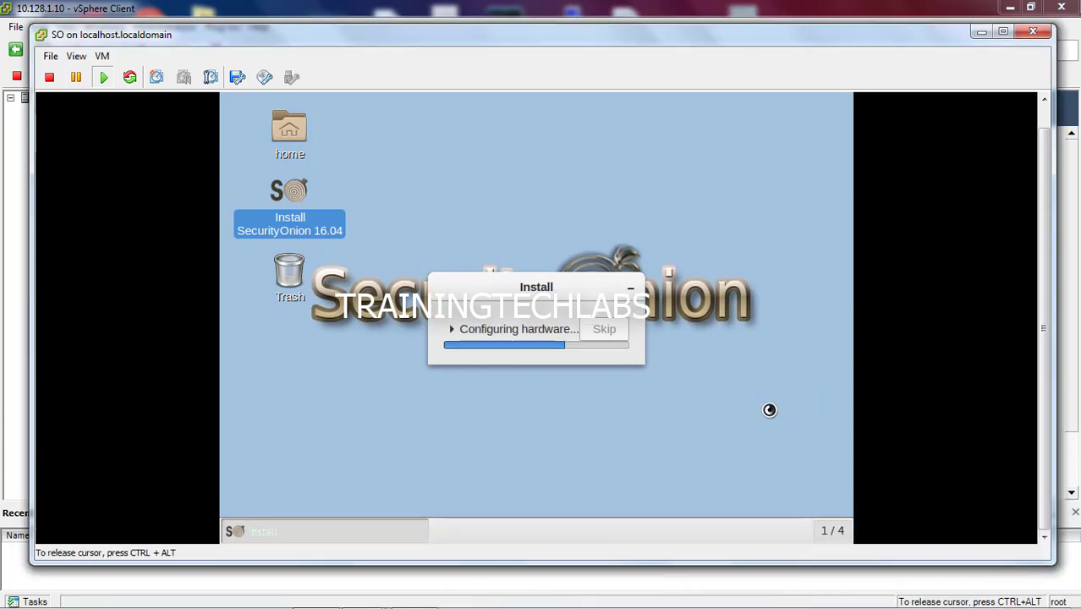
pyautogui.moveTo(730, 412)
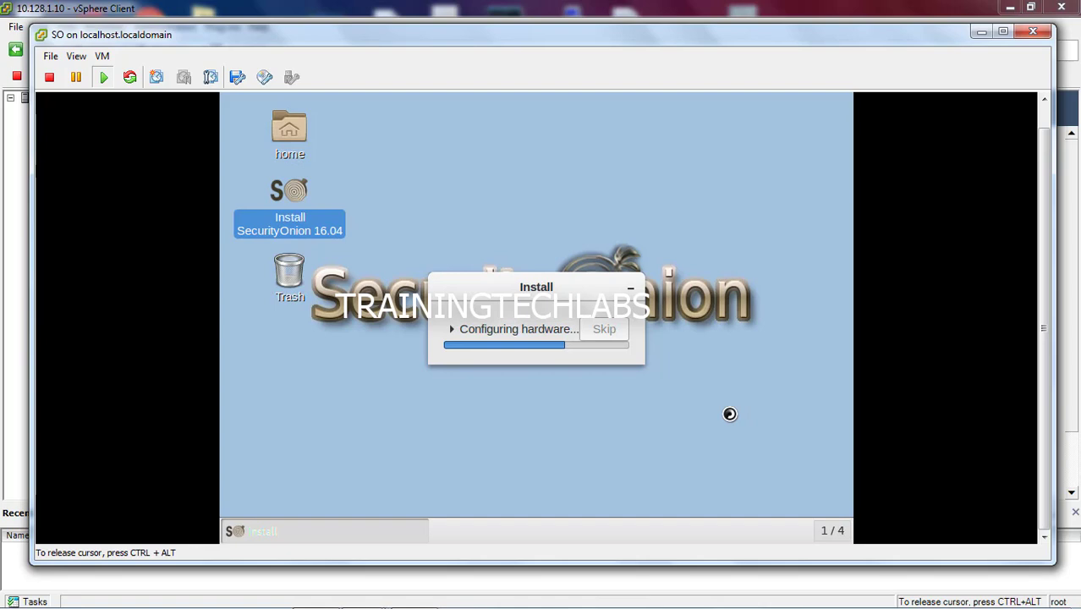
pyautogui.moveTo(677, 578)
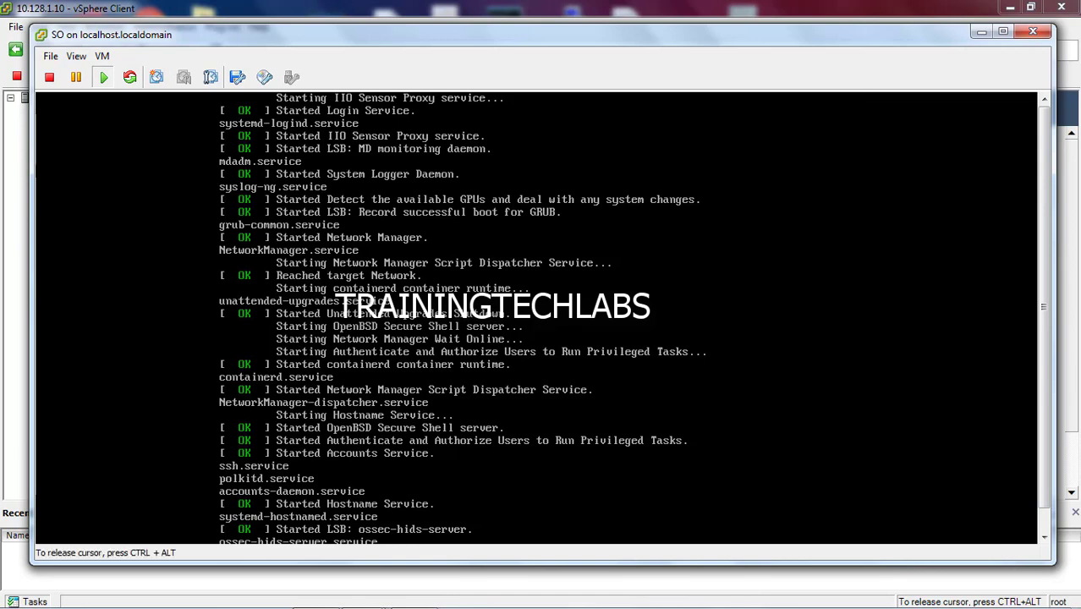
pyautogui.moveTo(646, 592)
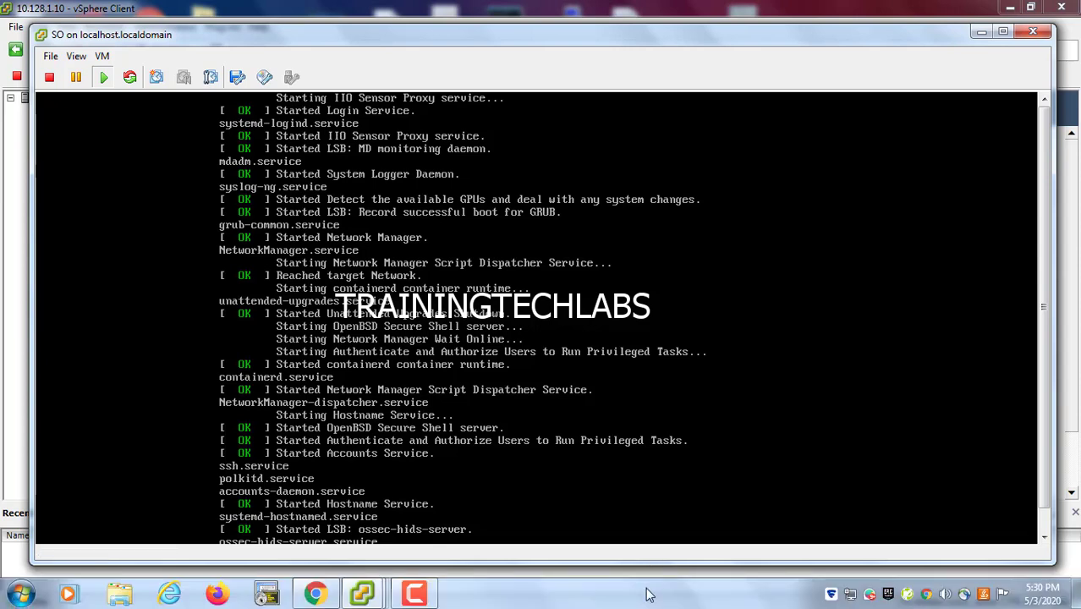
# Step: Refocus the VM console and watch the boot messages until the login screen appears
pyautogui.click(541, 338)
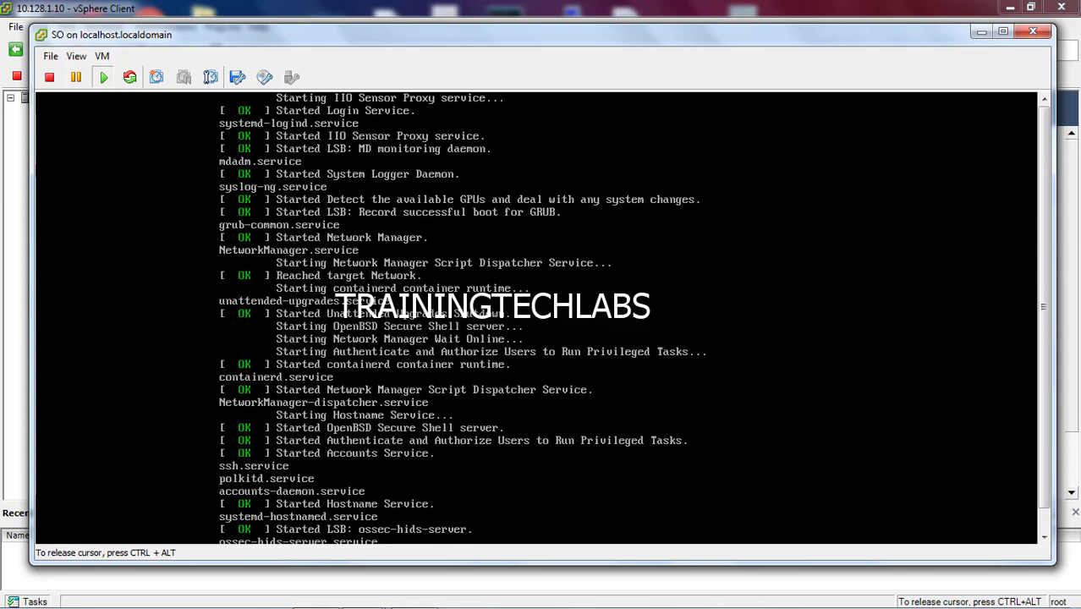
pyautogui.scroll(-3)
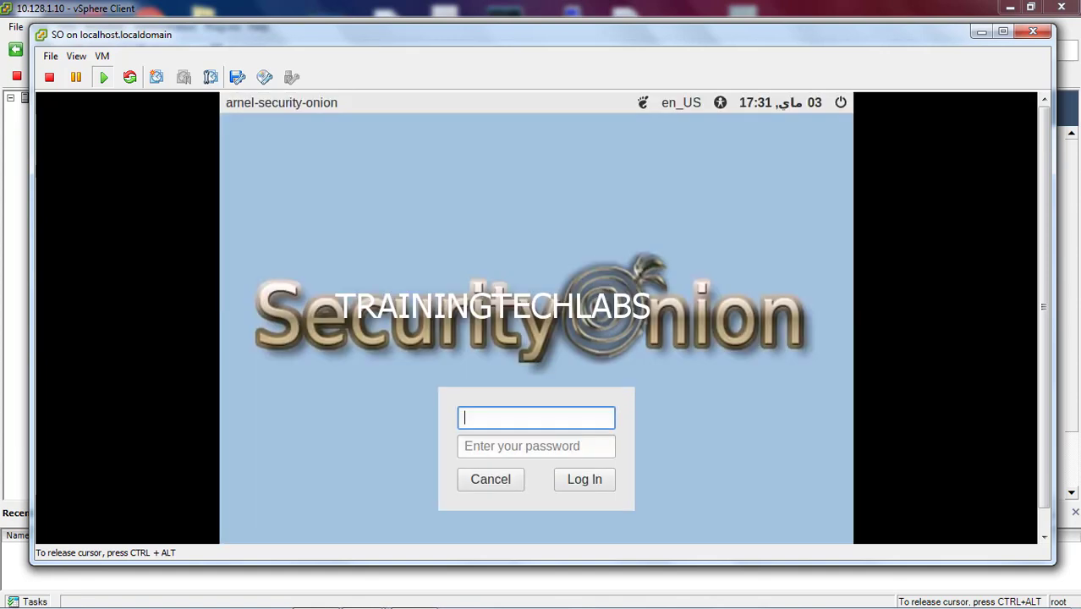
# Step: Sign in to Security Onion as arnel with the account password
pyautogui.write('arnel')
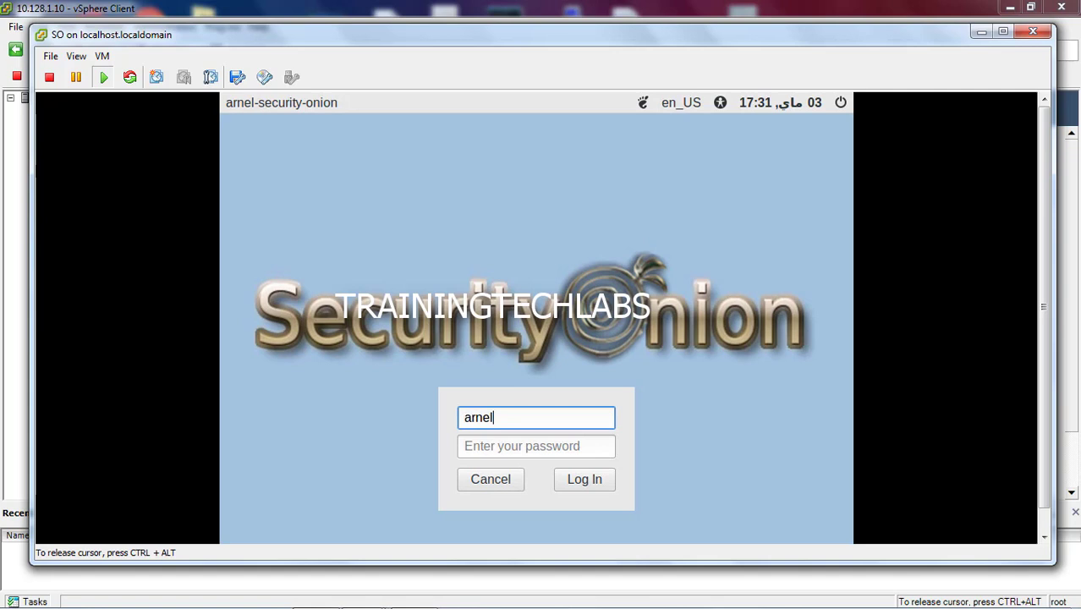
pyautogui.write('•••••')
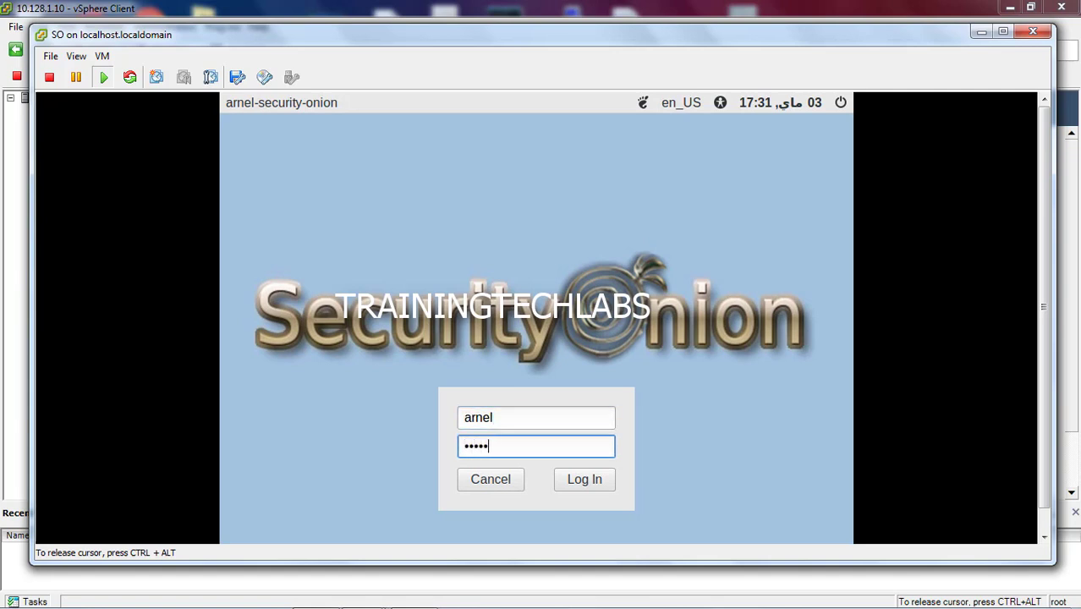
pyautogui.click(585, 479)
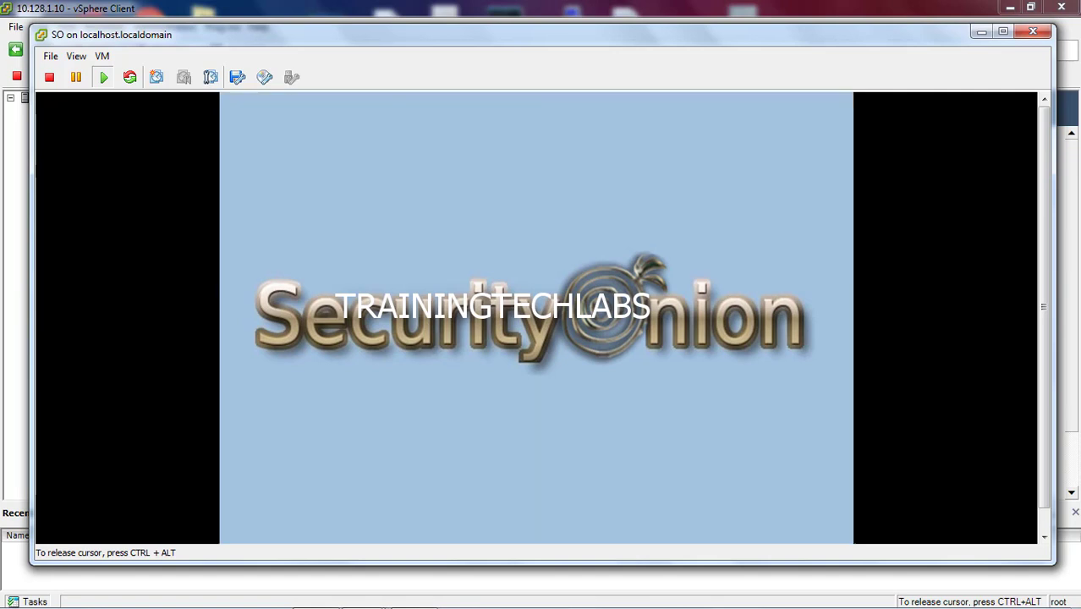
pyautogui.moveTo(636, 389)
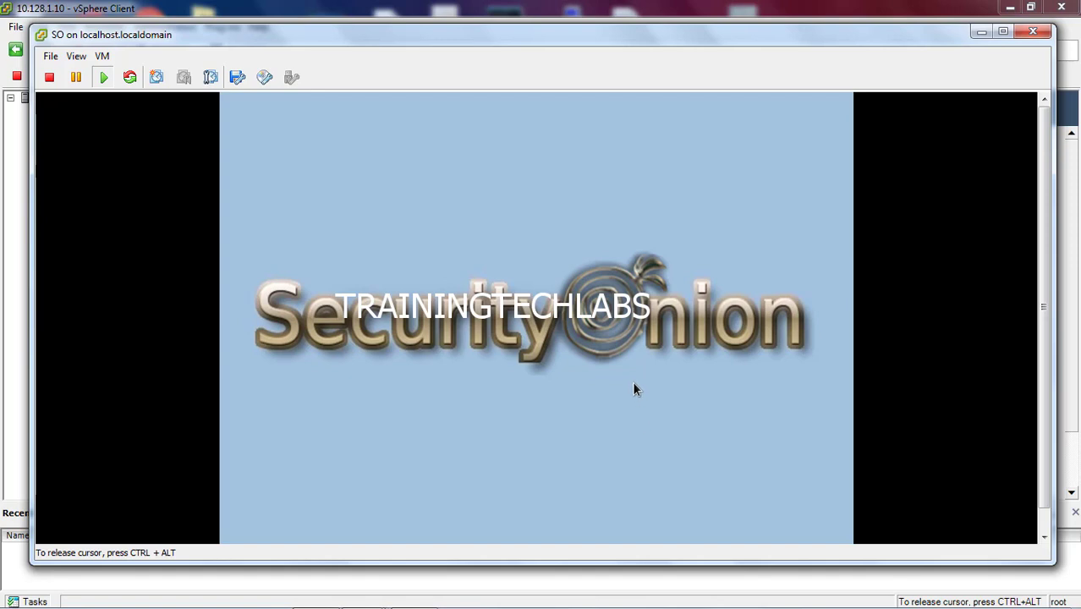
pyautogui.moveTo(641, 243)
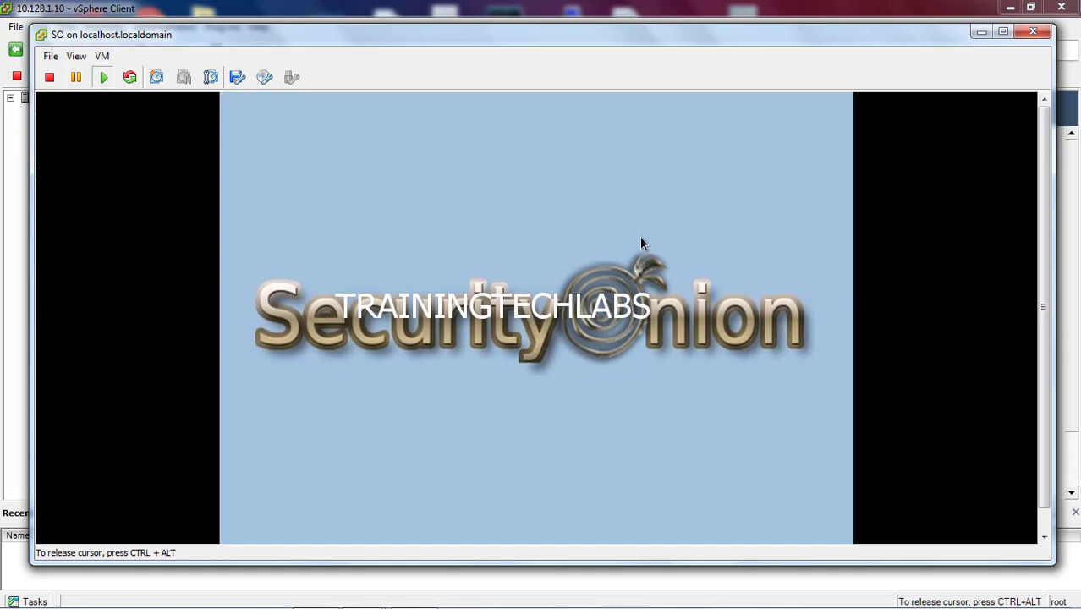
pyautogui.moveTo(567, 240)
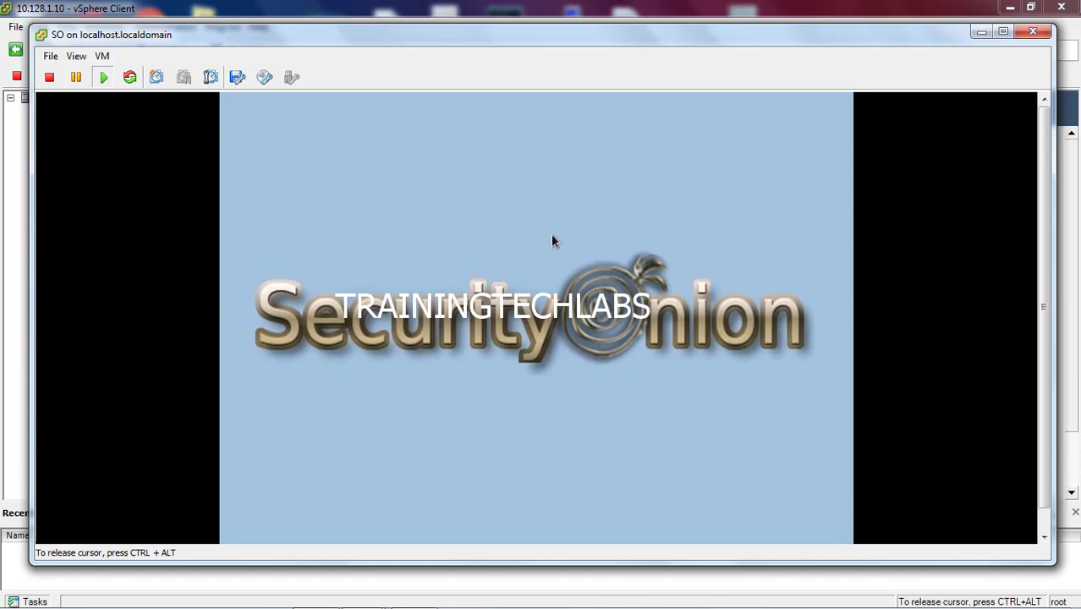
pyautogui.moveTo(528, 247)
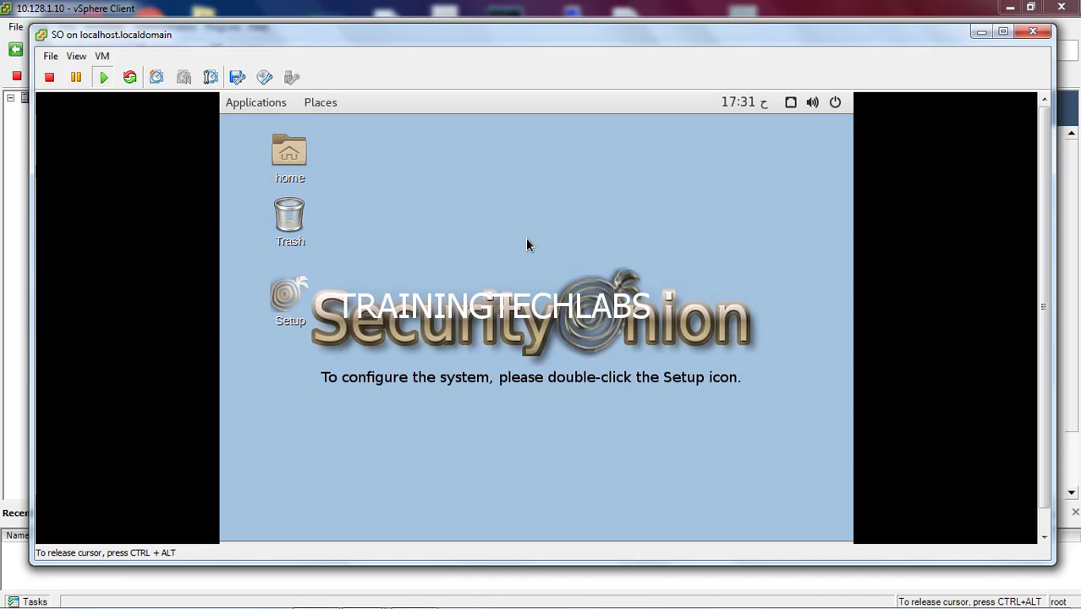
pyautogui.moveTo(448, 240)
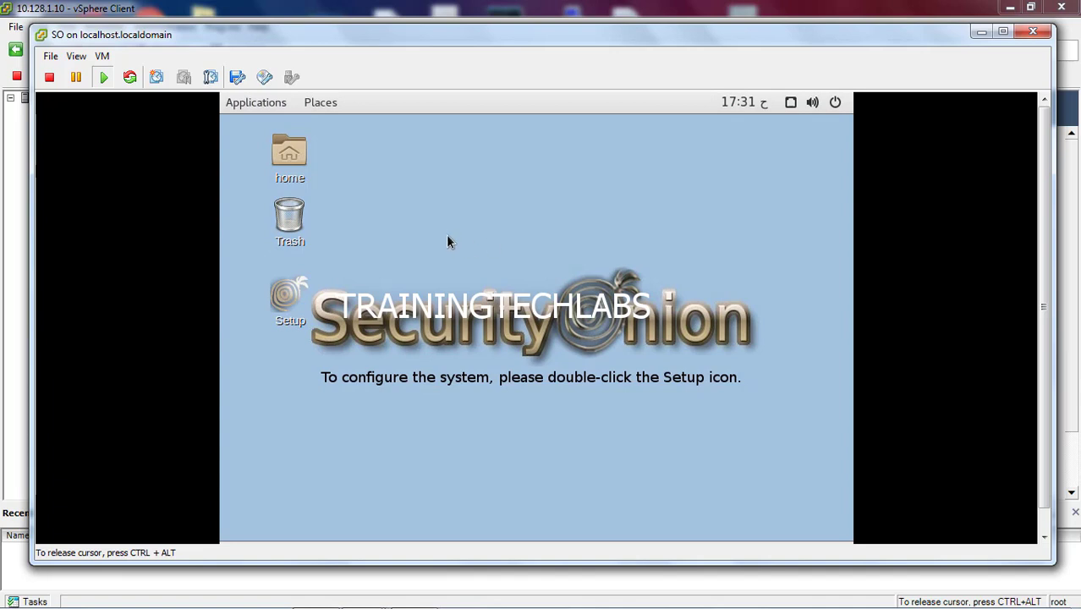
pyautogui.moveTo(304, 311)
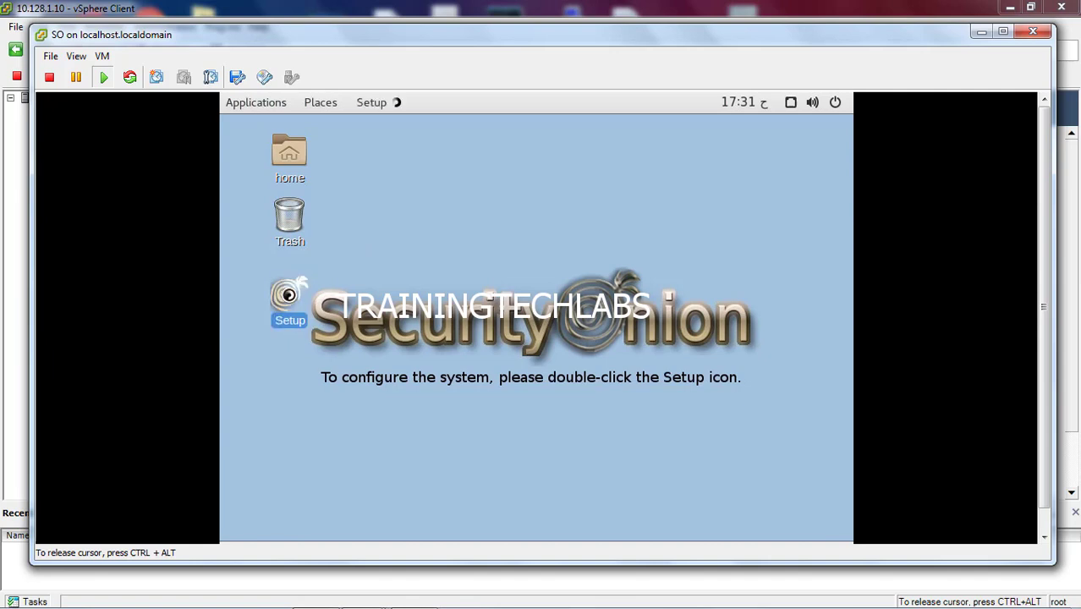
# Step: Launch Security Onion Setup from the desktop, authenticate as administrator and relaunch it to reach the wizard
pyautogui.doubleClick(290, 301)
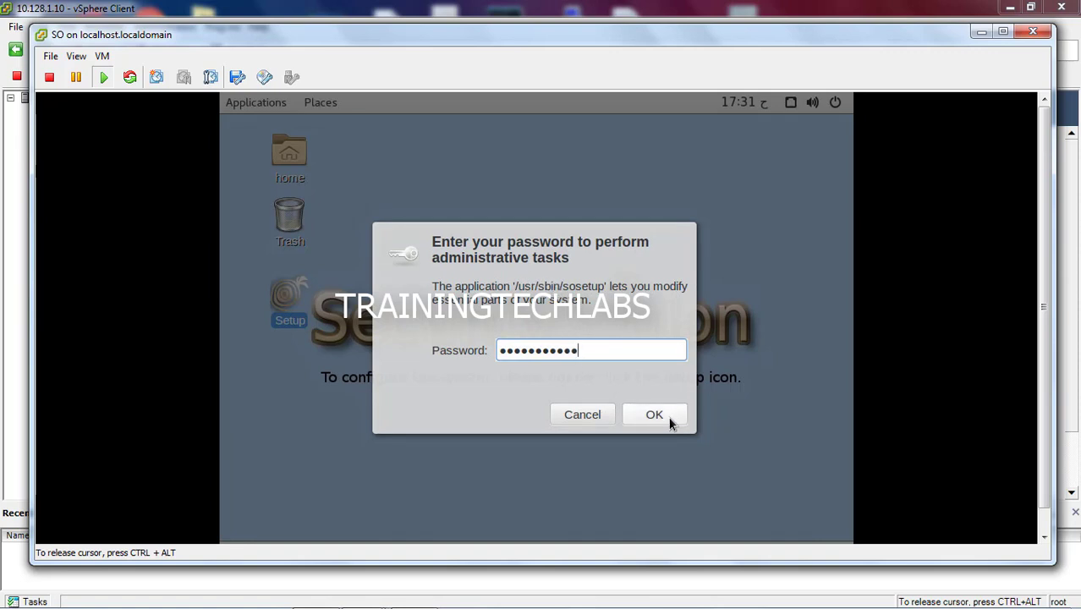
pyautogui.click(653, 414)
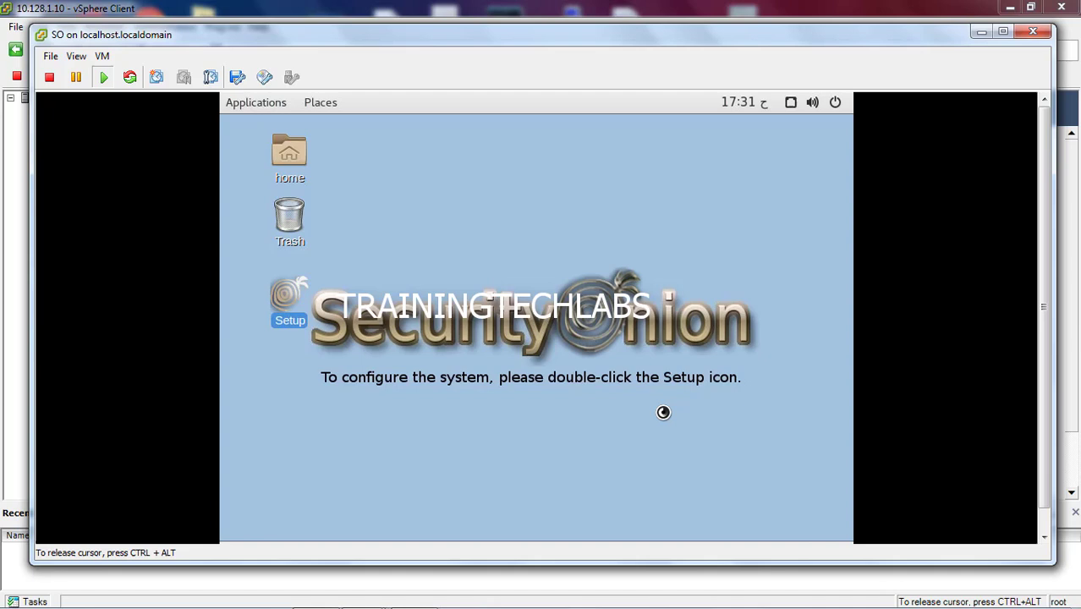
pyautogui.doubleClick(290, 301)
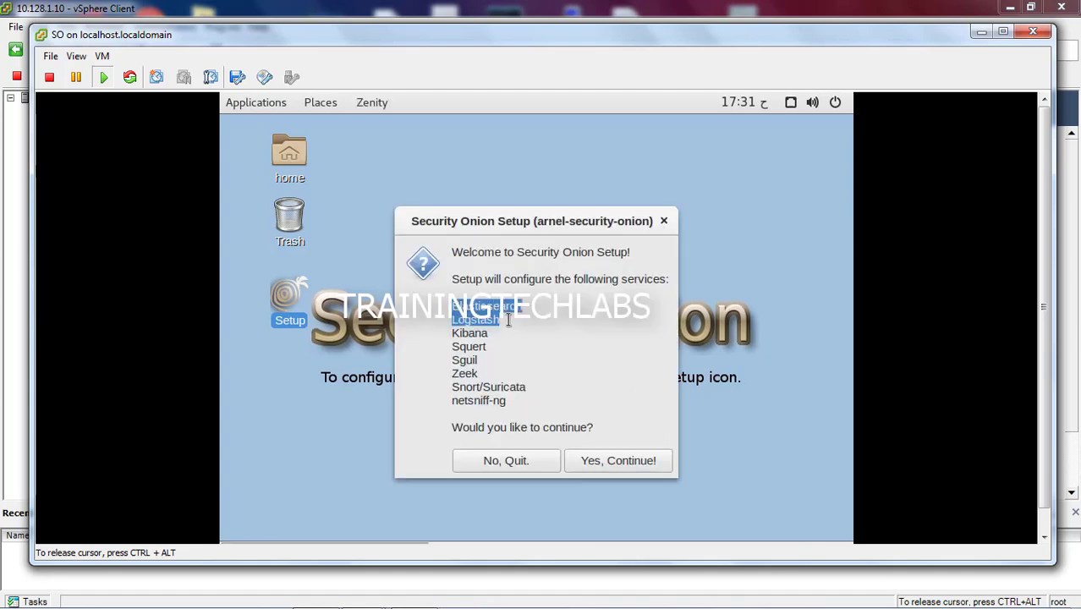
pyautogui.moveTo(474, 319); pyautogui.dragTo(474, 360)
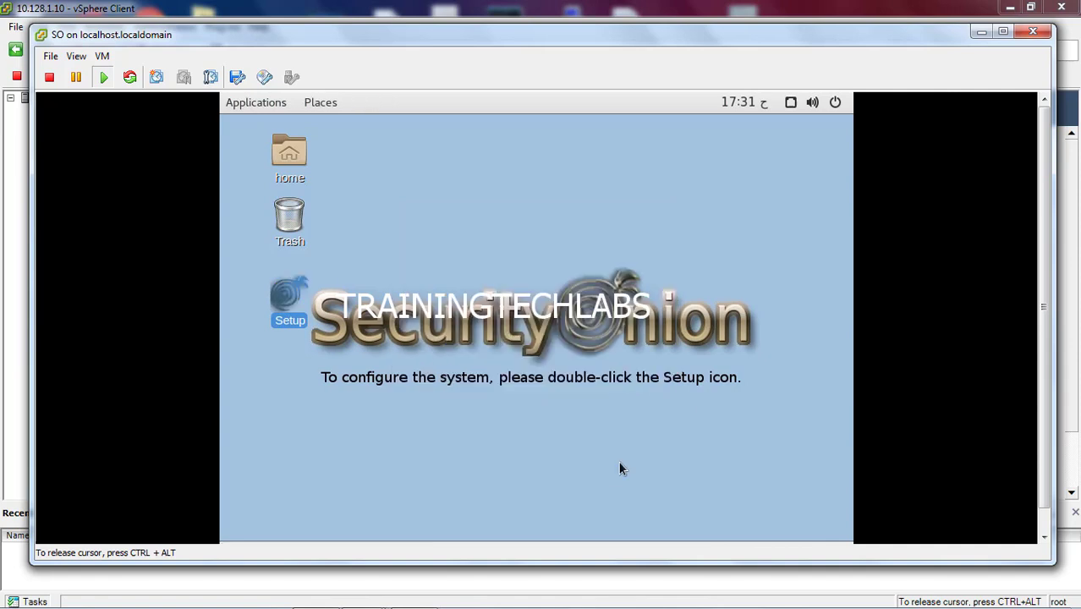
pyautogui.doubleClick(291, 301)
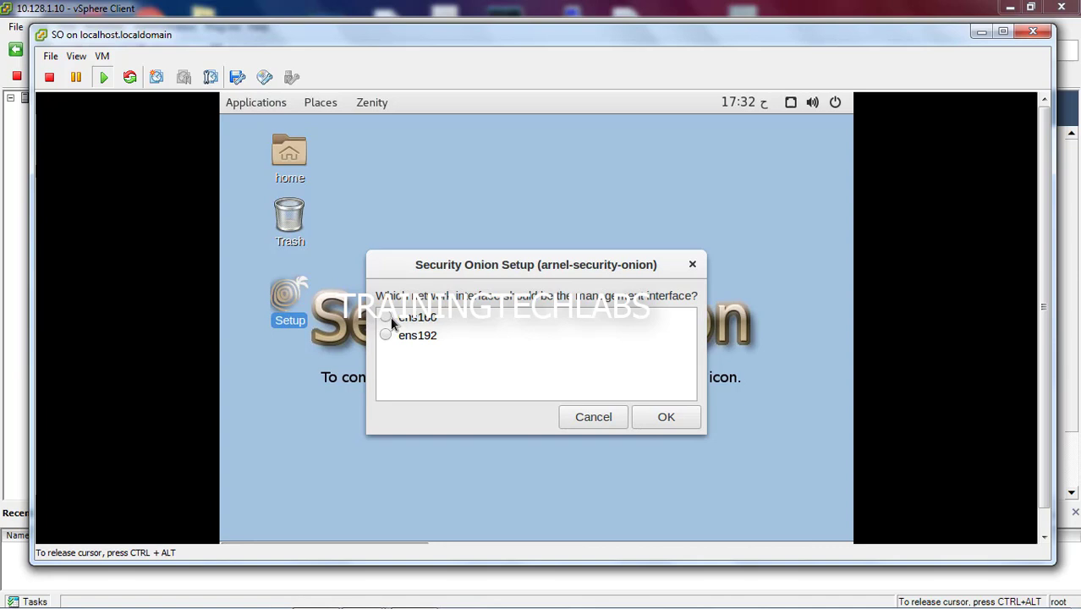
# Step: Select ens160 as the management interface with static addressing at 10.128.1.16
pyautogui.click(386, 317)
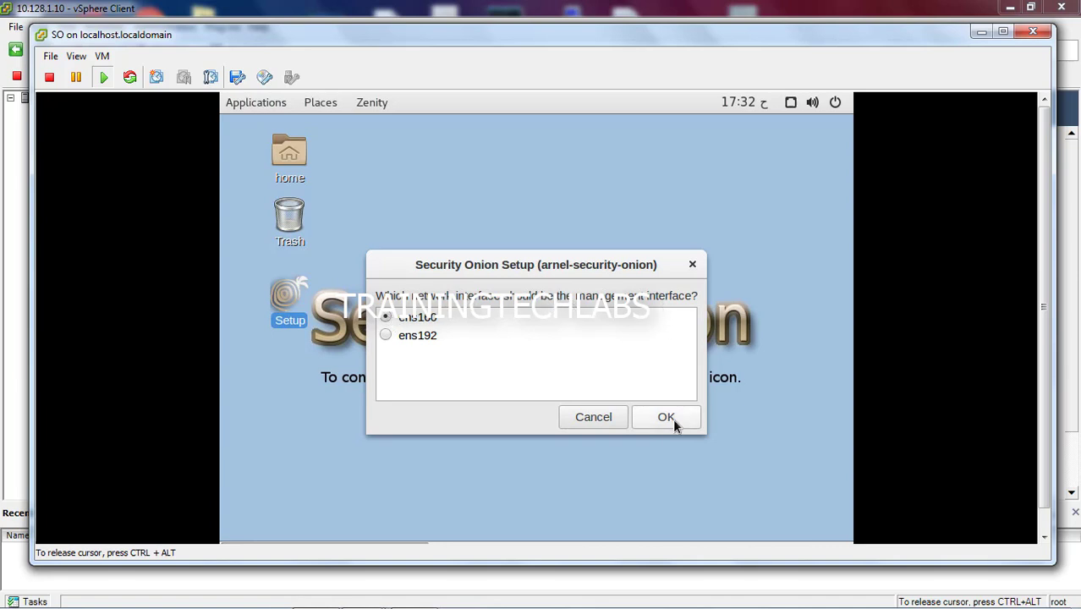
pyautogui.click(667, 416)
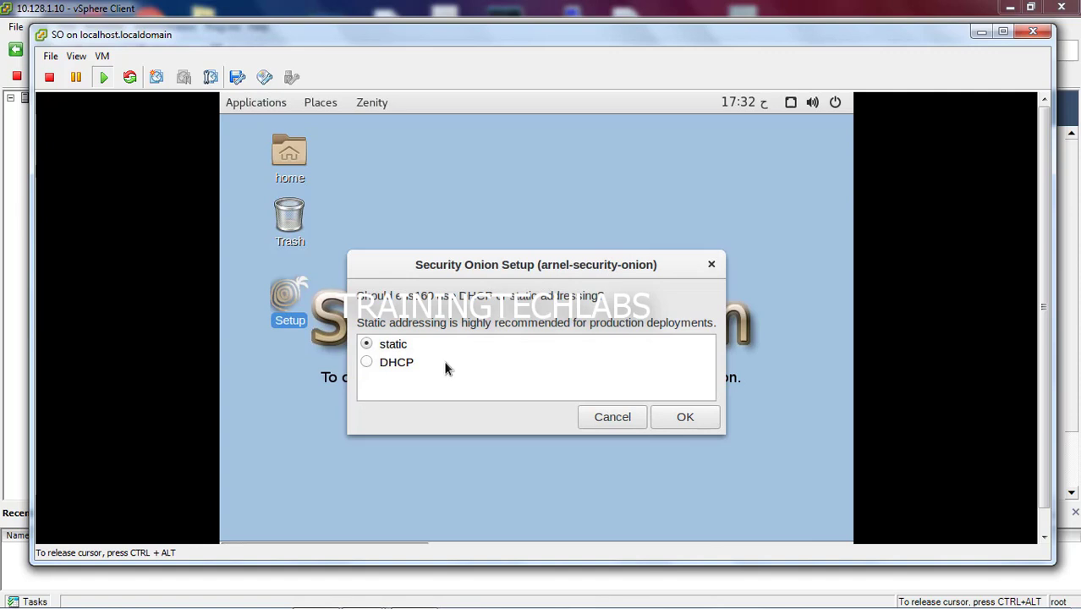
pyautogui.moveTo(685, 416)
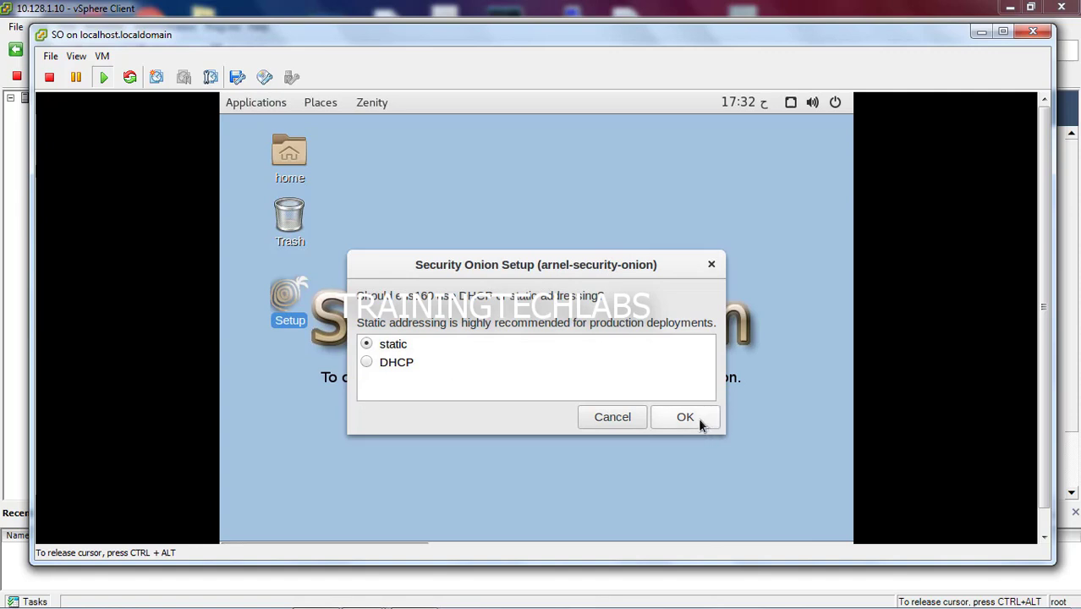
pyautogui.click(685, 416)
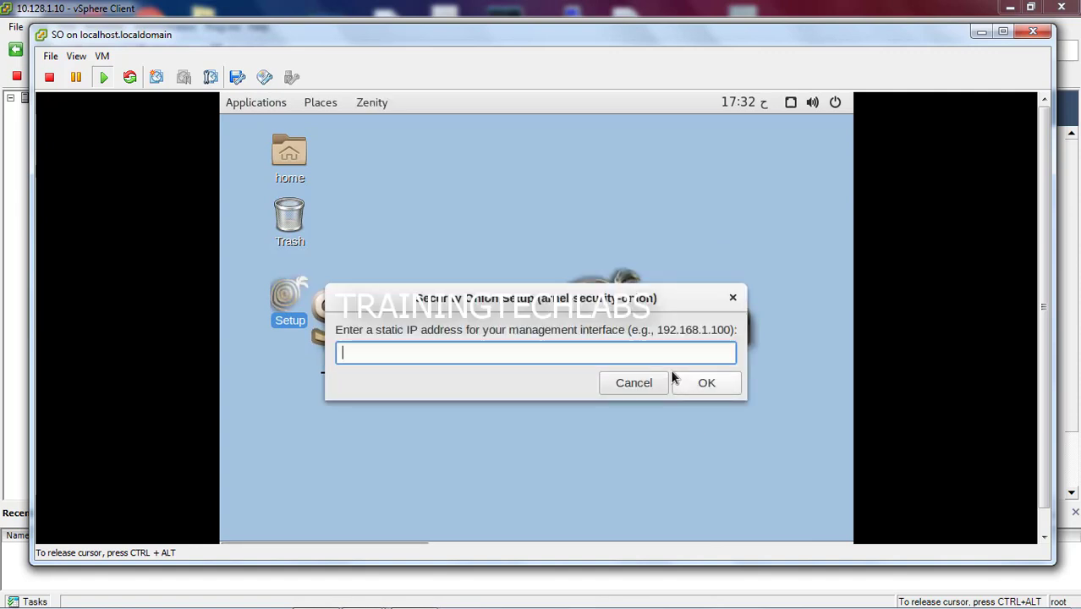
pyautogui.write('10.128')
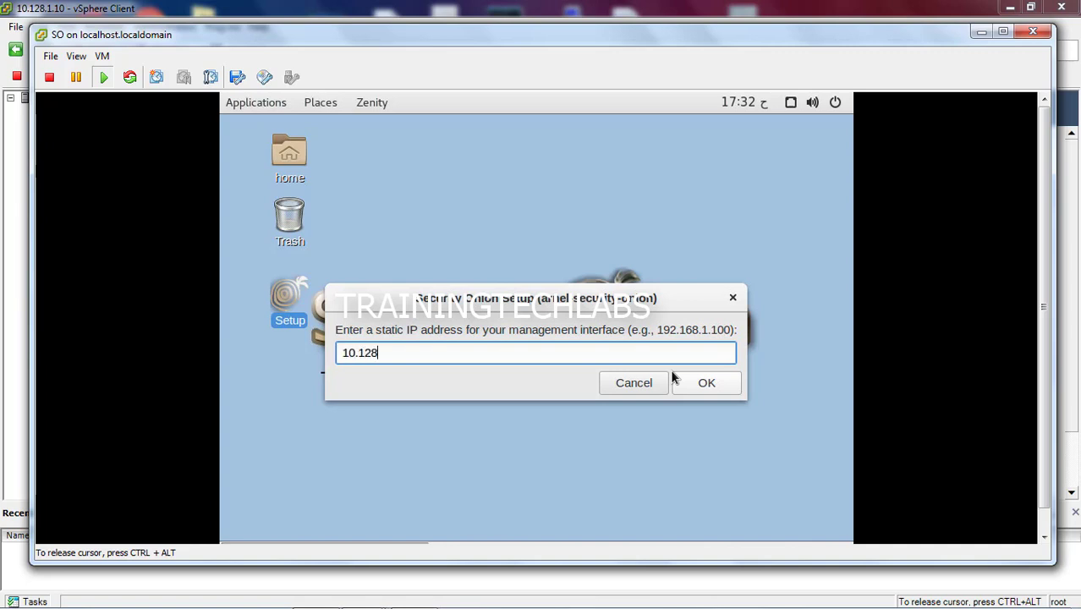
pyautogui.write('.1.16')
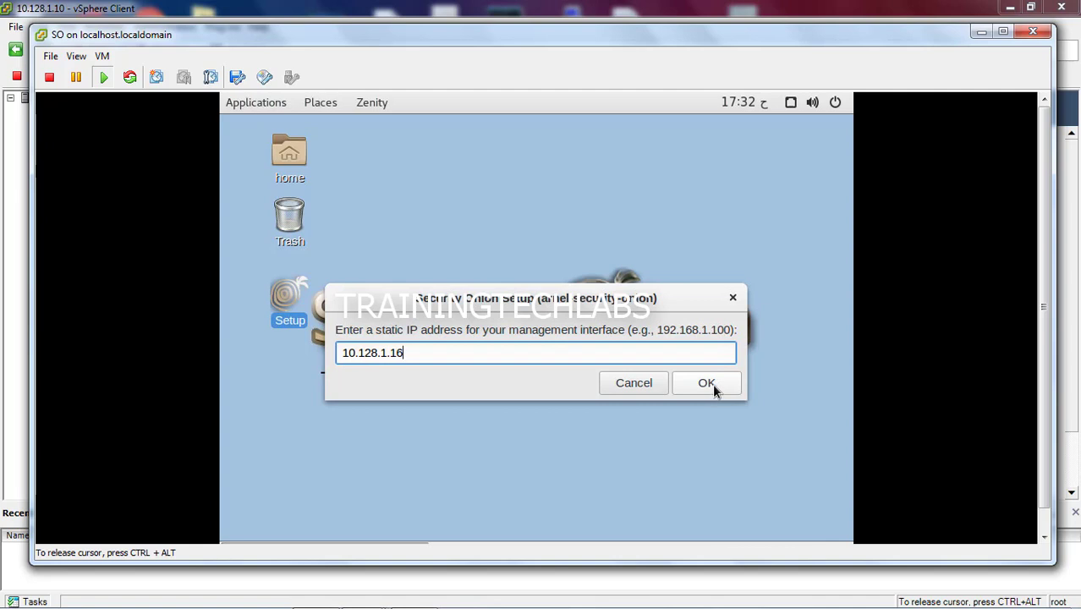
pyautogui.click(707, 382)
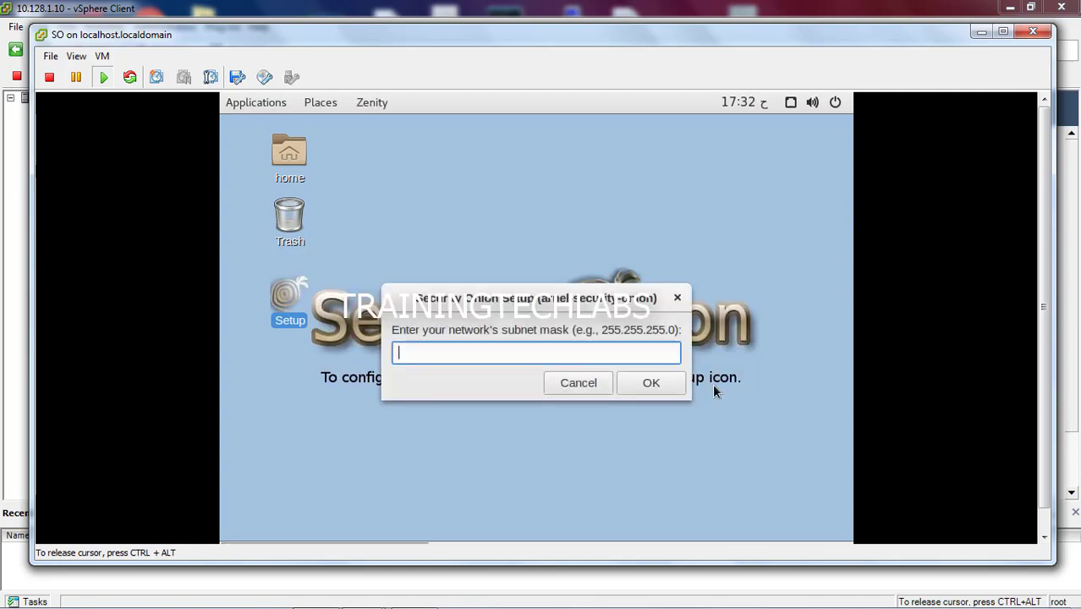
# Step: Set netmask 255.255.255.0, gateway 10.128.1.1, DNS 8.8.8.8 and domain apabustan.com
pyautogui.write('255.255')
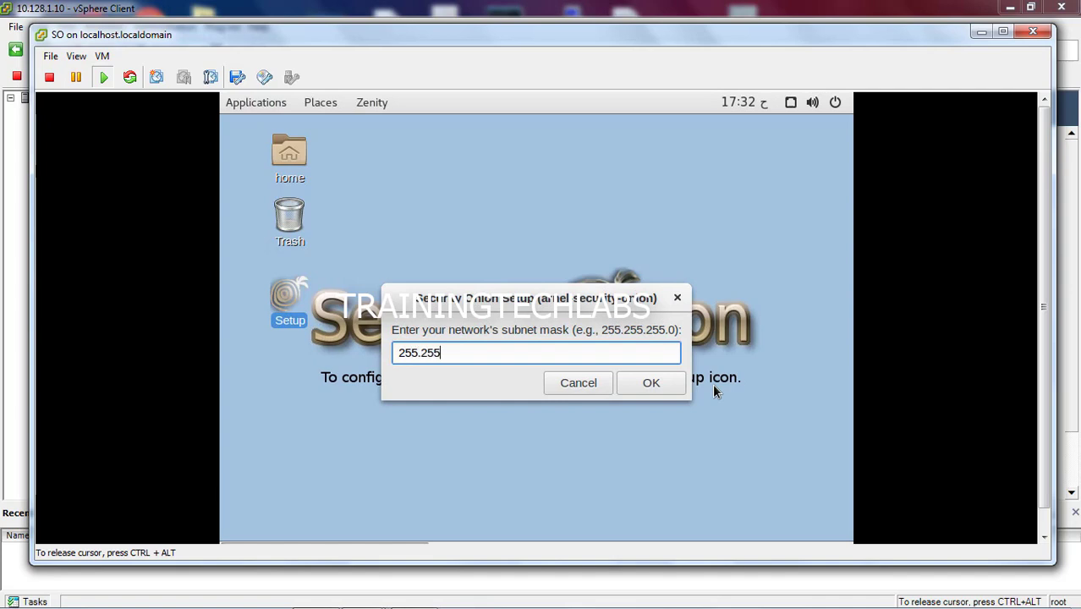
pyautogui.write('.255.0')
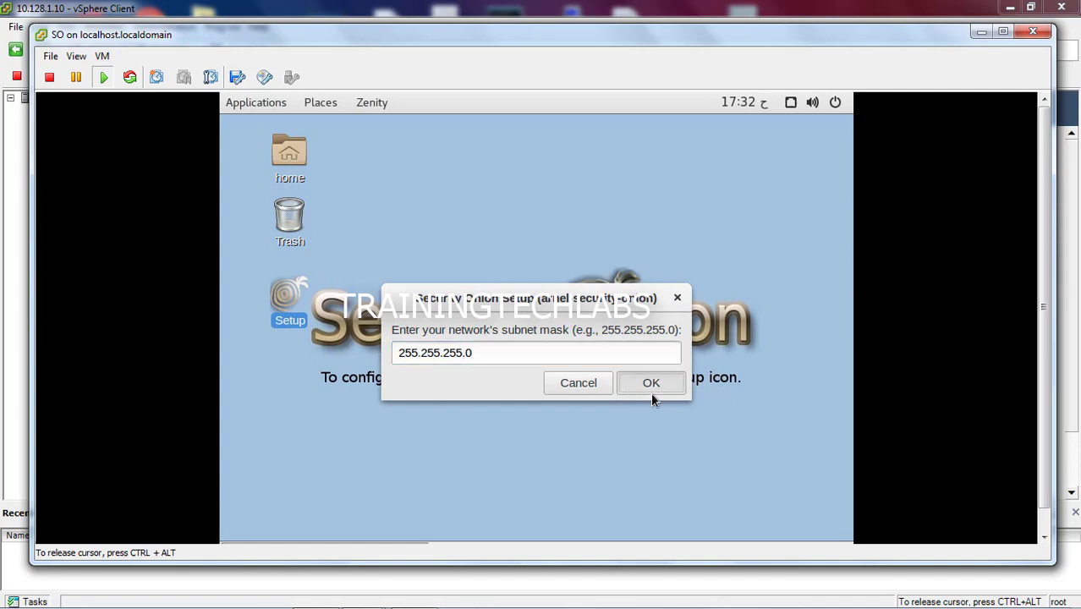
pyautogui.click(651, 382)
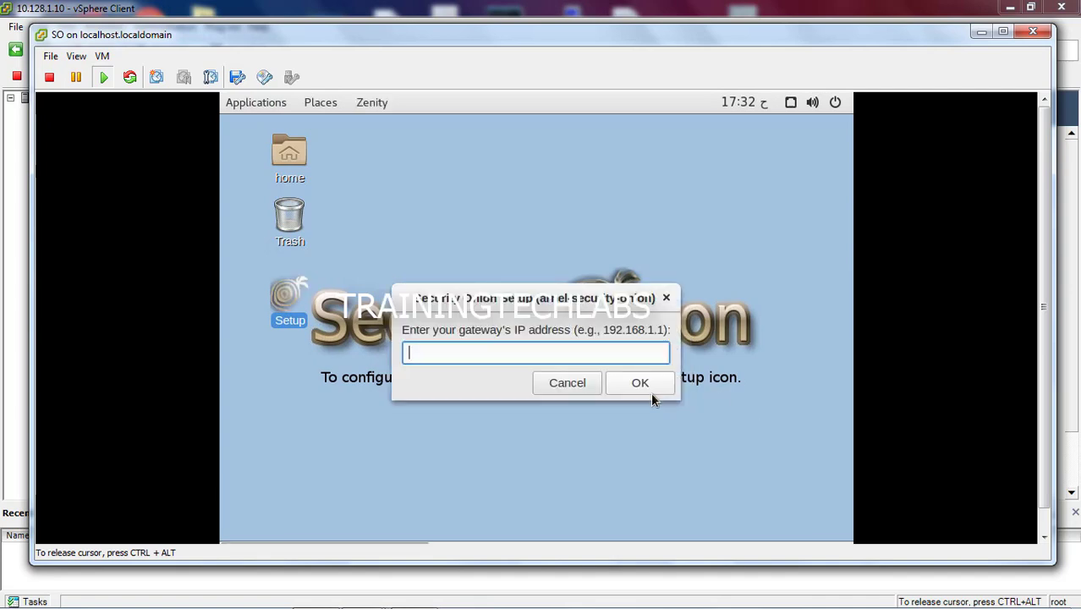
pyautogui.write('10.128.1.1')
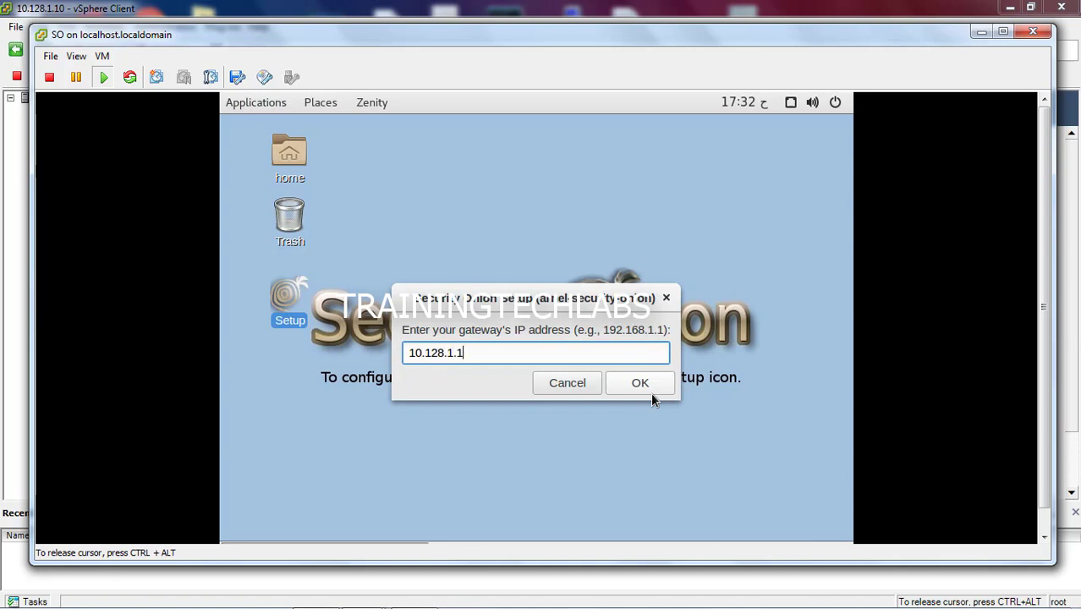
pyautogui.click(639, 382)
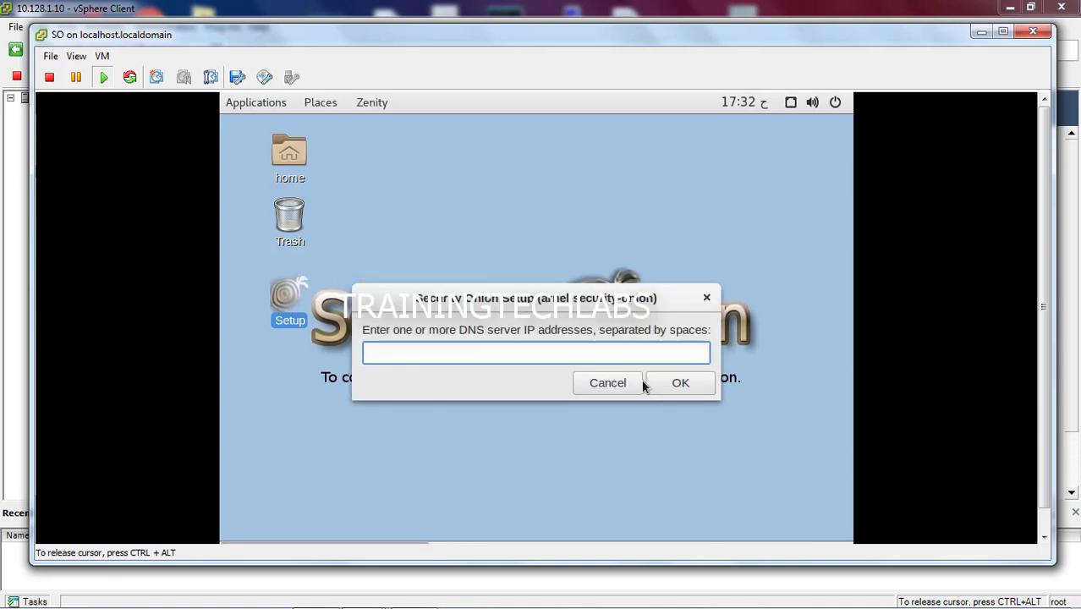
pyautogui.write('8.8.8.8')
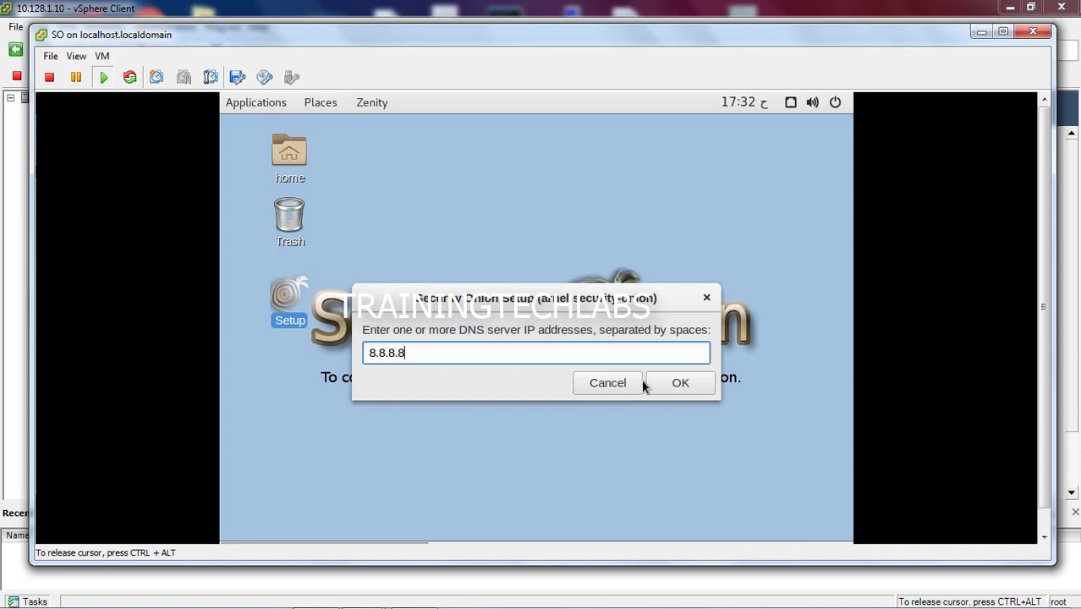
pyautogui.click(679, 382)
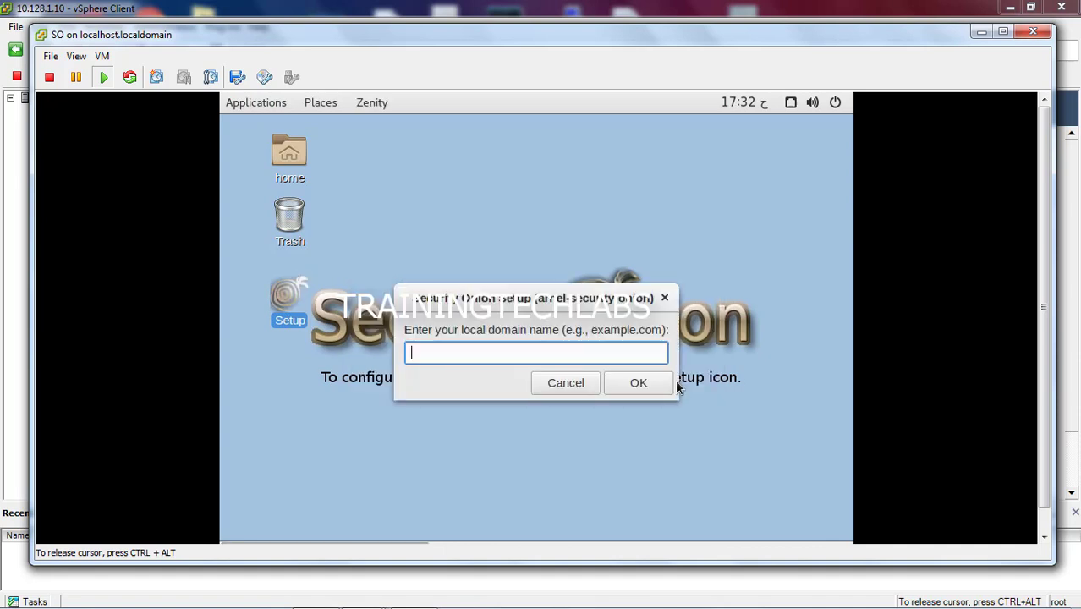
pyautogui.write('apabust')
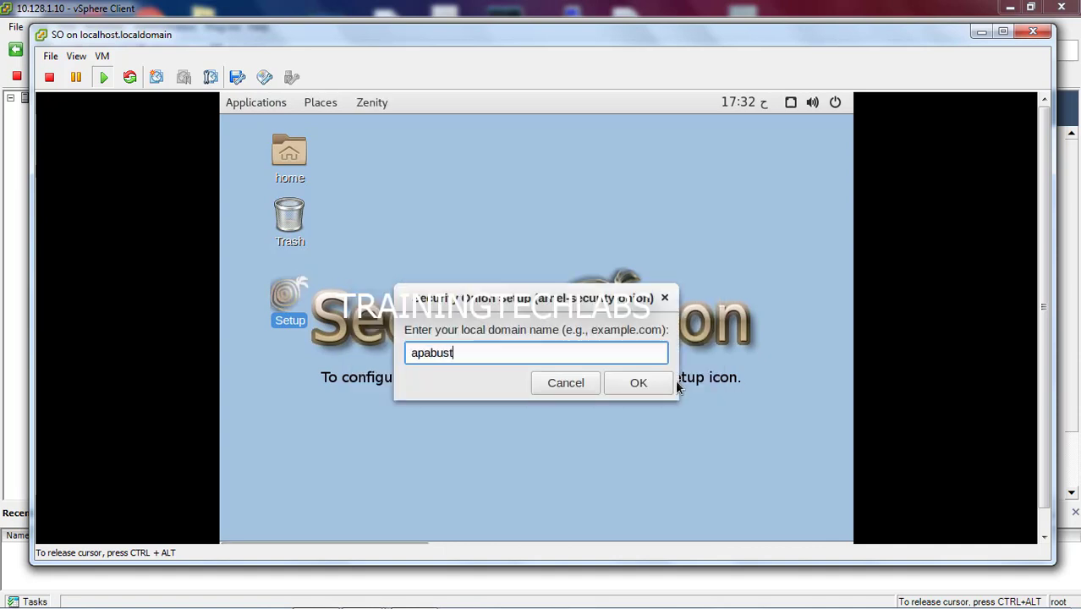
pyautogui.write('an.com')
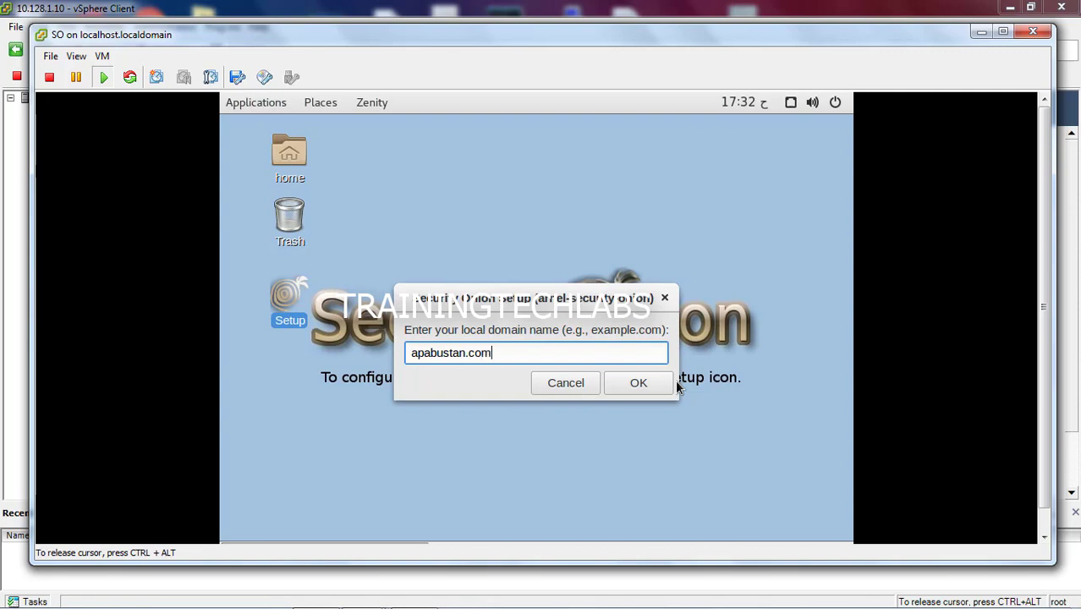
pyautogui.click(639, 382)
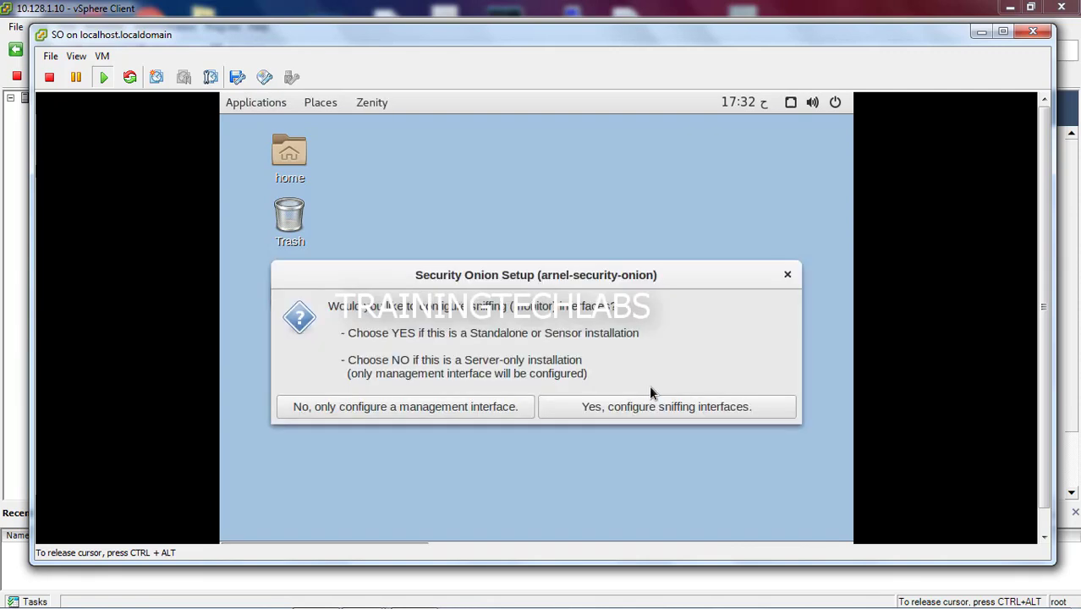
pyautogui.moveTo(396, 340)
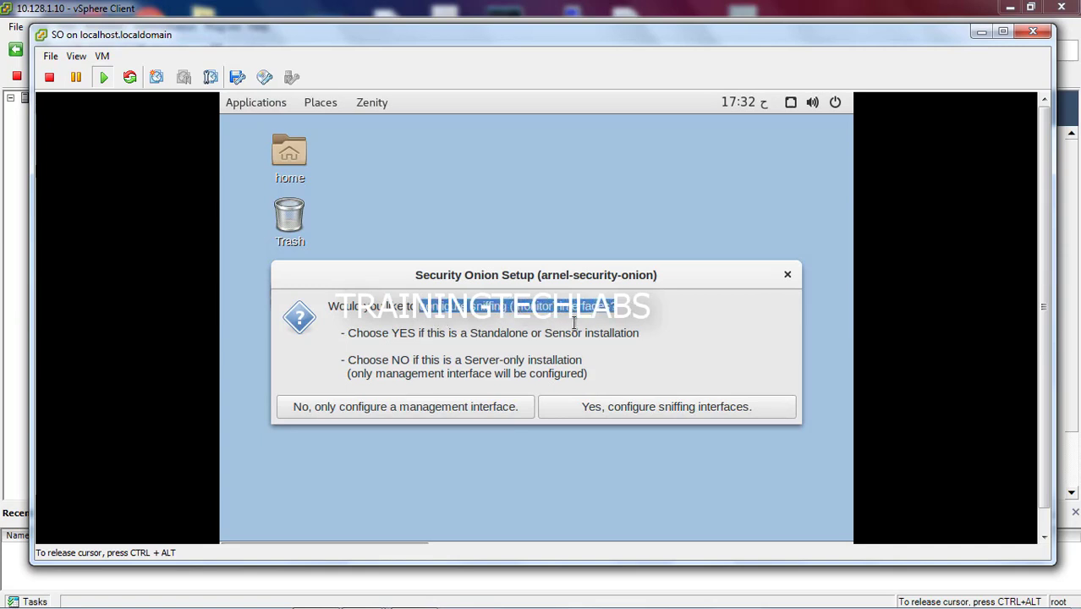
pyautogui.moveTo(680, 417)
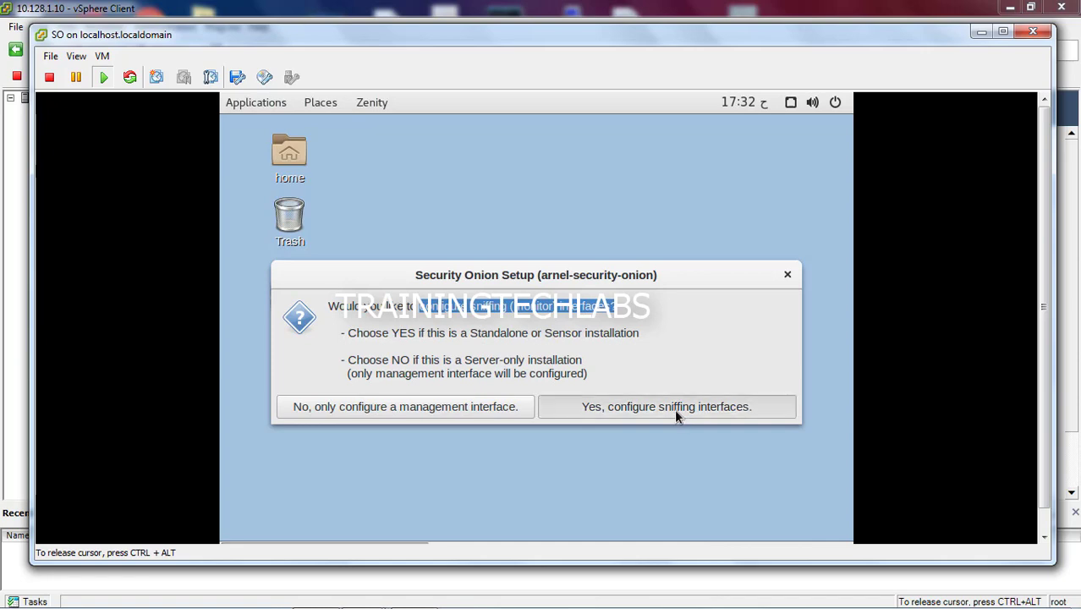
# Step: Configure ens192 as the sniffing interface, accept the changes and reboot the VM
pyautogui.click(666, 406)
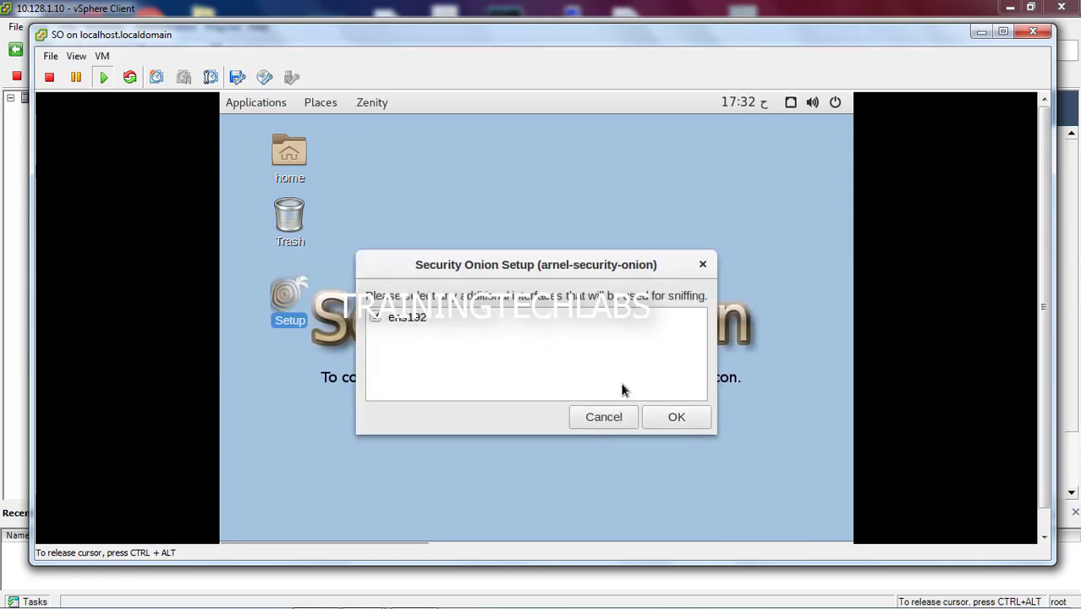
pyautogui.click(676, 416)
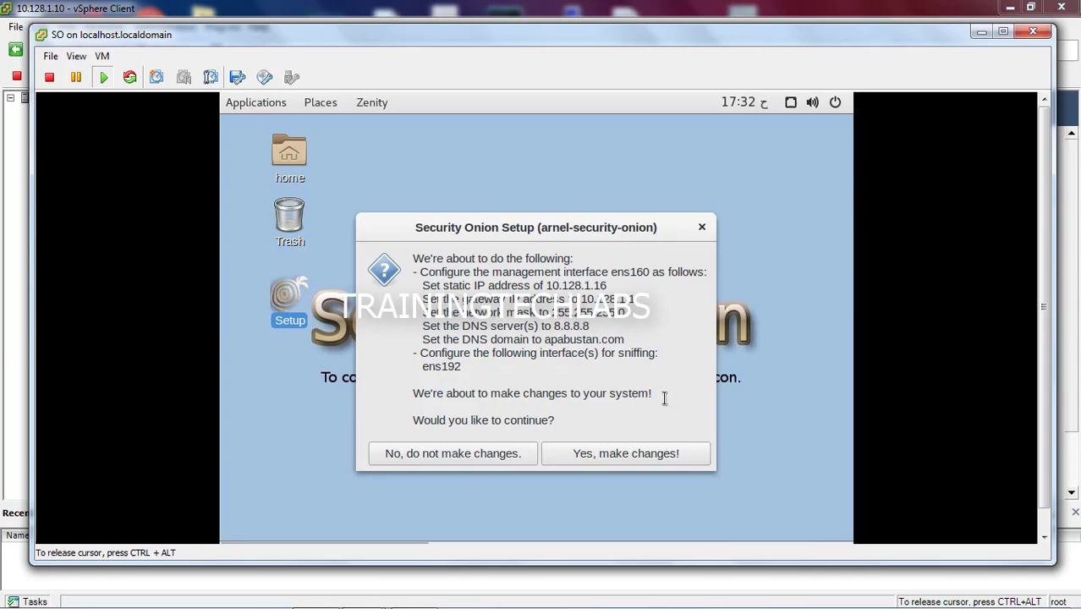
pyautogui.moveTo(422, 272)
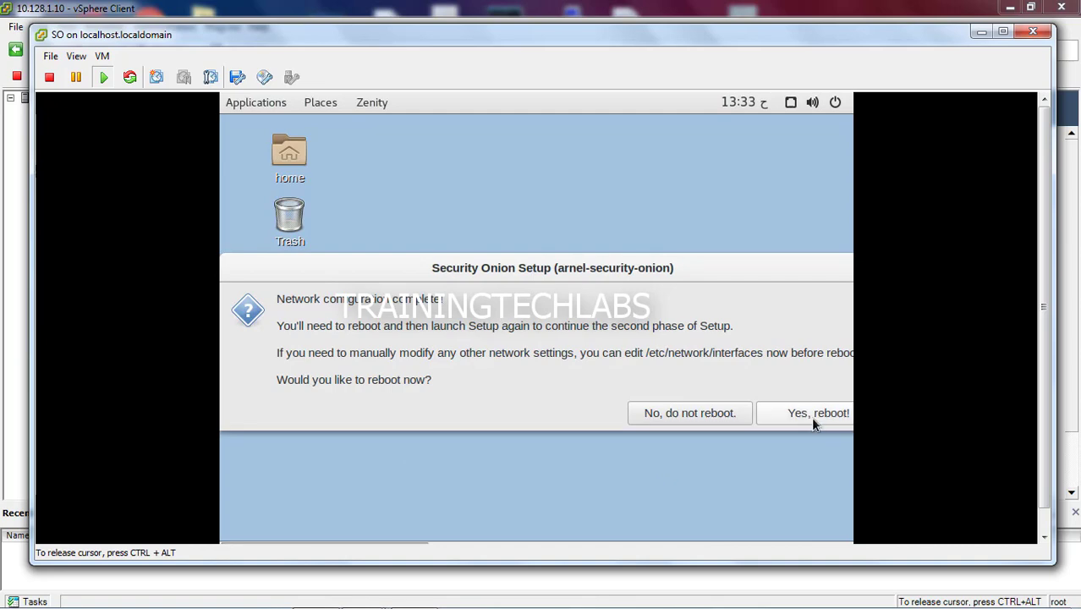
pyautogui.click(817, 413)
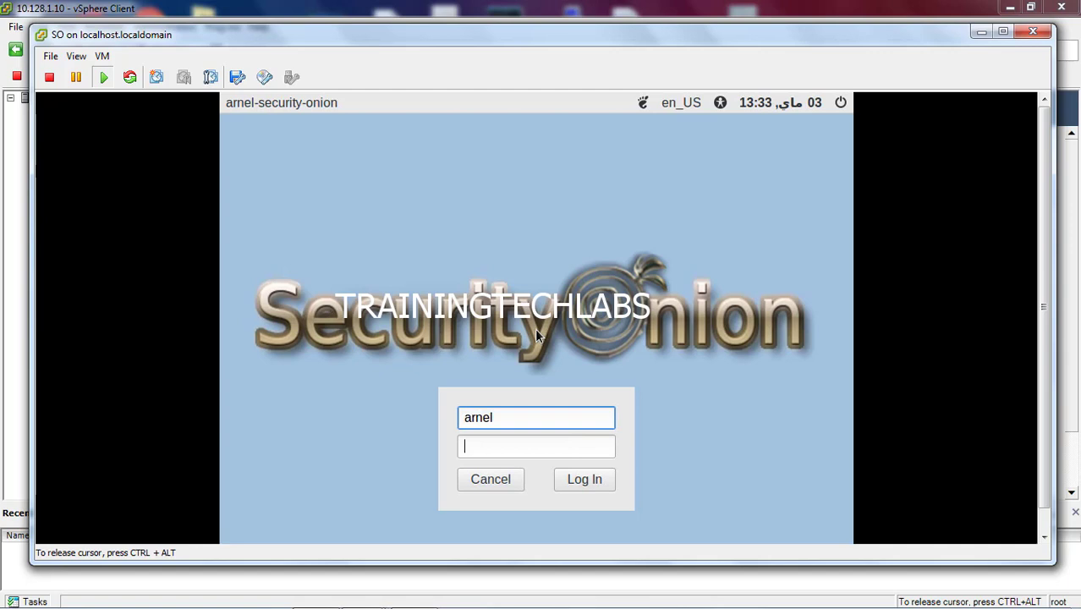
# Step: Log back in with the password after reboot and relaunch Security Onion Setup from the desktop
pyautogui.write('password')
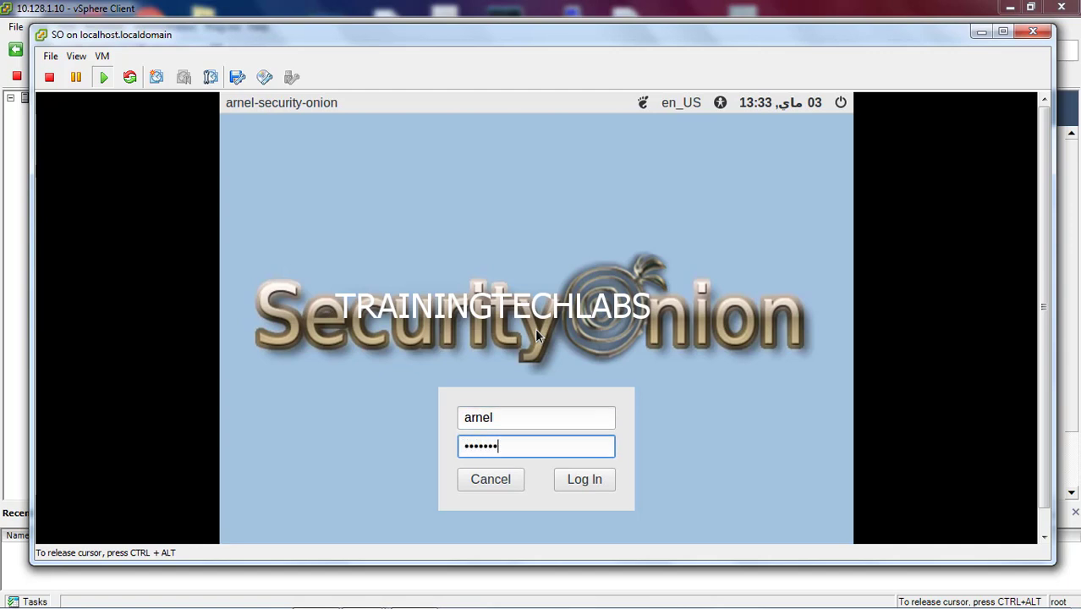
pyautogui.click(583, 478)
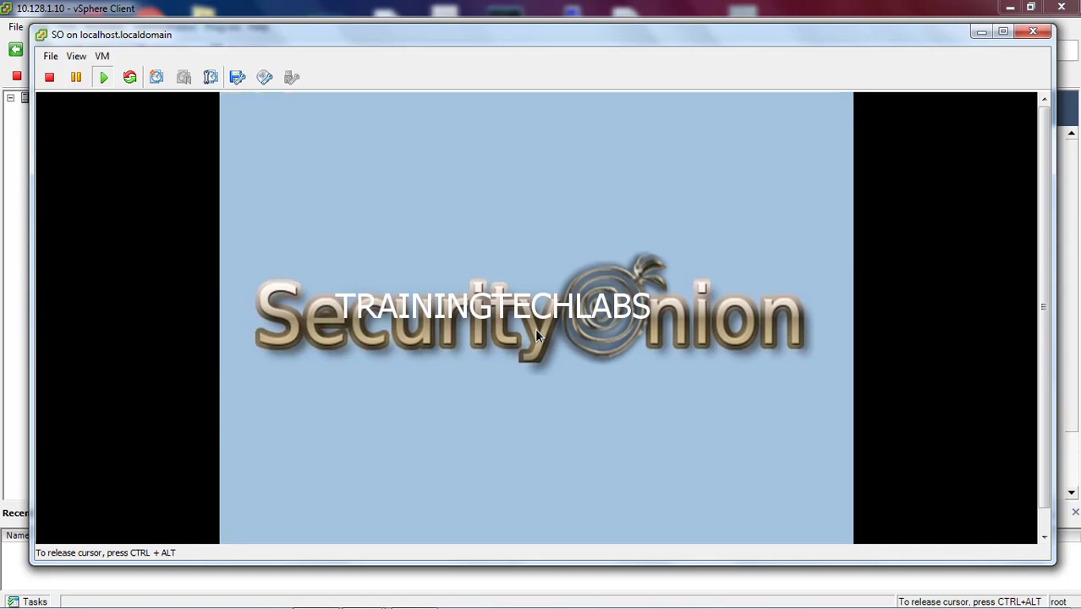
pyautogui.moveTo(707, 246)
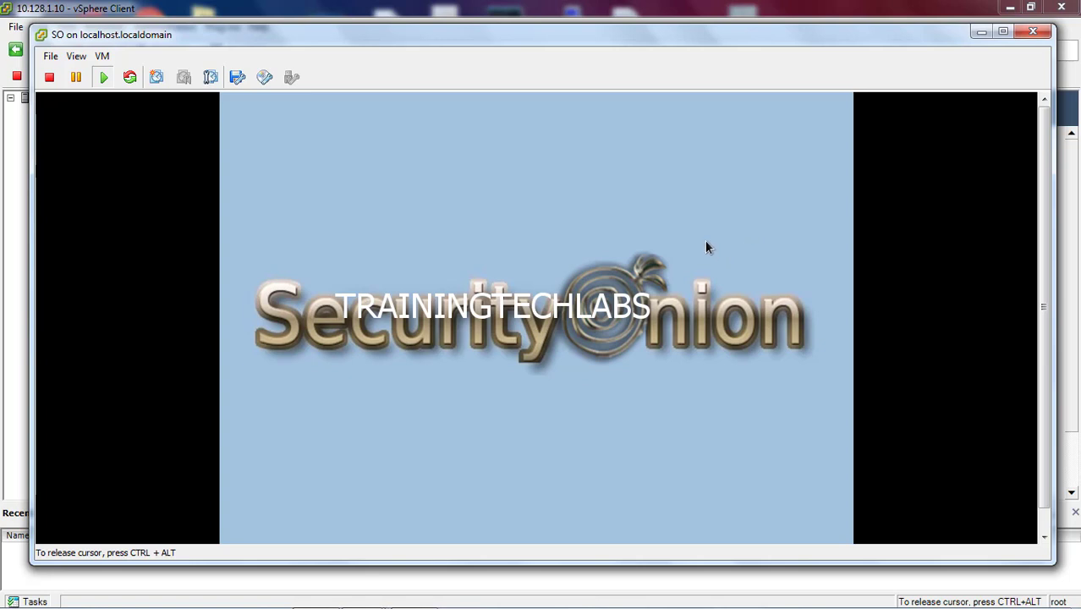
pyautogui.moveTo(586, 243)
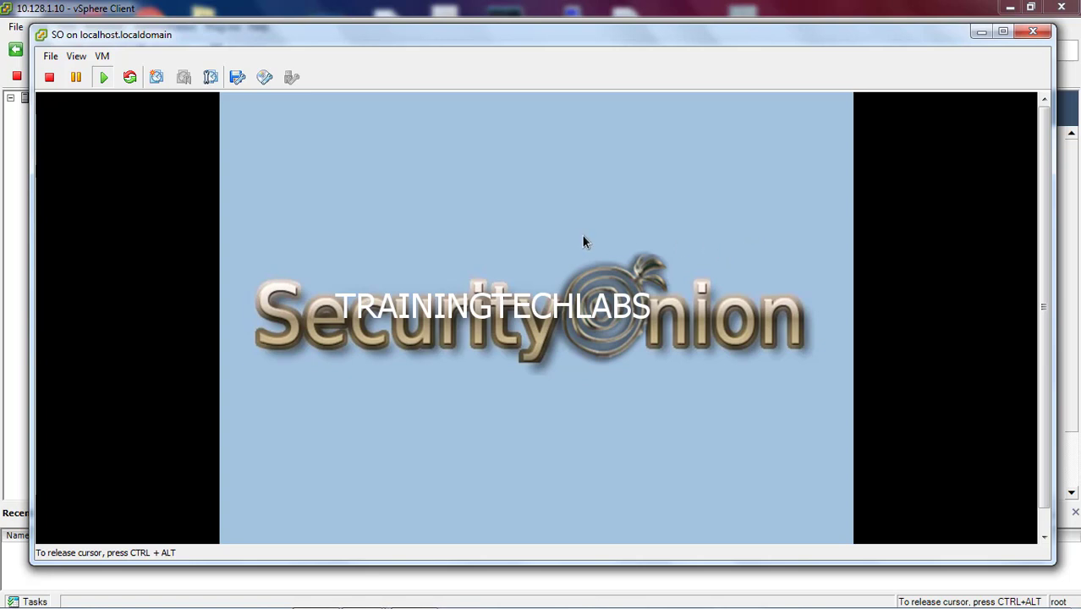
pyautogui.moveTo(565, 236)
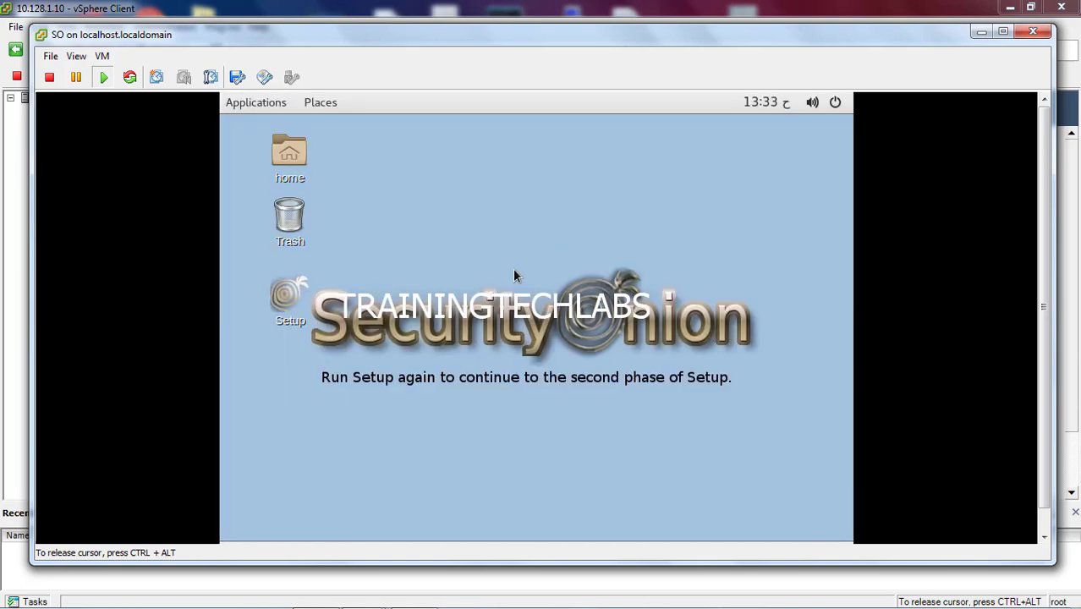
pyautogui.moveTo(406, 284)
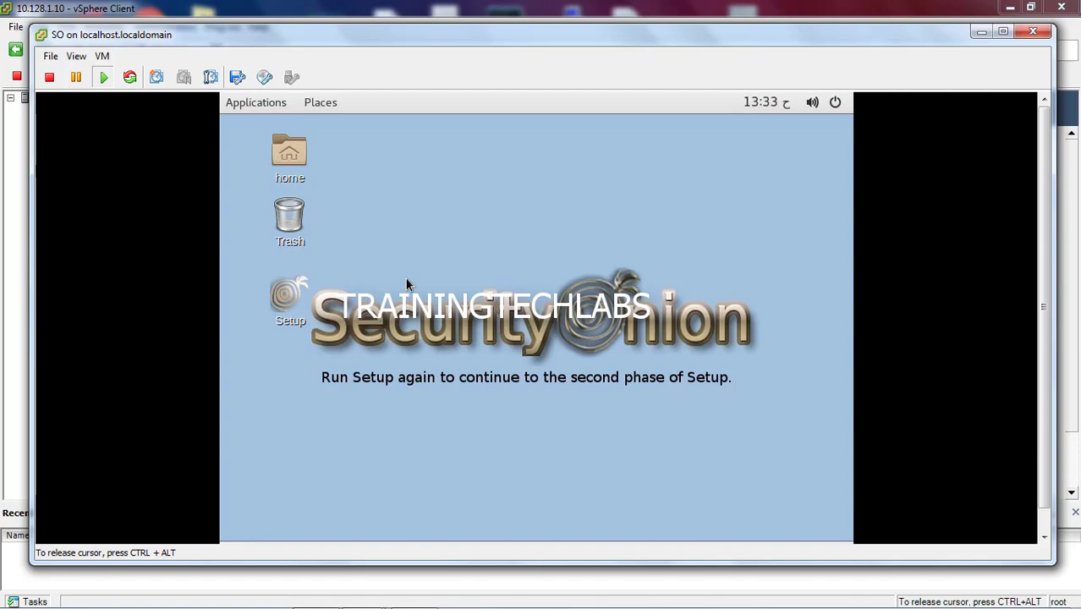
pyautogui.moveTo(489, 280)
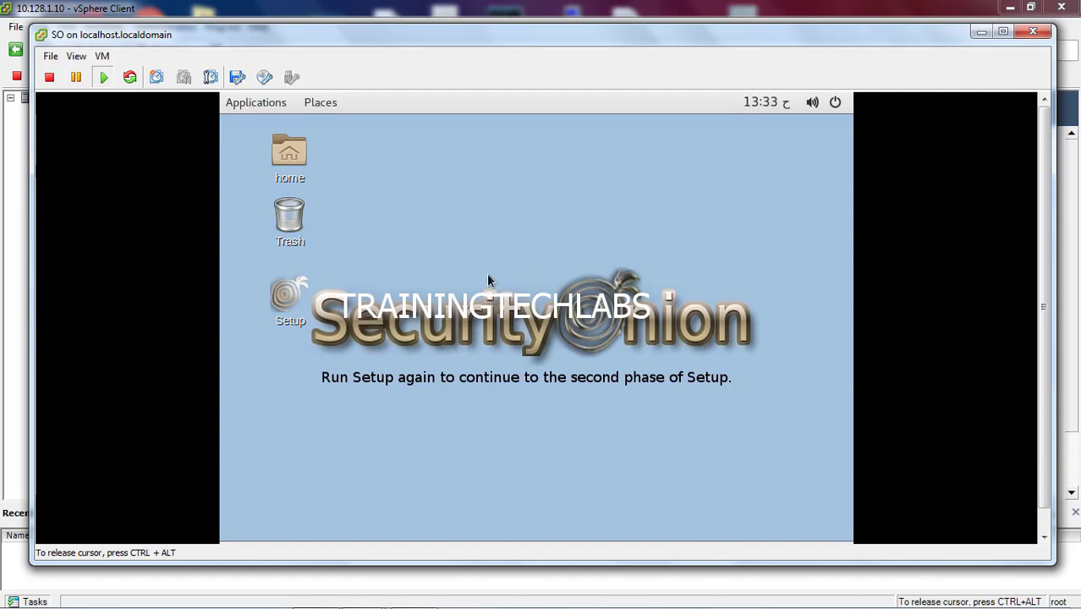
pyautogui.moveTo(335, 308)
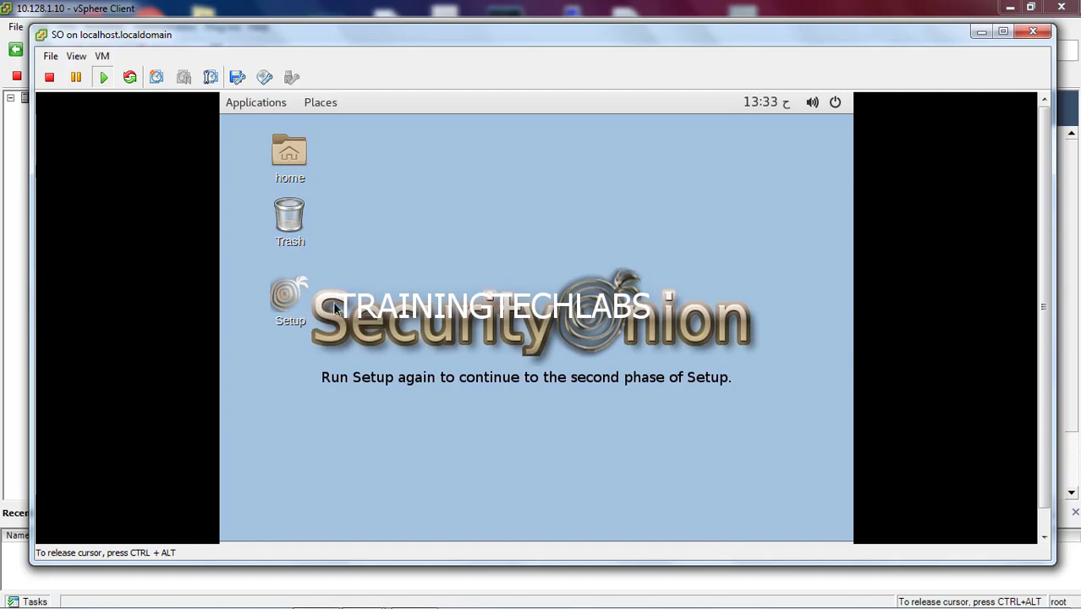
pyautogui.doubleClick(291, 304)
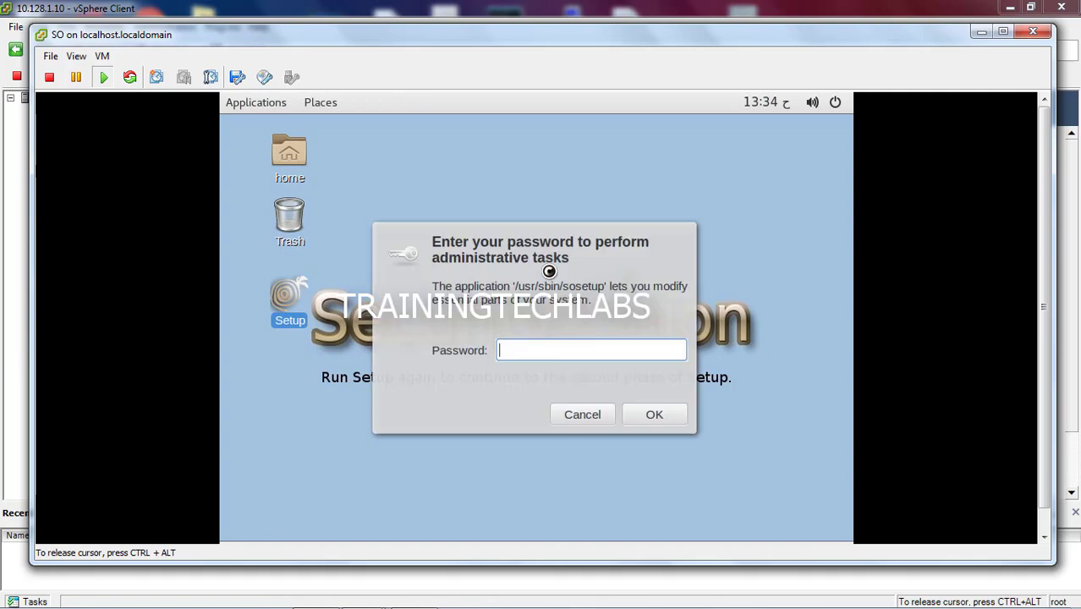
pyautogui.moveTo(565, 284)
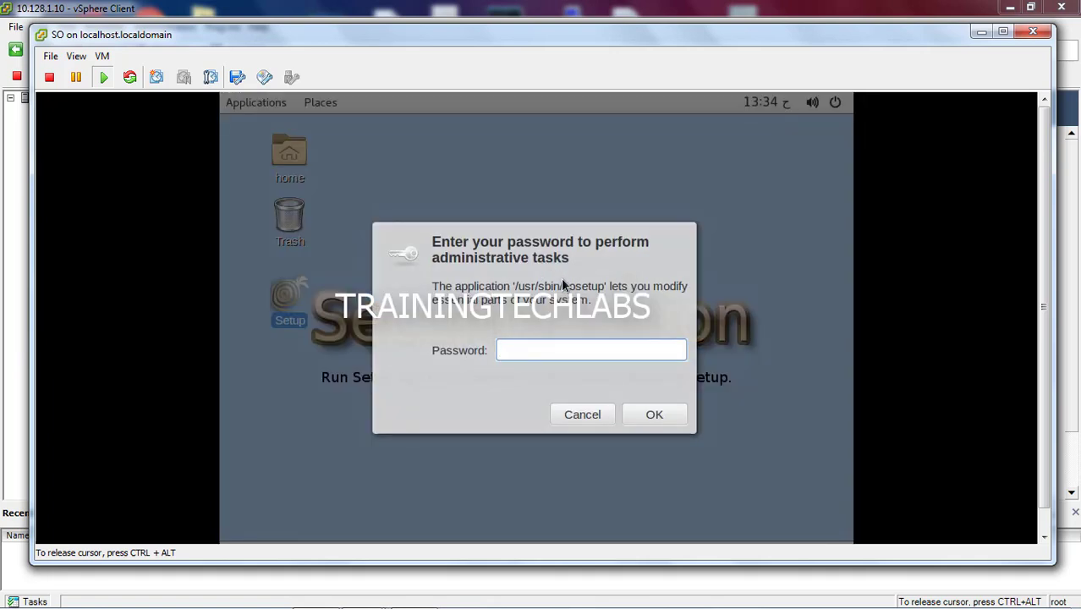
# Step: Submit the administrator password, relaunch Setup and continue past its welcome dialog
pyautogui.write('password')
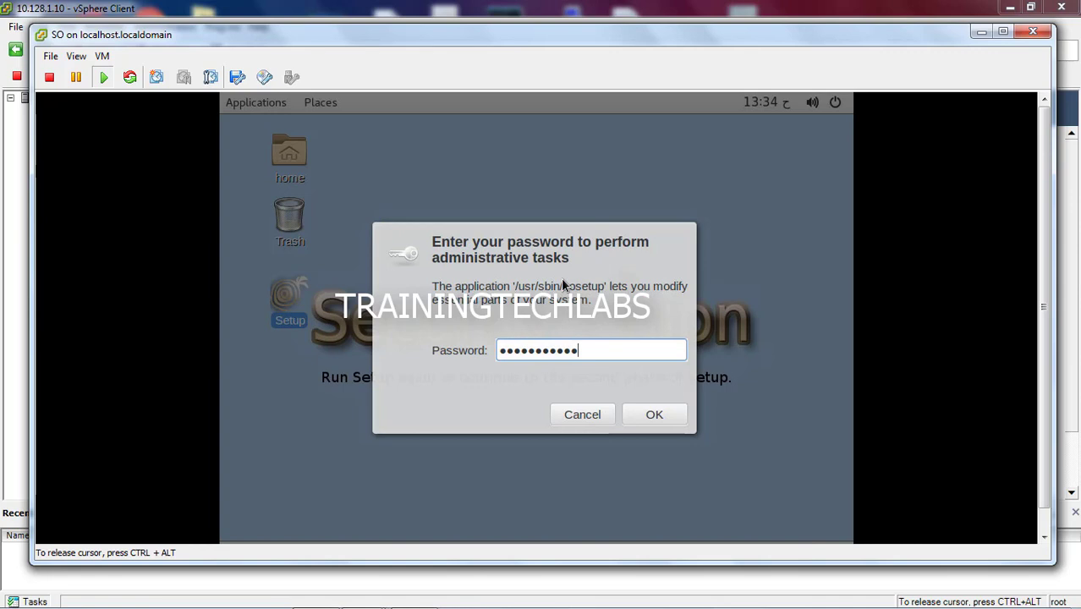
pyautogui.click(653, 413)
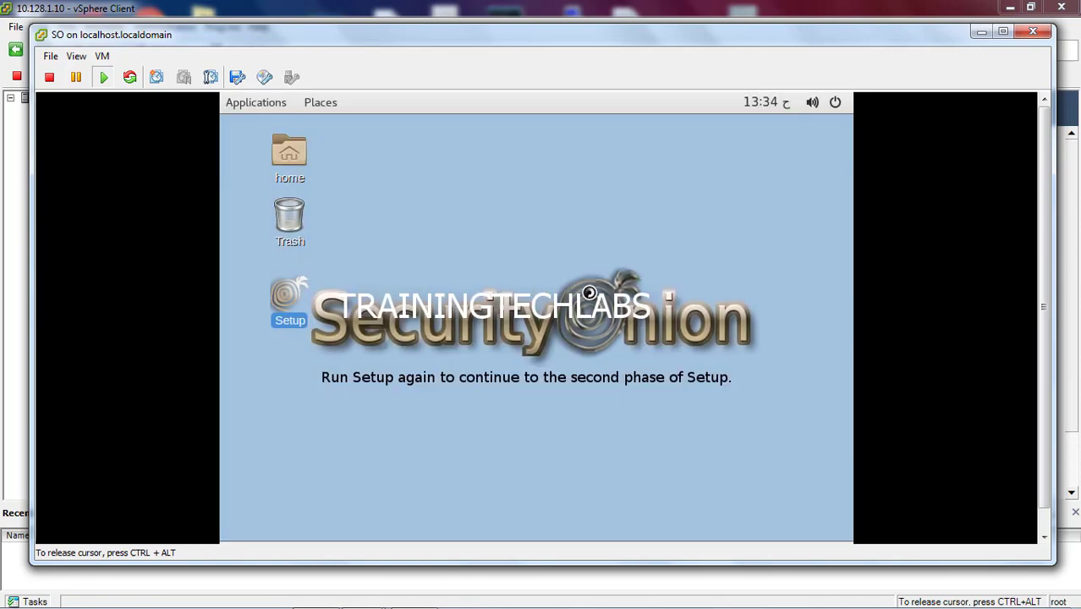
pyautogui.doubleClick(289, 301)
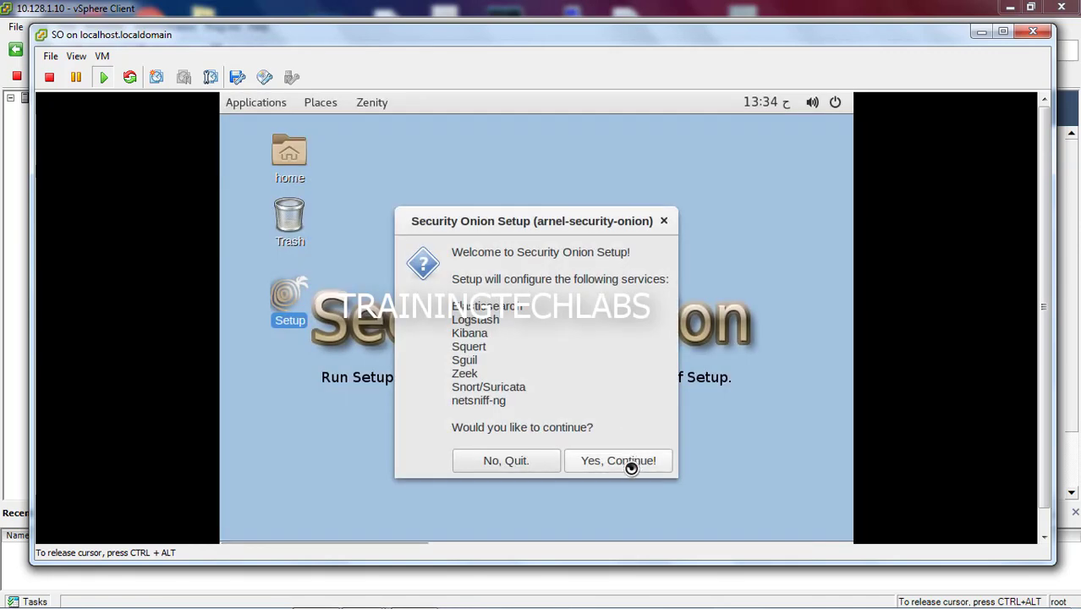
pyautogui.click(619, 460)
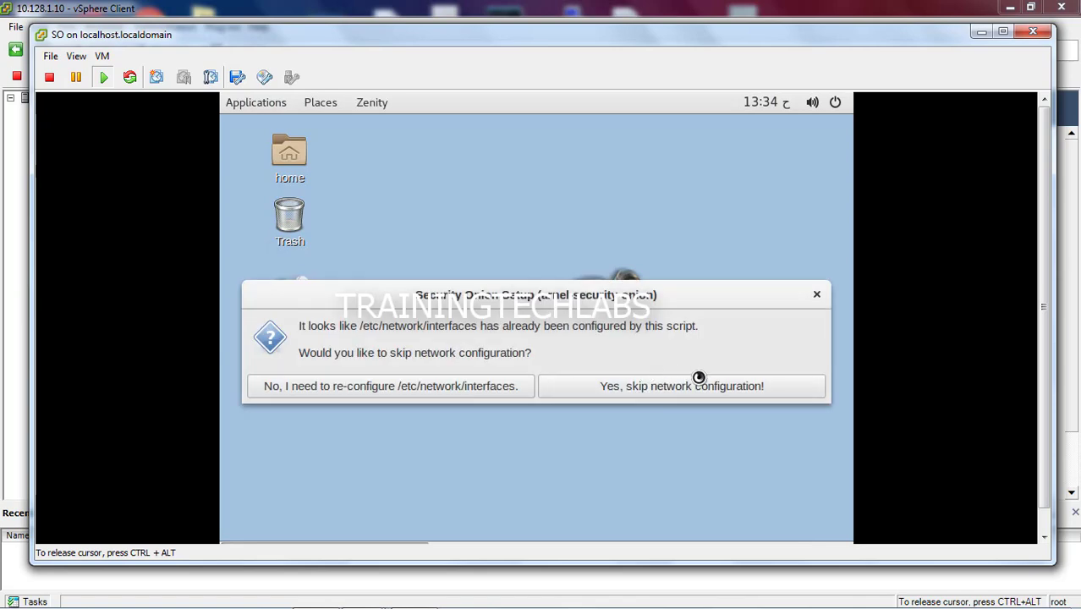
# Step: Skip network reconfiguration and accept Evaluation Mode for the installation
pyautogui.click(682, 386)
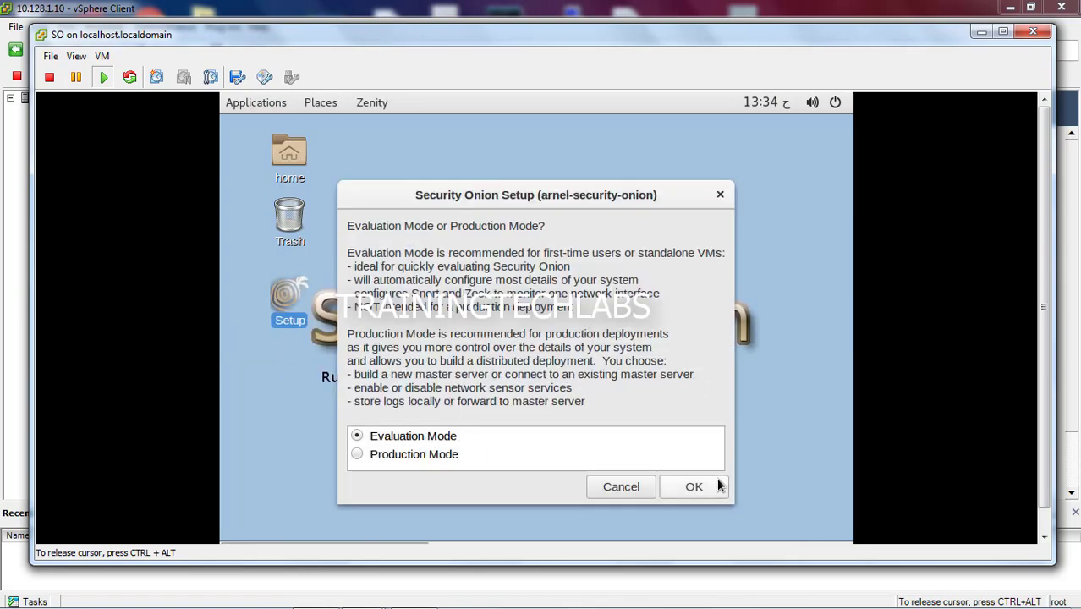
pyautogui.moveTo(602, 450)
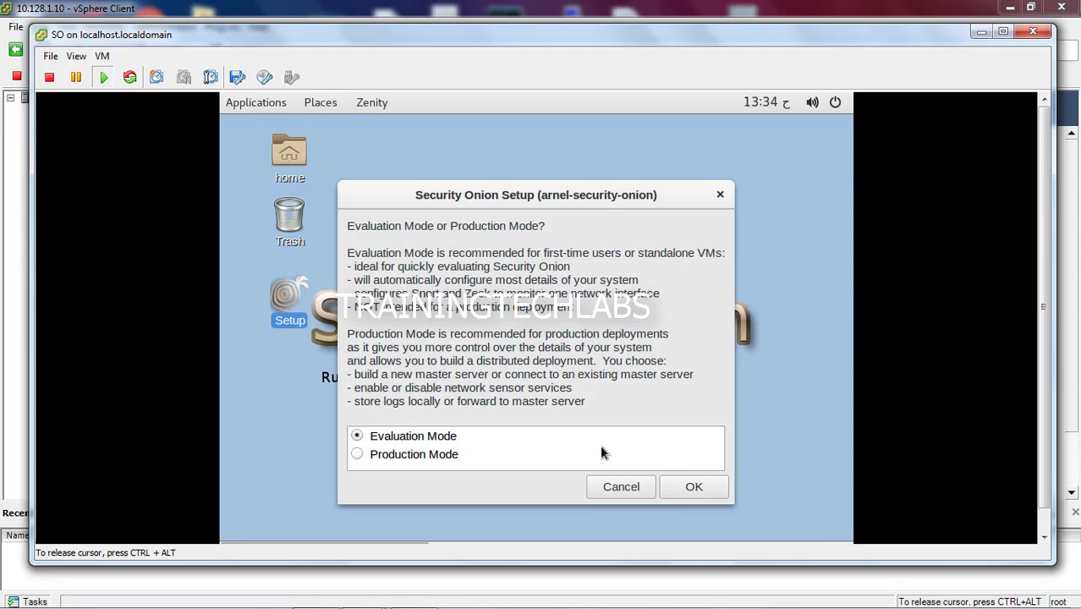
pyautogui.moveTo(535, 450)
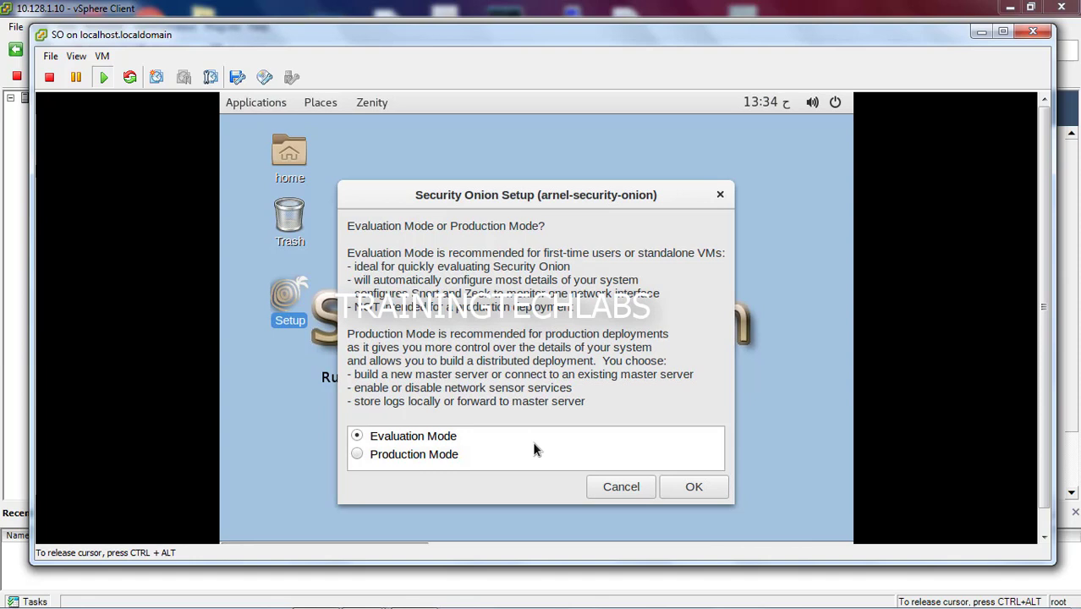
pyautogui.moveTo(504, 355)
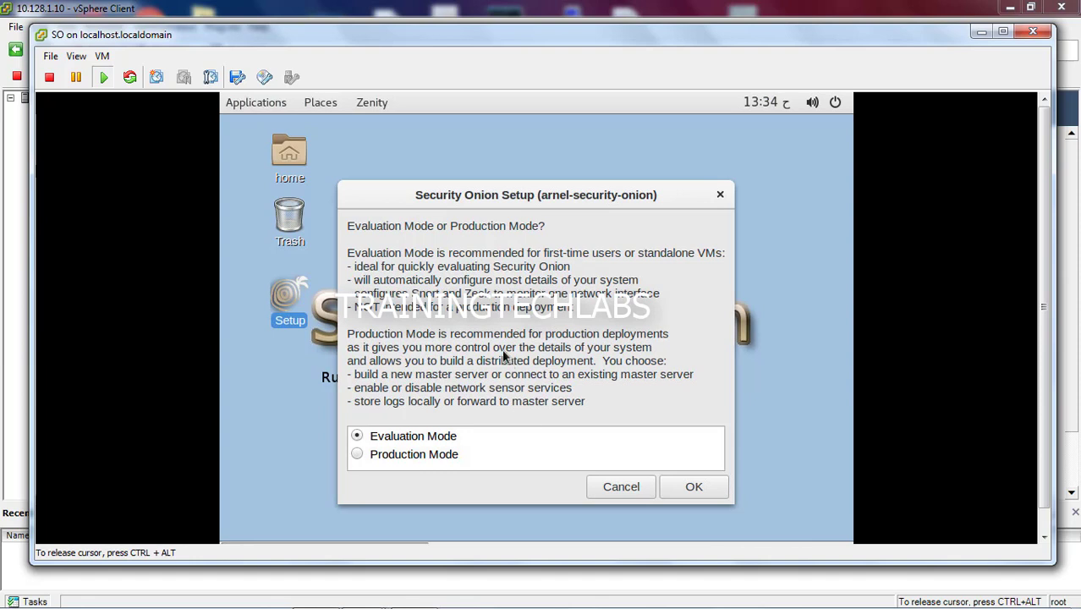
pyautogui.moveTo(572, 257)
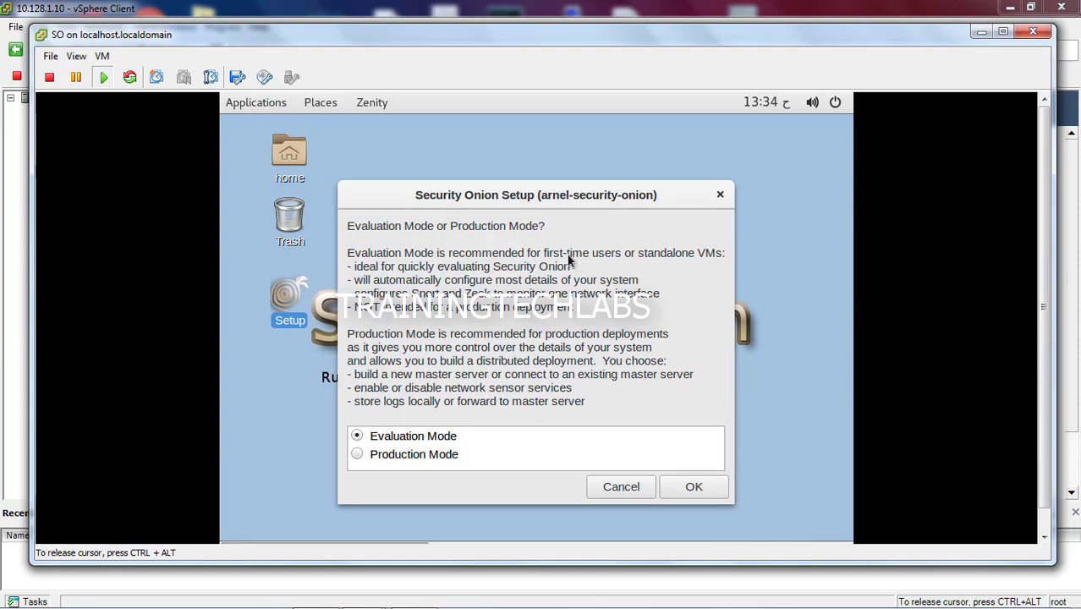
pyautogui.moveTo(460, 284)
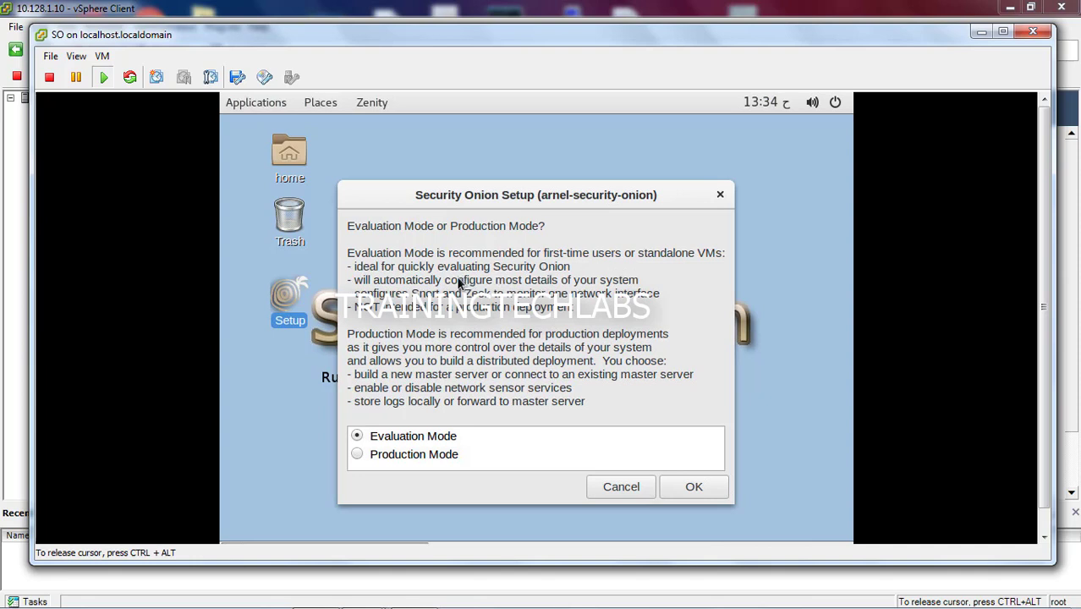
pyautogui.moveTo(488, 319)
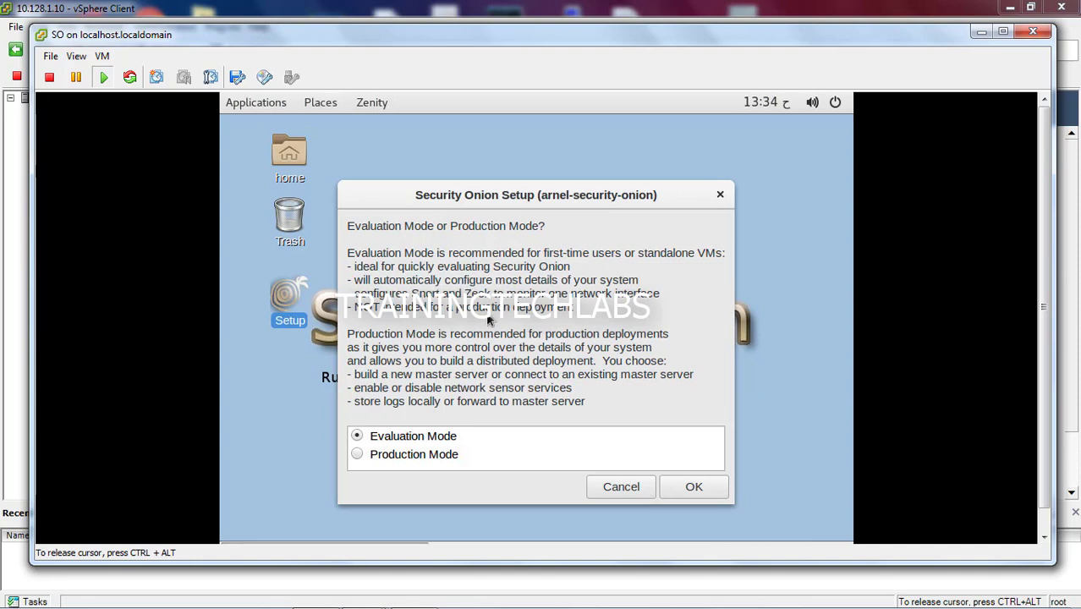
pyautogui.moveTo(464, 363)
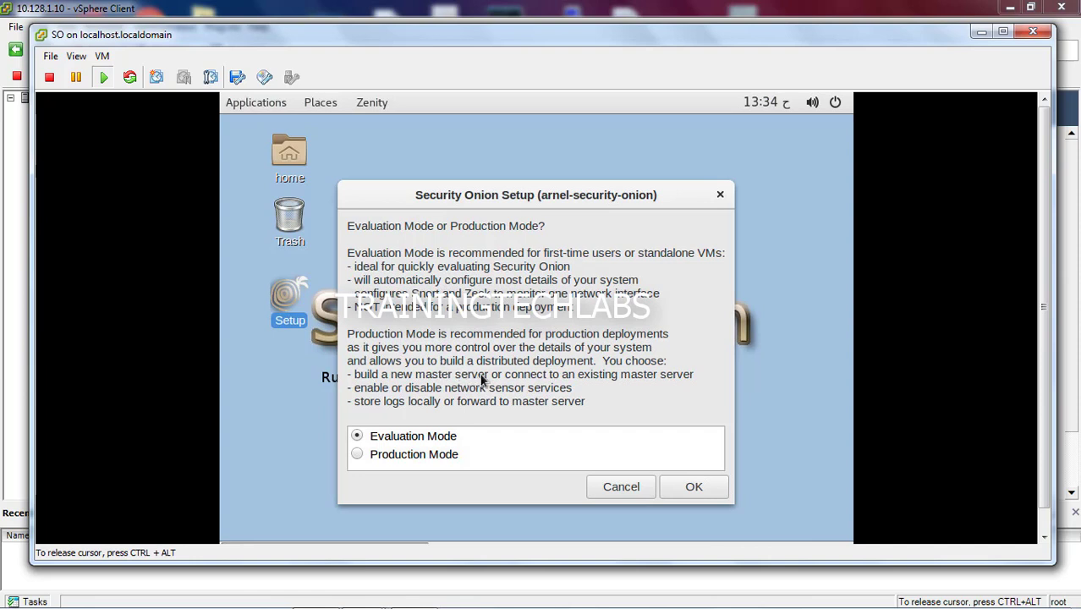
pyautogui.moveTo(510, 399)
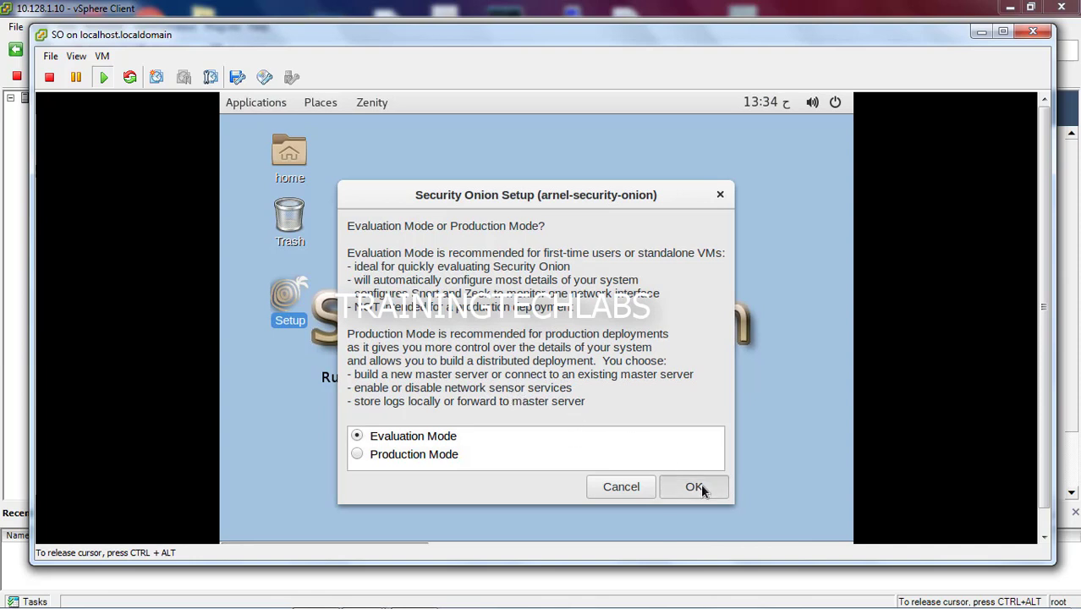
pyautogui.click(693, 487)
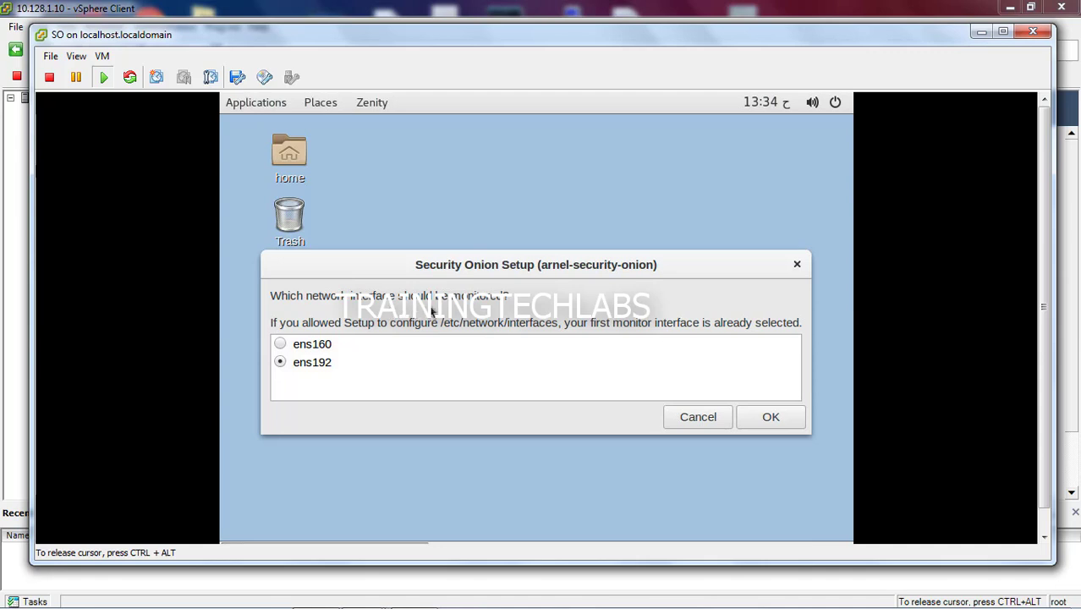
pyautogui.moveTo(507, 335)
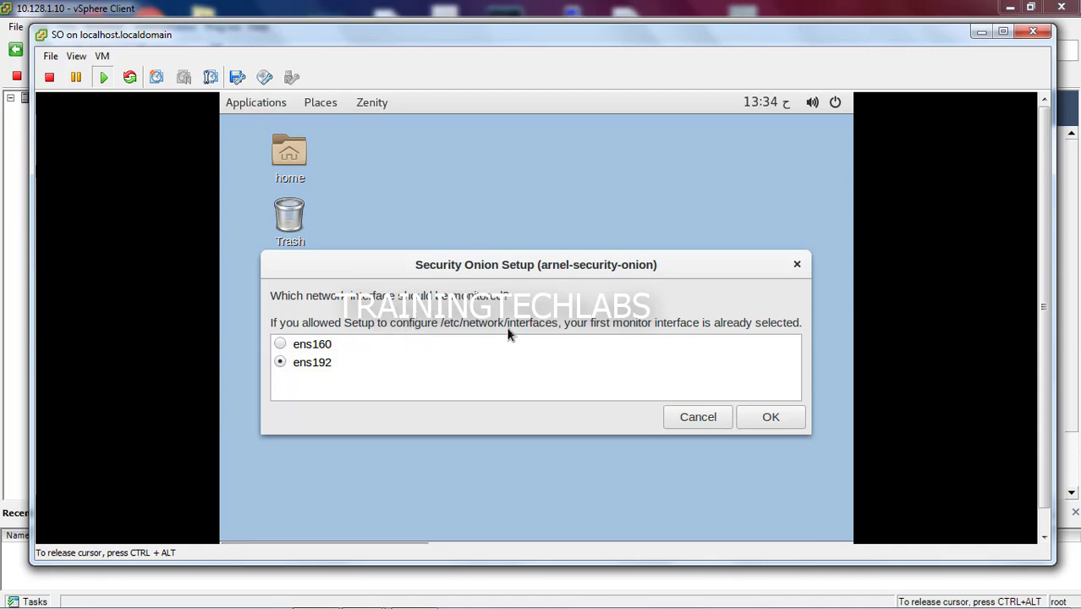
pyautogui.moveTo(744, 342)
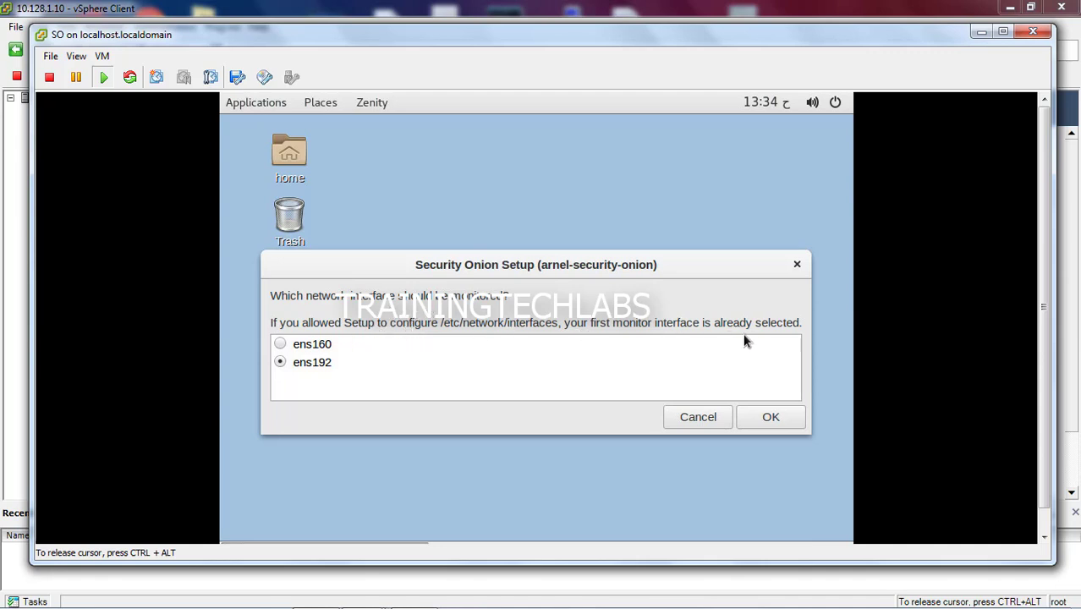
pyautogui.moveTo(772, 416)
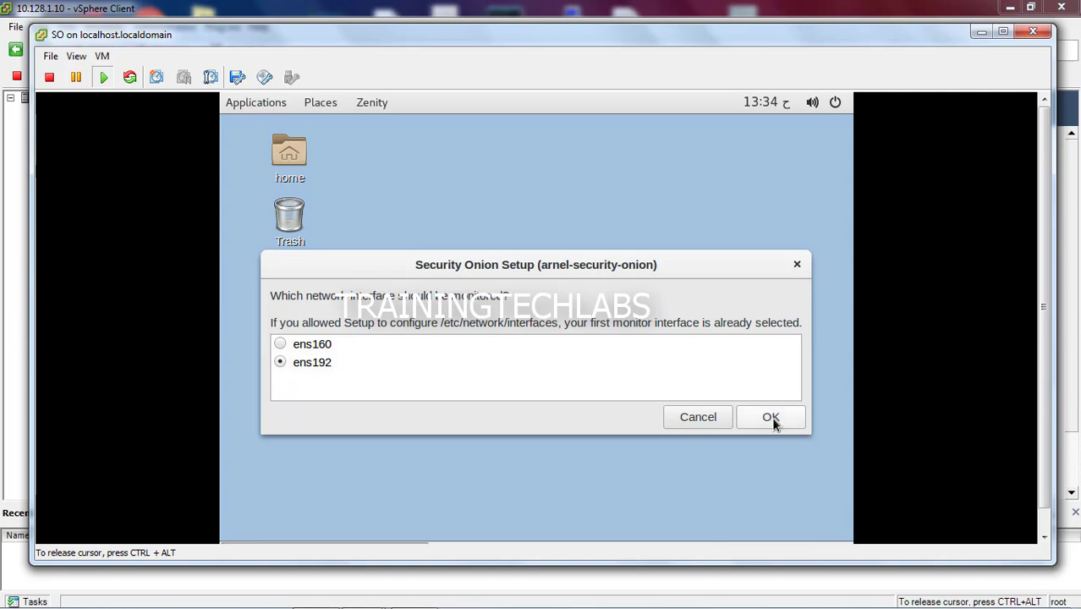
# Step: Accept ens192 as the monitoring interface and name the first user account 'arnel'
pyautogui.click(771, 416)
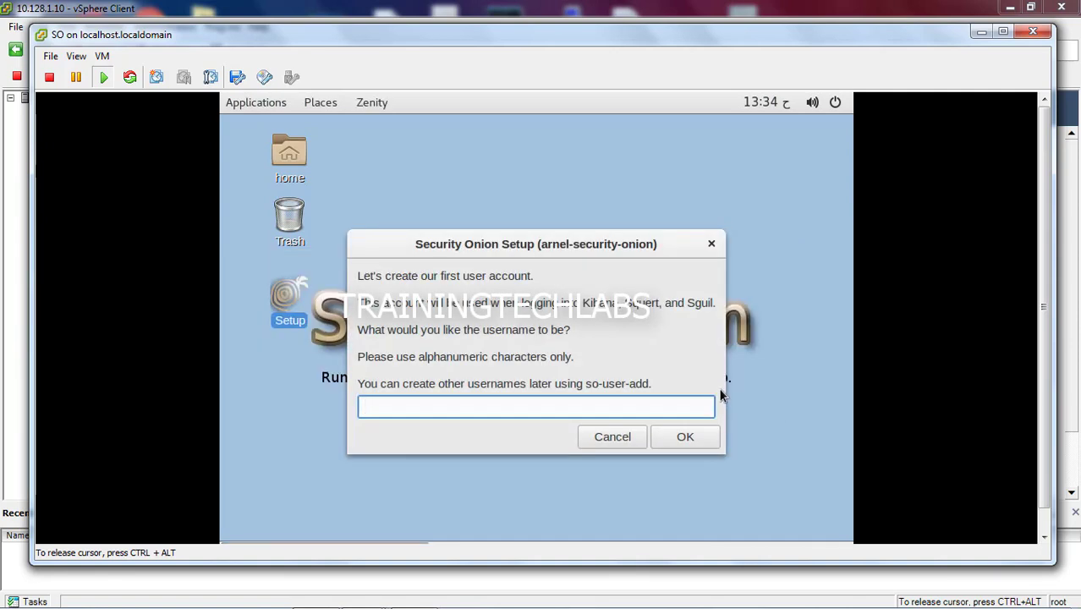
pyautogui.write('arn')
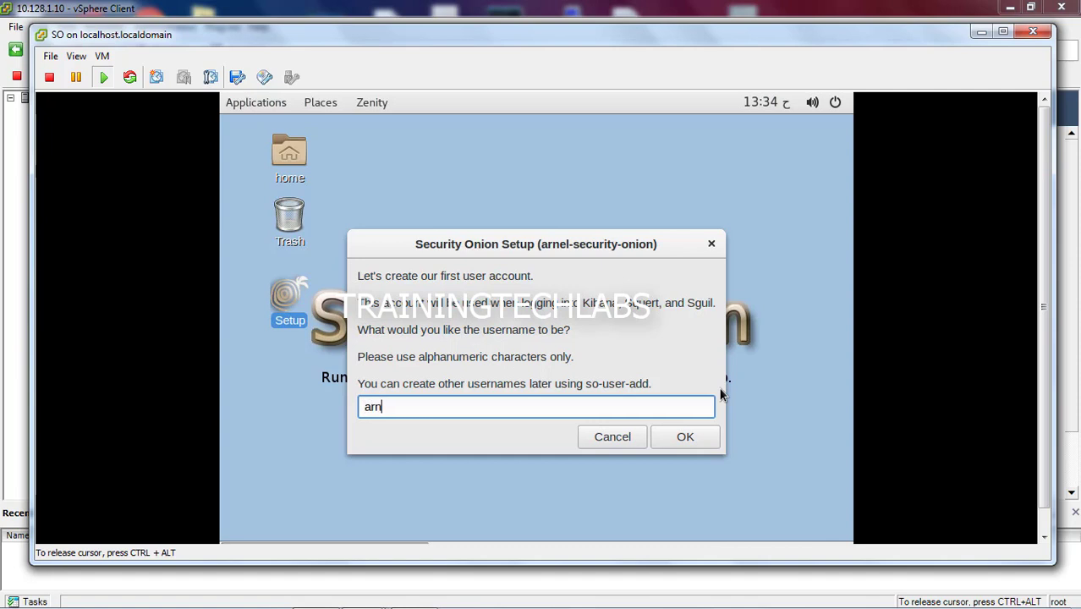
pyautogui.write('el')
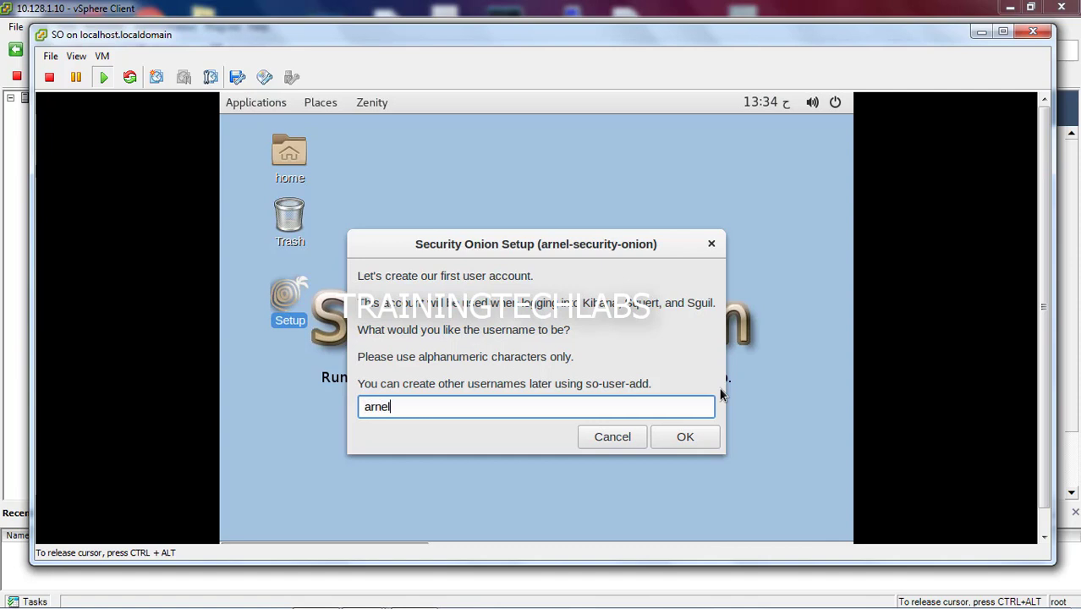
pyautogui.click(685, 437)
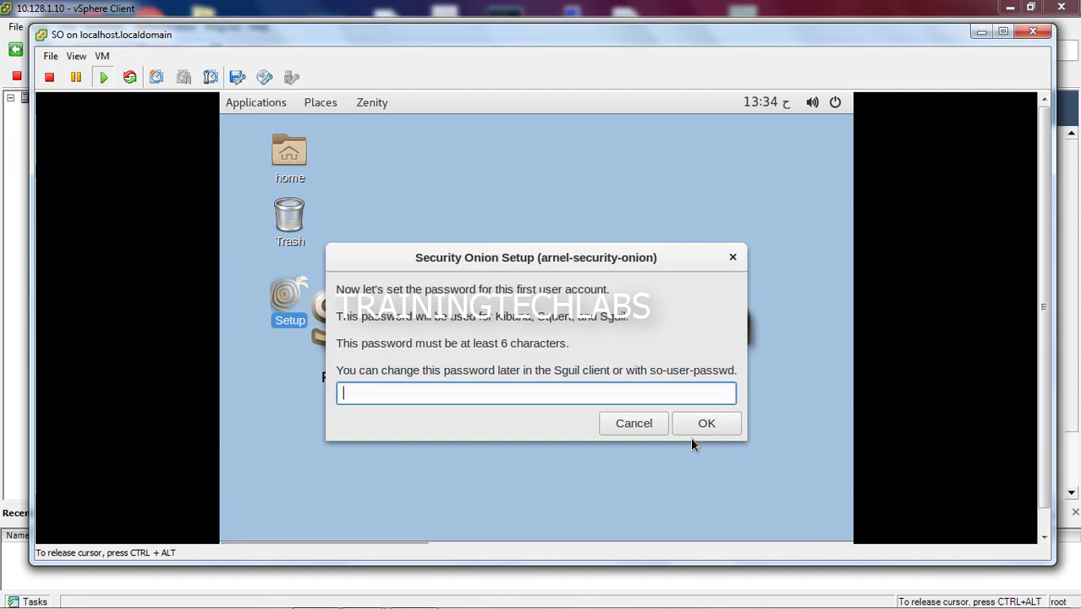
# Step: Set and confirm the password for the user arnel, reaching the setup summary
pyautogui.write('password')
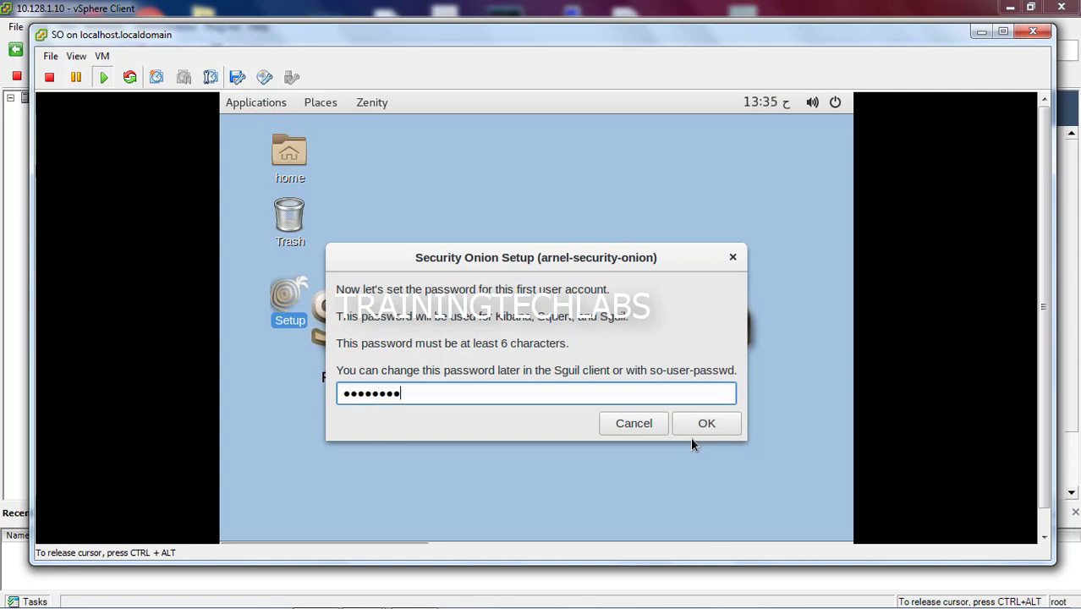
pyautogui.press('ctrl+a')
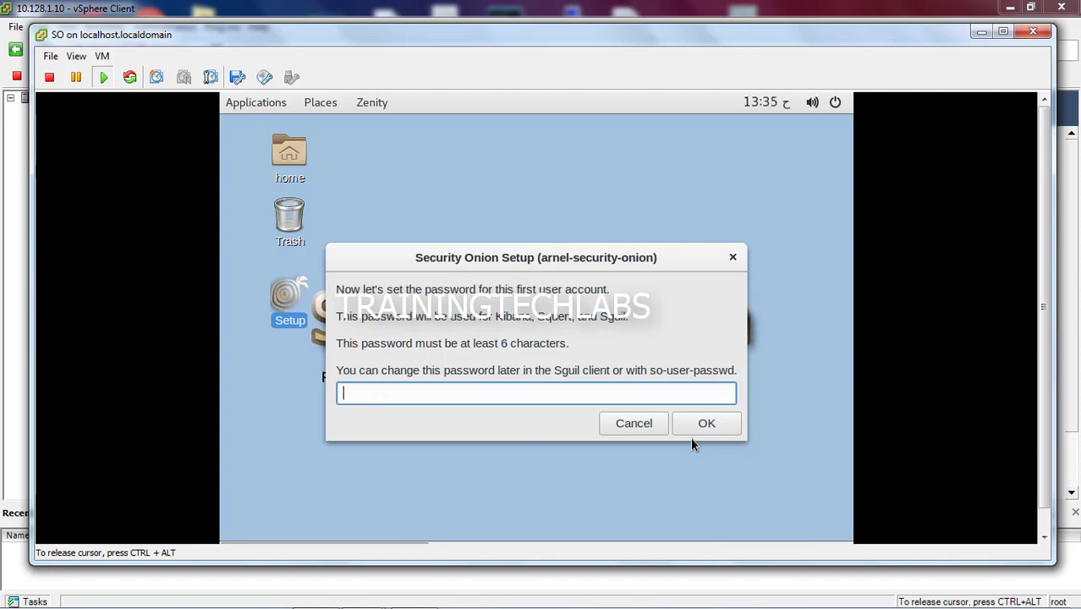
pyautogui.write('password')
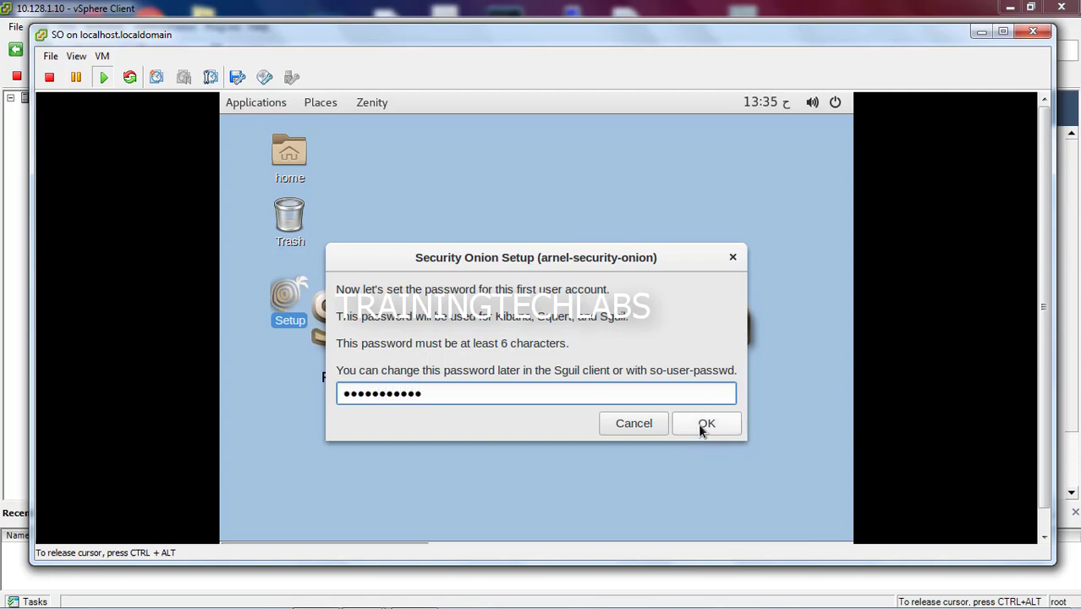
pyautogui.click(707, 422)
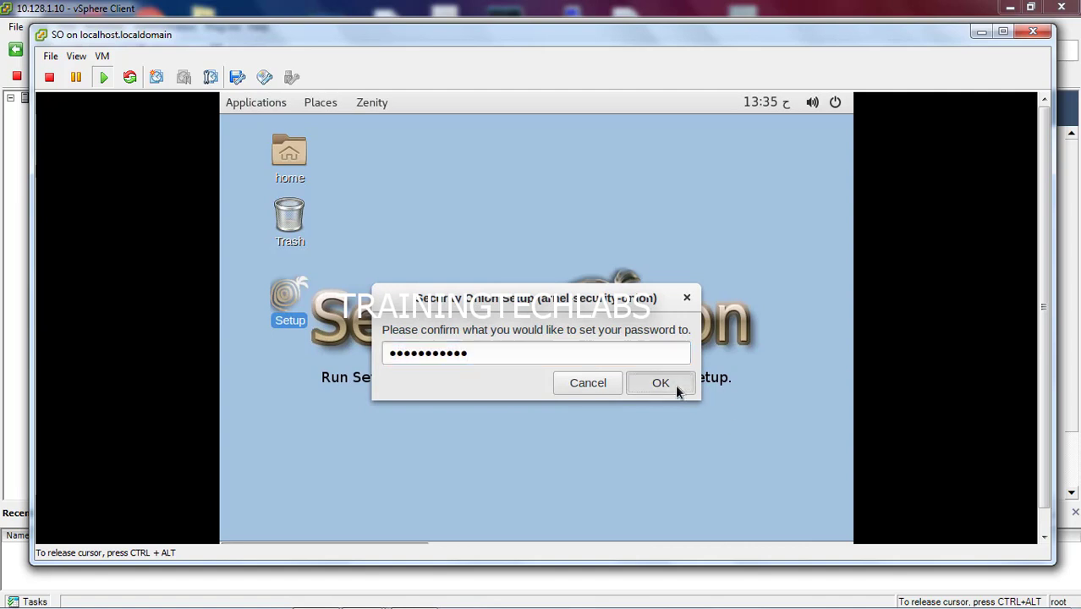
pyautogui.click(659, 382)
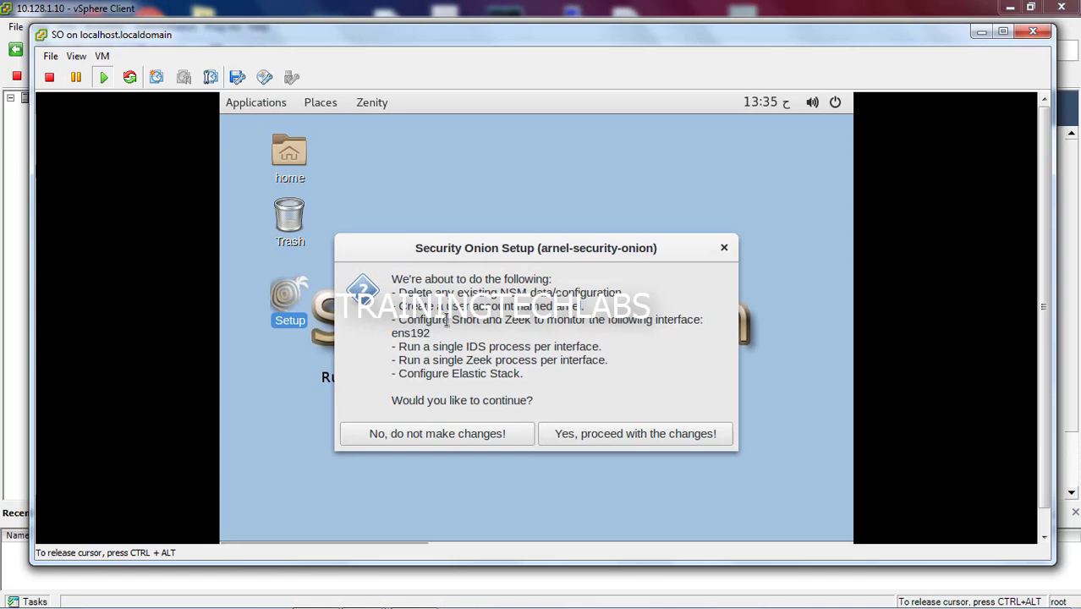
pyautogui.moveTo(553, 342)
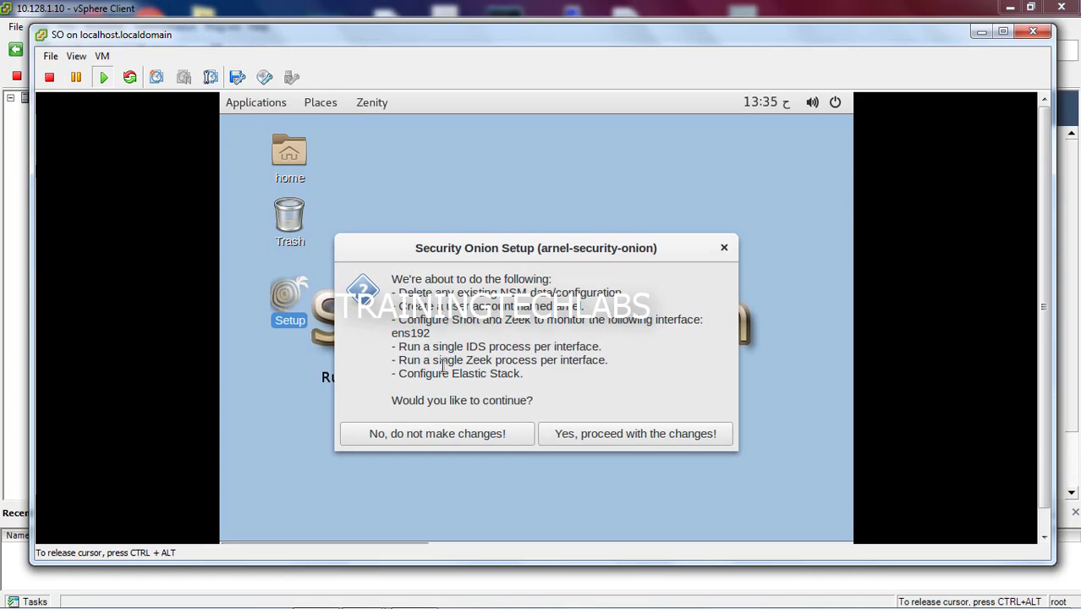
# Step: Proceed with the setup changes and dismiss the completion, service status and rule tuning notices
pyautogui.click(636, 433)
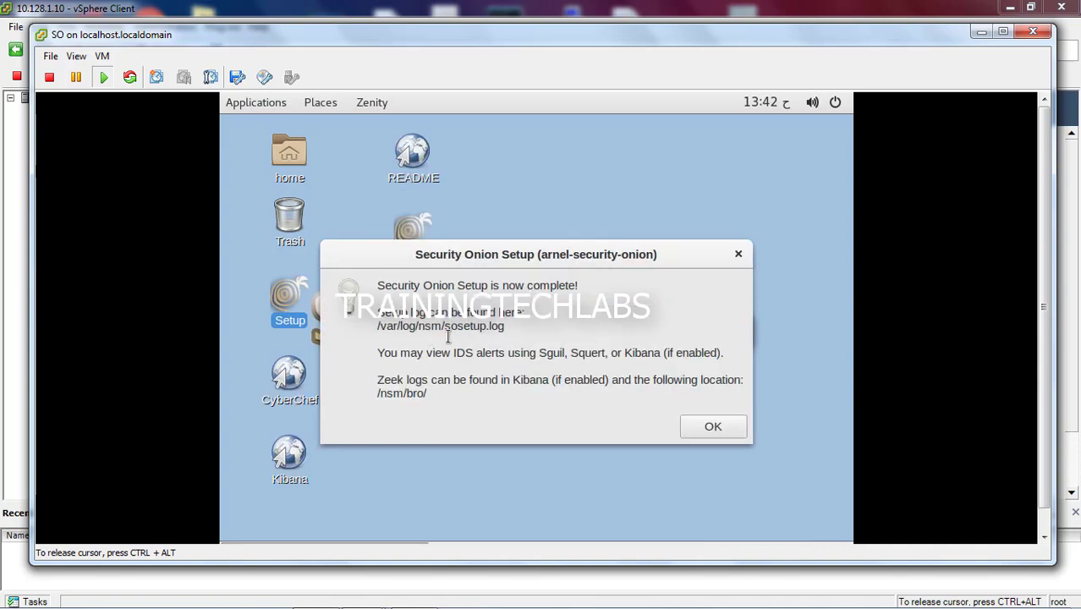
pyautogui.moveTo(534, 365)
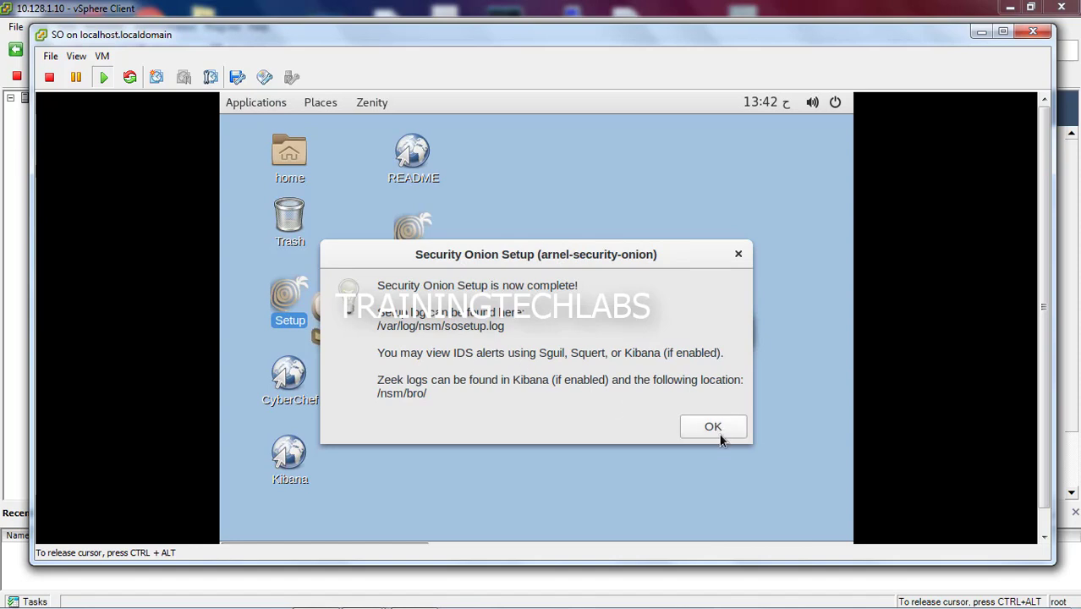
pyautogui.click(714, 426)
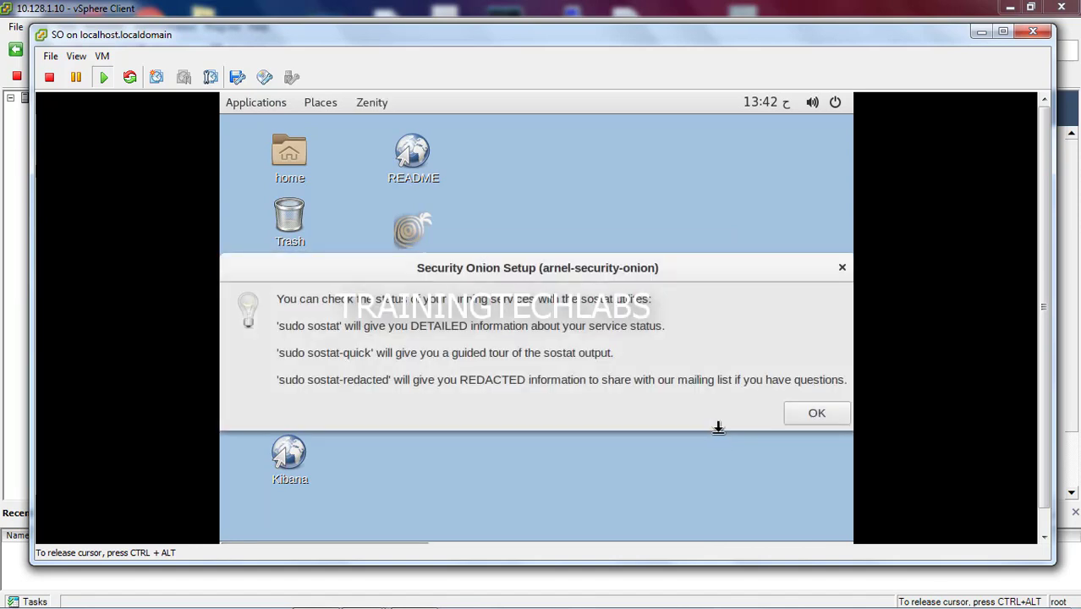
pyautogui.moveTo(518, 366)
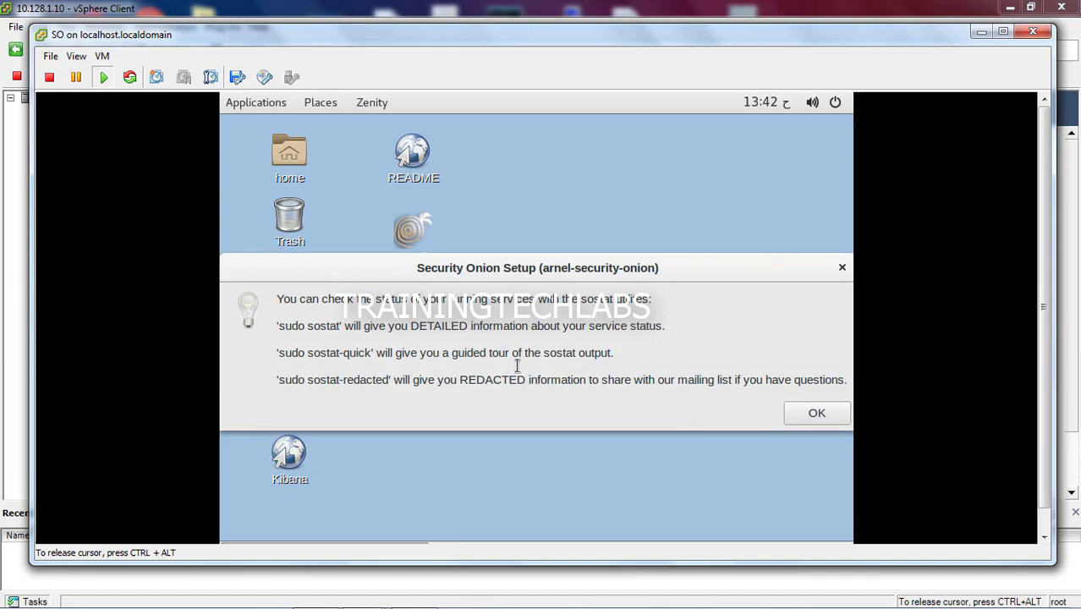
pyautogui.moveTo(675, 365)
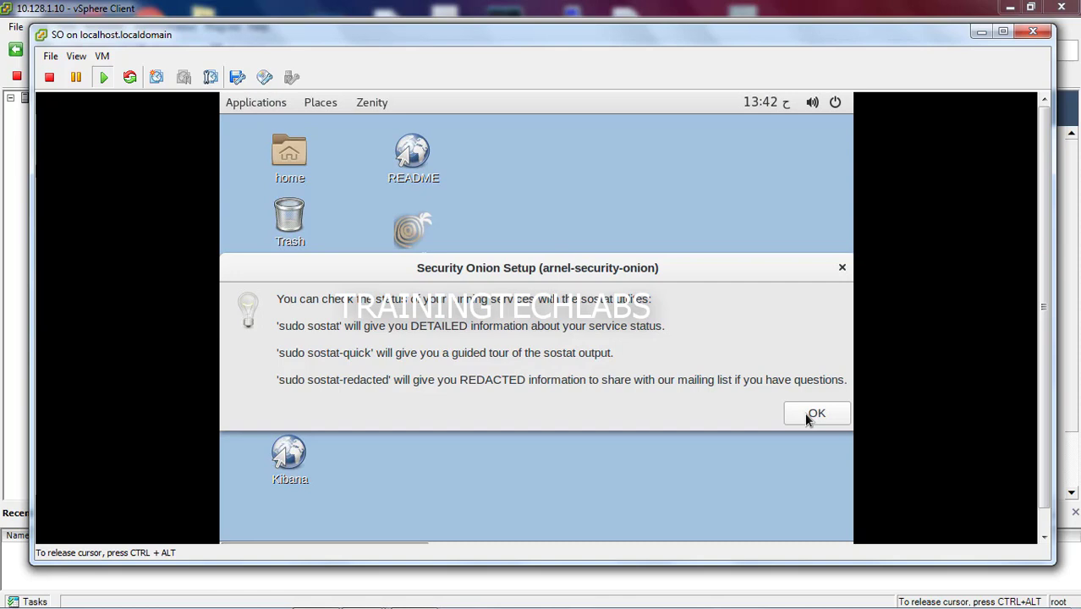
pyautogui.click(815, 413)
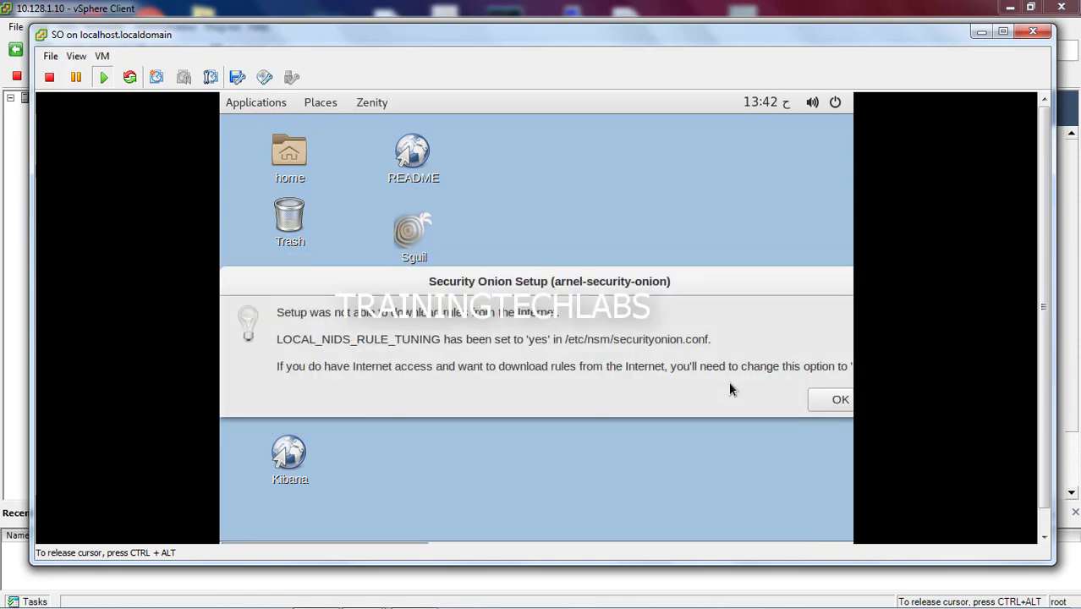
pyautogui.moveTo(464, 336)
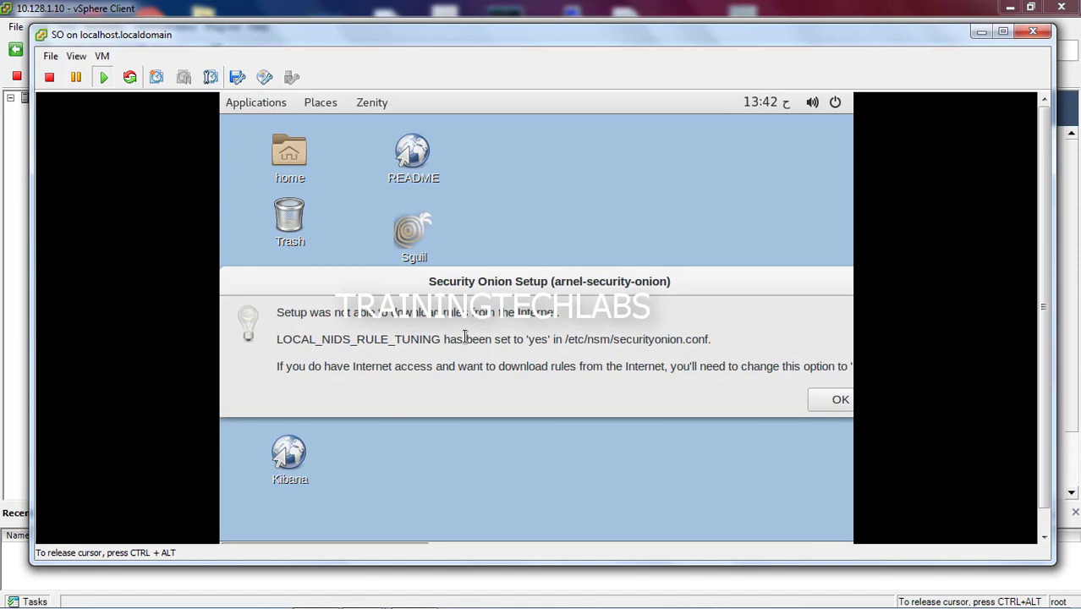
pyautogui.moveTo(788, 389)
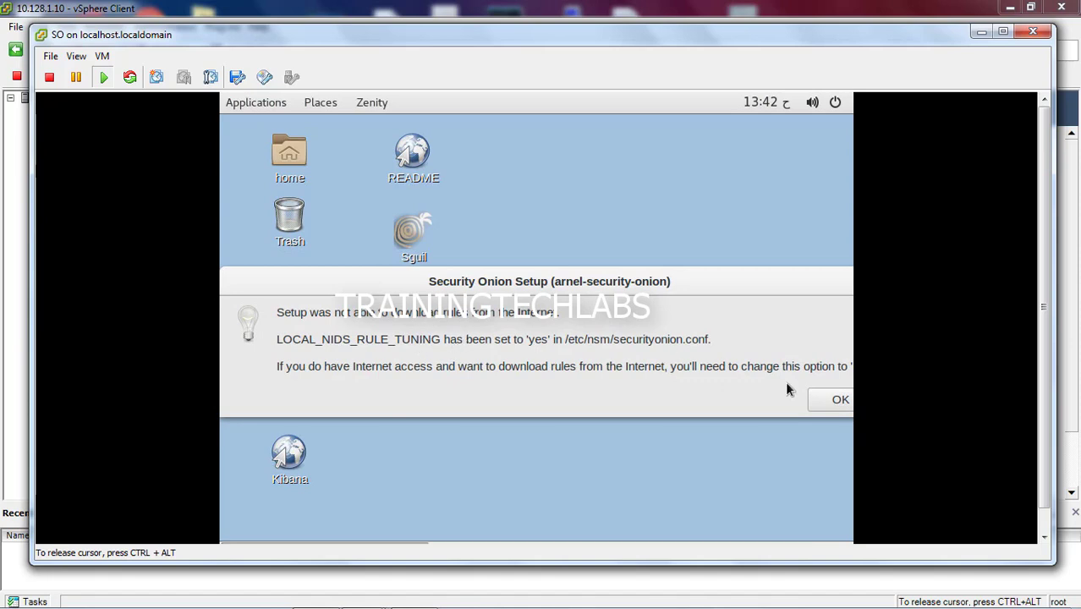
pyautogui.moveTo(832, 414)
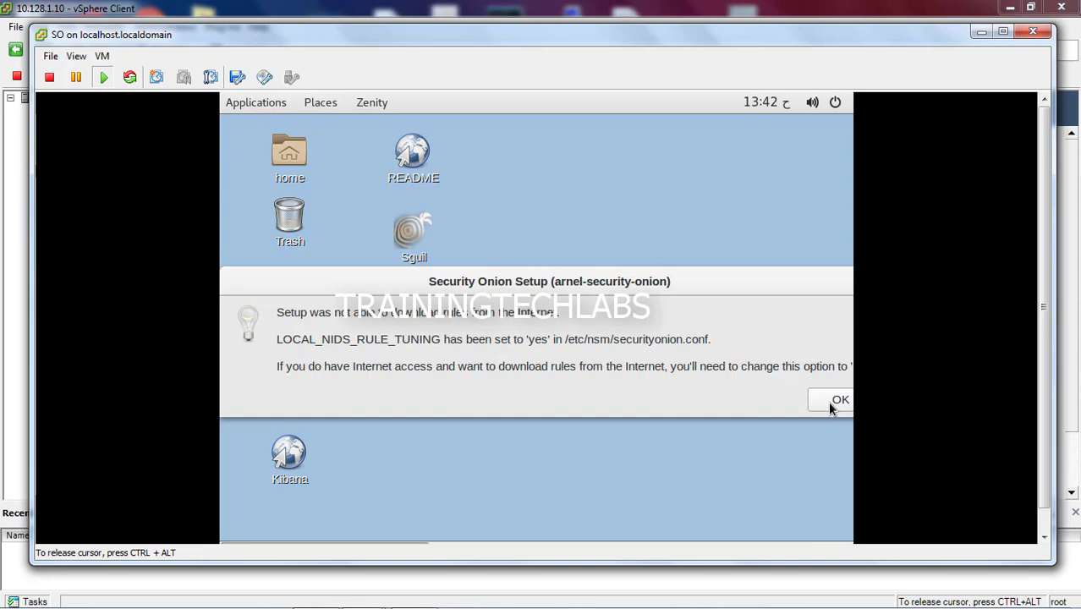
pyautogui.click(839, 399)
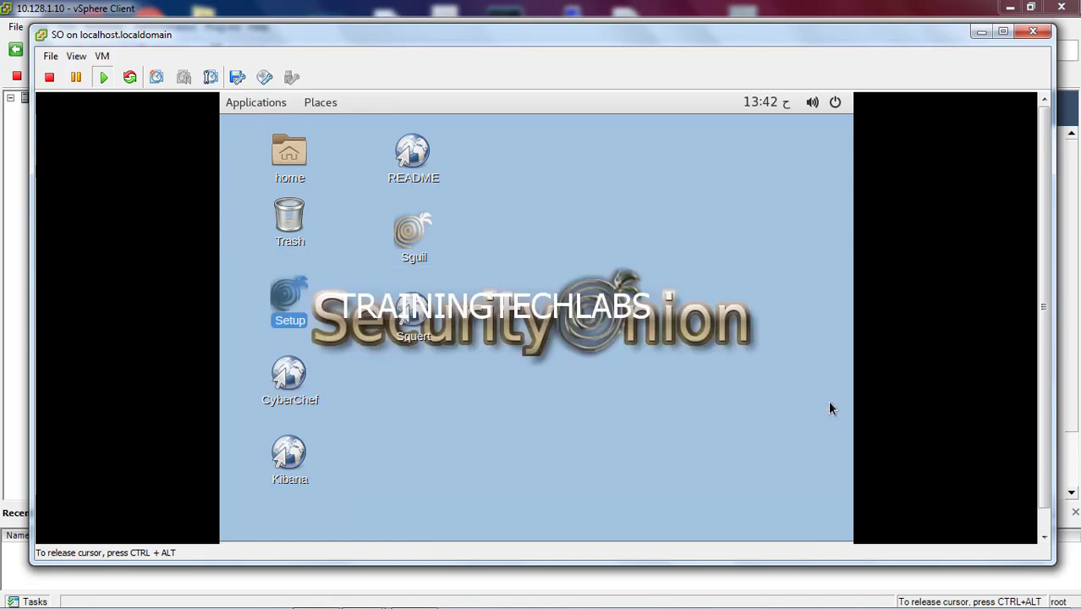
# Step: Dismiss the firewall lockdown, help resources and training notices, returning to the desktop
pyautogui.doubleClick(291, 301)
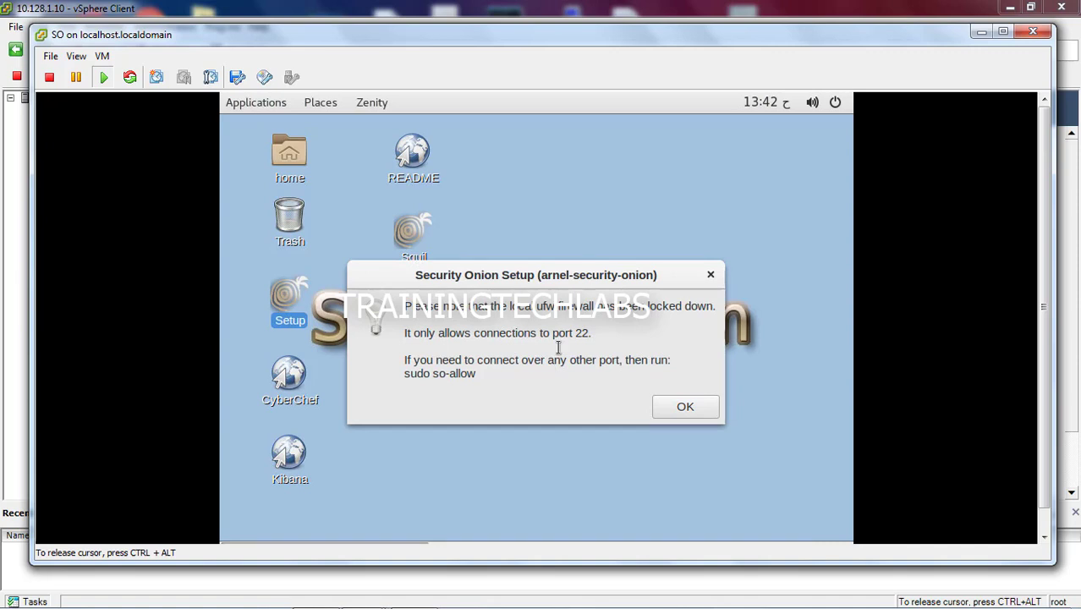
pyautogui.doubleClick(570, 332)
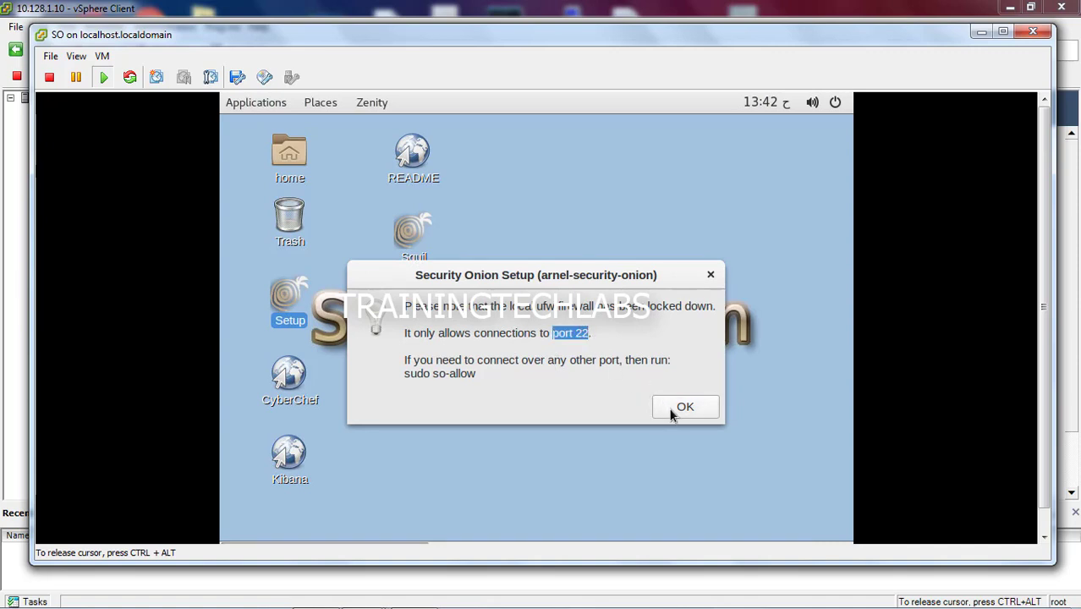
pyautogui.click(685, 406)
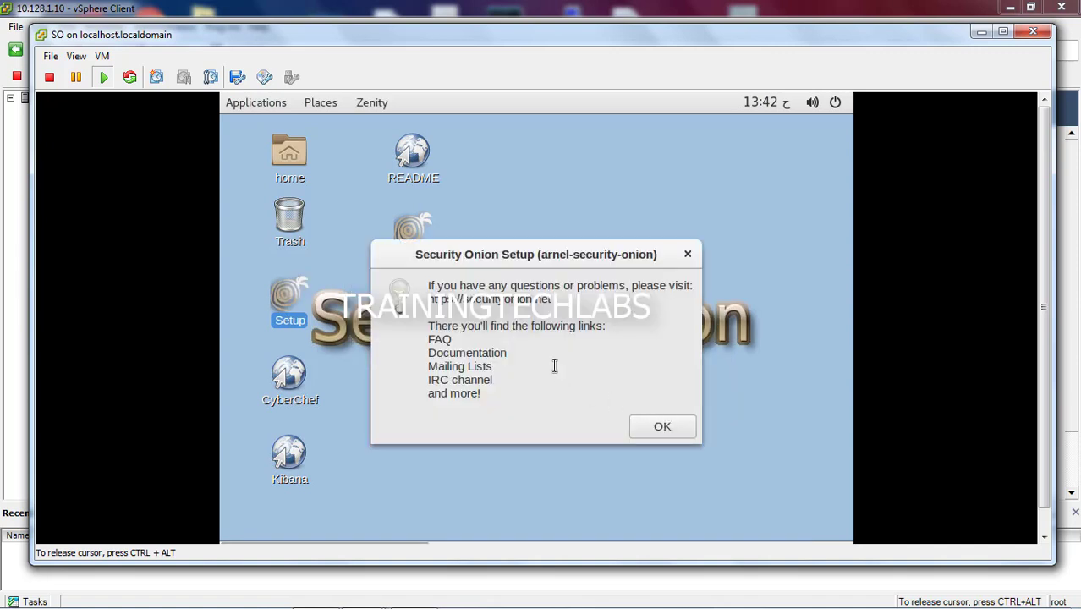
pyautogui.moveTo(588, 365)
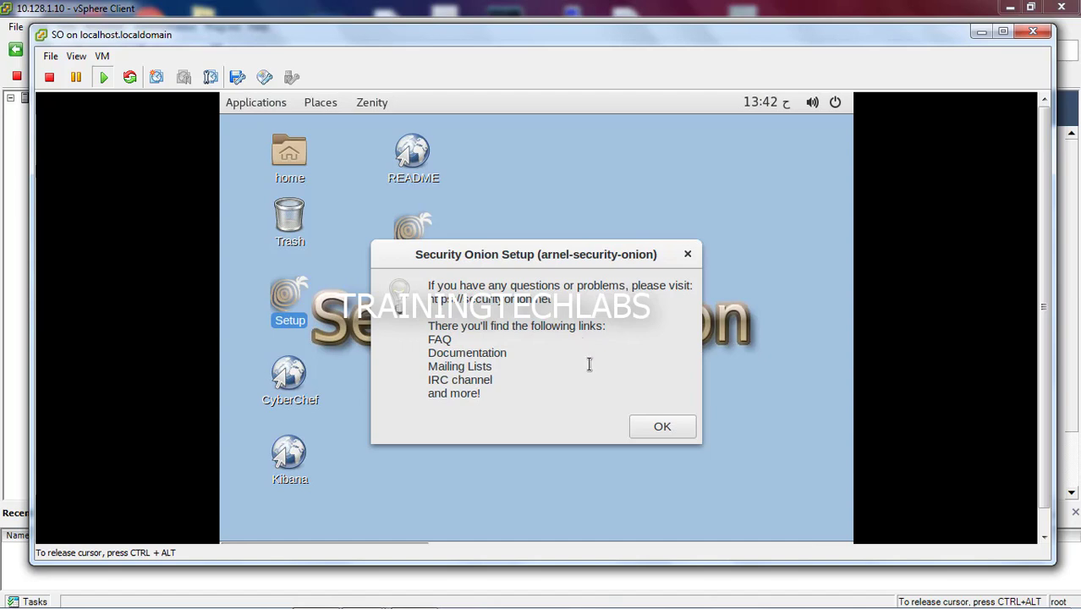
pyautogui.click(663, 426)
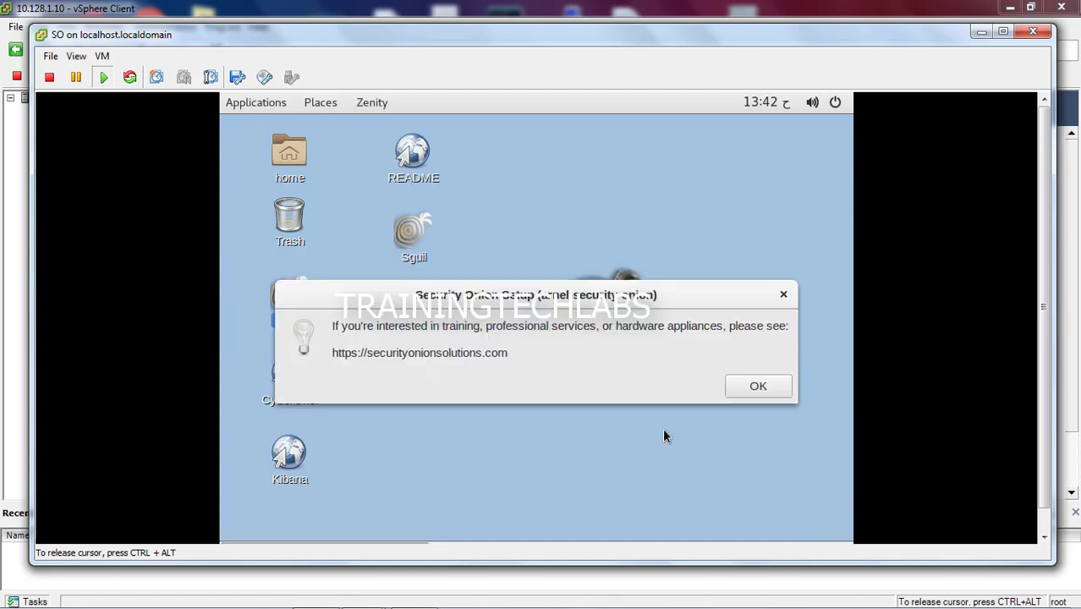
pyautogui.moveTo(541, 341)
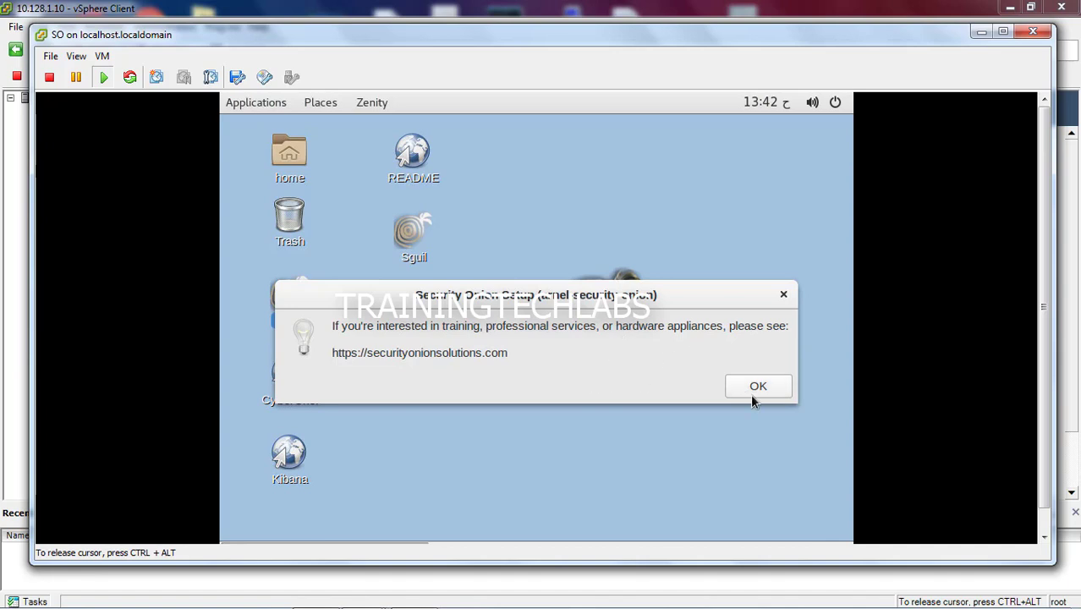
pyautogui.click(758, 385)
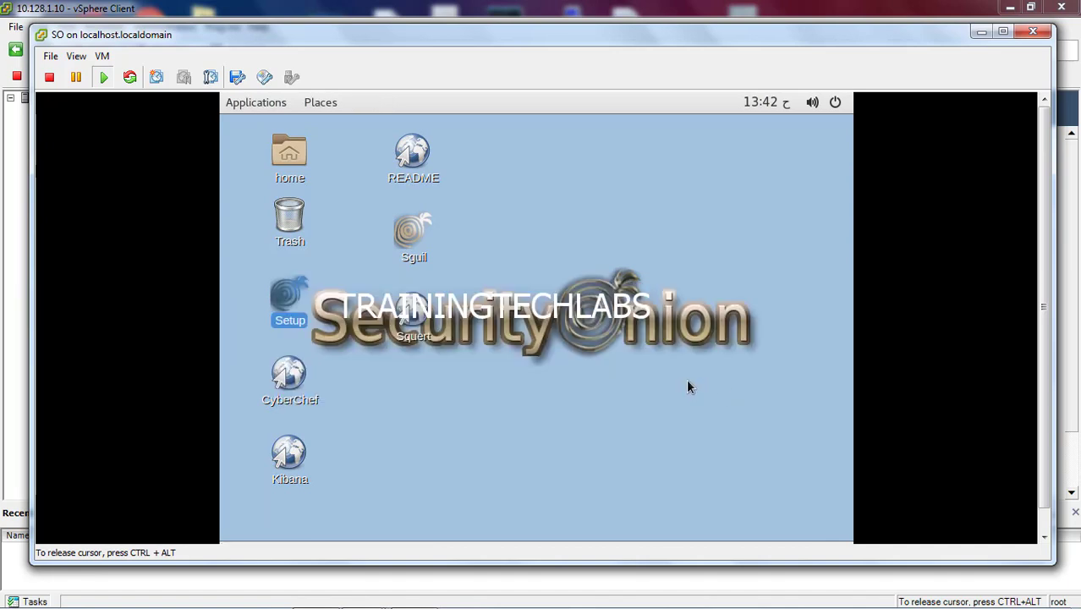
pyautogui.moveTo(636, 399)
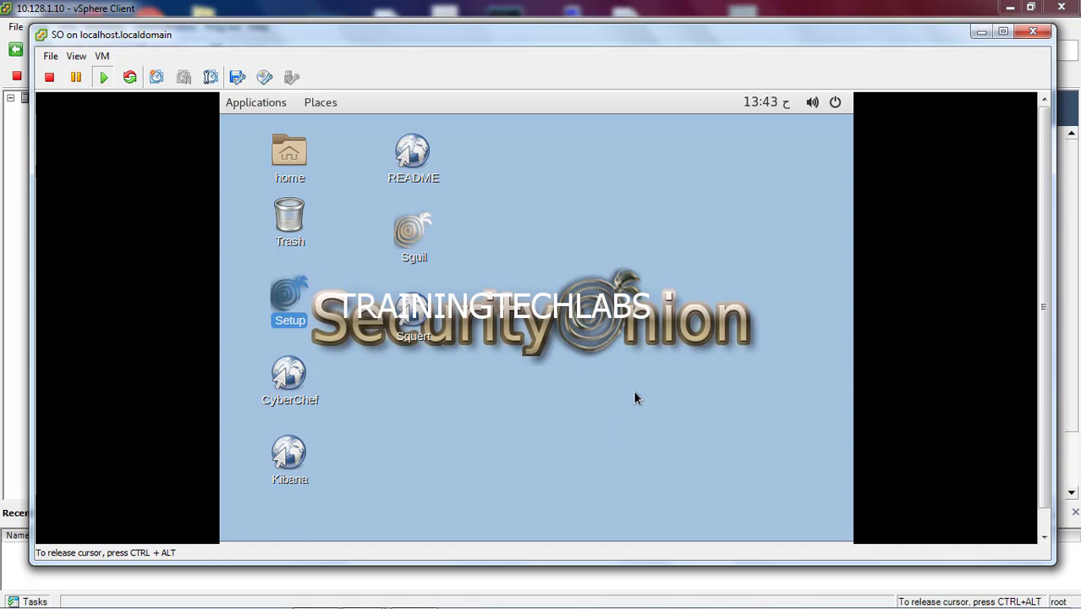
pyautogui.moveTo(587, 247)
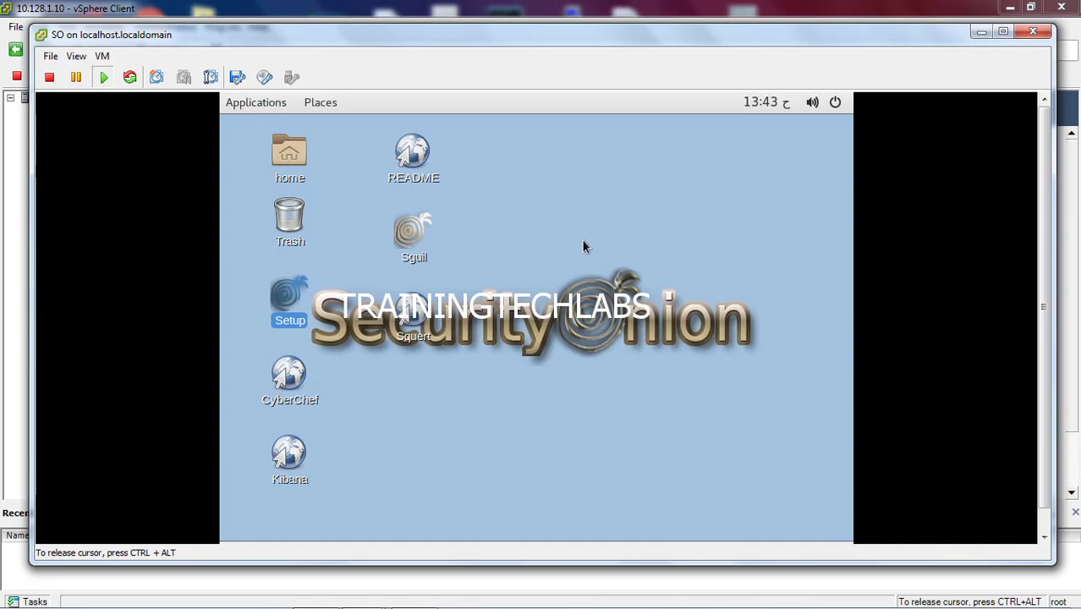
# Step: Launch a terminal from the desktop and run the Security Onion updater with sudo soup
pyautogui.rightClick(583, 247)
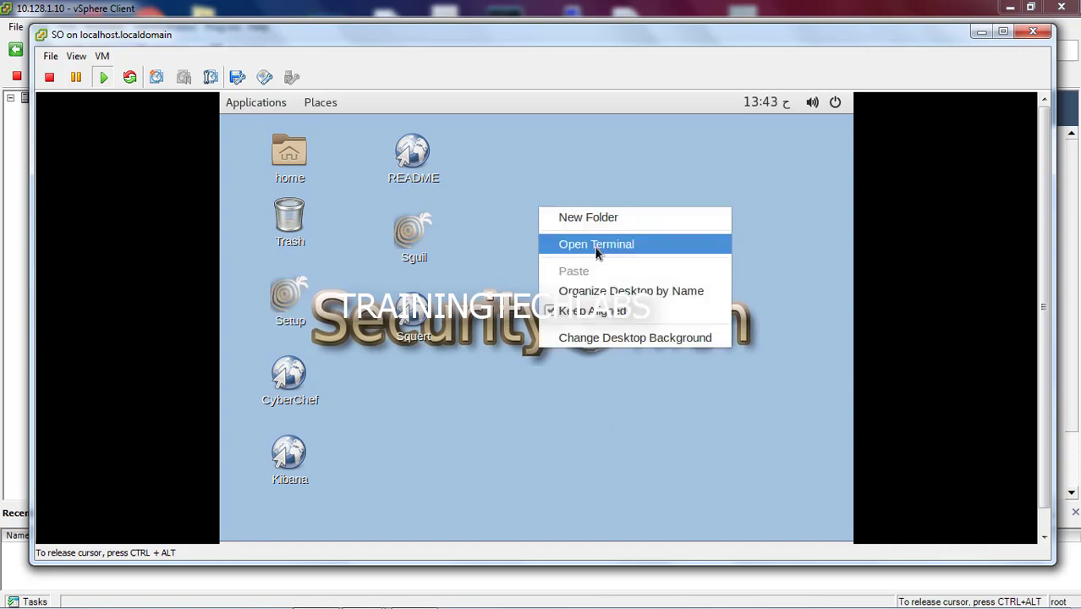
pyautogui.click(595, 243)
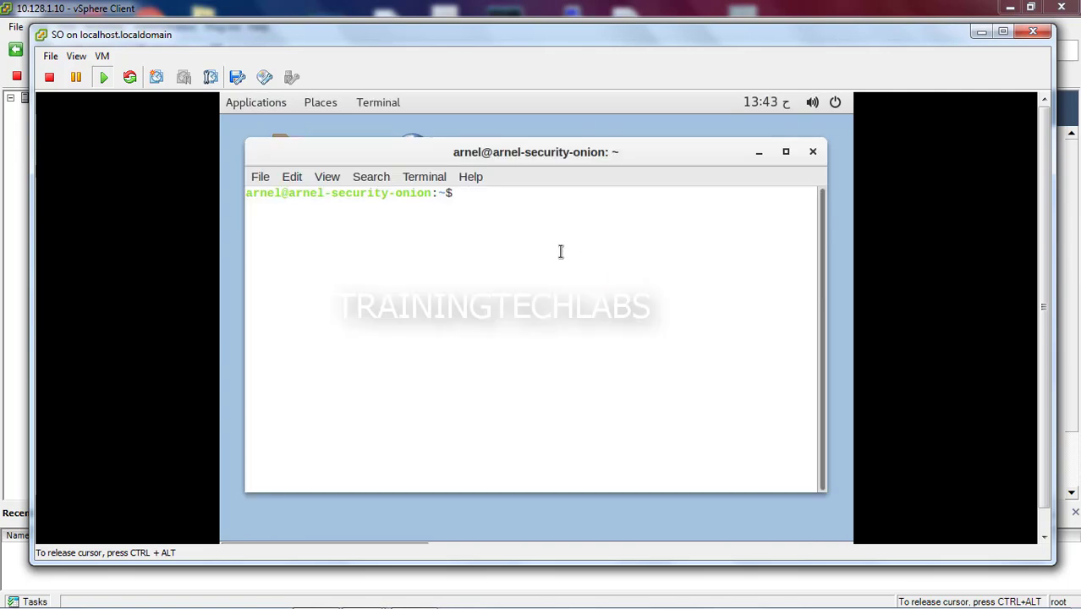
pyautogui.write('sudo')
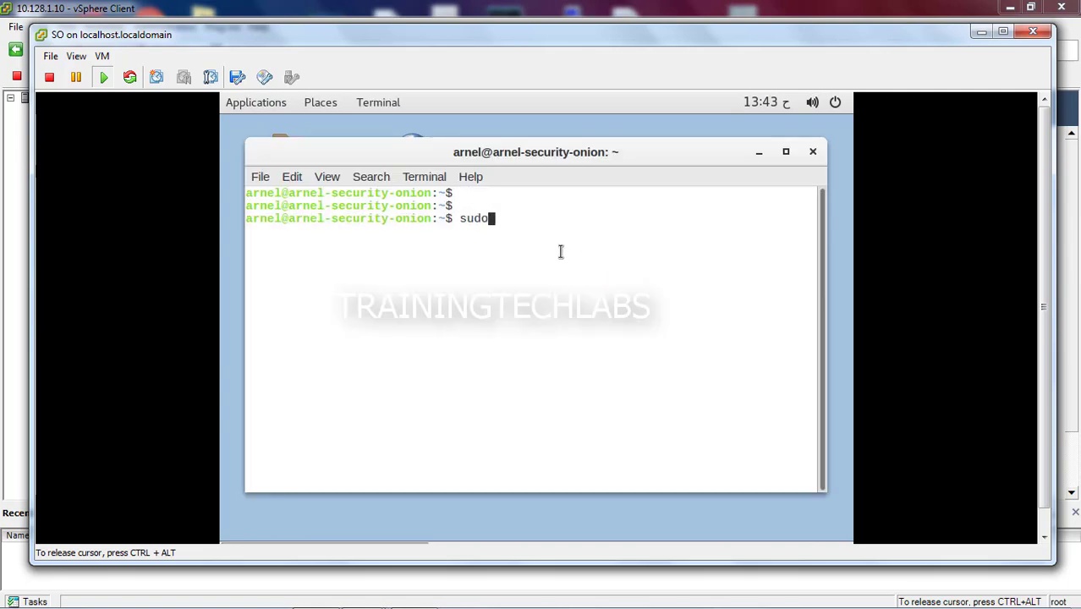
pyautogui.press('Return')
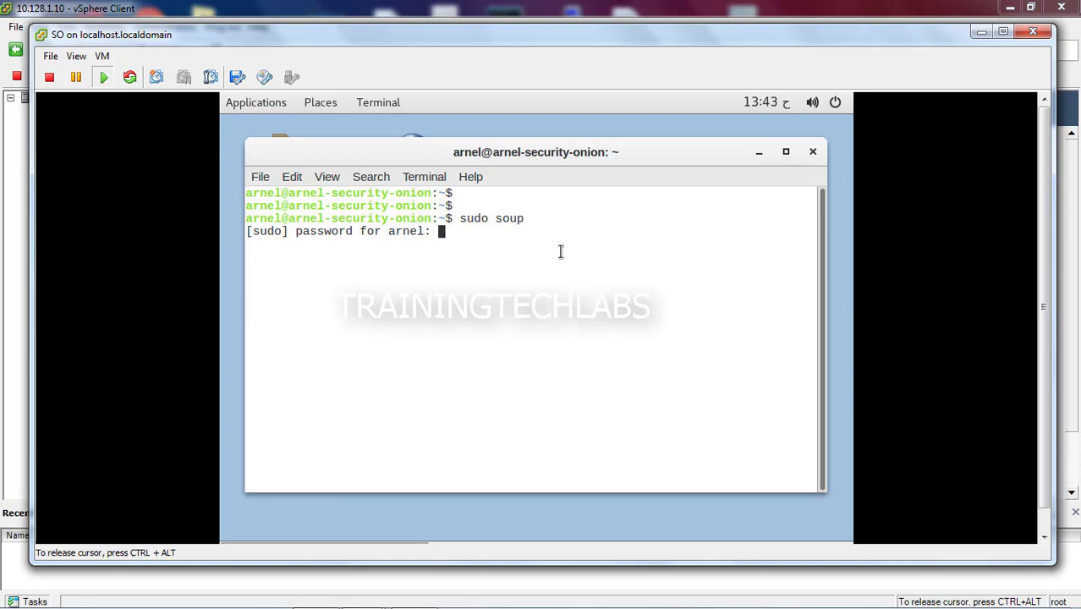
# Step: Supply the administrator password and continue with installing all available updates
pyautogui.press('Return')
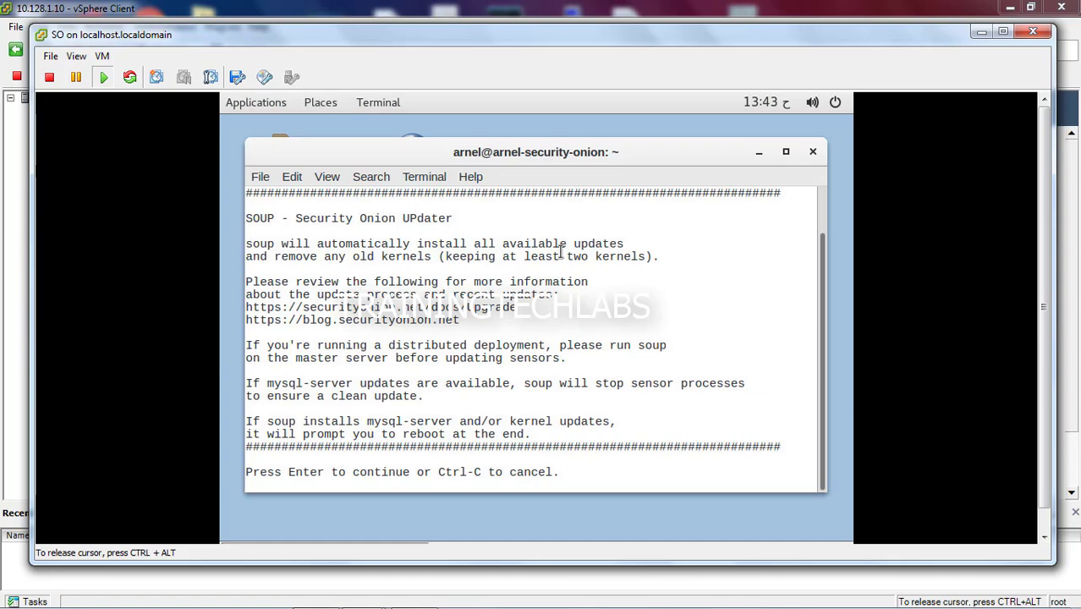
pyautogui.press('Return')
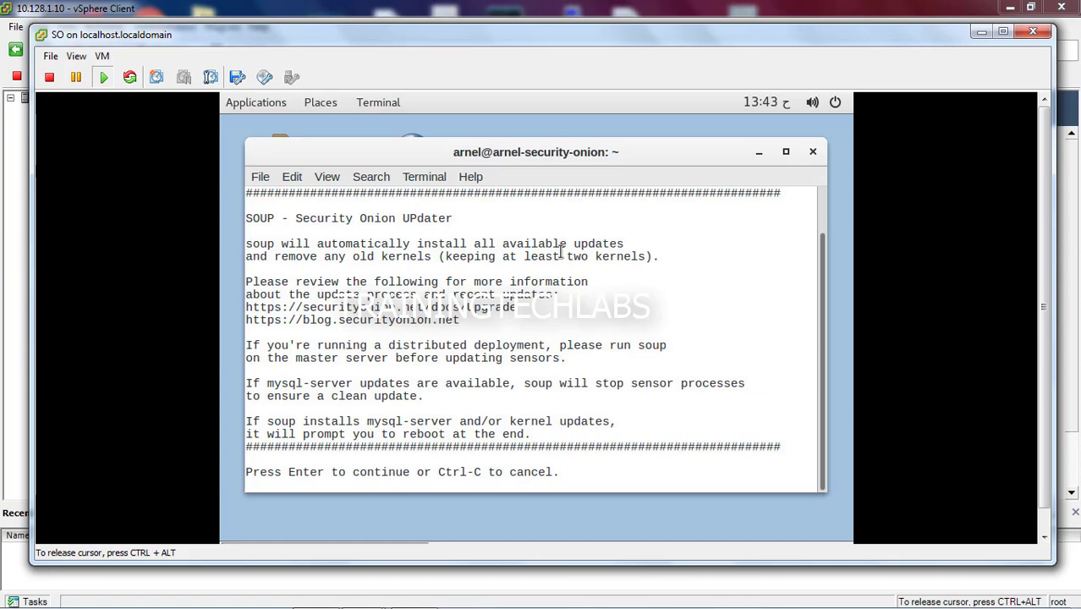
pyautogui.press('Return')
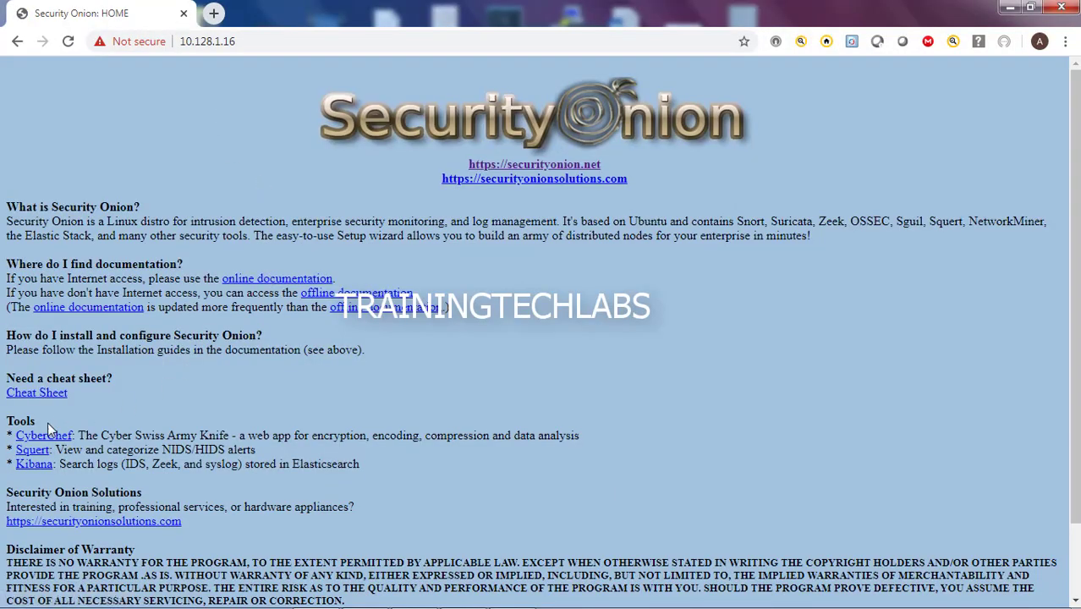
# Step: Launch CyberChef and Kibana from the home page and browse CyberChef's operation categories
pyautogui.click(44, 434)
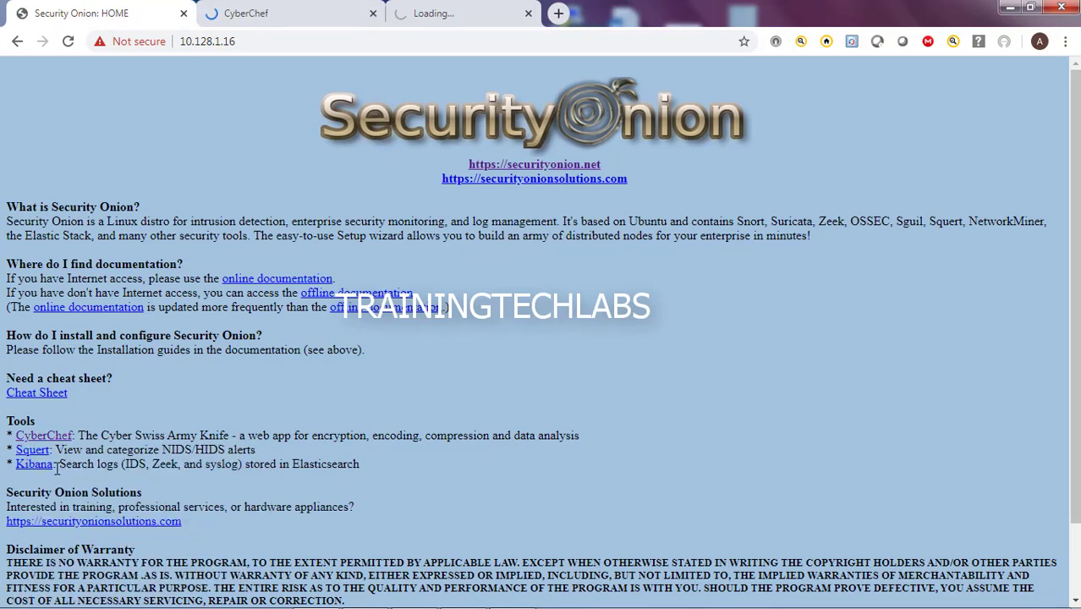
pyautogui.click(34, 464)
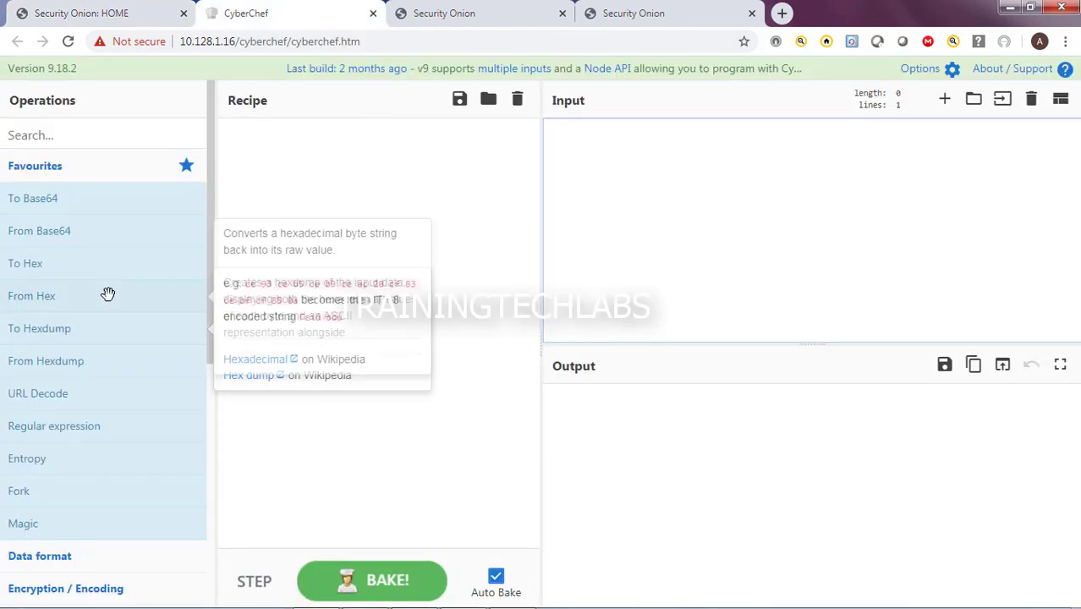
pyautogui.scroll(-3)
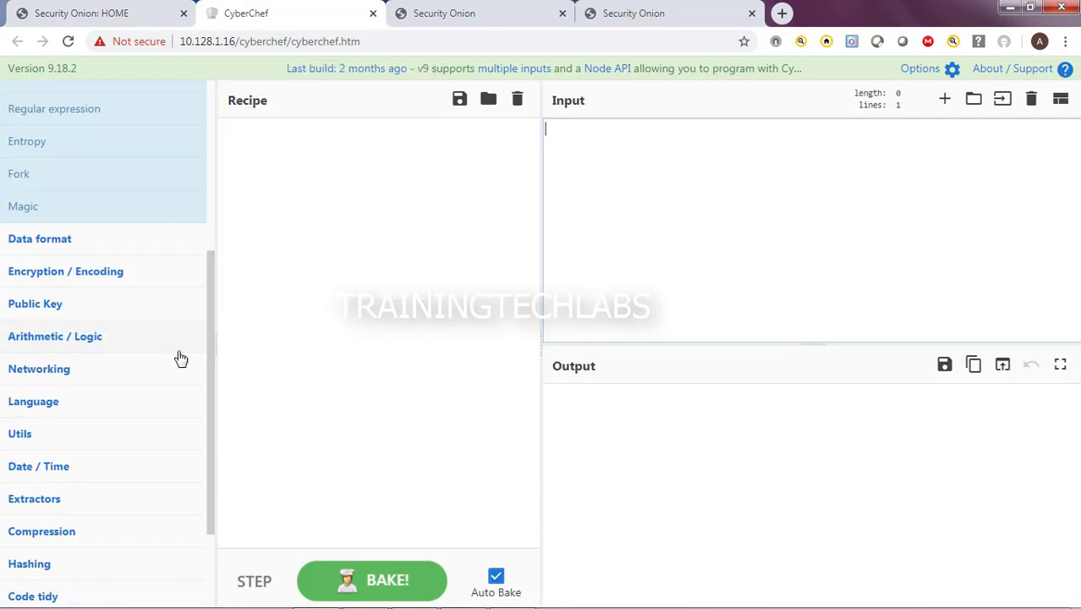
pyautogui.scroll(-3)
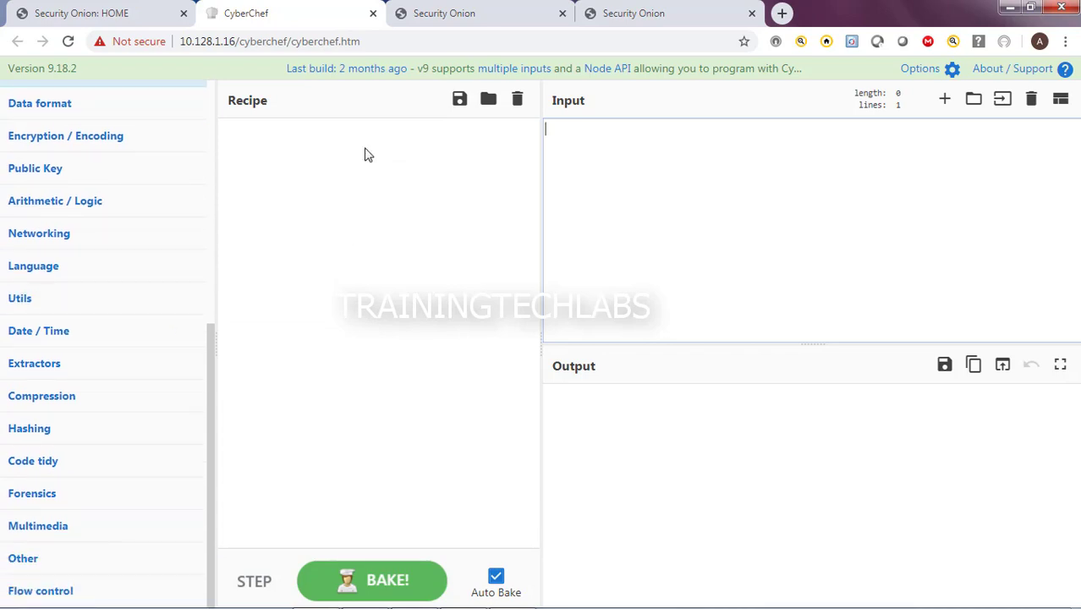
# Step: Sign in to Squert as arnel and look over the Events view sidebar
pyautogui.click(443, 13)
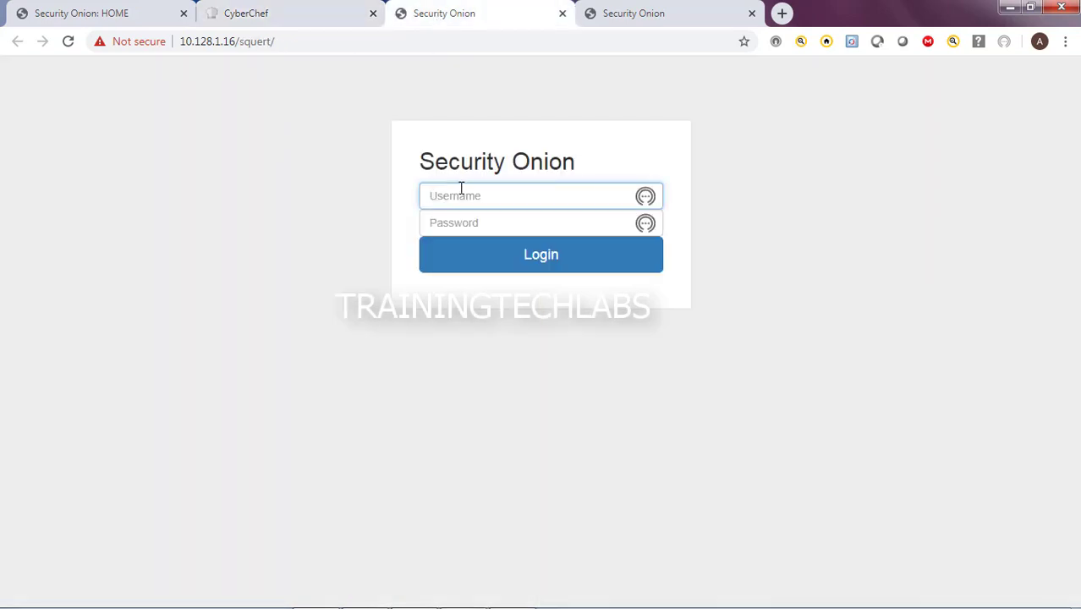
pyautogui.write('arnel')
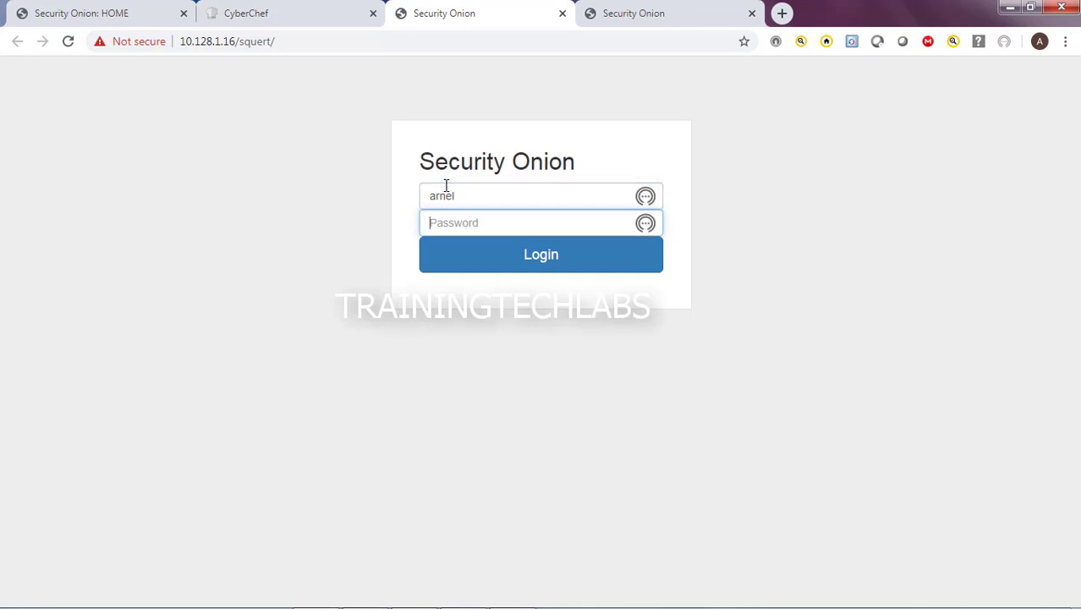
pyautogui.write('password')
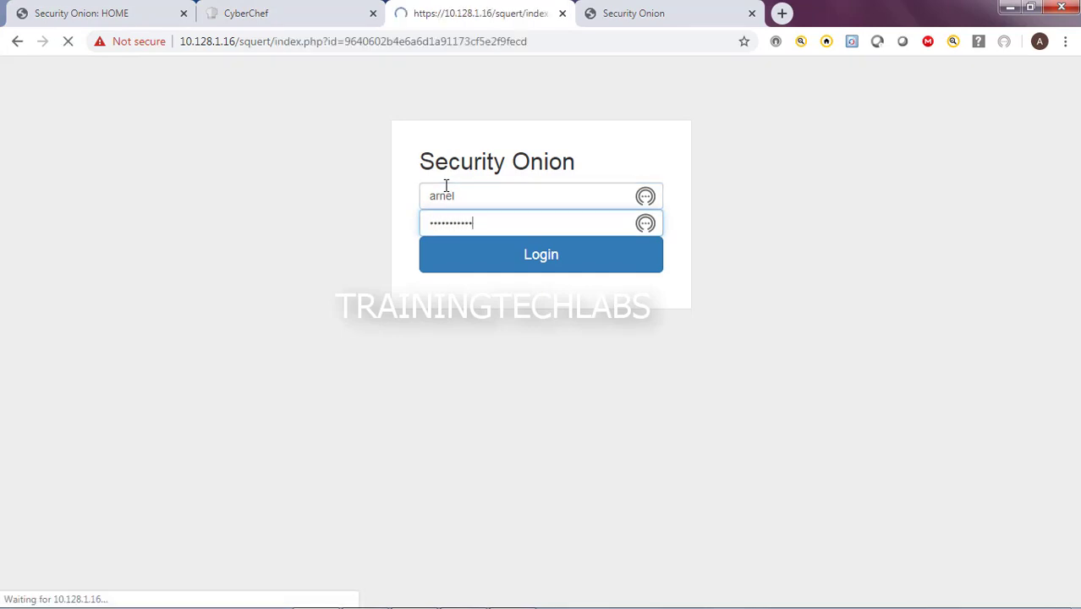
pyautogui.click(542, 254)
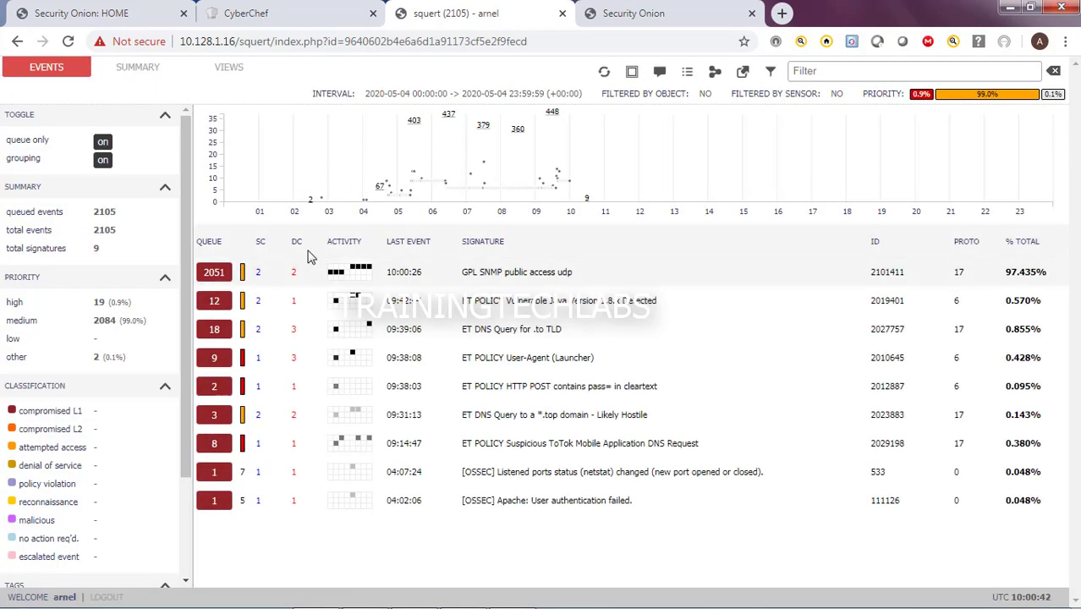
pyautogui.moveTo(188, 163)
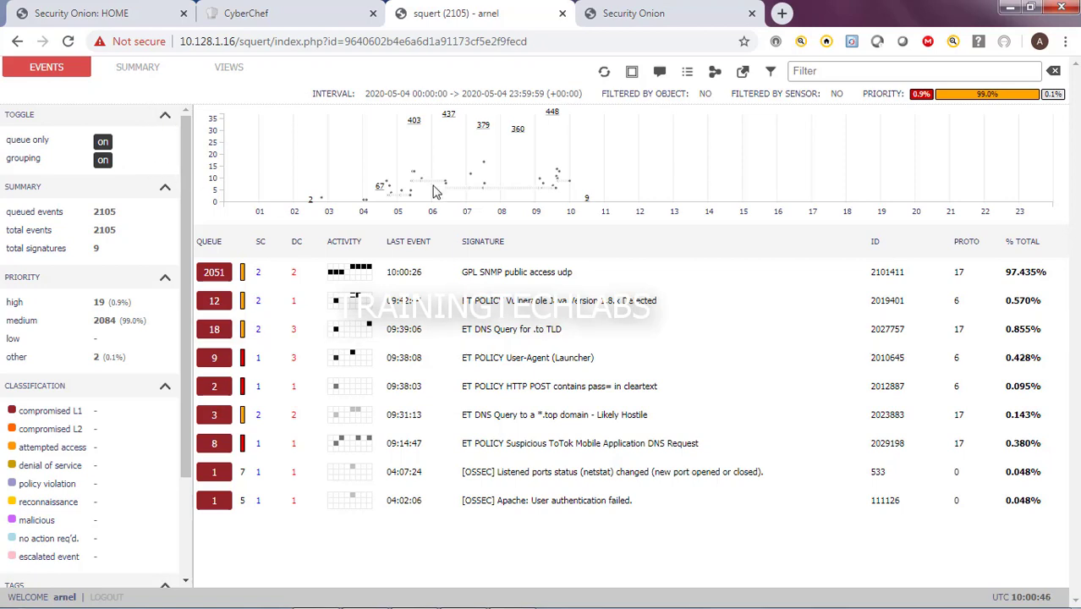
pyautogui.moveTo(169, 291)
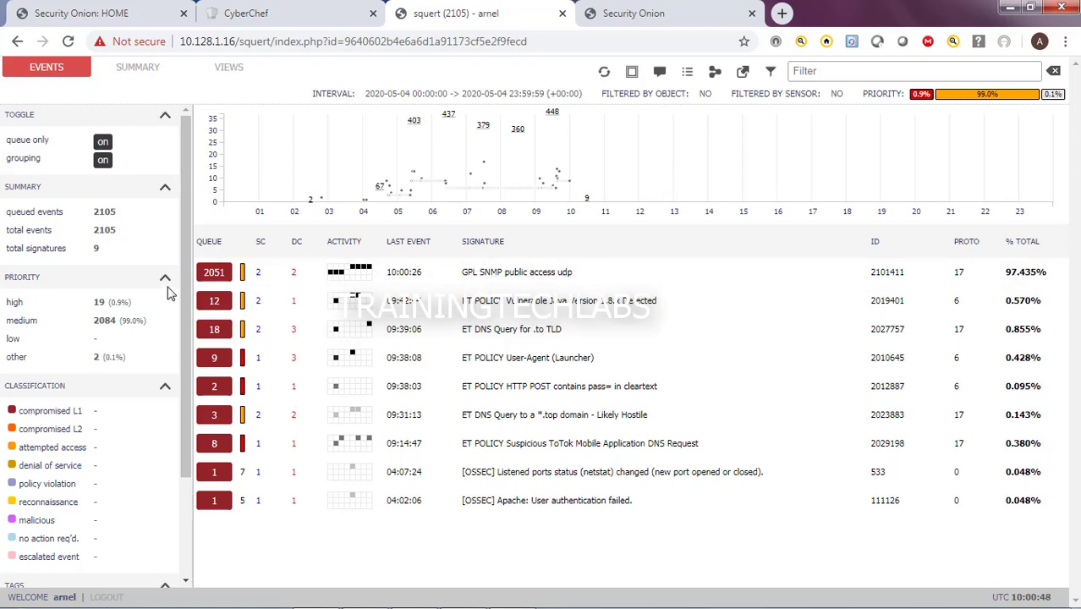
pyautogui.scroll(-3)
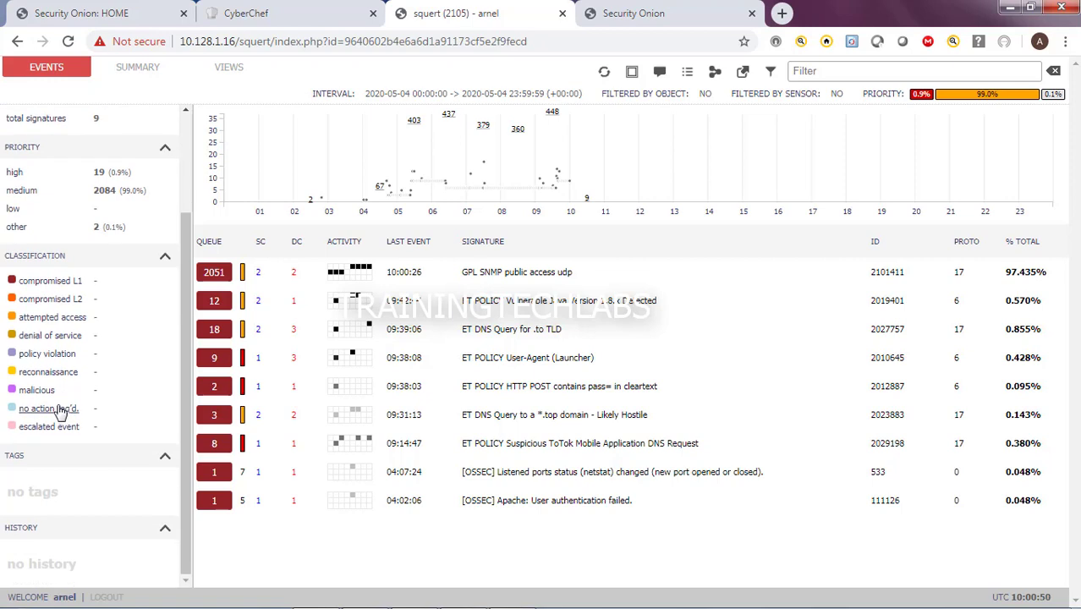
pyautogui.scroll(3)
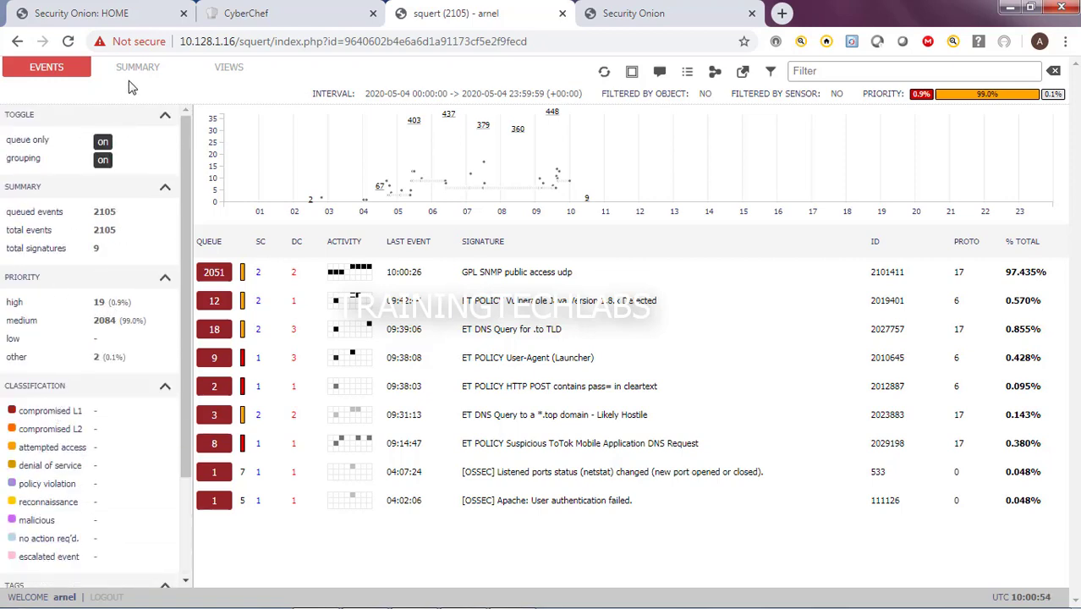
# Step: Review the top signatures summary and the source-to-destination IP Sankey diagram
pyautogui.click(137, 68)
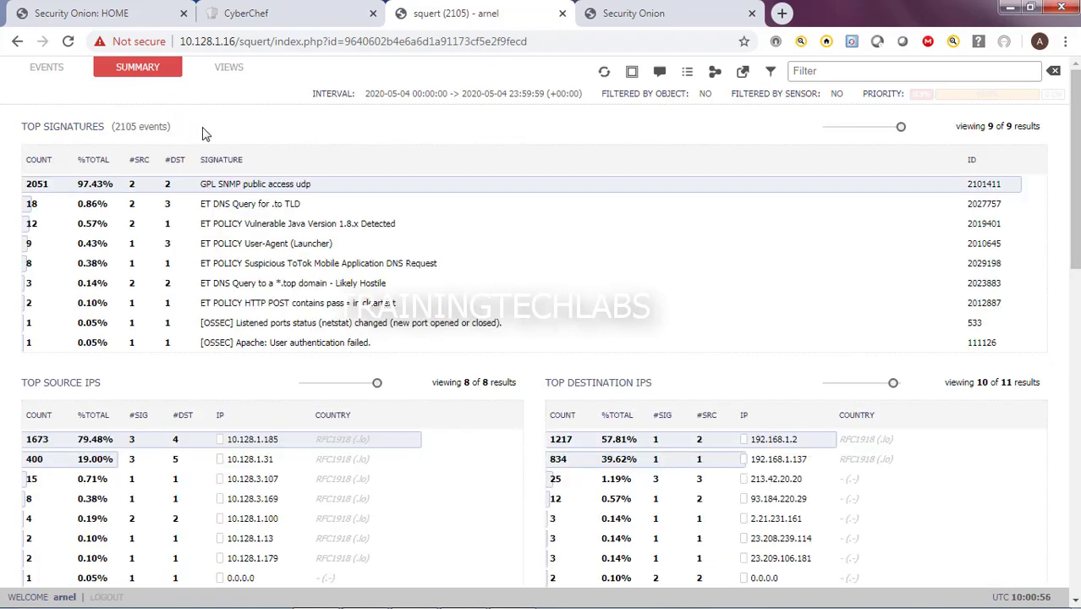
pyautogui.moveTo(234, 149)
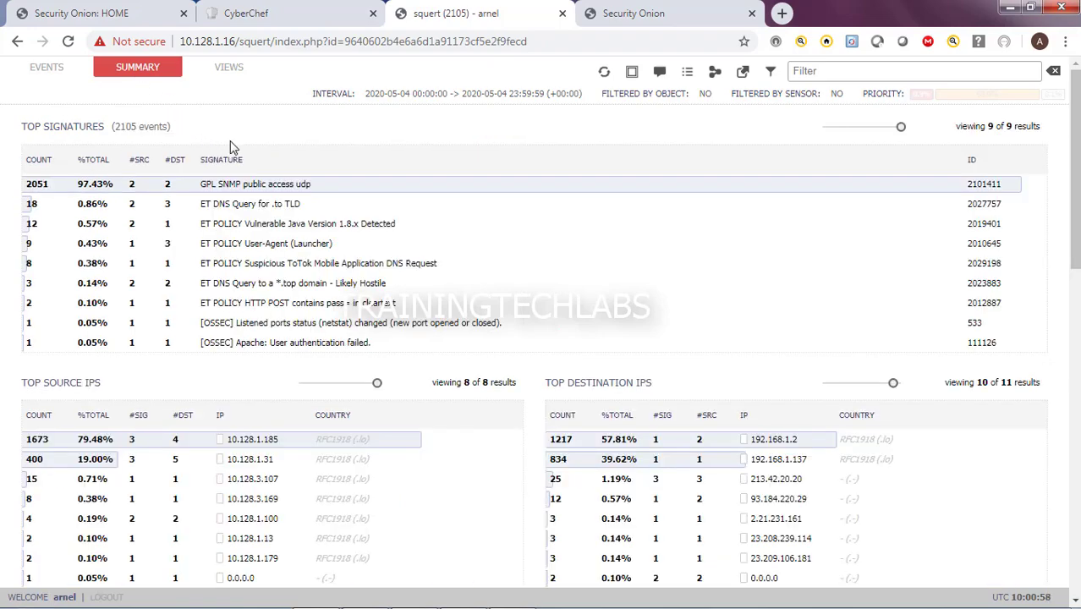
pyautogui.scroll(-3)
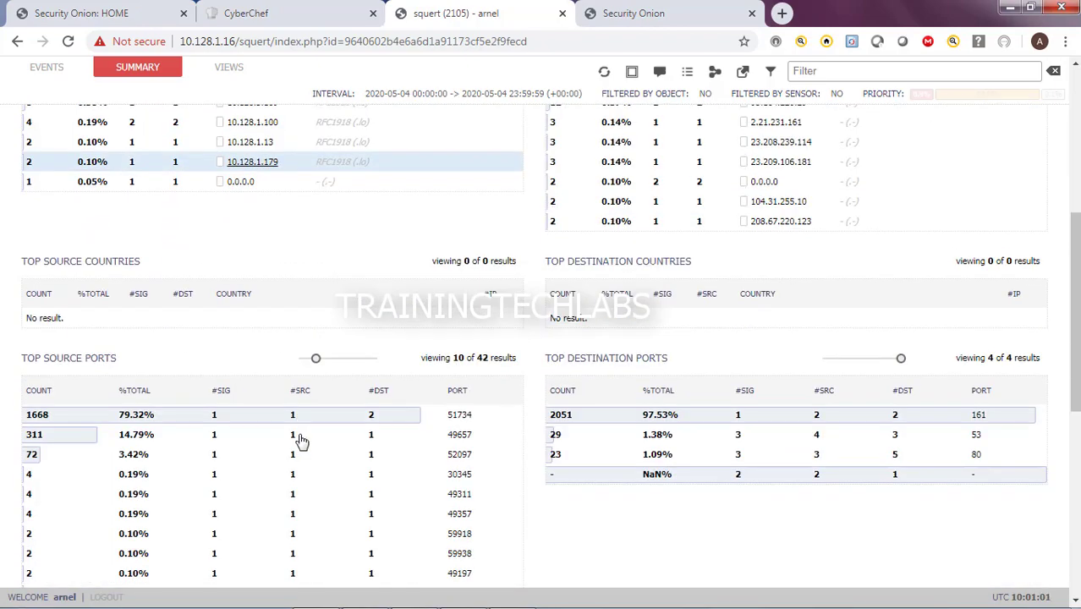
pyautogui.scroll(3)
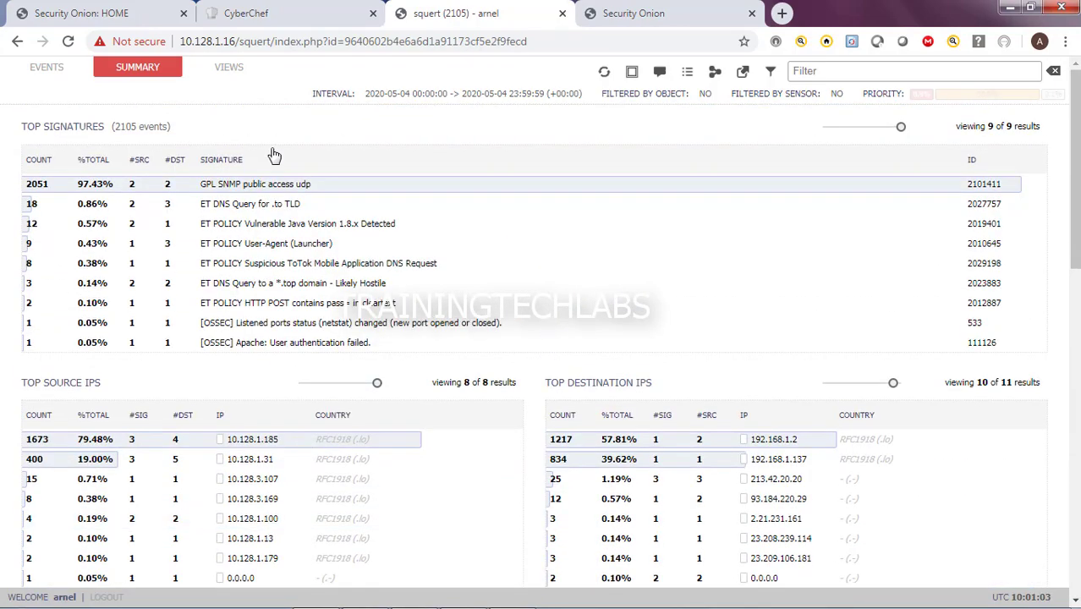
pyautogui.click(228, 68)
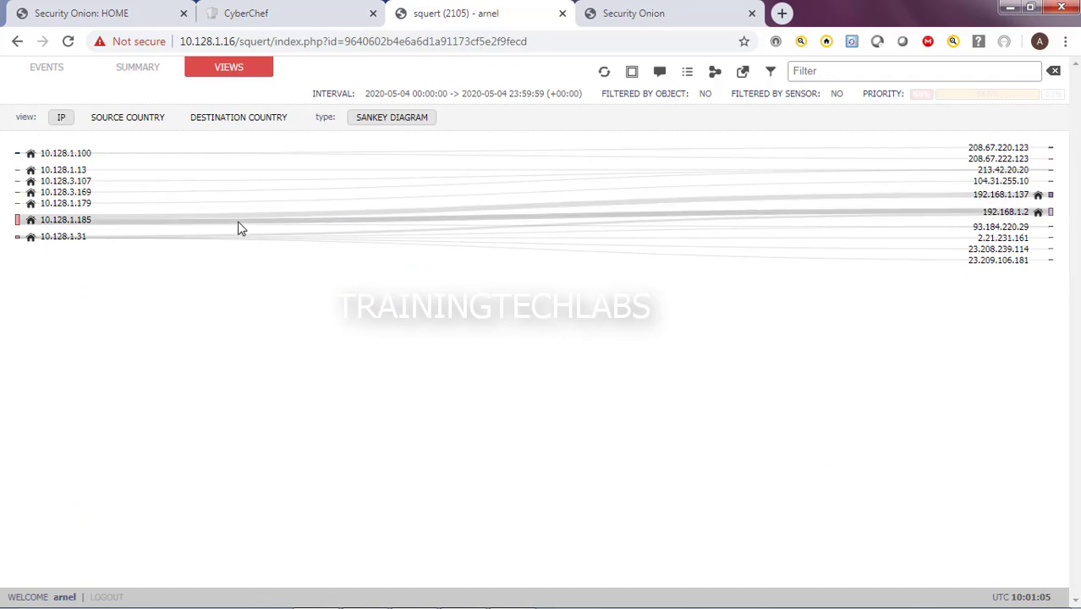
pyautogui.moveTo(260, 132)
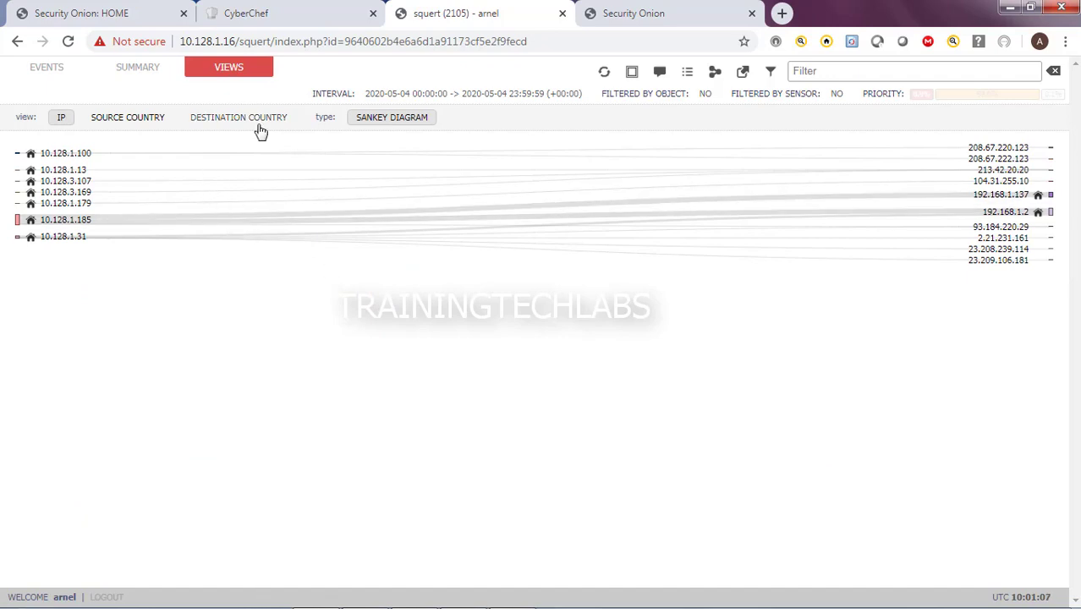
pyautogui.click(137, 68)
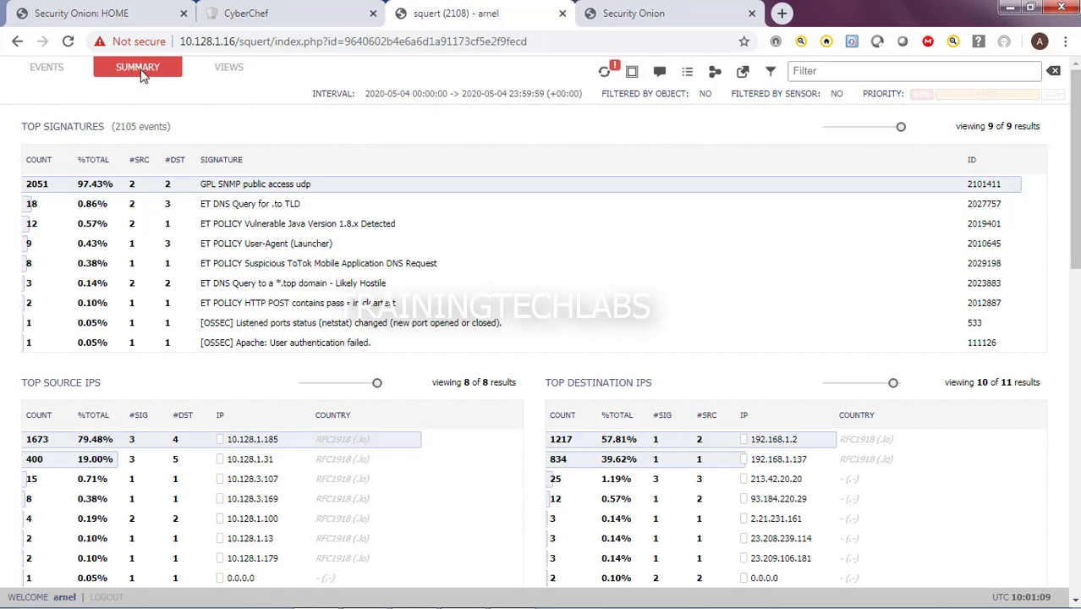
pyautogui.moveTo(438, 105)
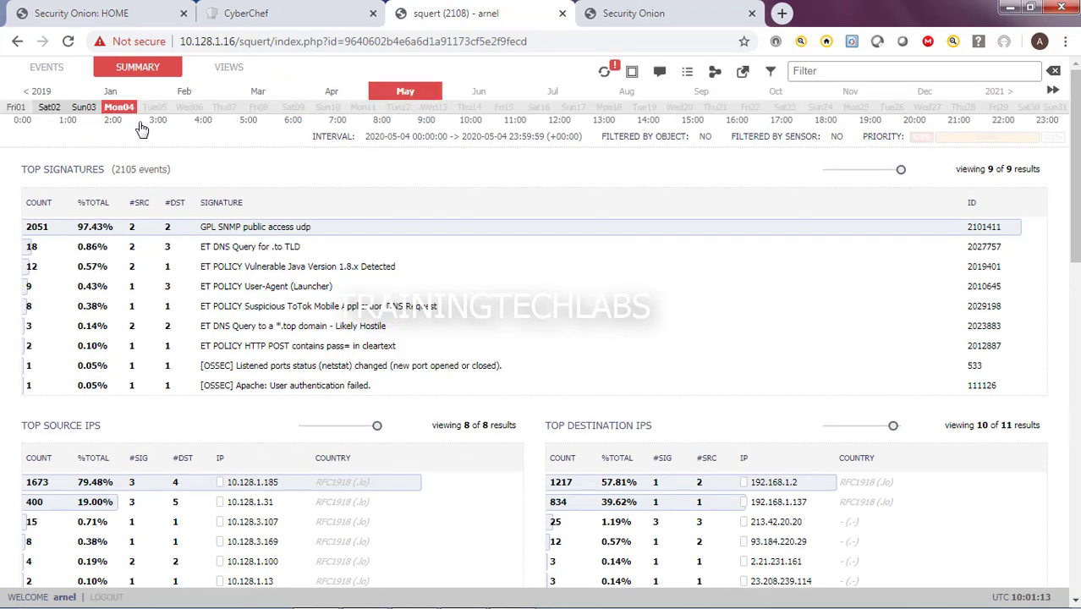
# Step: Switch the summary and diagram intervals between Sat 2, Sun 3 and Mon 4 May, then head to Kibana
pyautogui.click(83, 106)
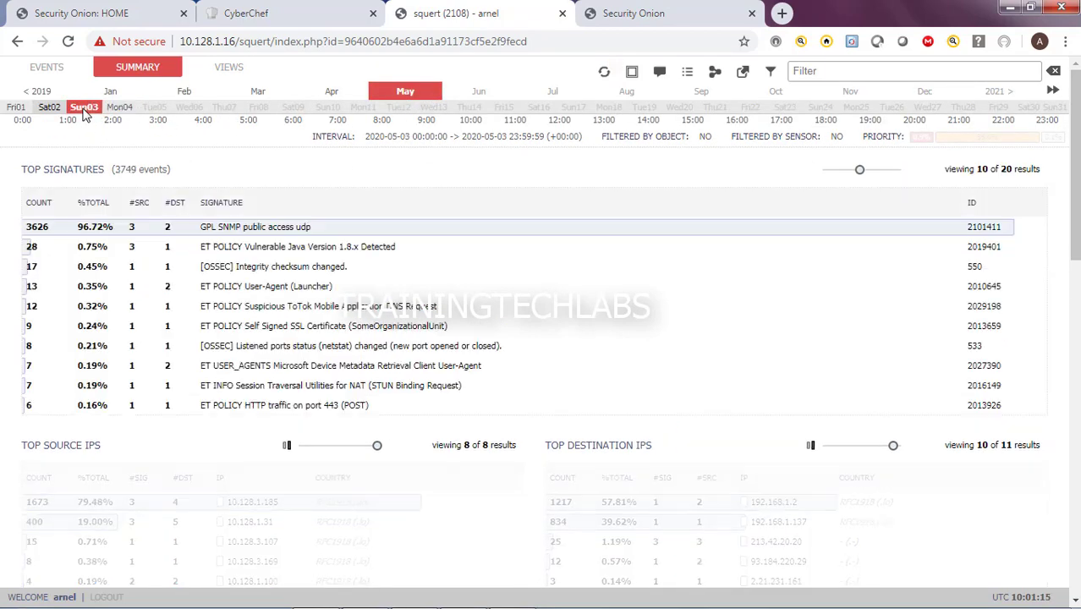
pyautogui.click(47, 106)
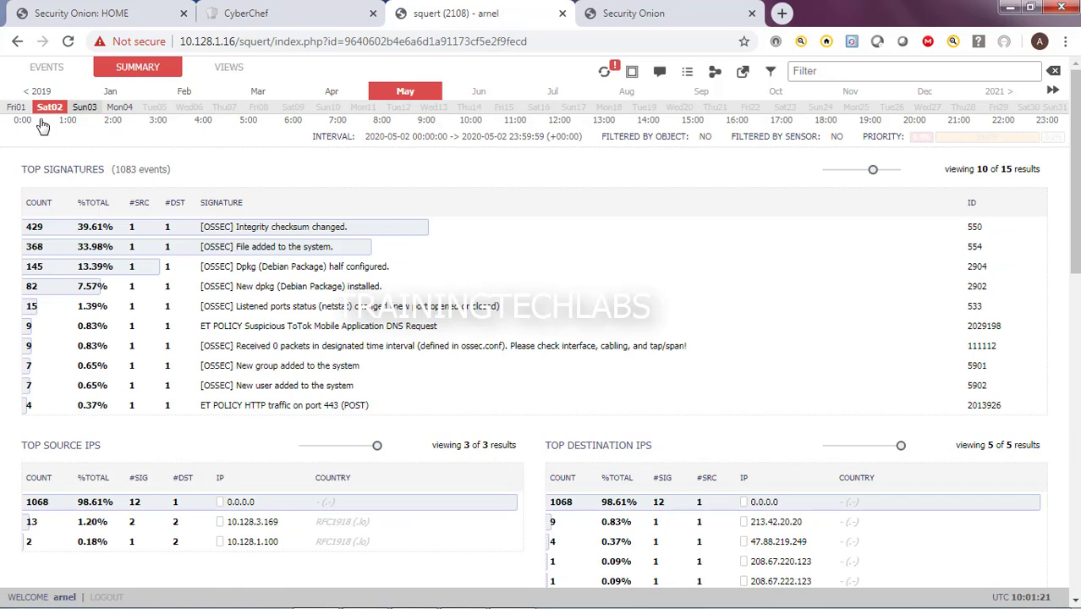
pyautogui.moveTo(177, 115)
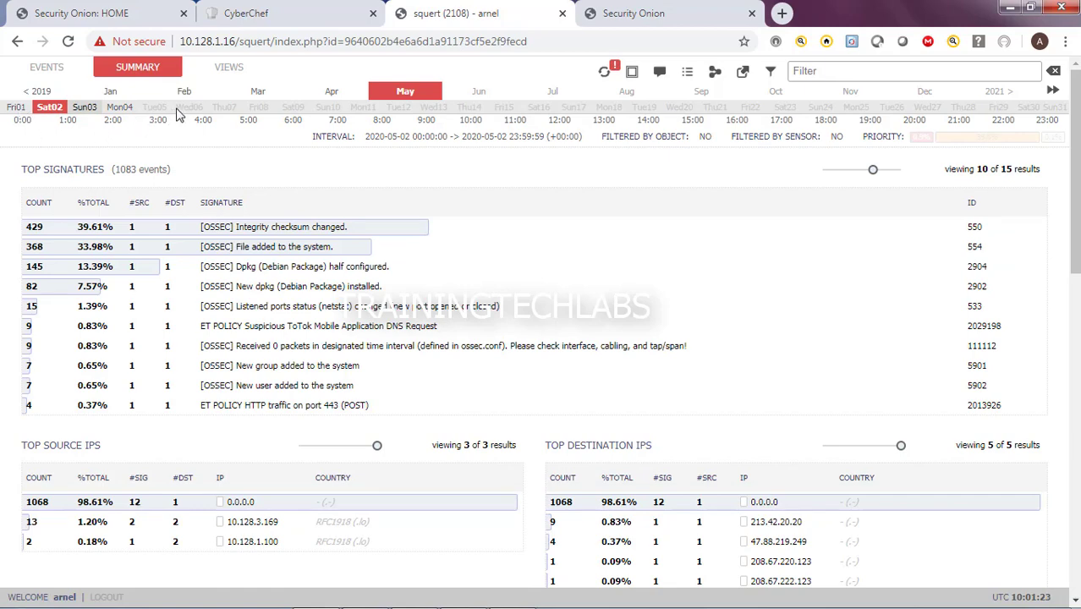
pyautogui.click(229, 68)
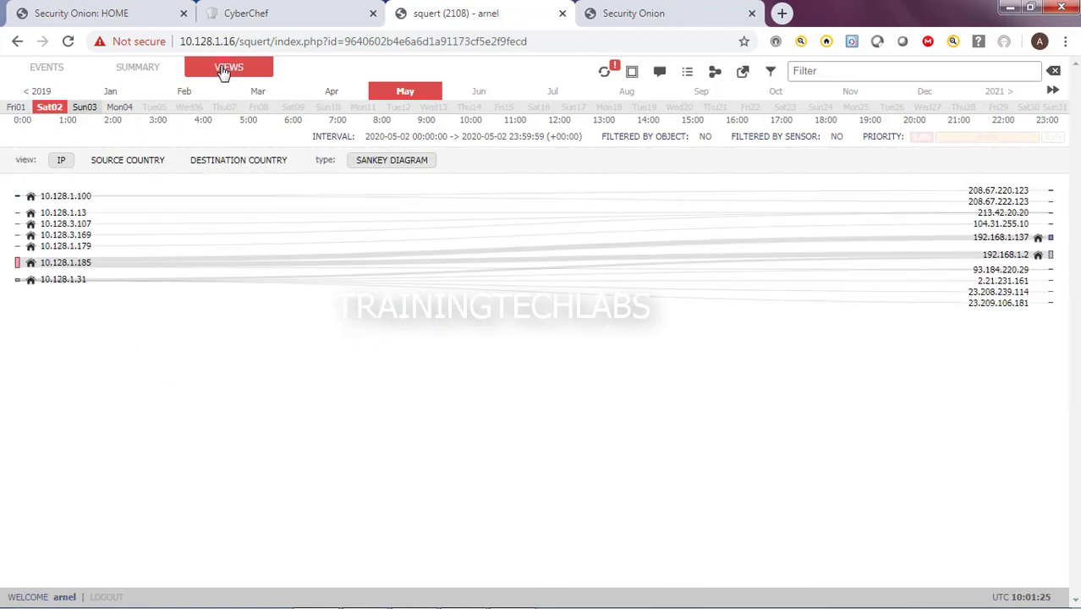
pyautogui.click(82, 106)
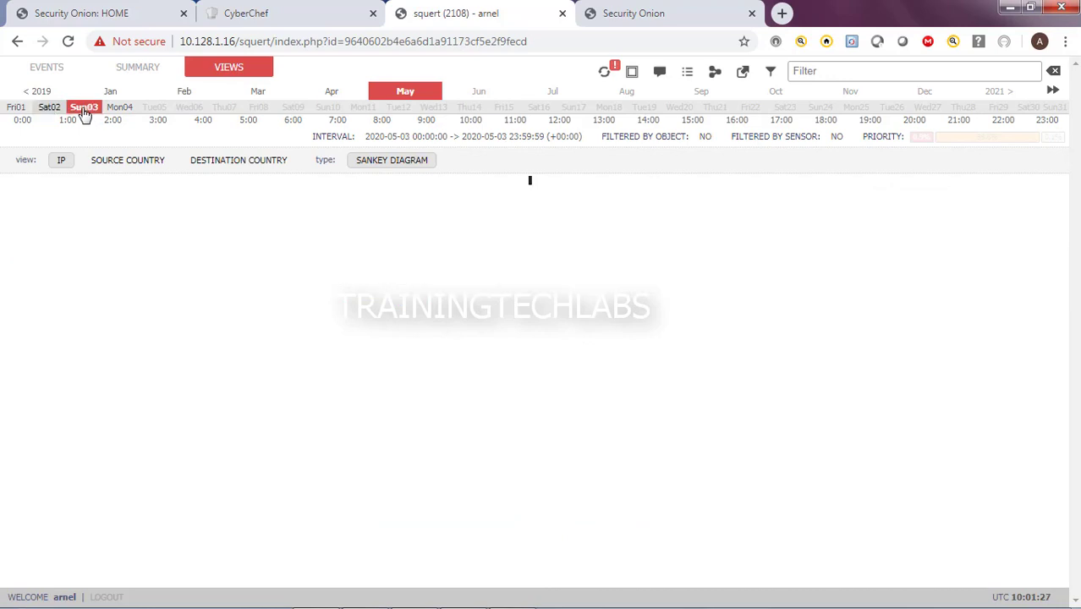
pyautogui.click(118, 106)
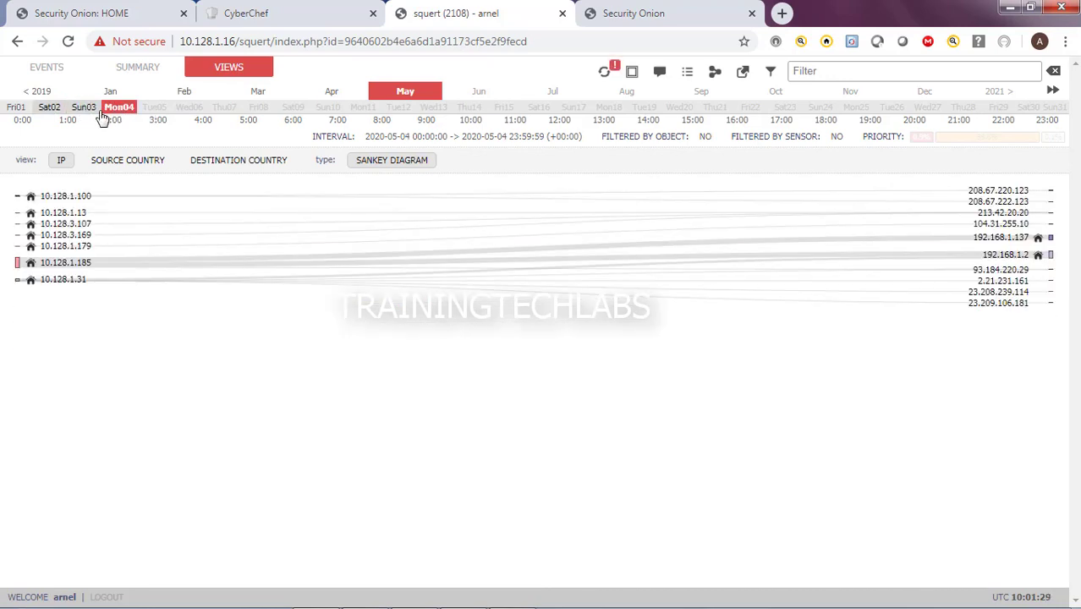
pyautogui.click(47, 107)
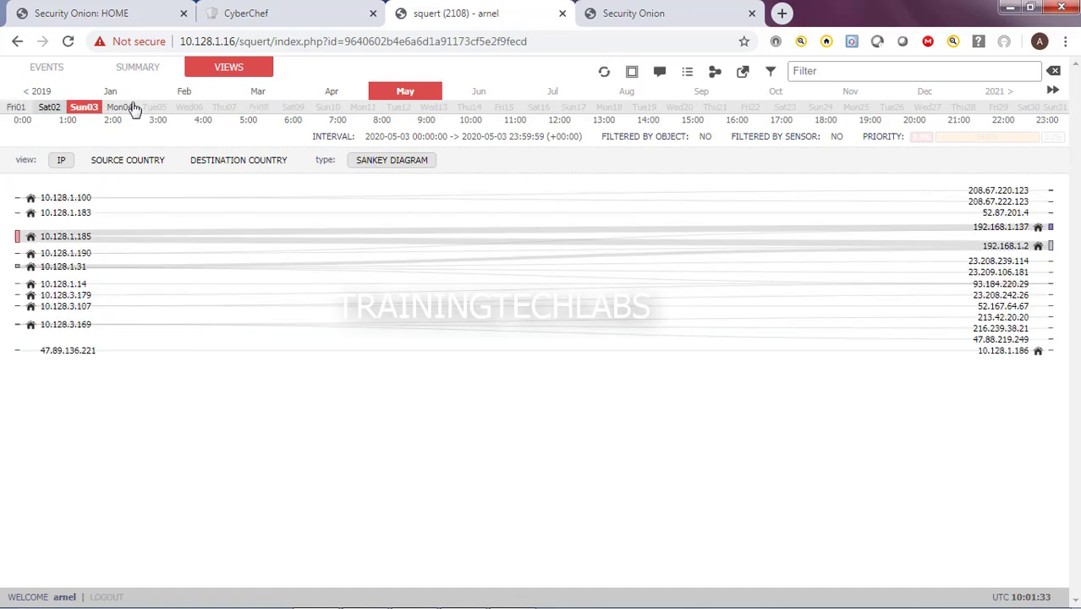
pyautogui.moveTo(127, 99)
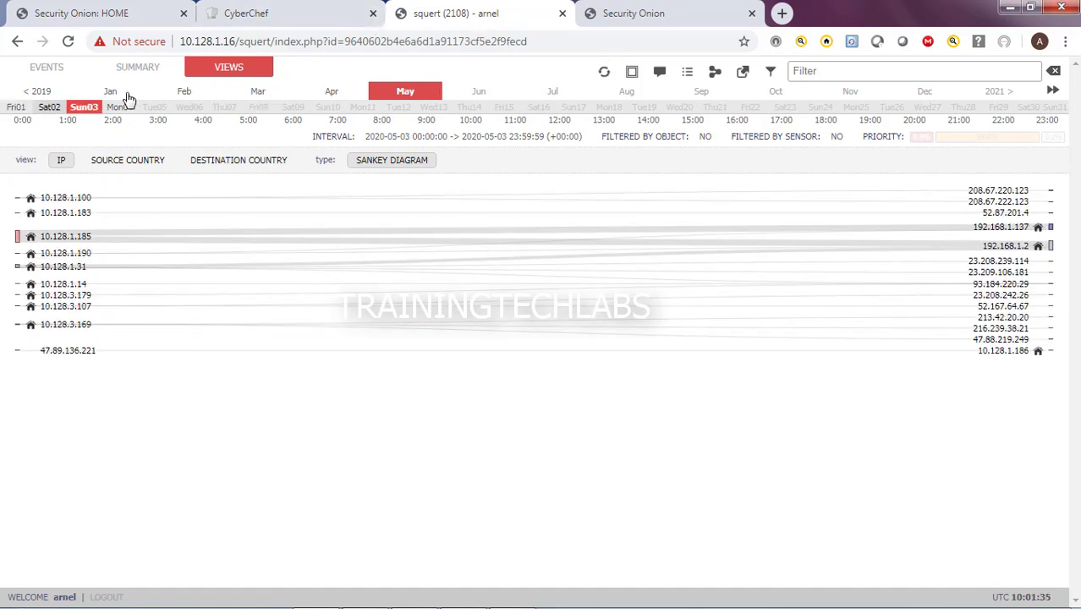
pyautogui.click(45, 68)
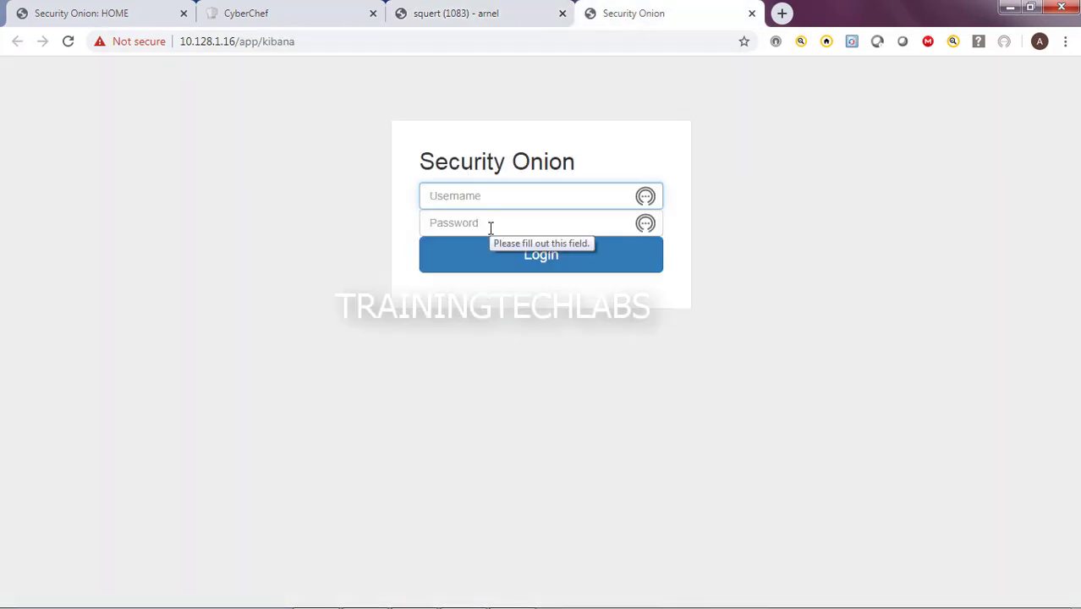
# Step: Sign in to Kibana as arnel to load the Security Onion Overview dashboard
pyautogui.write('arnel')
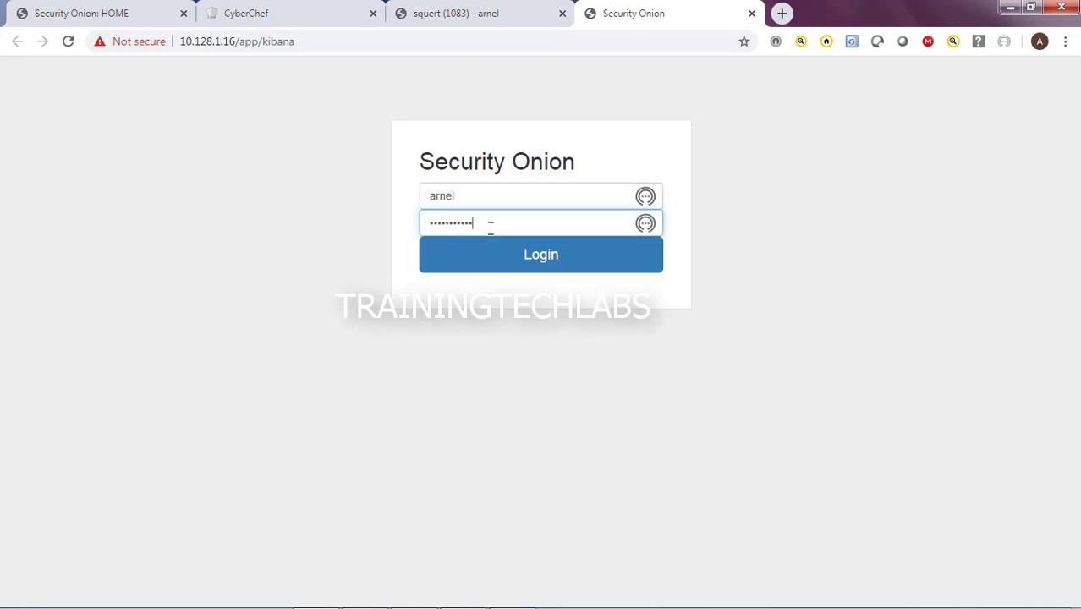
pyautogui.click(541, 254)
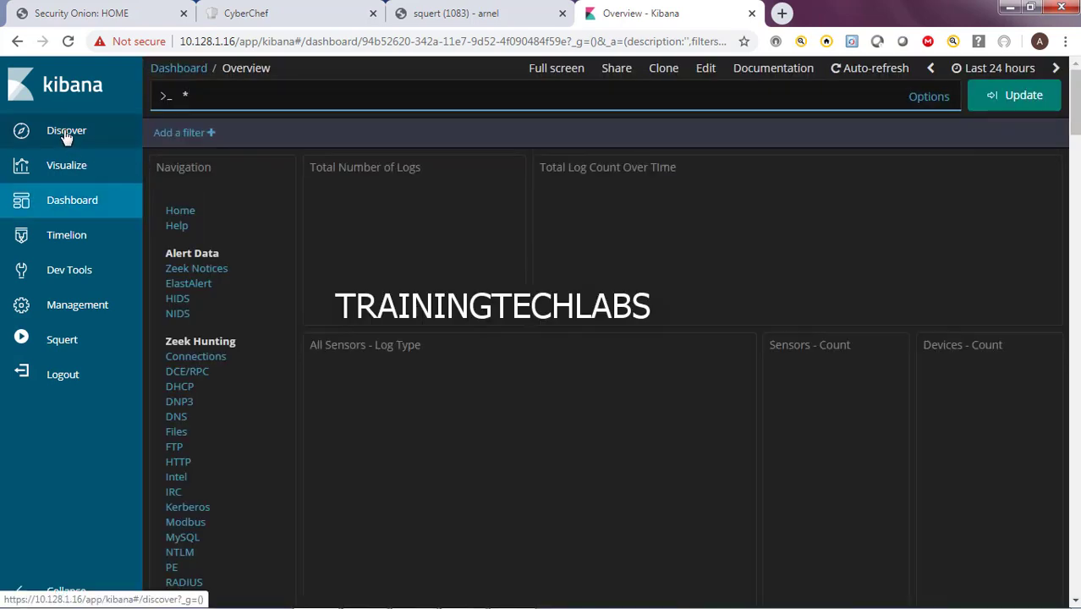
# Step: Bring up Discover on the *:logstash-* index pattern and browse the last-24-hour events
pyautogui.click(66, 131)
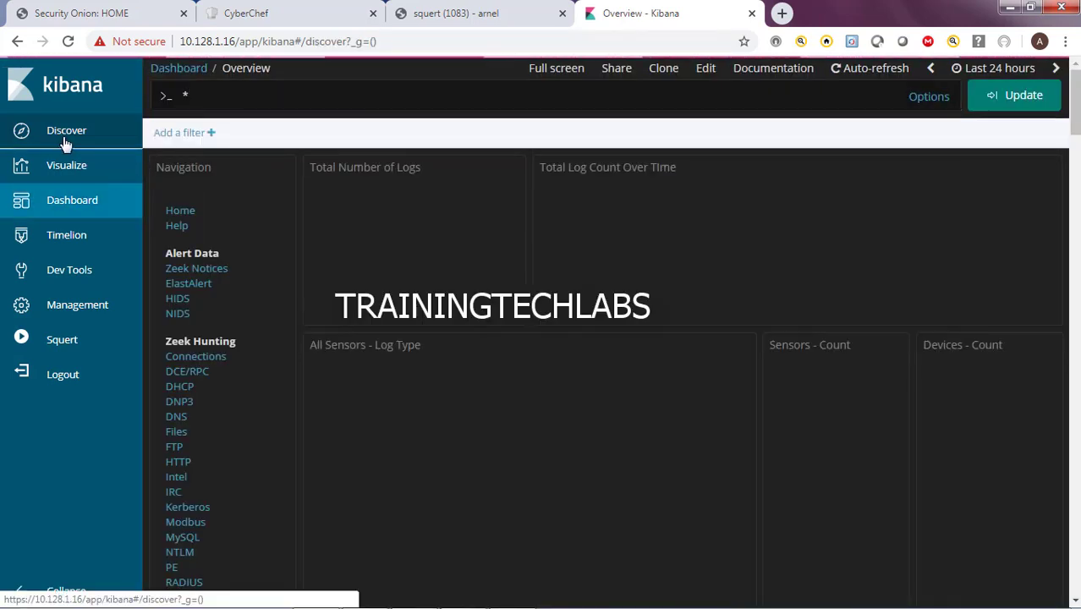
pyautogui.click(66, 130)
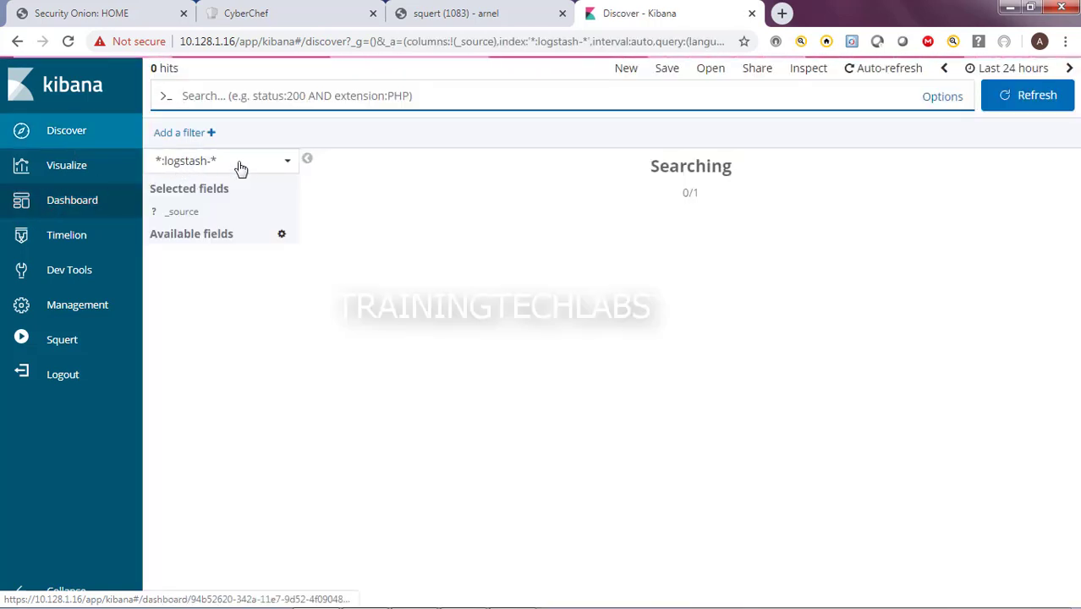
pyautogui.click(1035, 95)
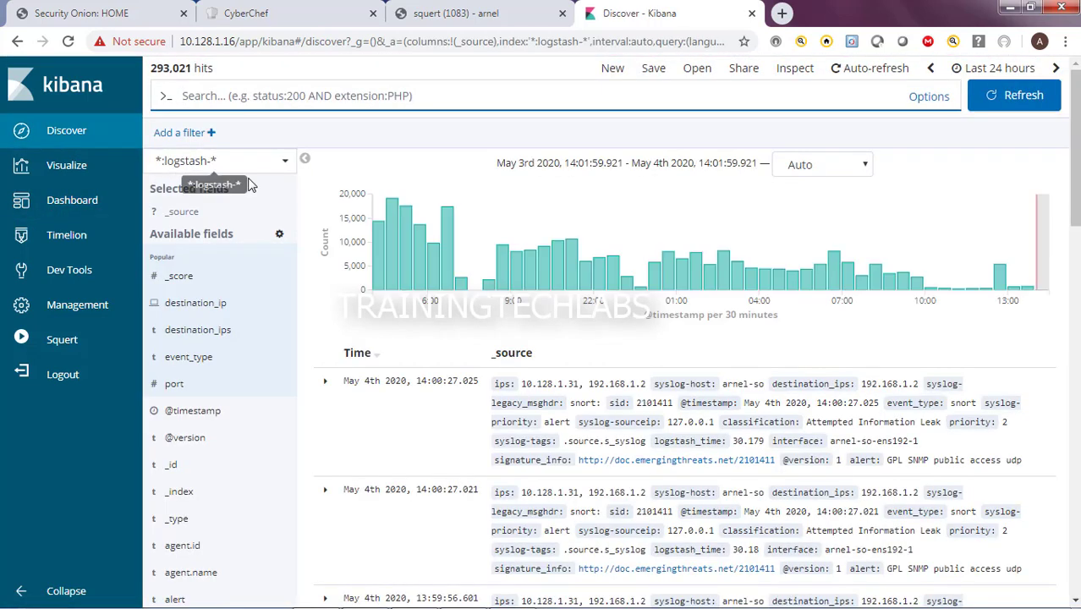
pyautogui.moveTo(591, 305)
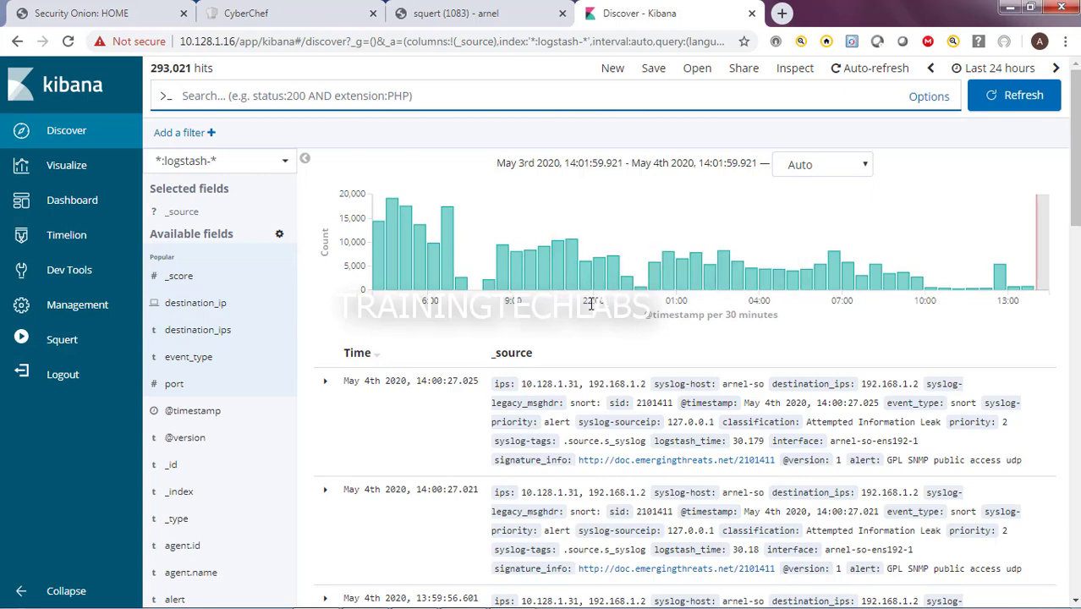
pyautogui.scroll(-3)
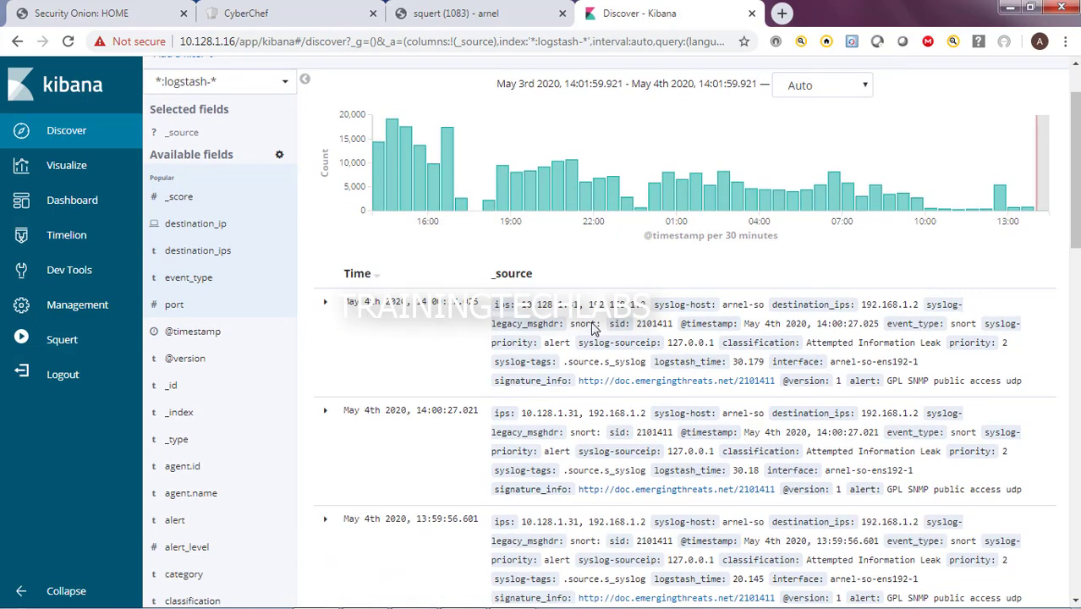
pyautogui.scroll(-3)
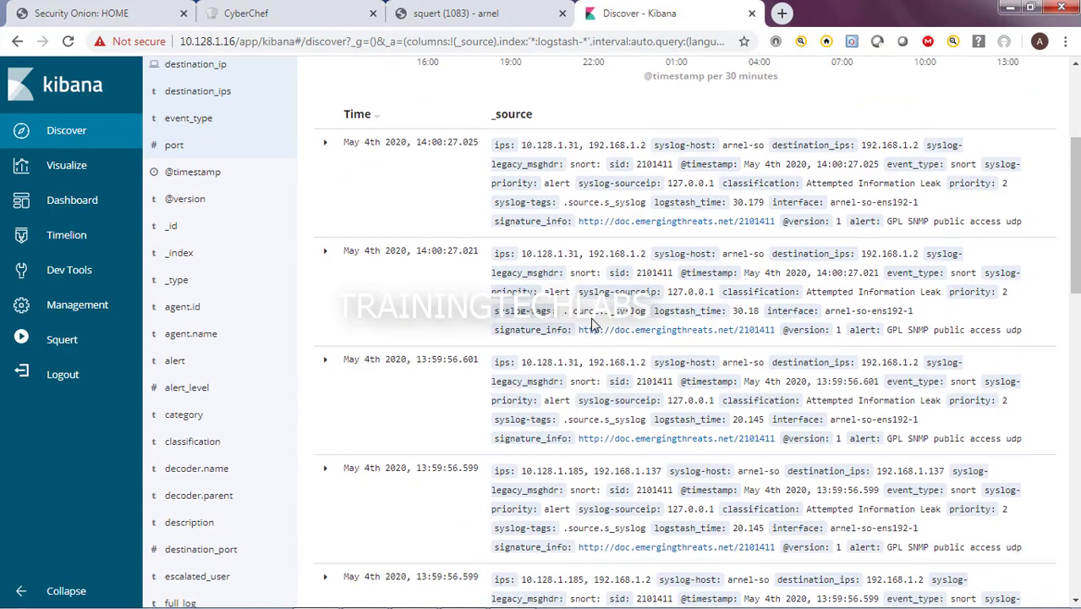
pyautogui.scroll(-3)
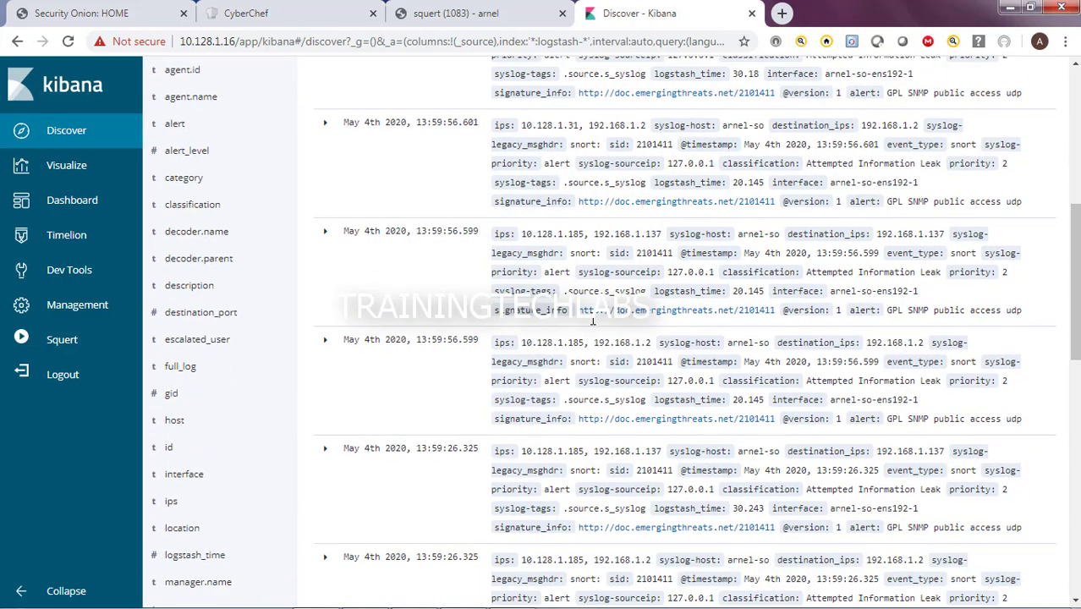
pyautogui.scroll(3)
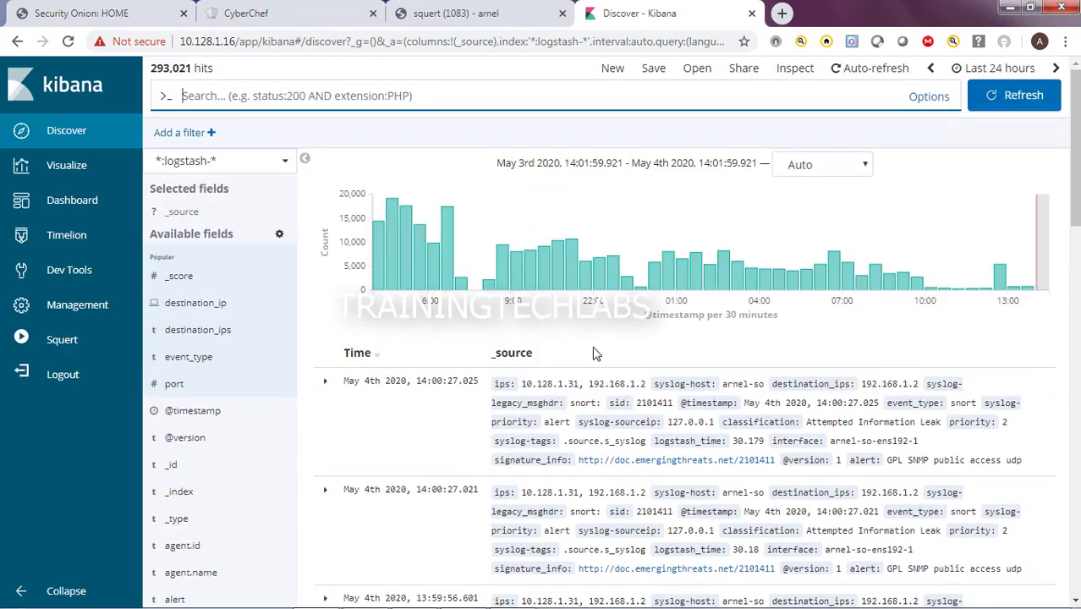
# Step: Select the source IP in the first Snort alert and scroll through further alert records
pyautogui.doubleClick(546, 383)
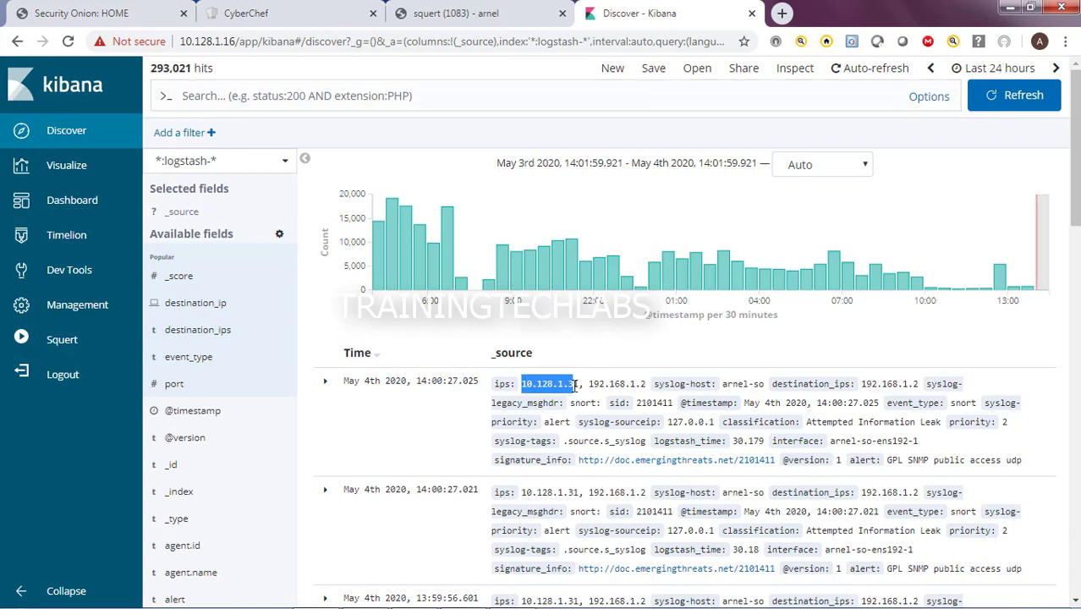
pyautogui.scroll(-3)
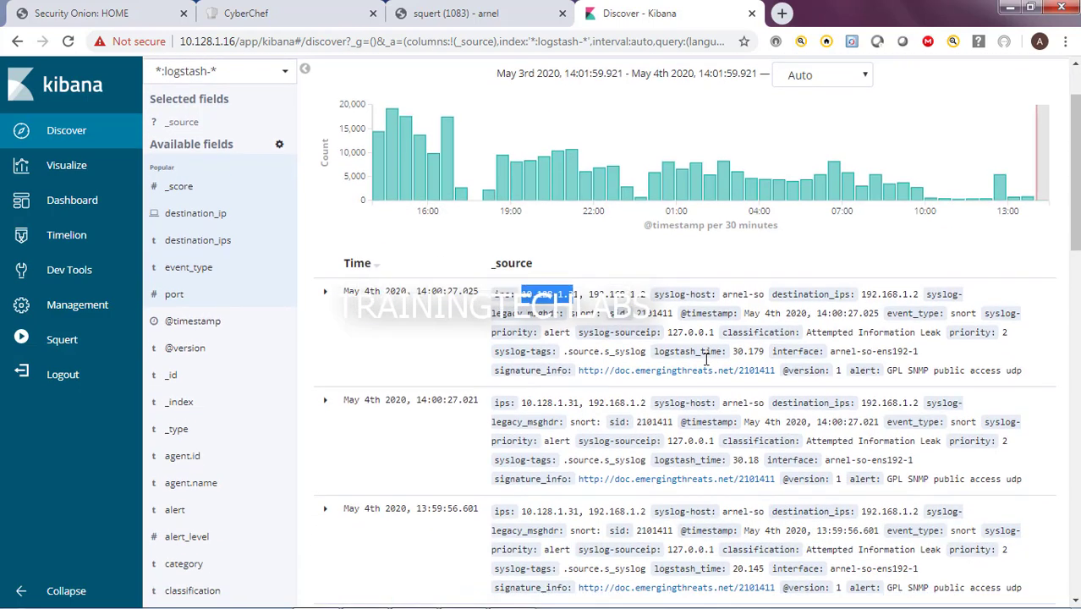
pyautogui.scroll(-3)
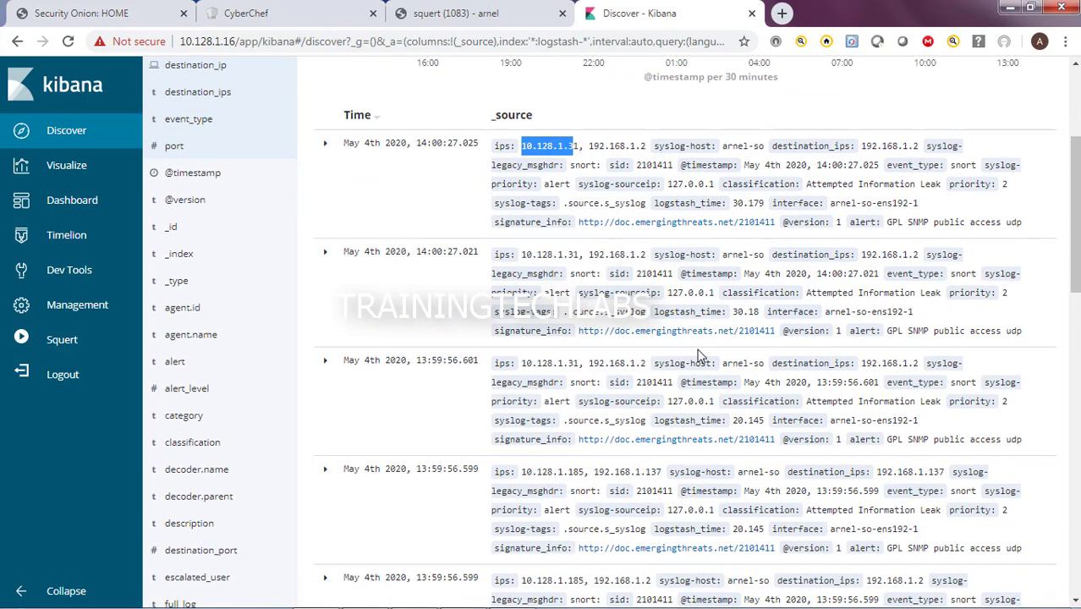
pyautogui.scroll(-3)
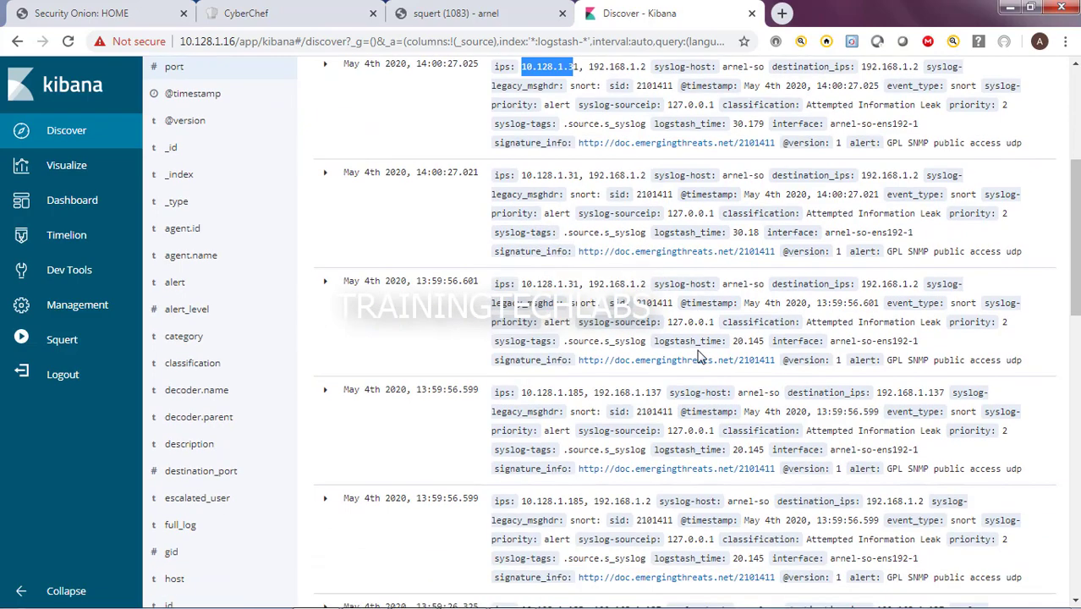
pyautogui.scroll(-3)
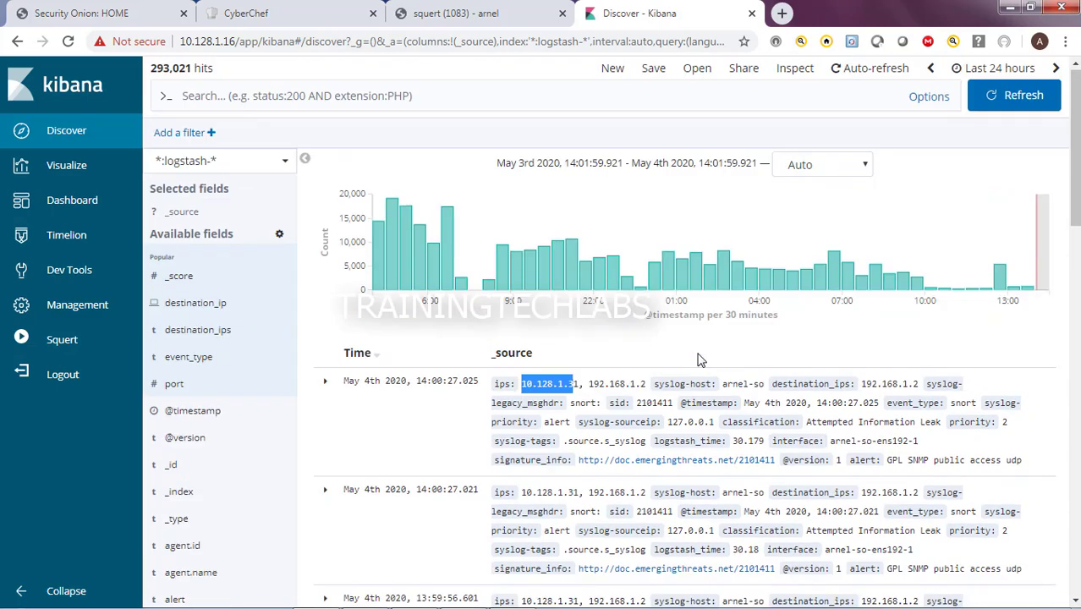
pyautogui.moveTo(679, 83)
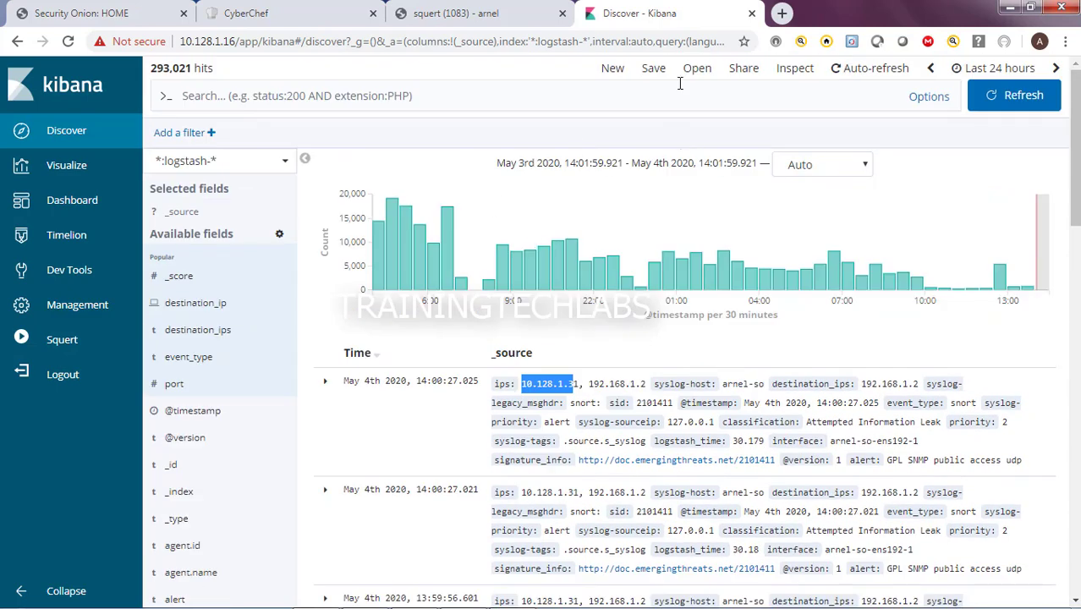
pyautogui.moveTo(913, 79)
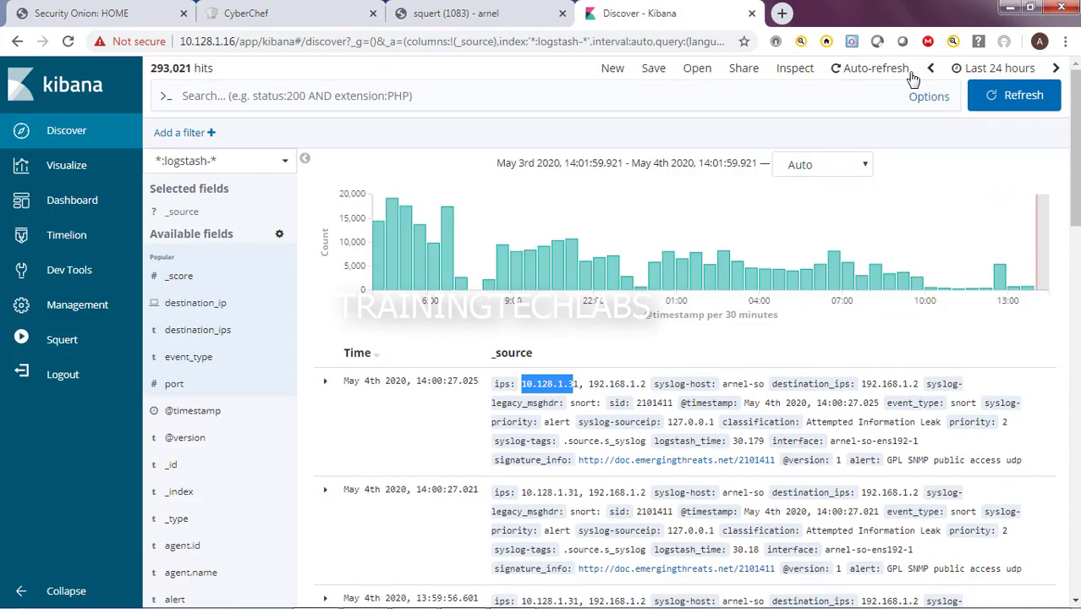
# Step: Limit the Discover time range to This week and look over the results
pyautogui.click(999, 68)
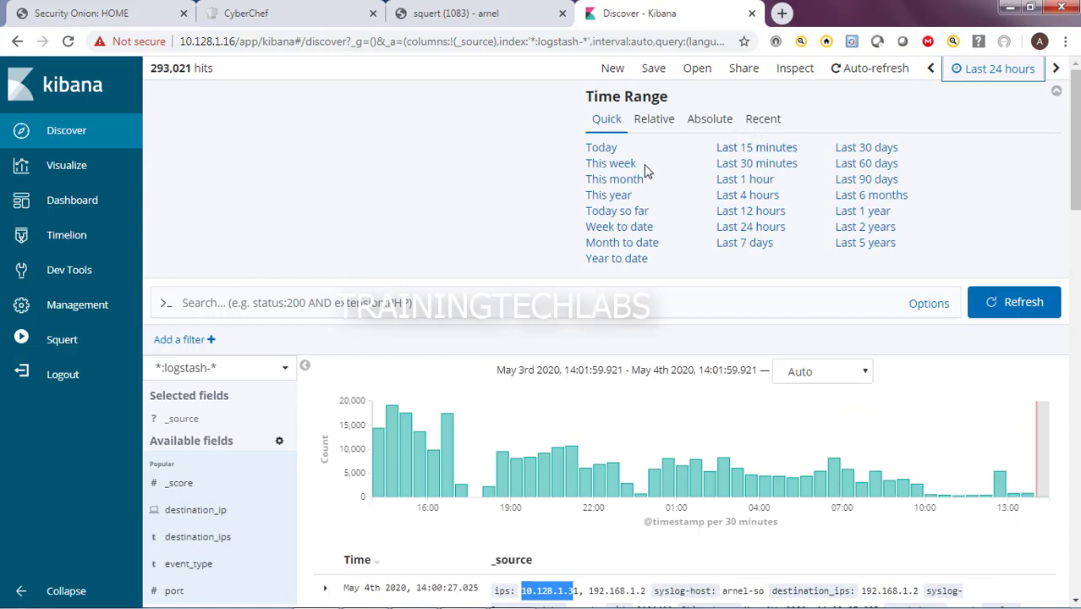
pyautogui.click(611, 163)
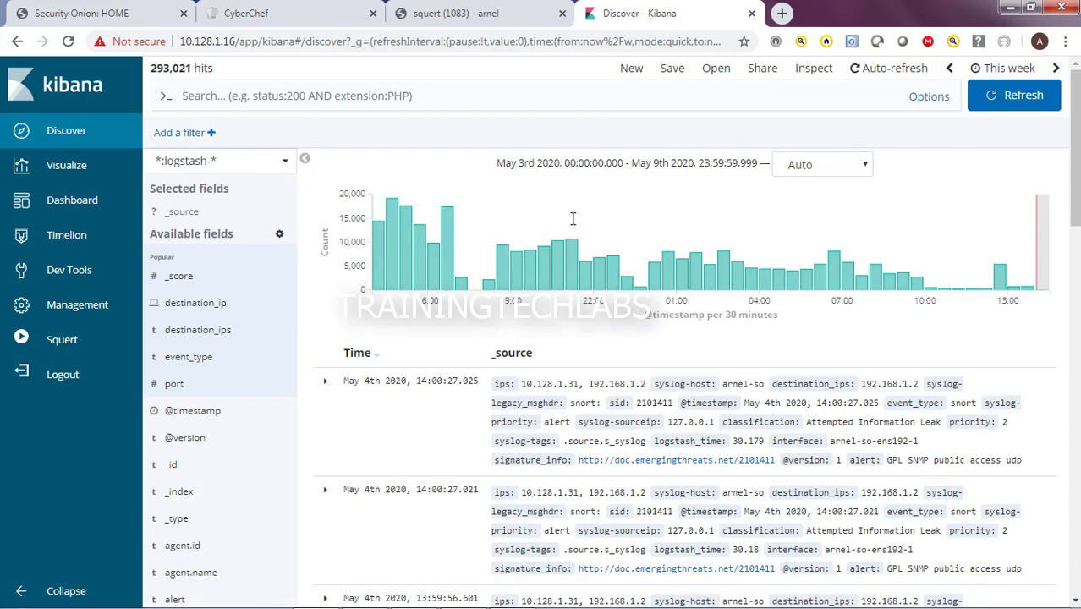
pyautogui.scroll(-3)
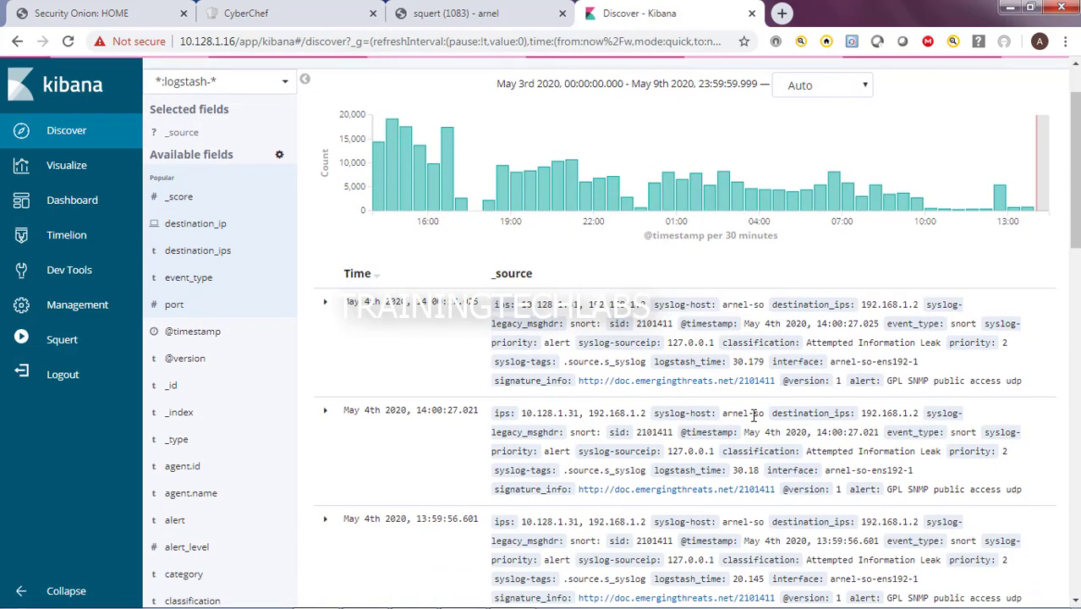
# Step: Narrow the time range to the last 15 minutes, leaving 341 Snort alert hits
pyautogui.click(1008, 68)
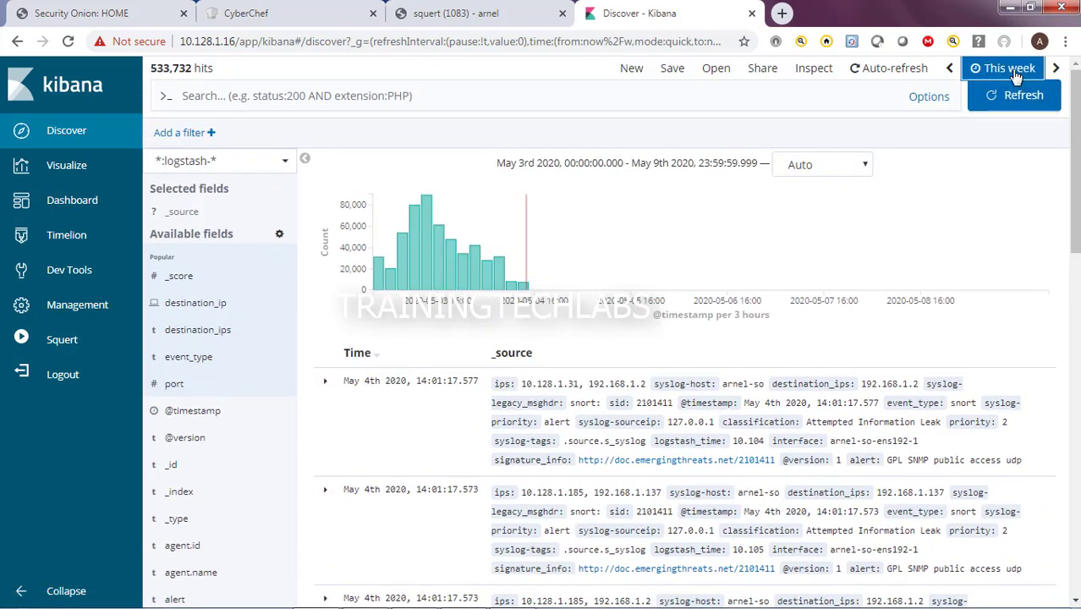
pyautogui.click(1001, 68)
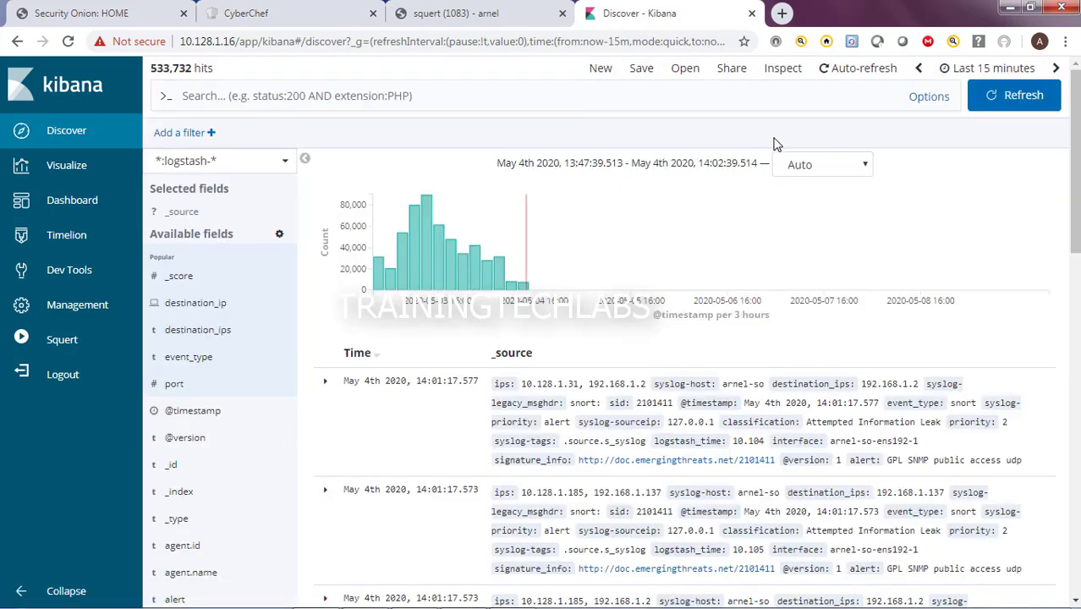
pyautogui.scroll(-3)
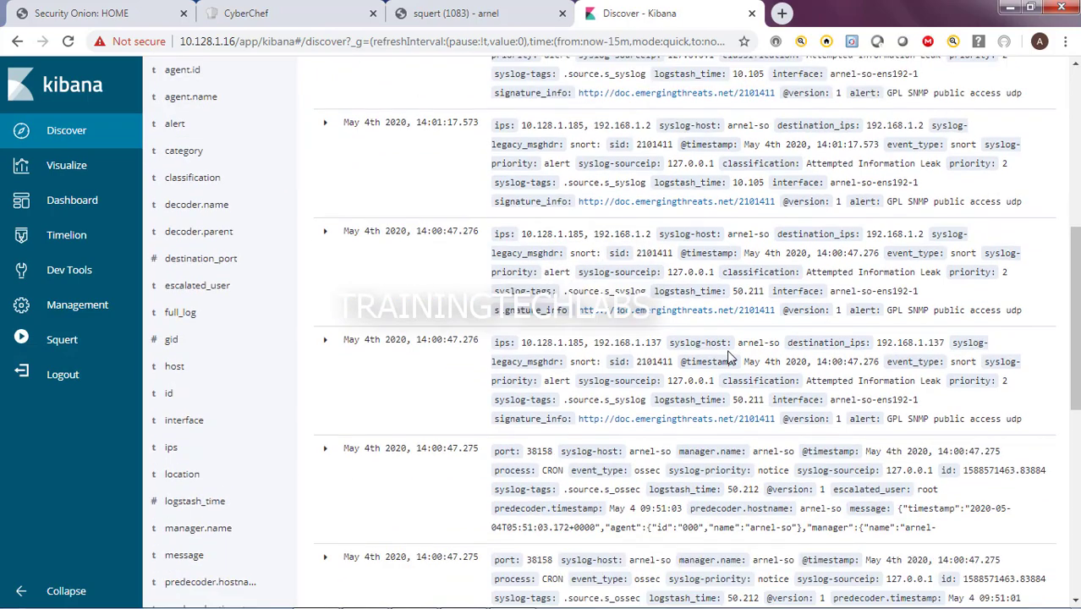
pyautogui.scroll(3)
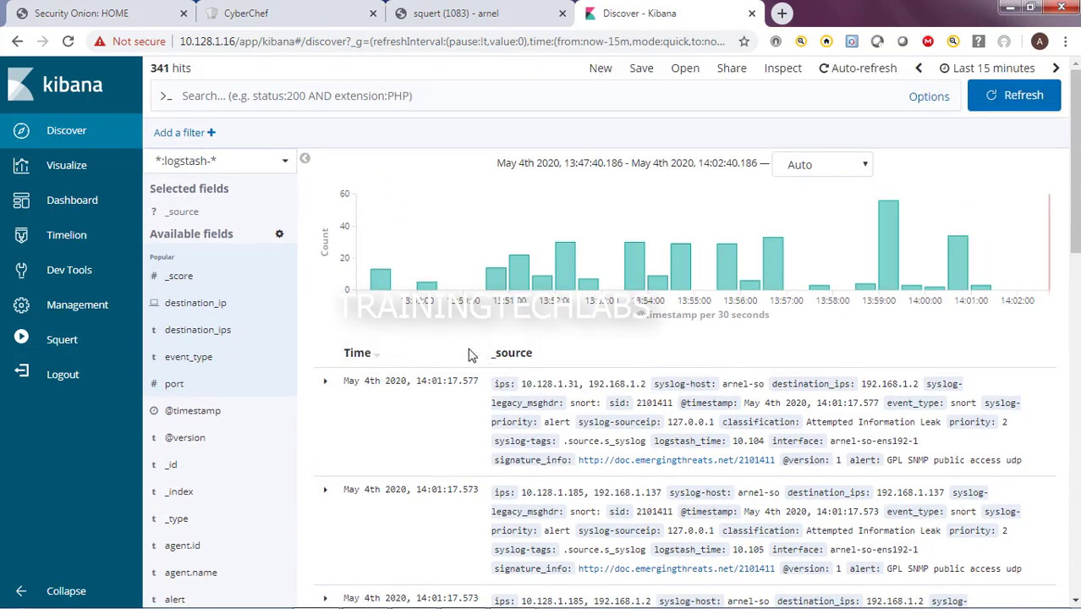
pyautogui.moveTo(66, 166)
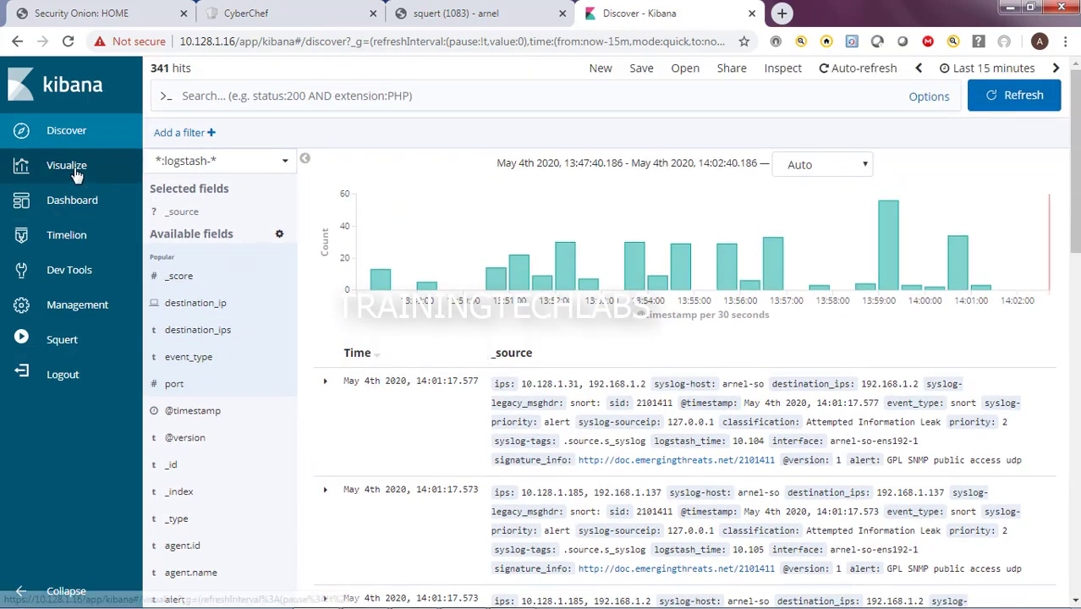
pyautogui.click(66, 166)
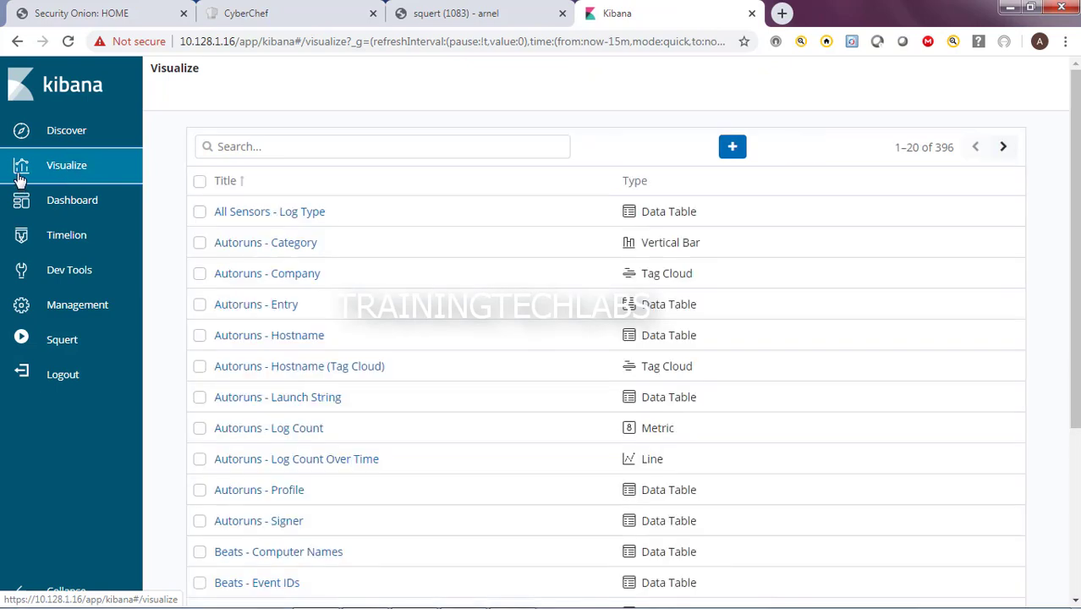
pyautogui.click(71, 200)
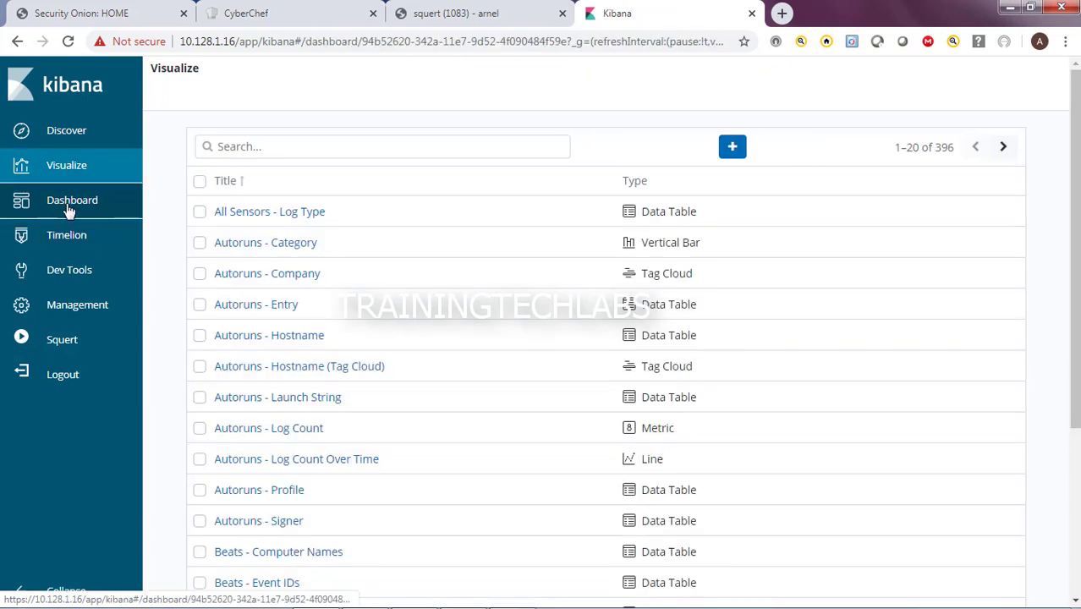
pyautogui.click(71, 199)
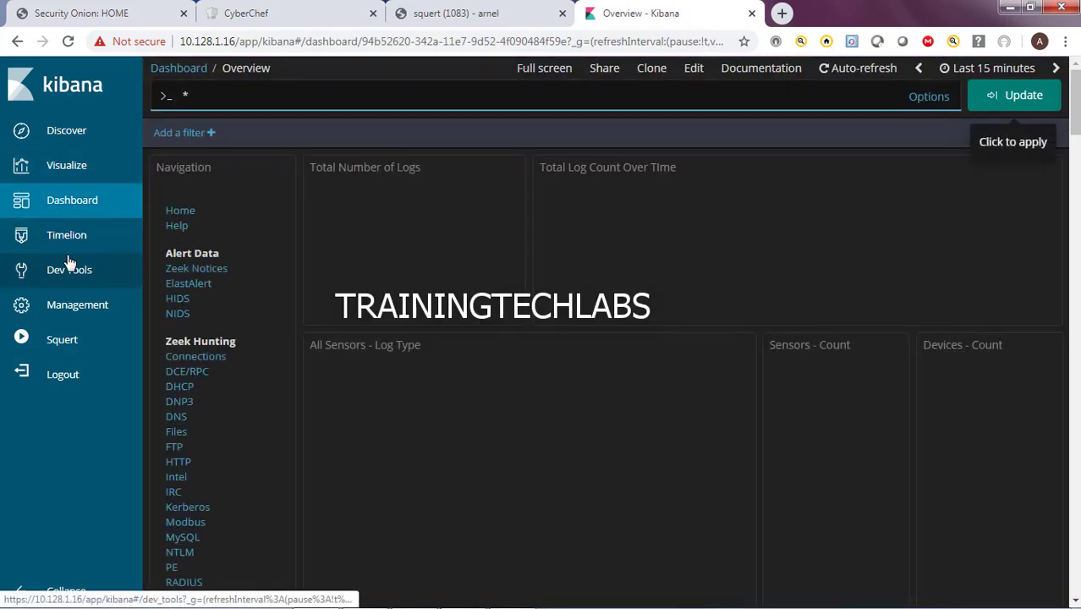
pyautogui.click(1014, 95)
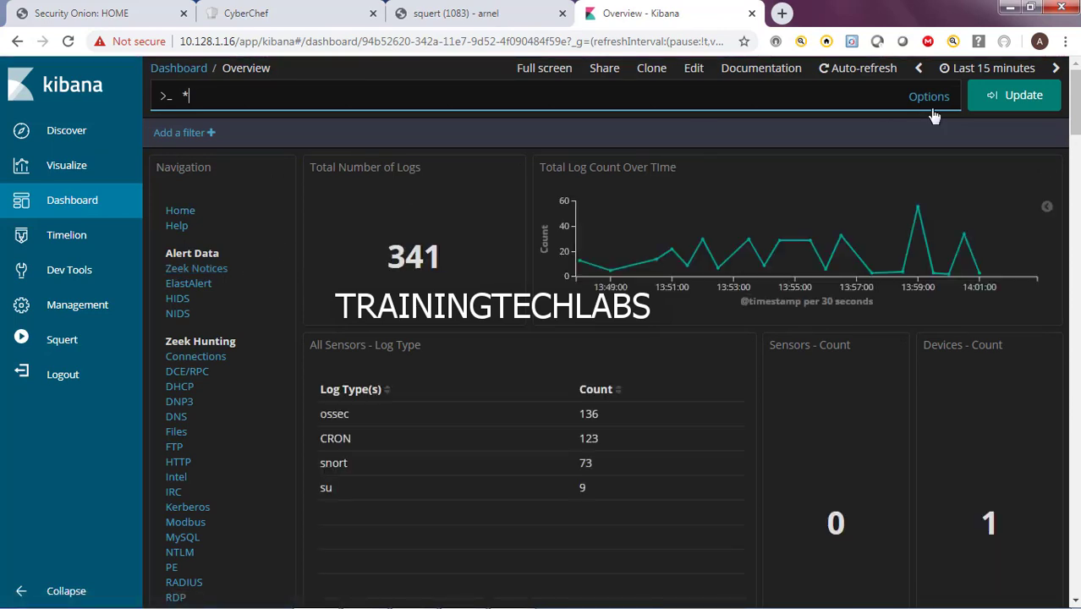
pyautogui.click(993, 68)
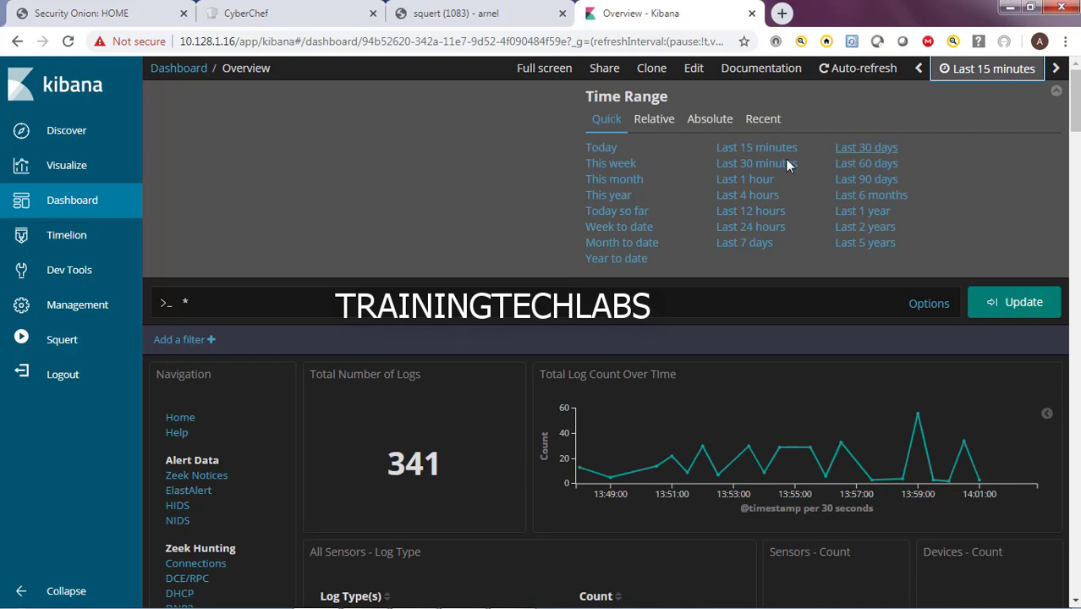
pyautogui.click(611, 162)
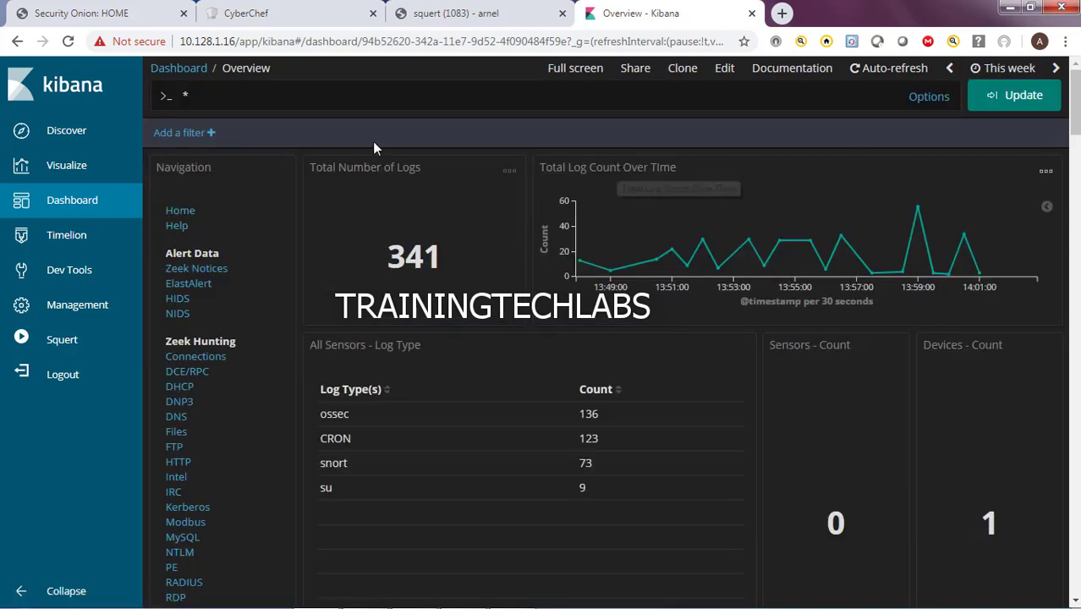
pyautogui.moveTo(482, 255)
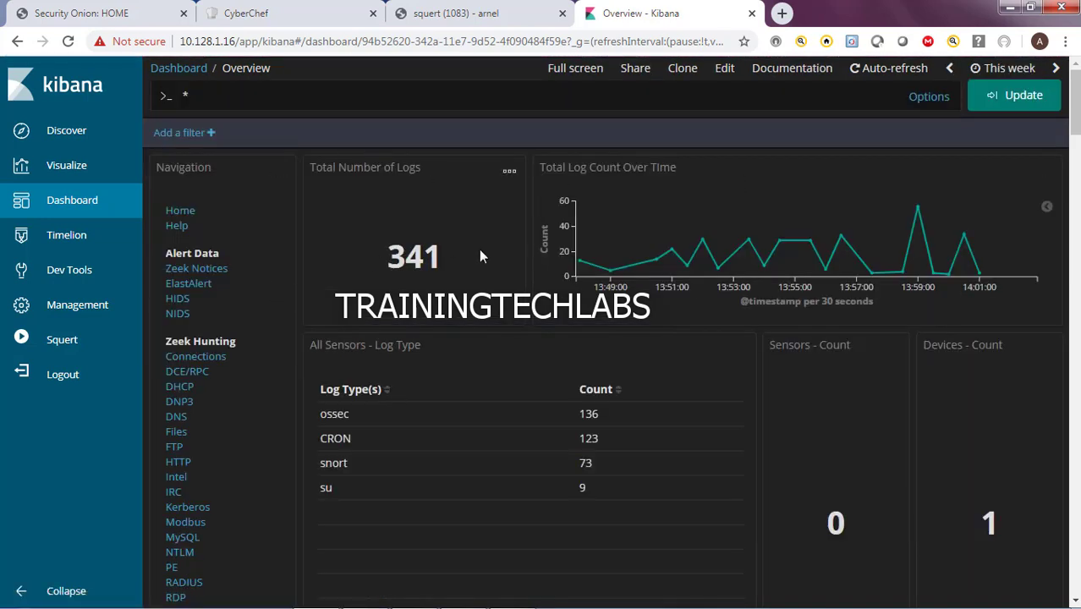
pyautogui.click(1015, 95)
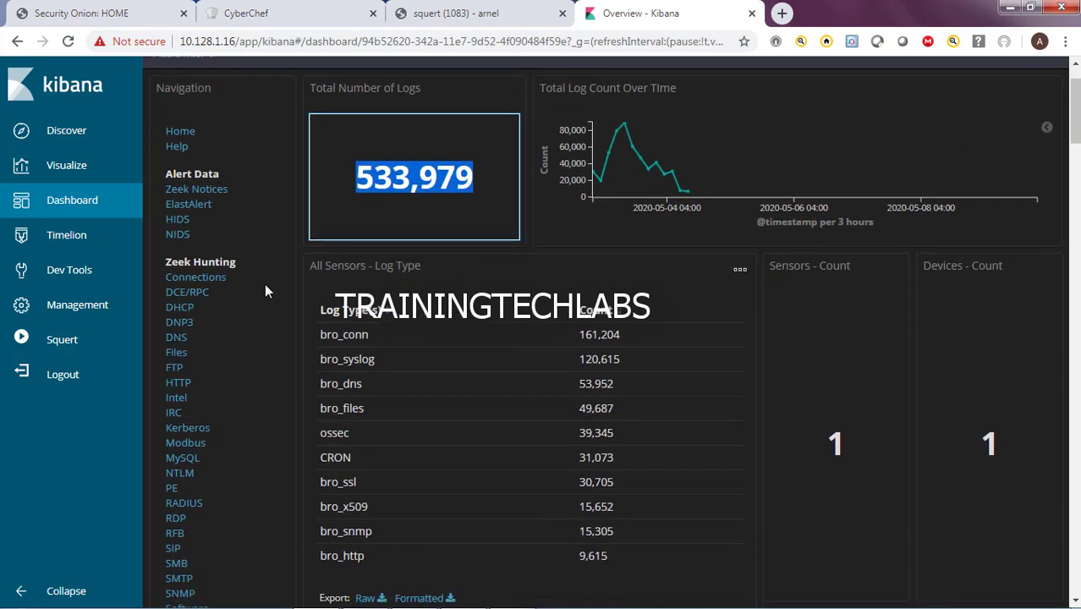
pyautogui.scroll(-3)
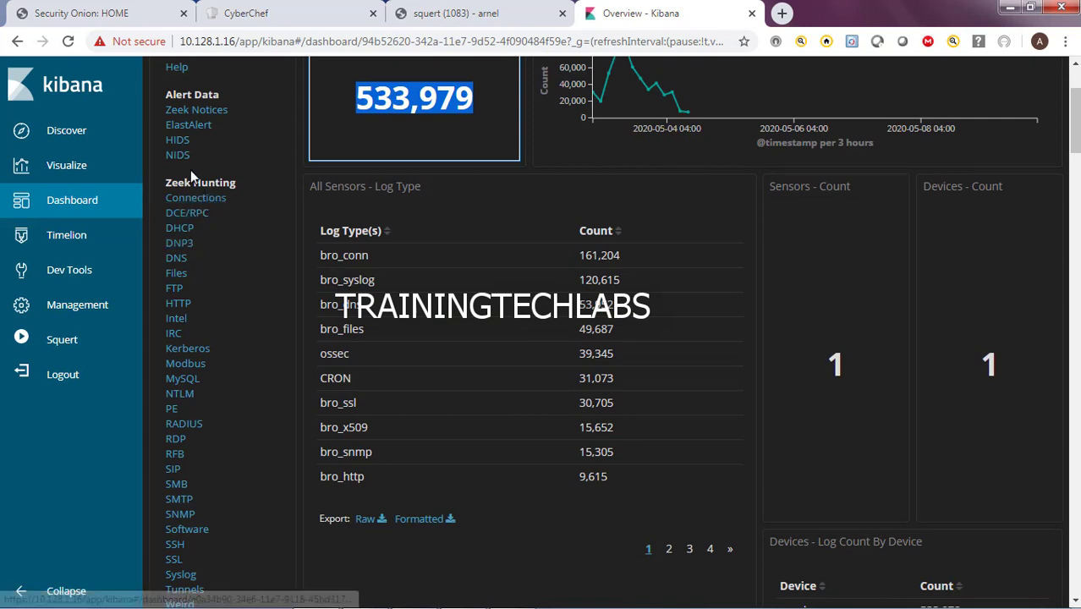
pyautogui.moveTo(189, 125)
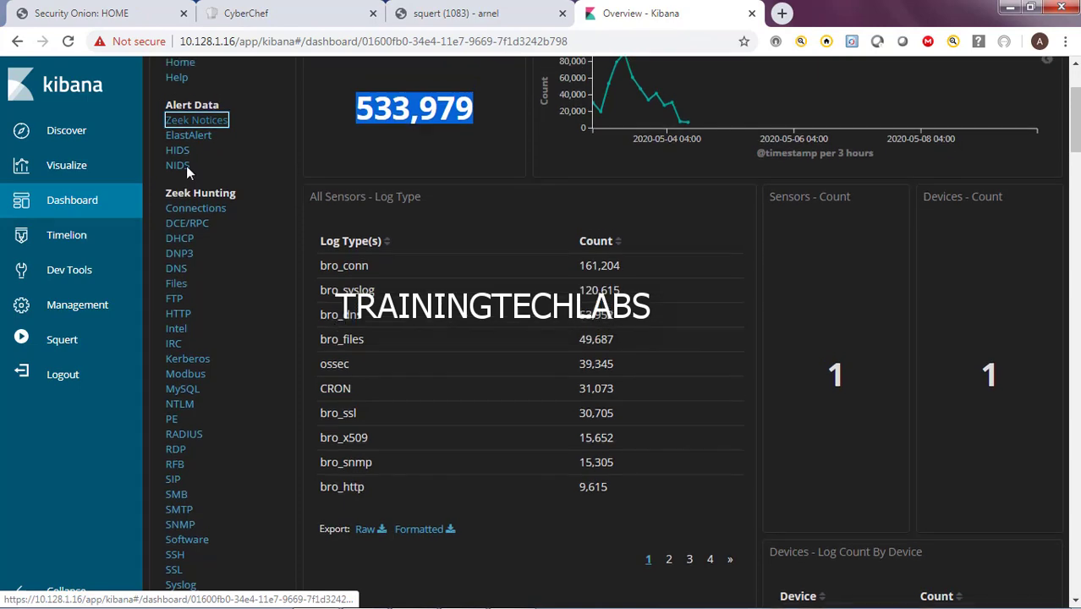
# Step: Review the Zeek Notices dashboard's 166 notices, mostly invalid SSL certificates to US hosts
pyautogui.click(197, 118)
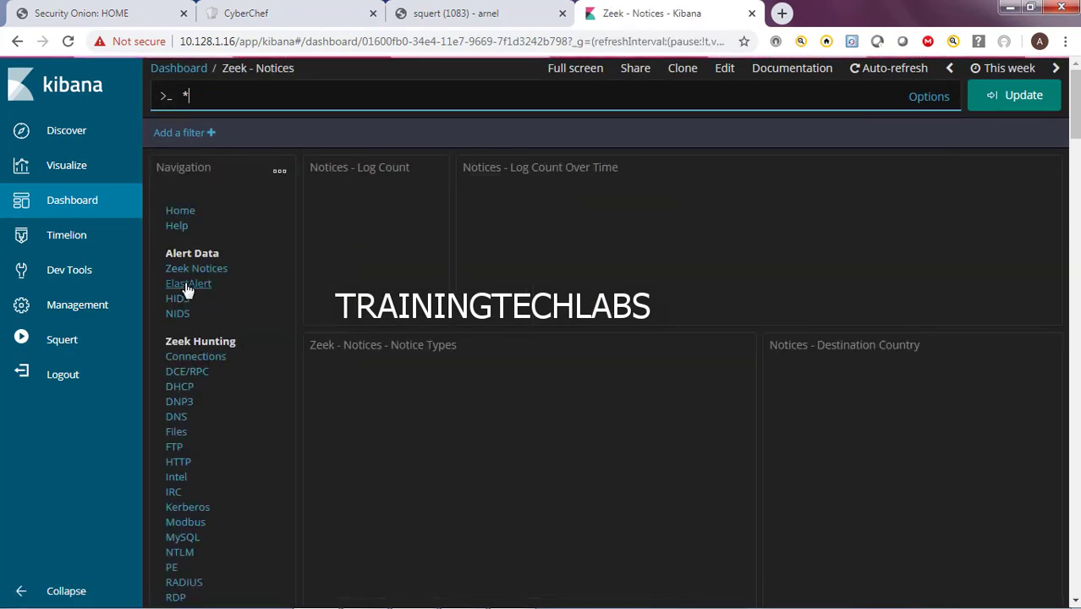
pyautogui.click(1015, 95)
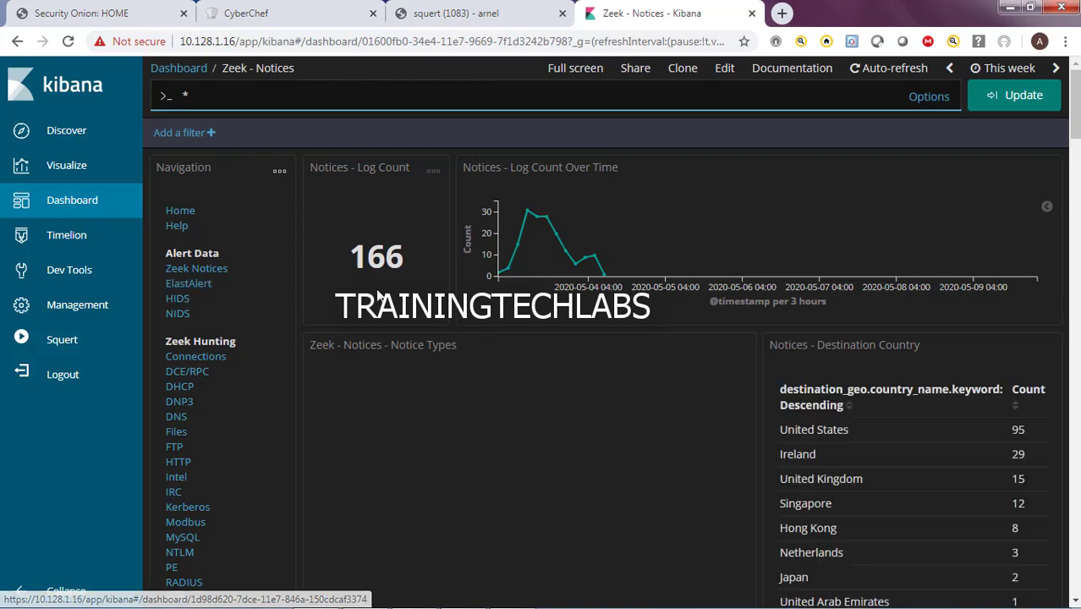
pyautogui.scroll(-3)
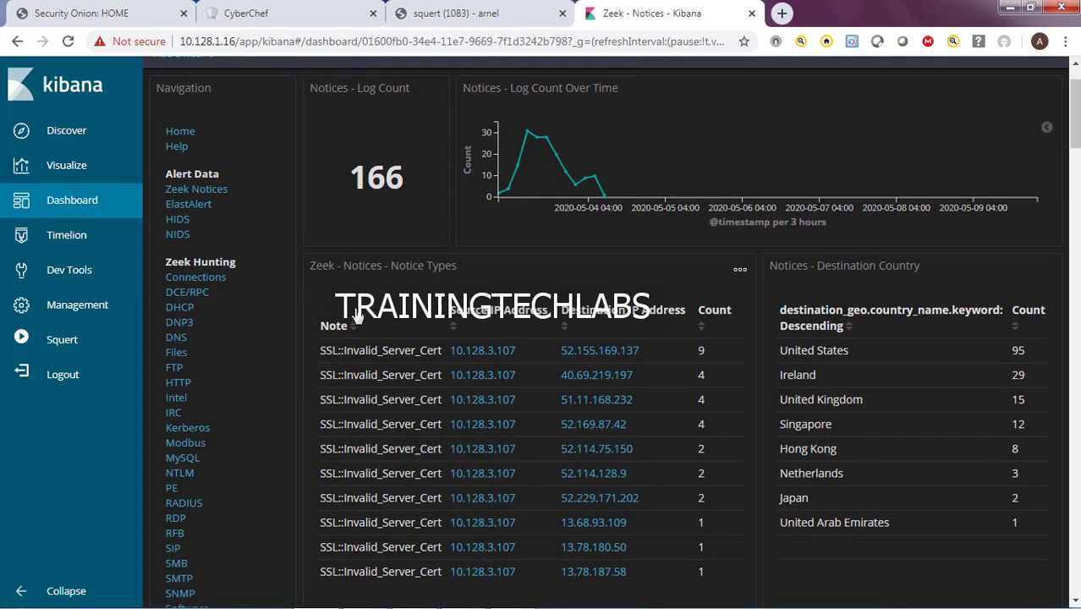
pyautogui.scroll(-3)
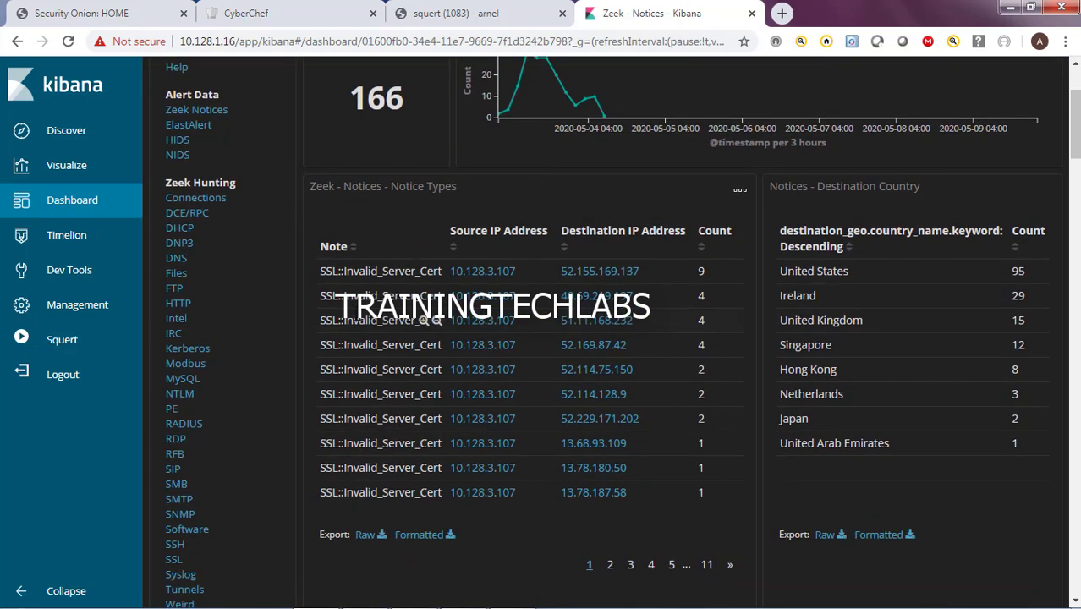
pyautogui.scroll(3)
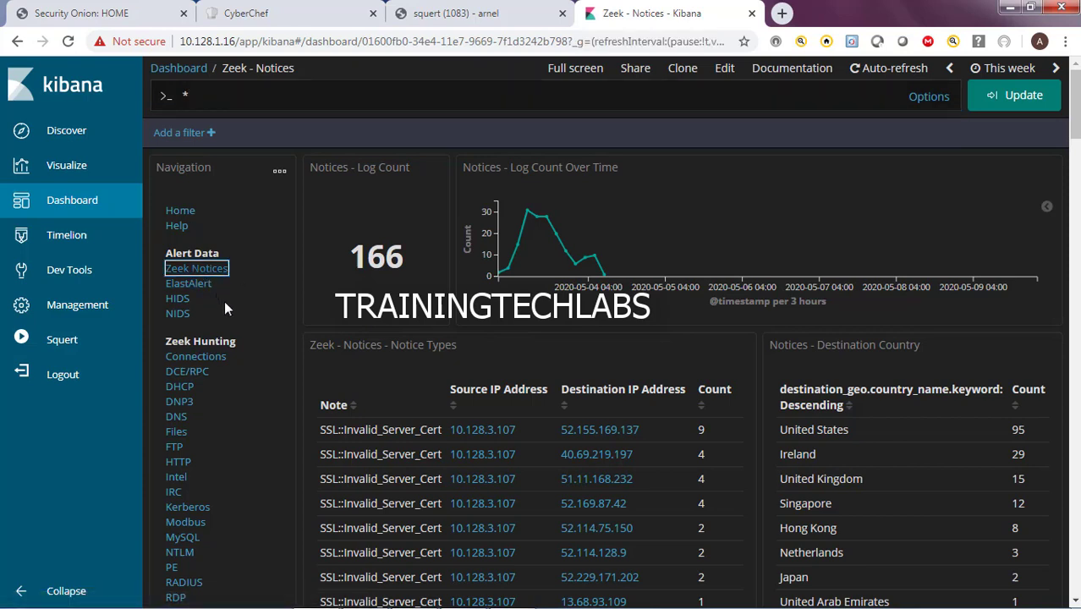
pyautogui.moveTo(190, 284)
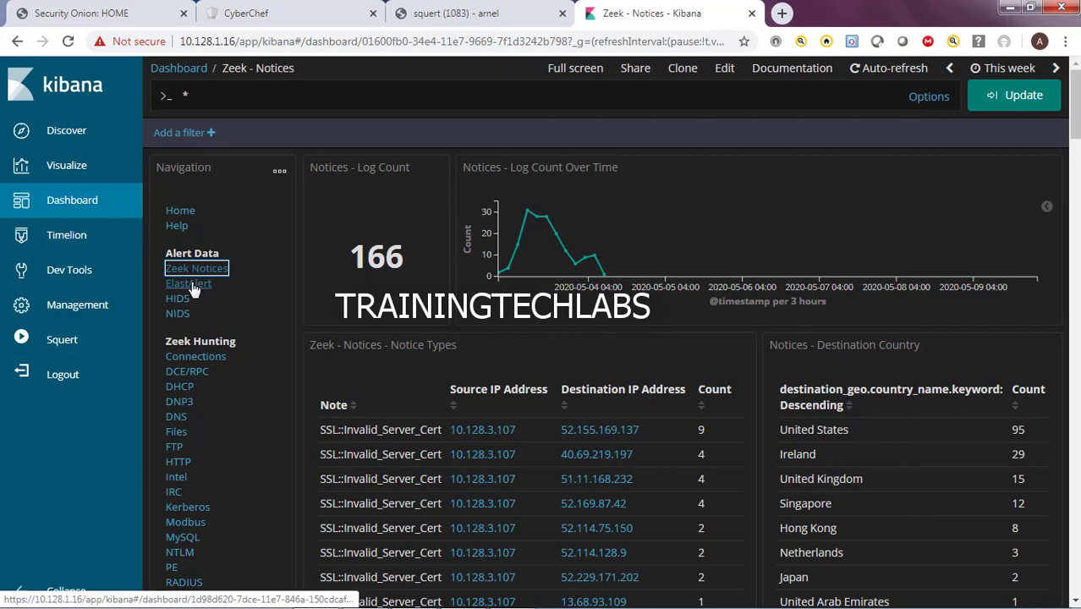
pyautogui.moveTo(193, 306)
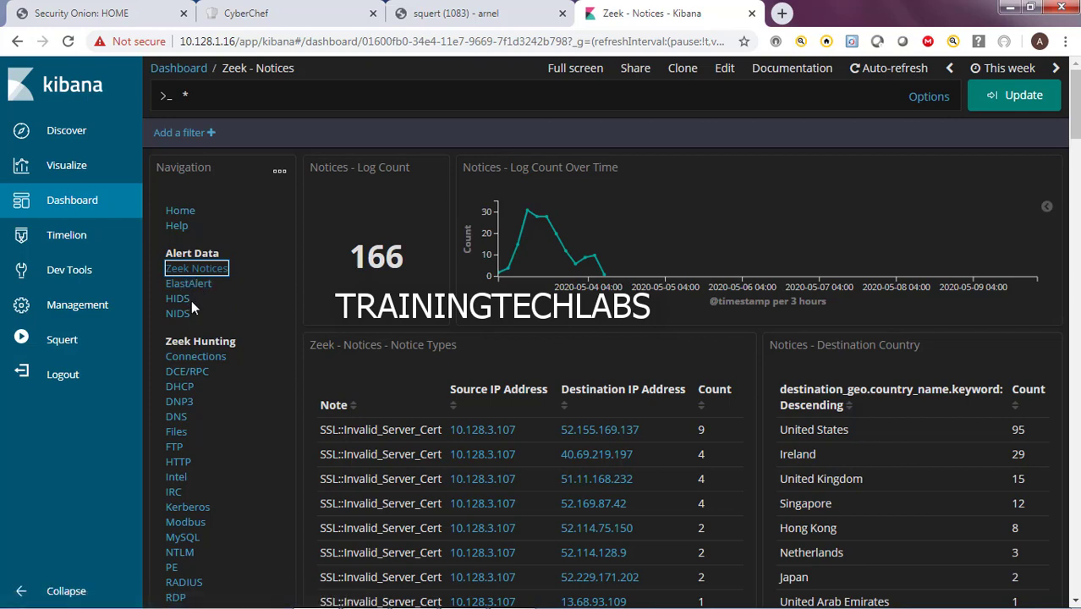
pyautogui.moveTo(503, 420)
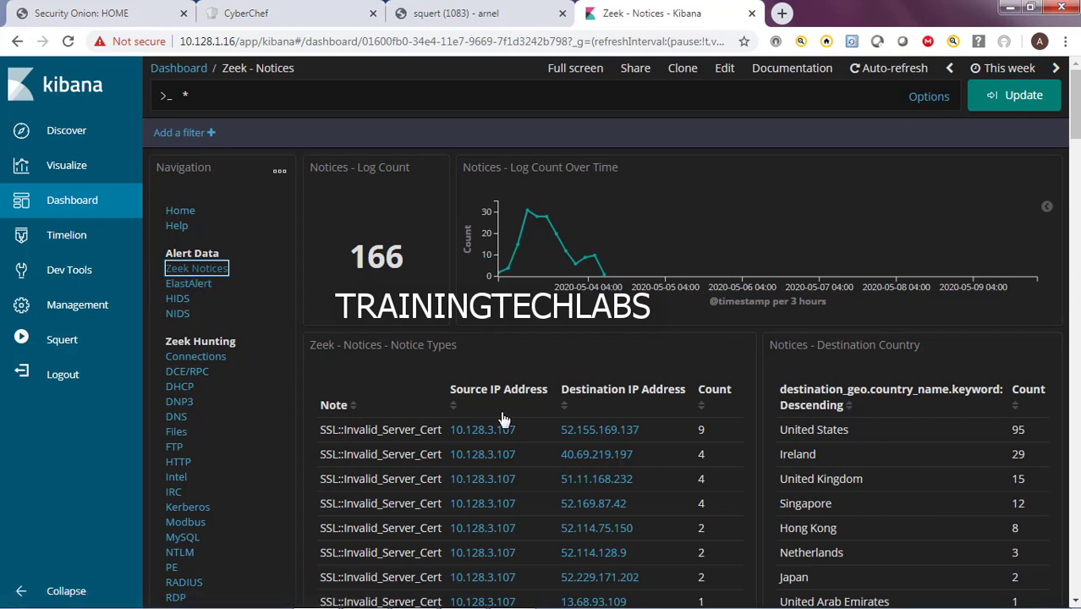
pyautogui.moveTo(213, 303)
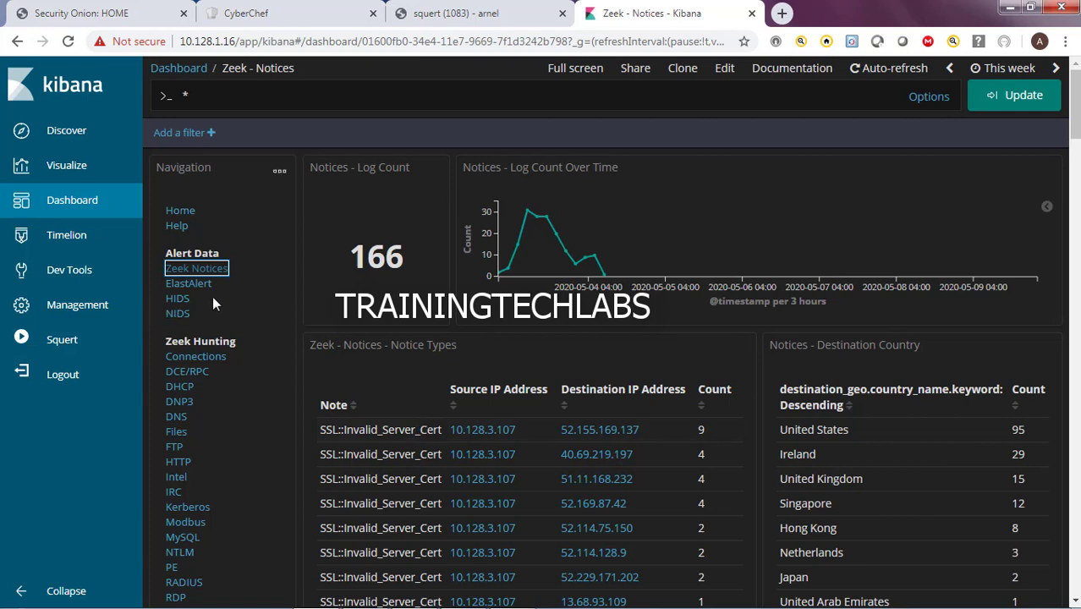
# Step: Move on to the ElastAlert alerts dashboard
pyautogui.click(190, 284)
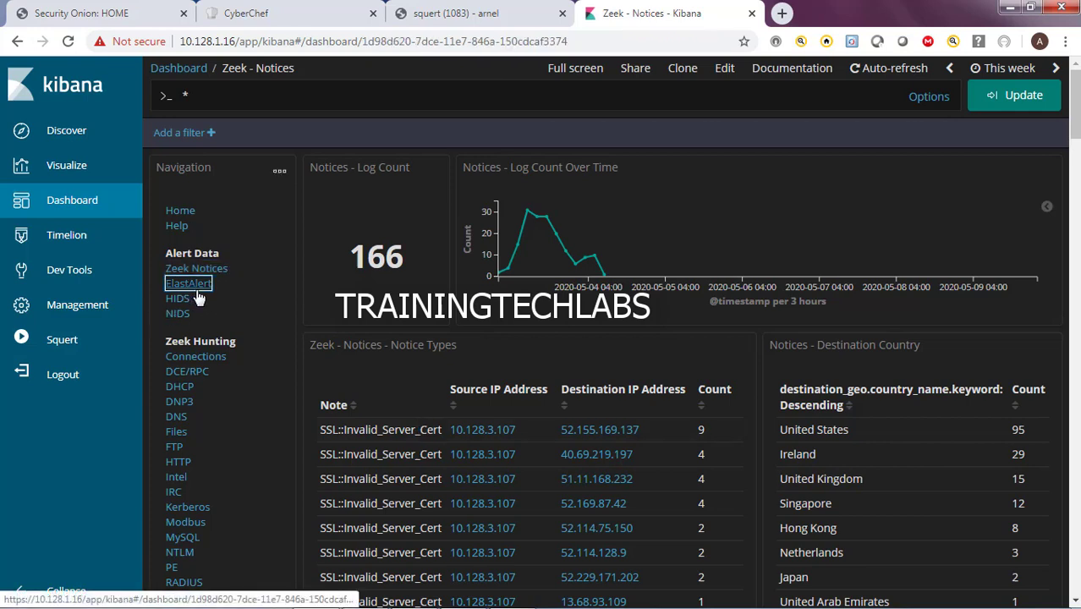
pyautogui.click(188, 282)
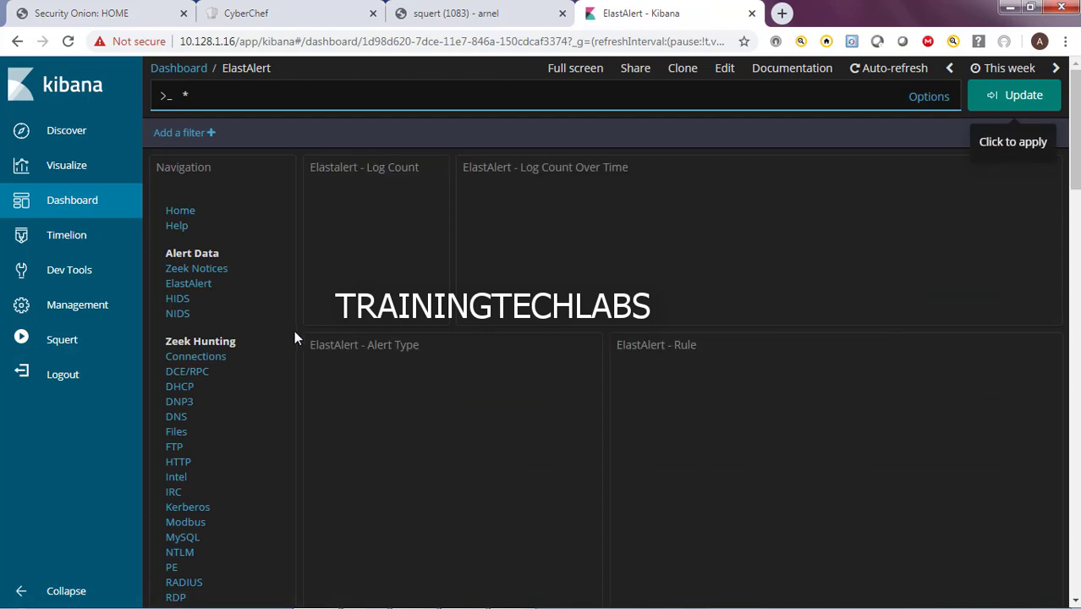
# Step: Review the ElastAlert dashboard's 13,499 logs by rule
pyautogui.click(1015, 95)
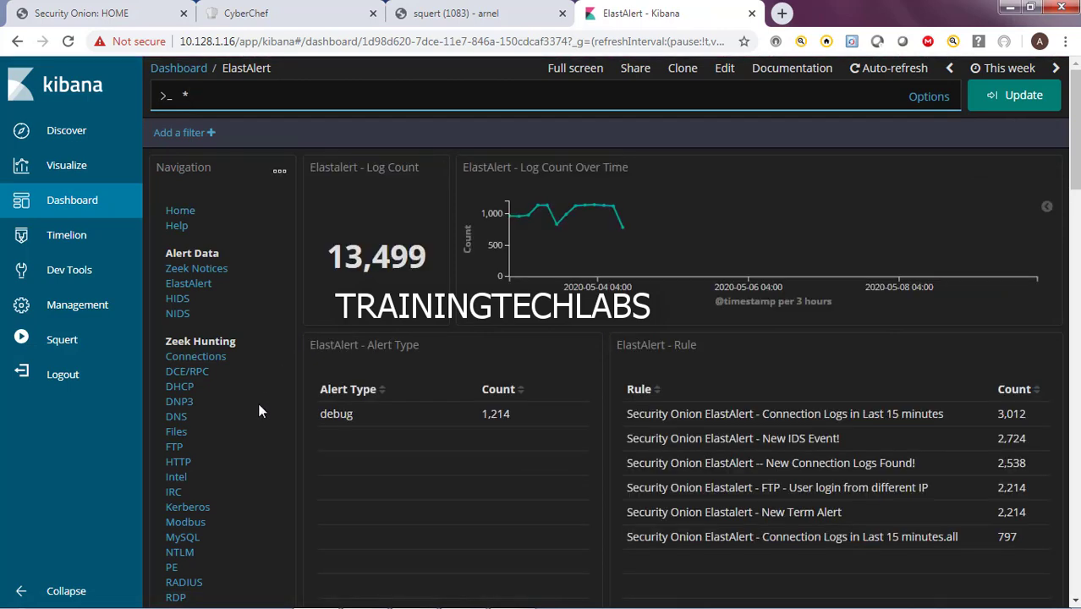
pyautogui.scroll(-3)
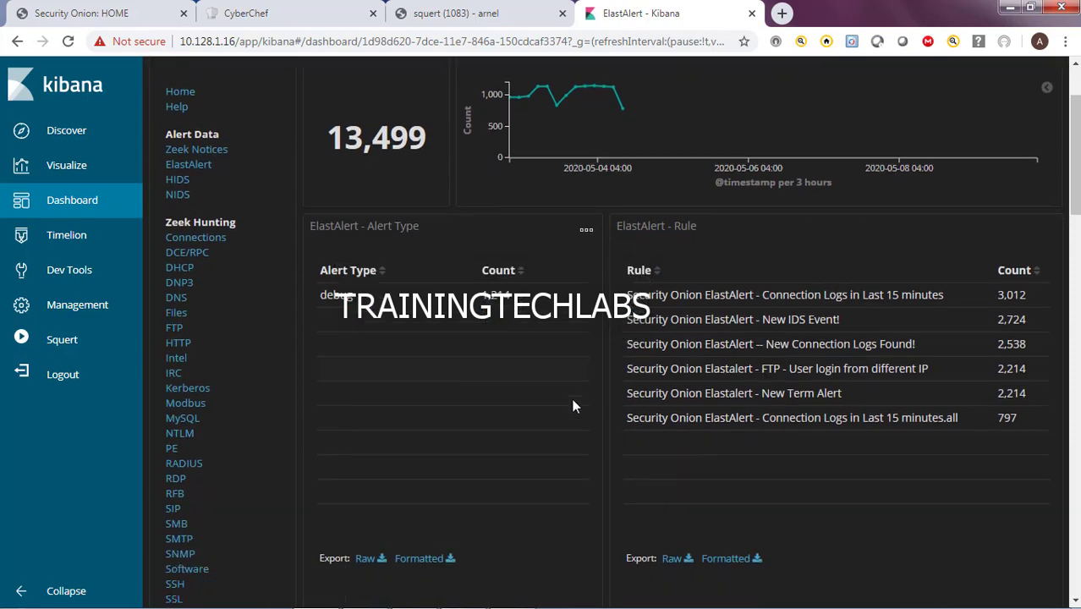
pyautogui.scroll(-3)
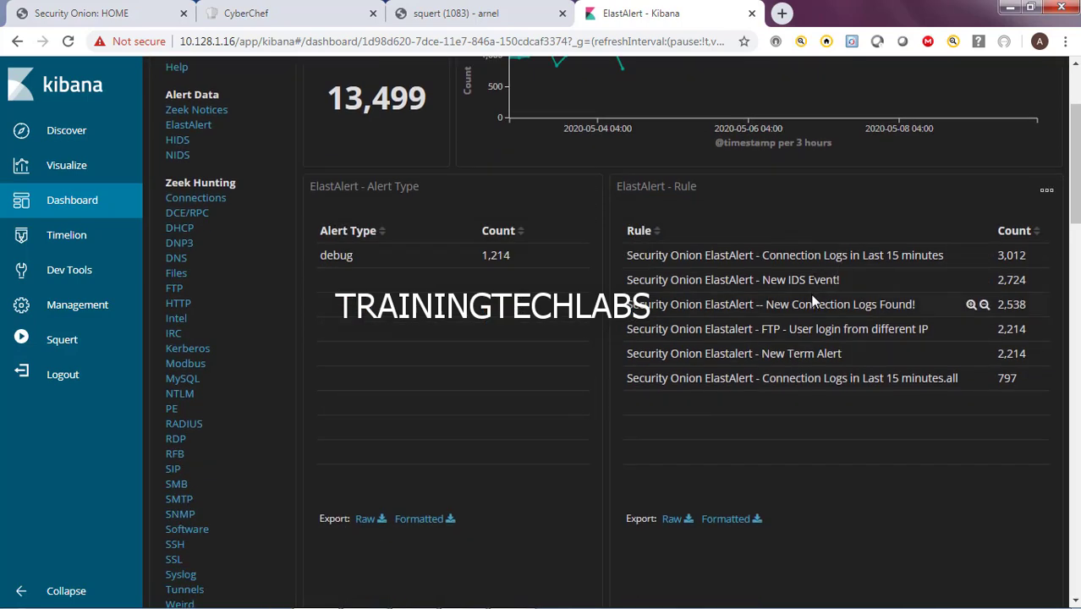
pyautogui.scroll(3)
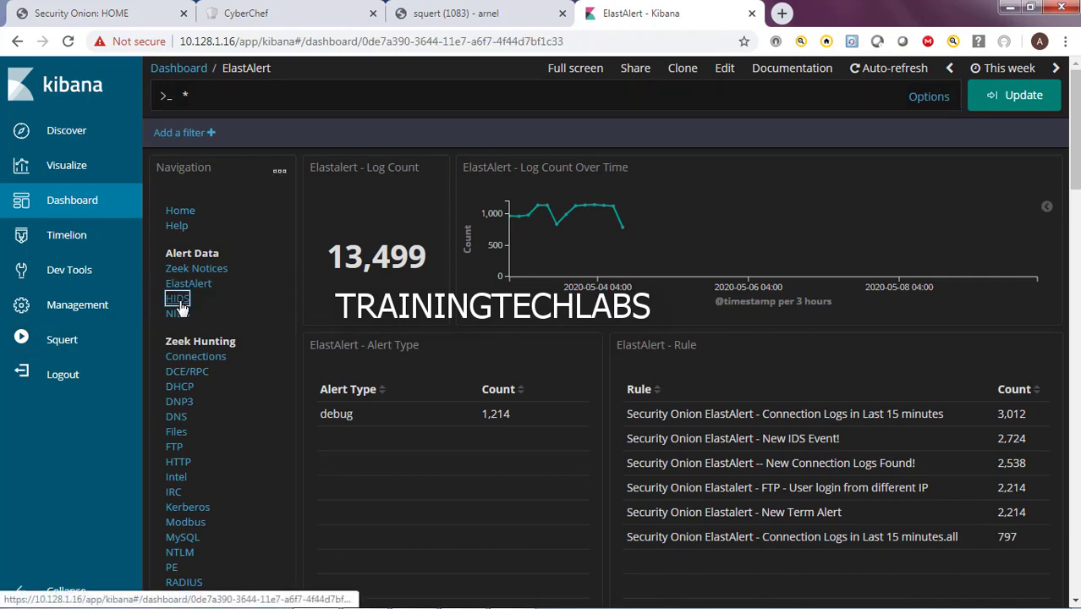
# Step: Review the HIDS OSSEC Alerts dashboard's 1,437 host alerts and event summary
pyautogui.click(176, 298)
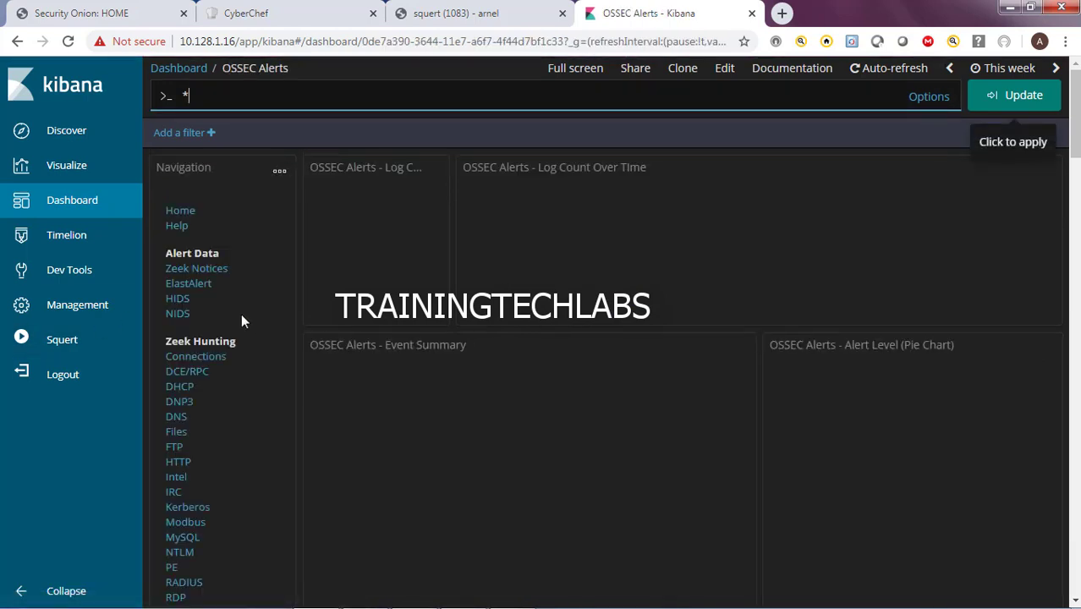
pyautogui.click(1014, 95)
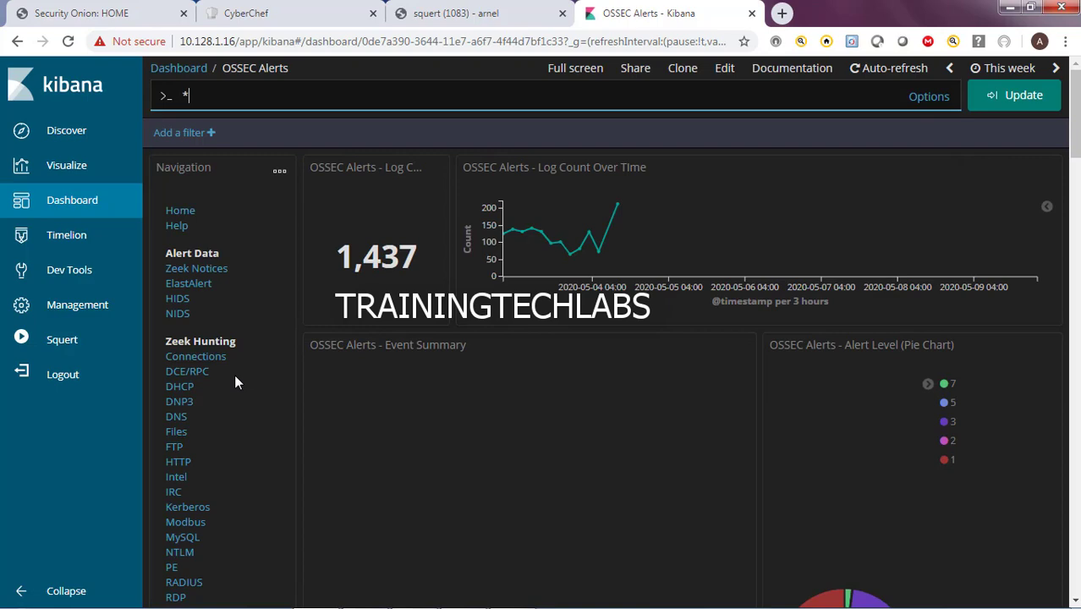
pyautogui.scroll(-3)
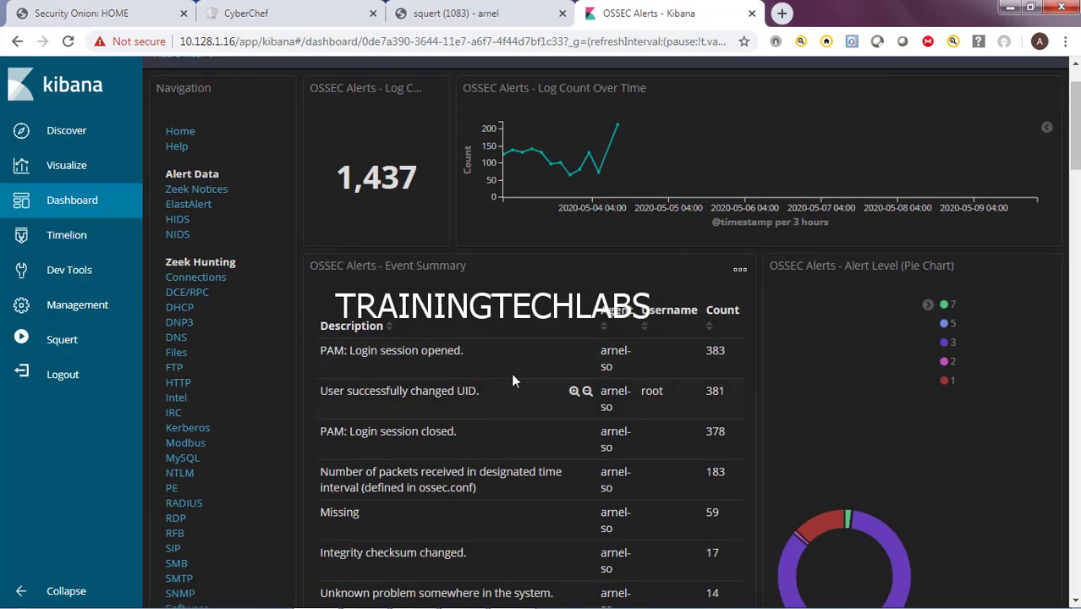
pyautogui.scroll(-3)
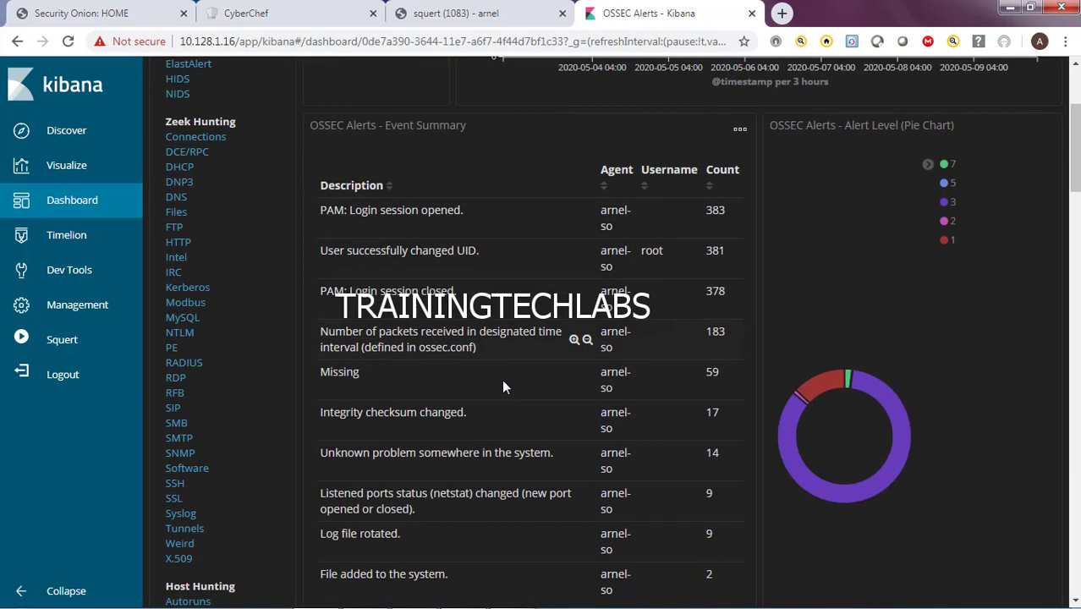
pyautogui.scroll(-3)
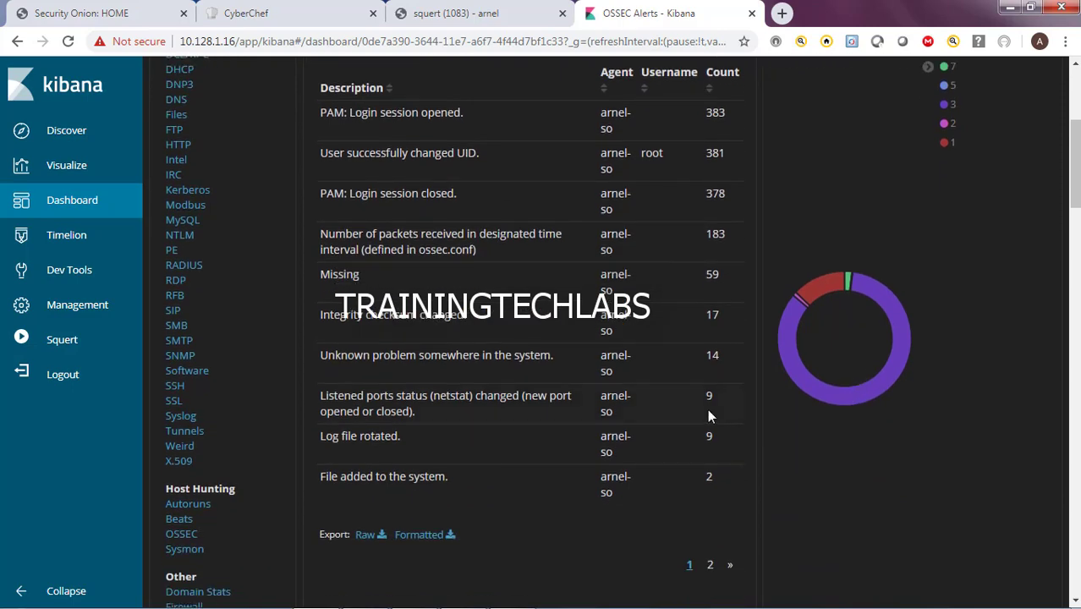
pyautogui.click(177, 313)
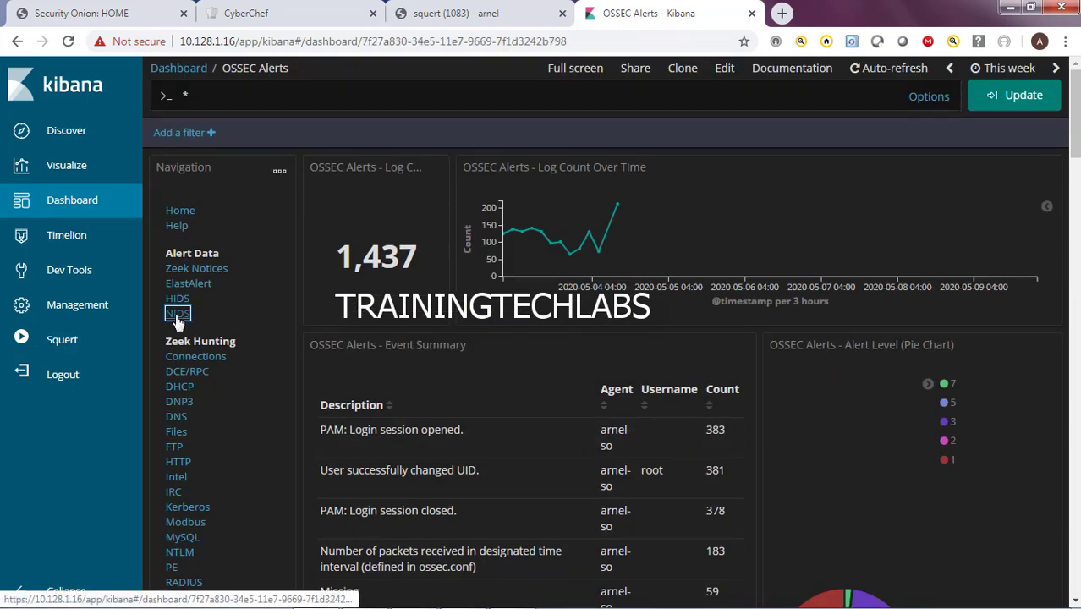
# Step: Review the NIDS network alerts dashboard
pyautogui.click(178, 313)
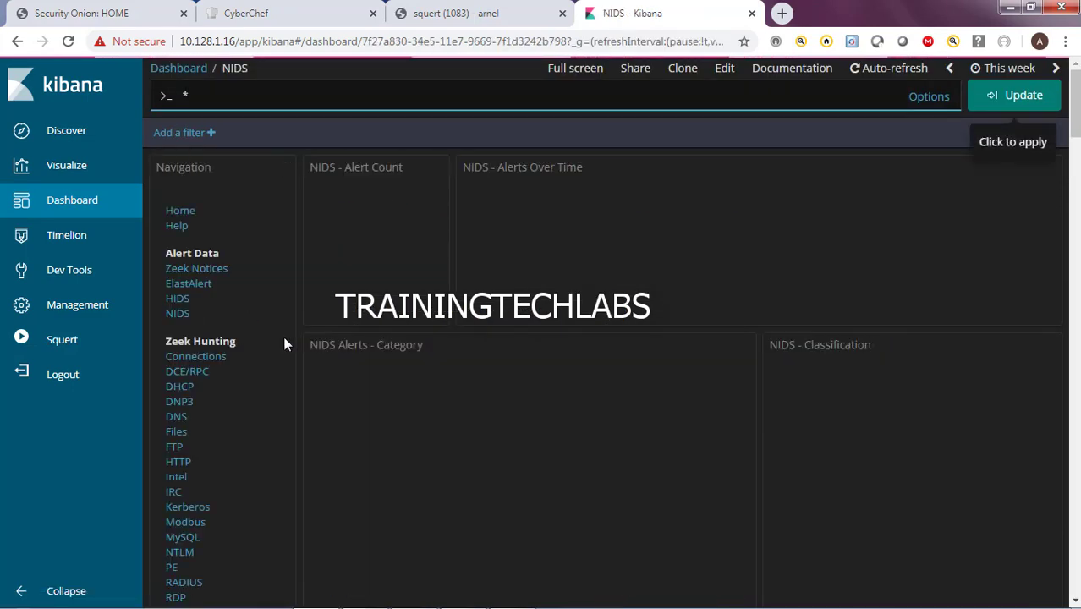
pyautogui.click(1015, 95)
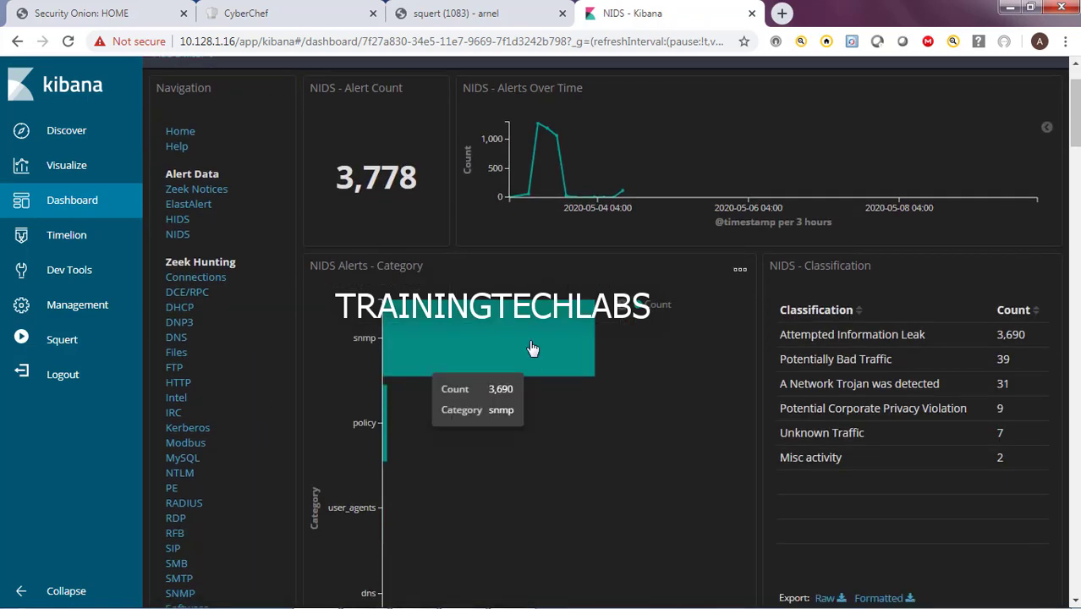
pyautogui.scroll(-3)
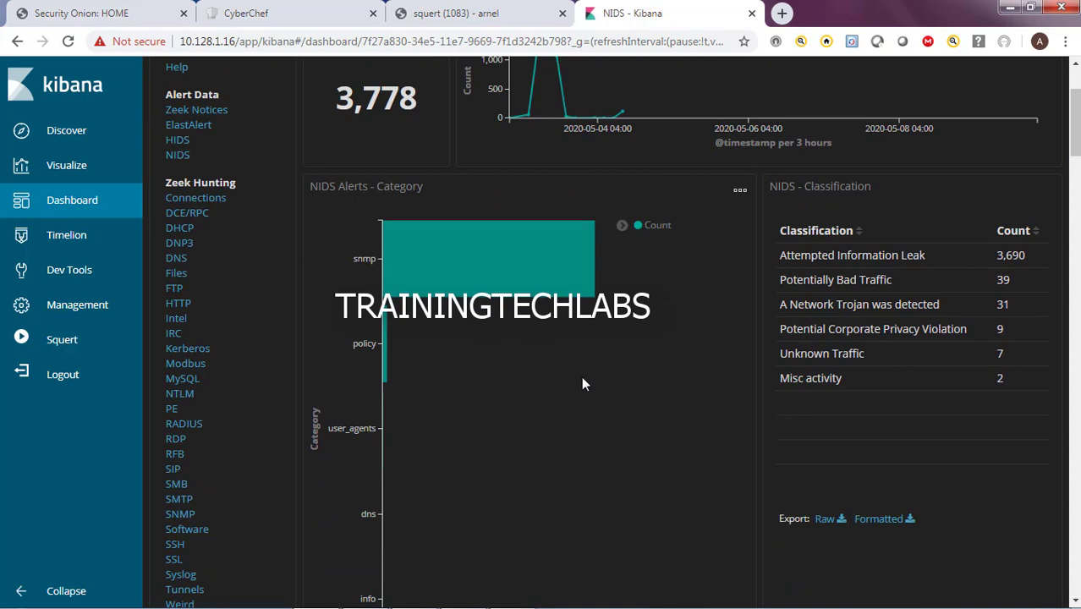
pyautogui.scroll(3)
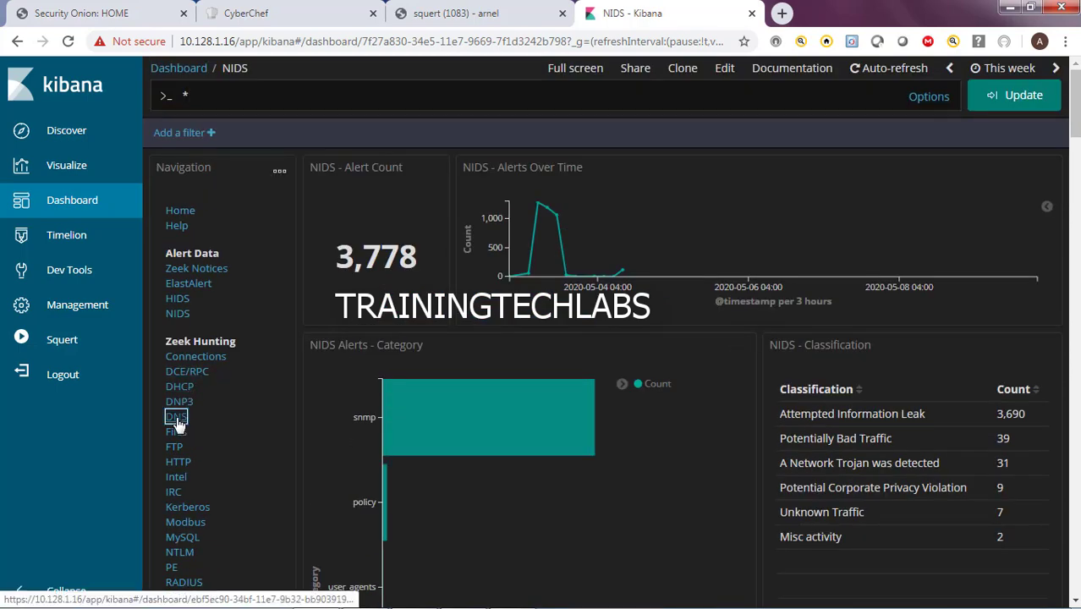
# Step: Review the Zeek DNS dashboard's 53,982 logs with top query types, clients and servers, then head to Files
pyautogui.click(175, 416)
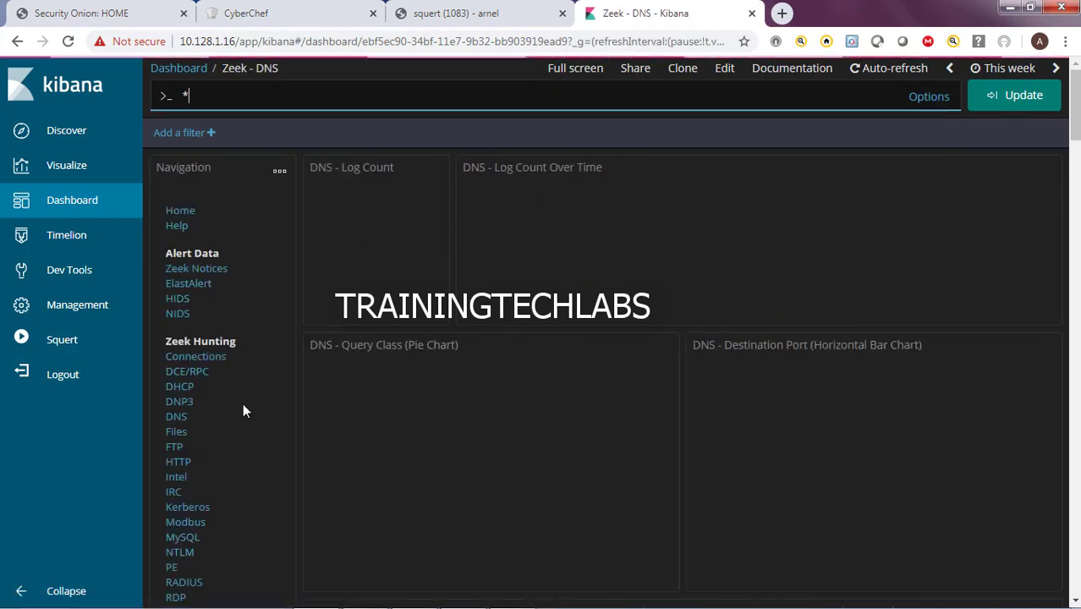
pyautogui.click(1015, 95)
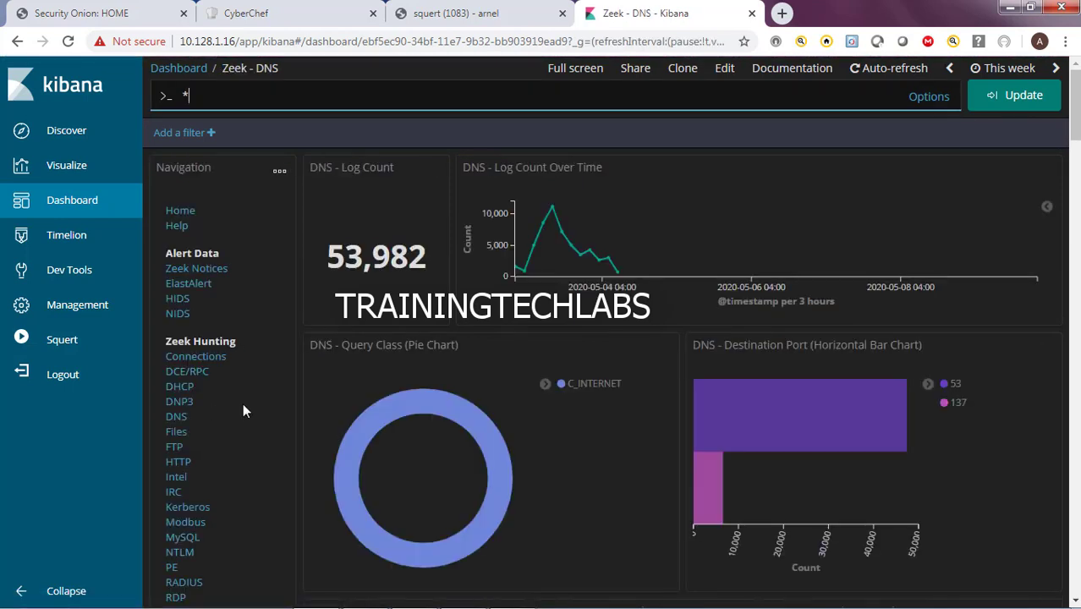
pyautogui.scroll(-3)
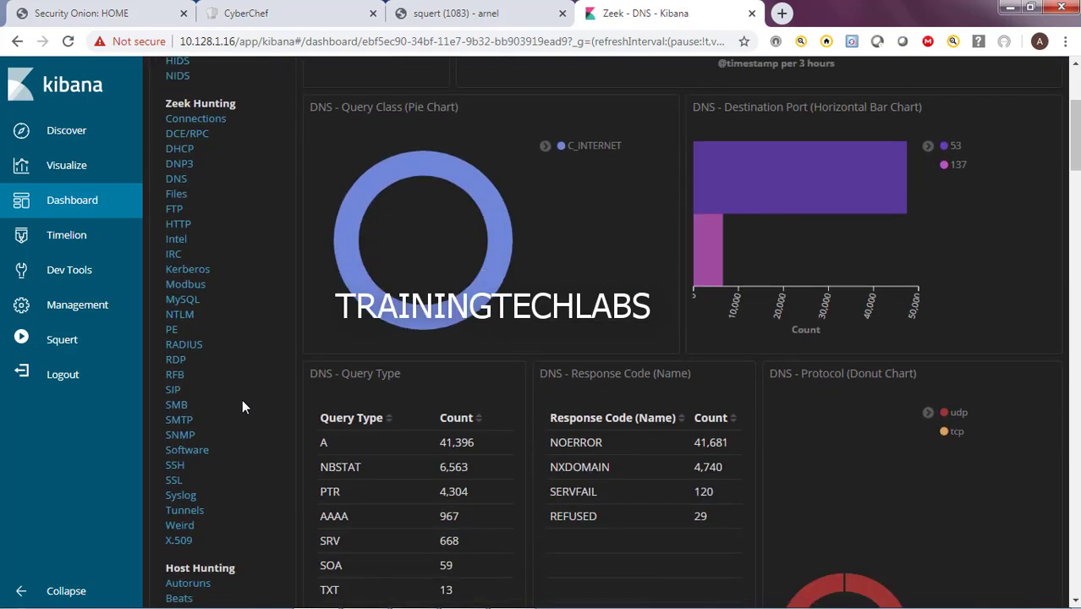
pyautogui.scroll(-3)
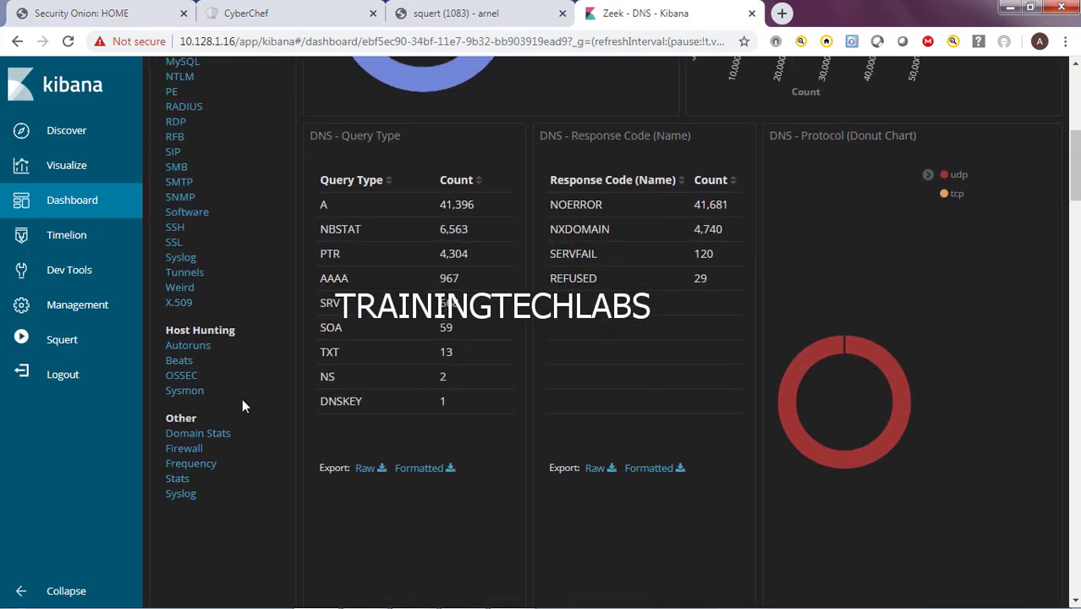
pyautogui.scroll(-3)
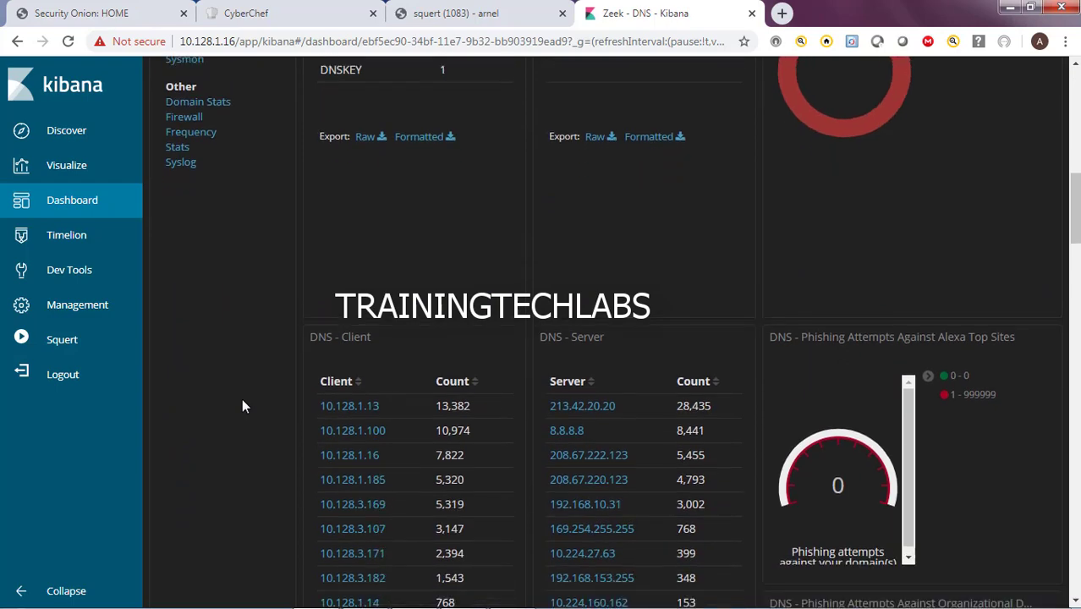
pyautogui.scroll(-3)
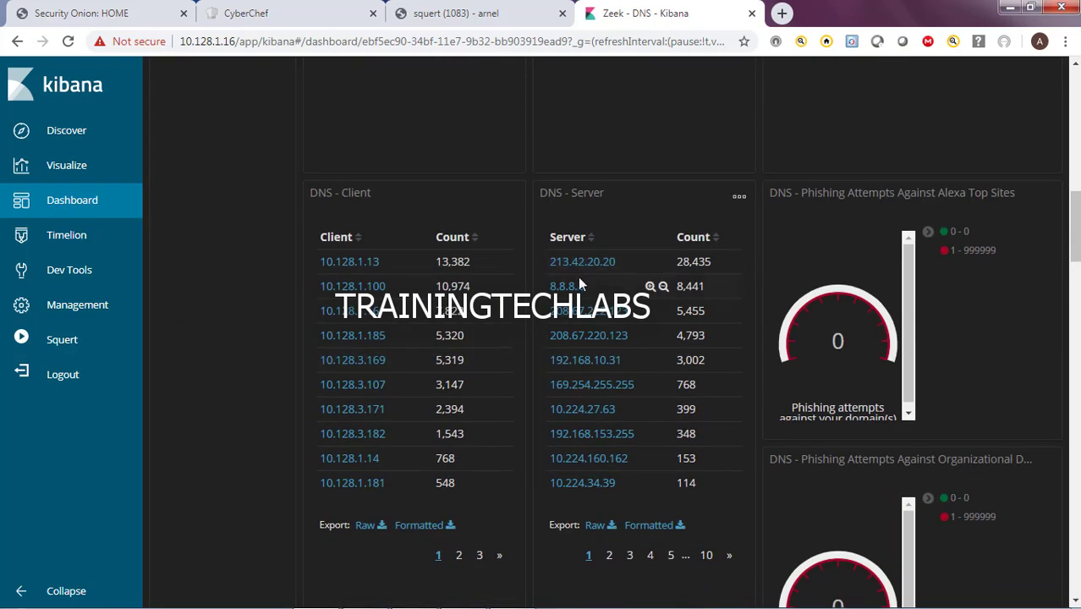
pyautogui.moveTo(600, 499)
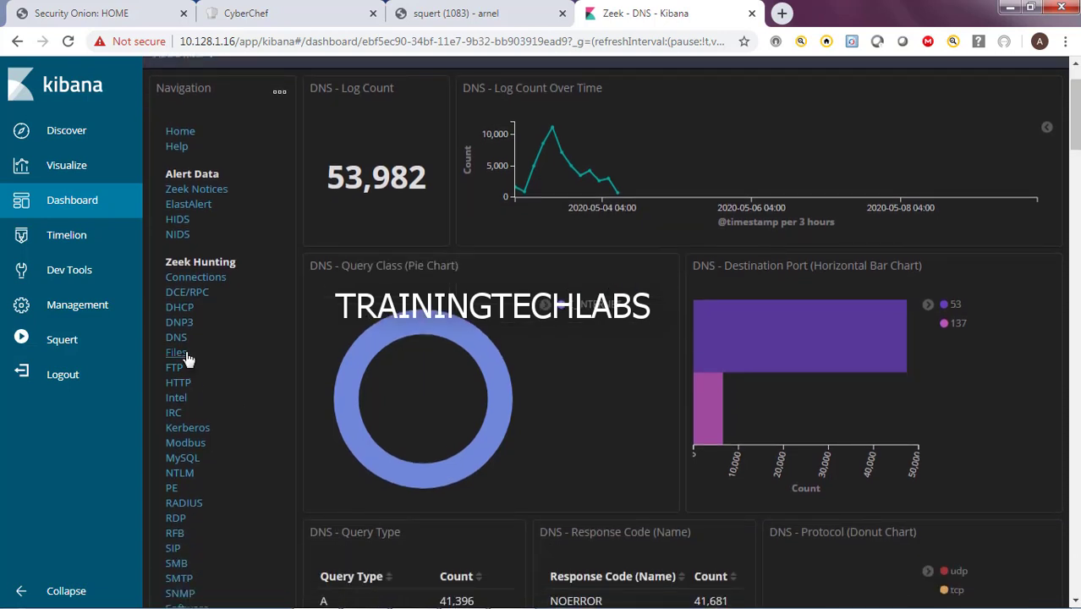
pyautogui.click(176, 352)
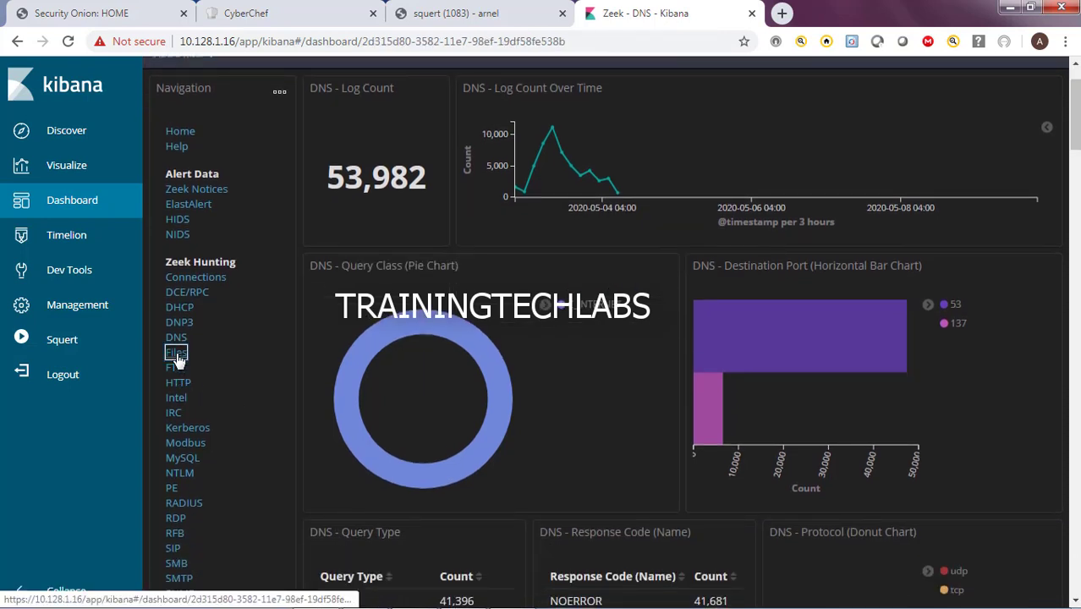
# Step: Review the Zeek Files dashboard's 49,703 file logs and MIME types
pyautogui.click(176, 352)
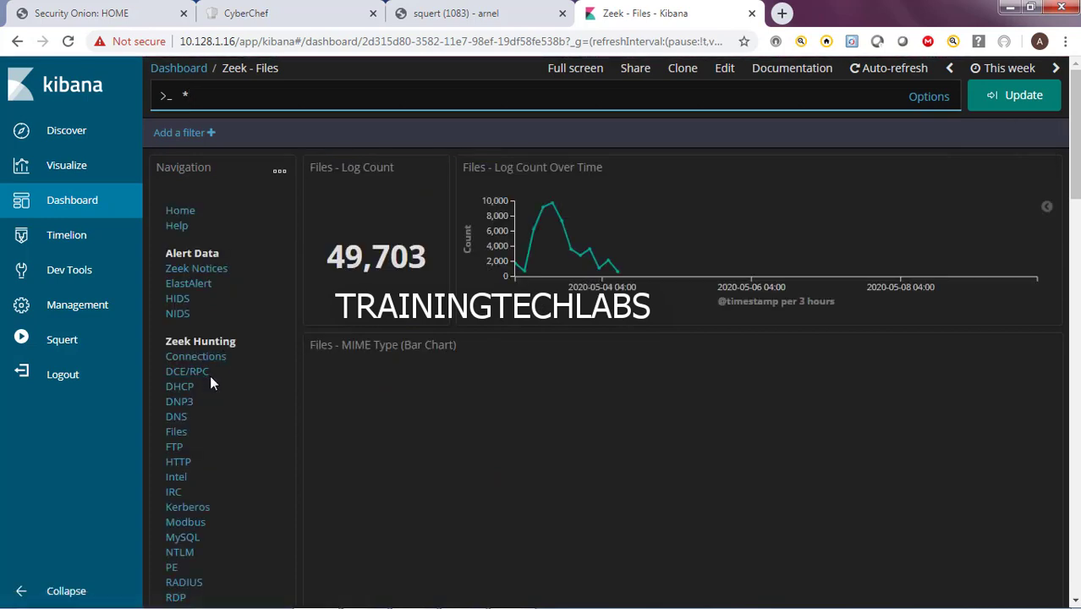
pyautogui.scroll(-3)
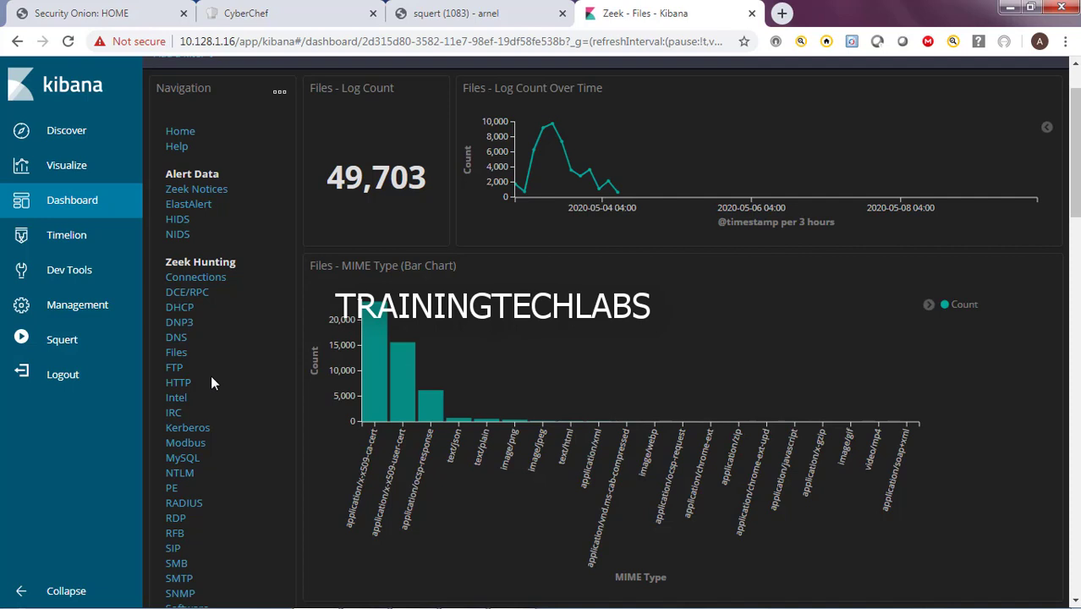
# Step: Review the Zeek HTTP dashboard's 9,616 logs and destination country charts, then move to Software
pyautogui.click(177, 382)
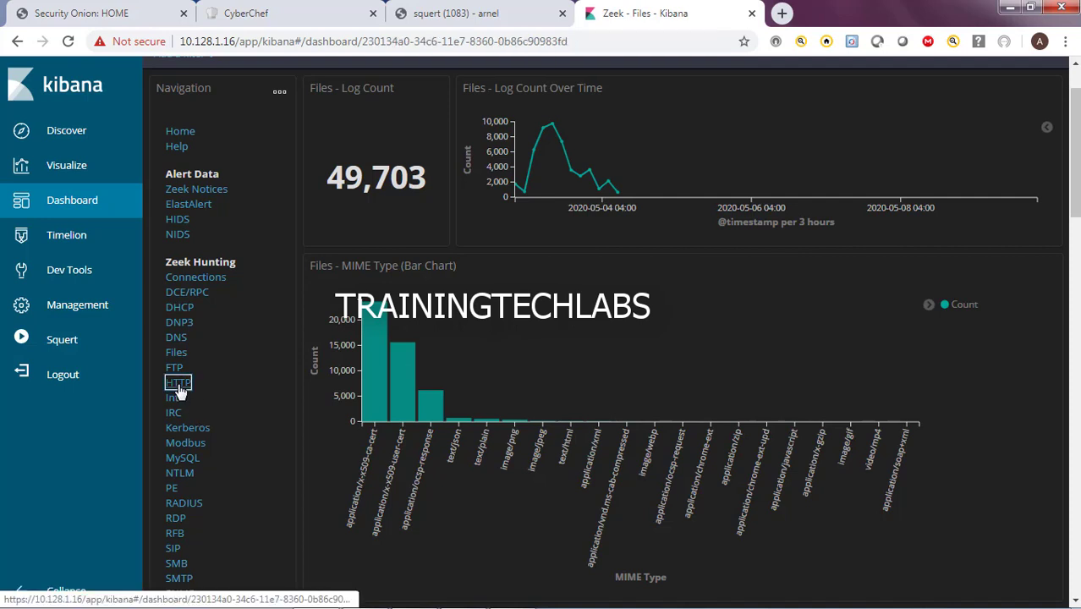
pyautogui.click(177, 383)
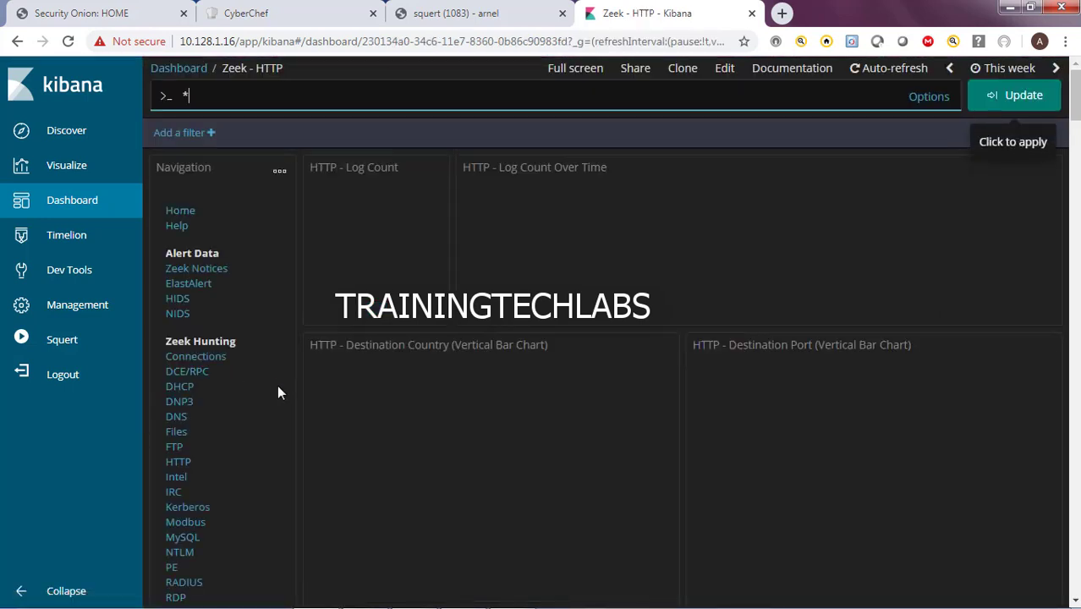
pyautogui.click(1014, 94)
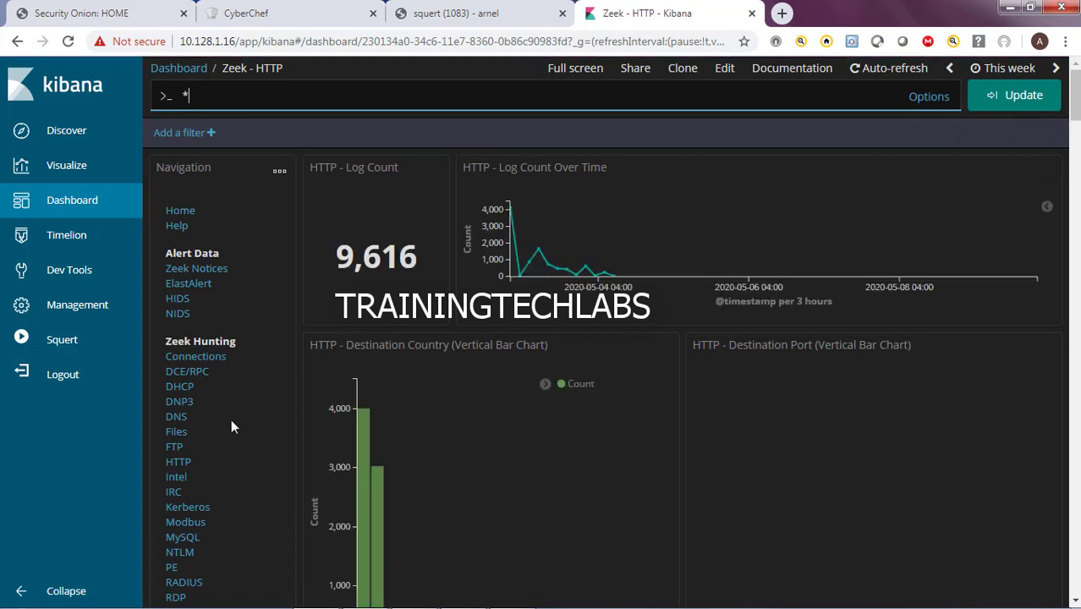
pyautogui.scroll(-3)
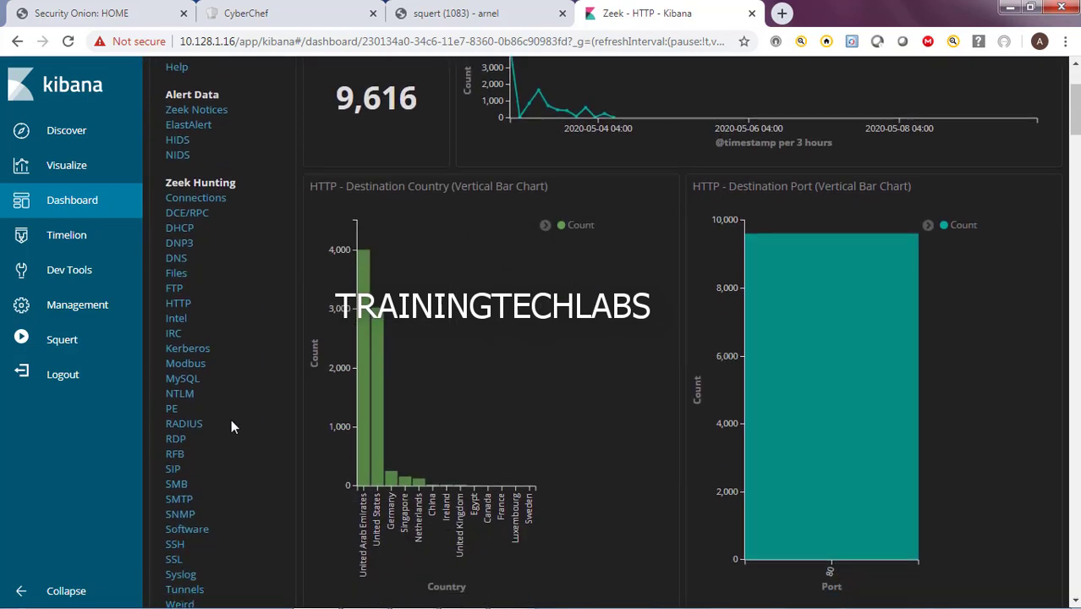
pyautogui.moveTo(223, 437)
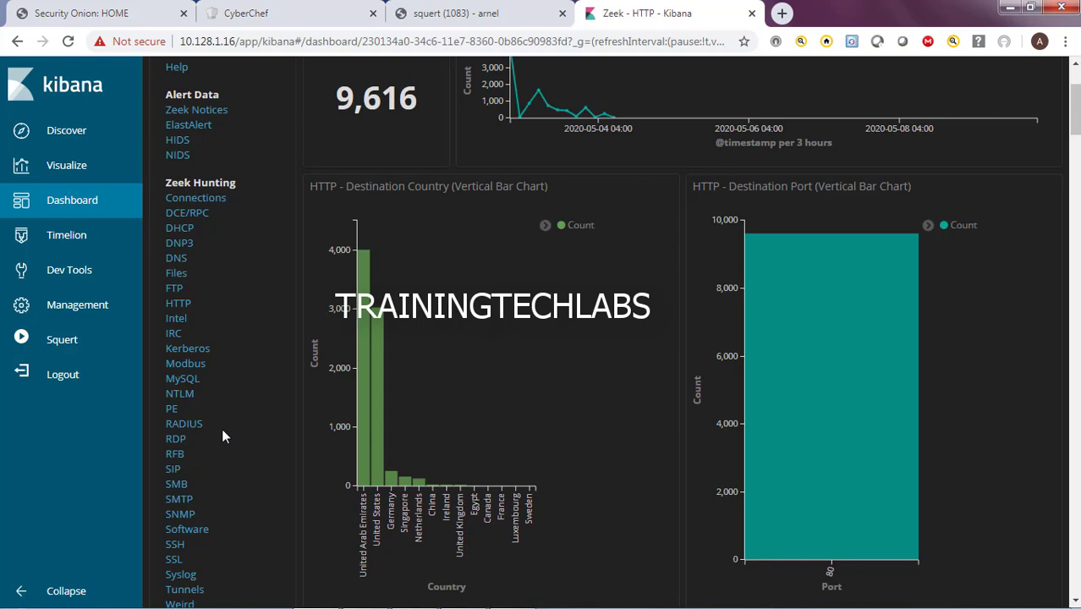
pyautogui.scroll(-3)
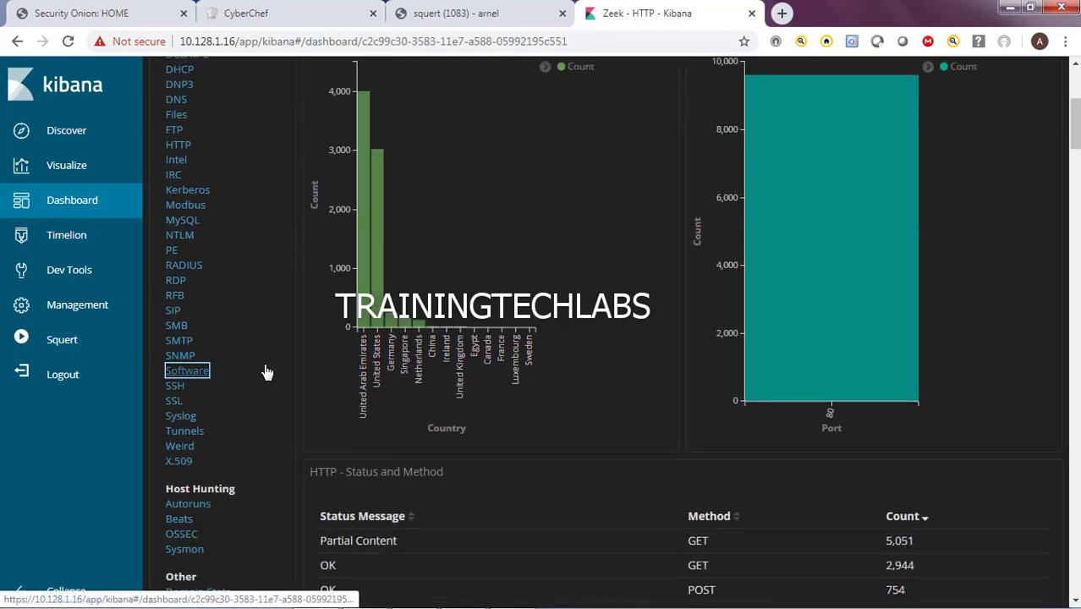
pyautogui.click(186, 370)
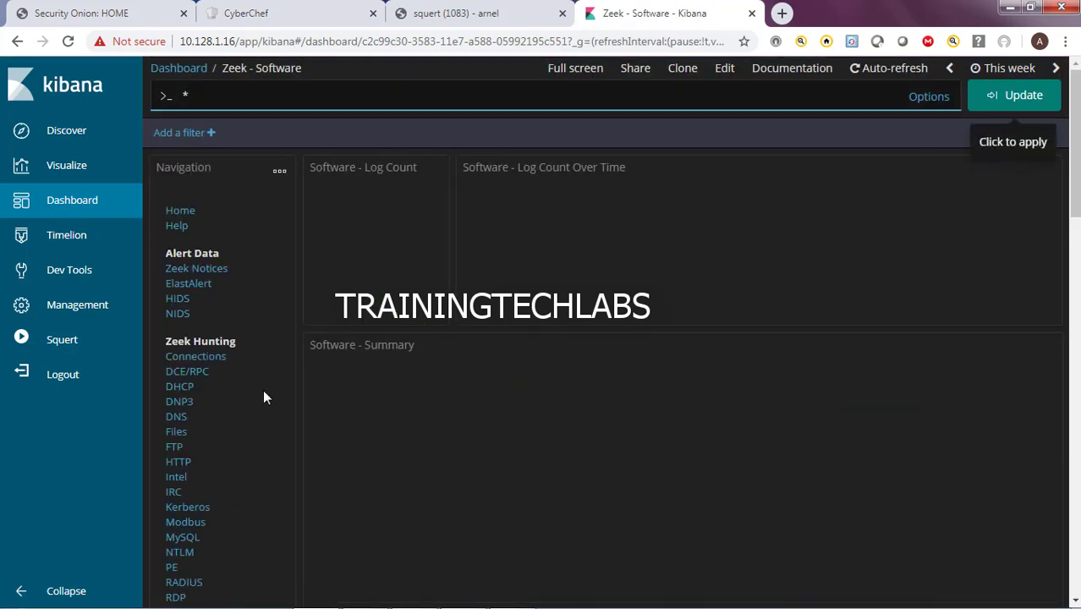
# Step: Review the Zeek Software dashboard's browser version summary
pyautogui.click(1015, 95)
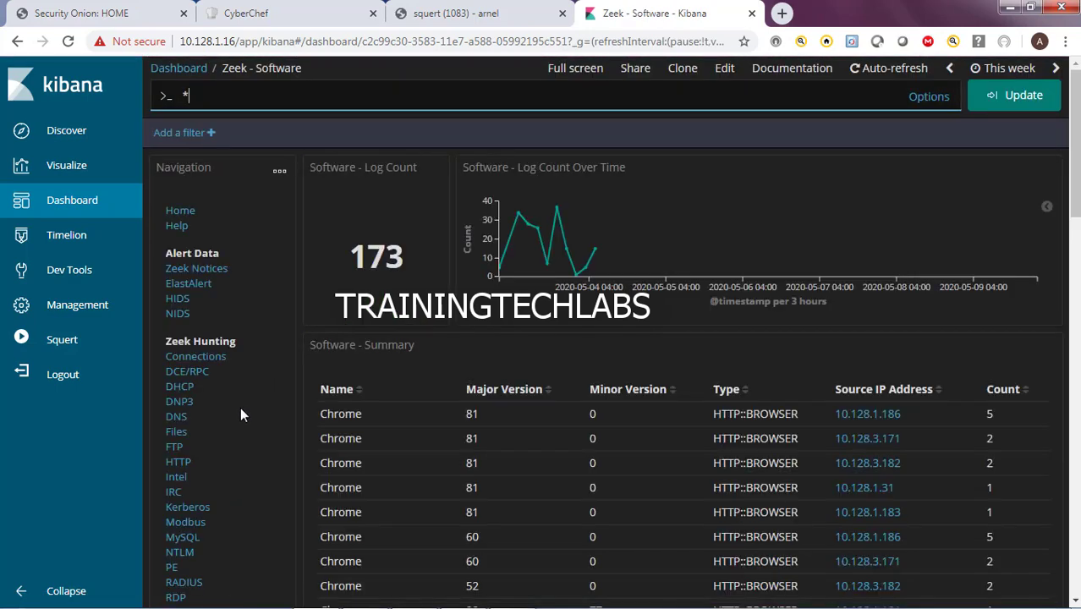
pyautogui.scroll(-3)
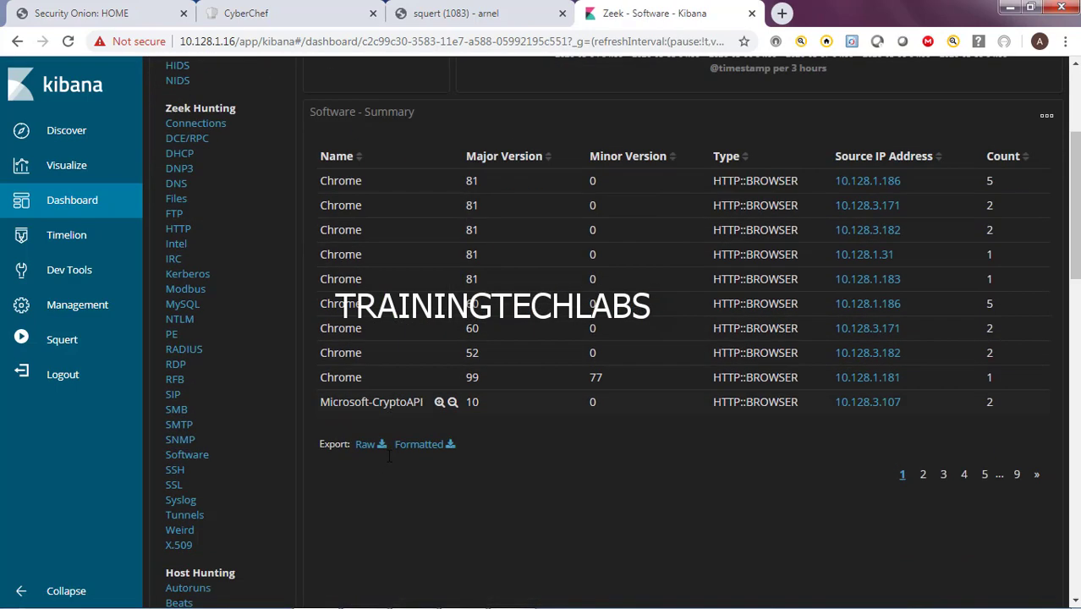
pyautogui.scroll(3)
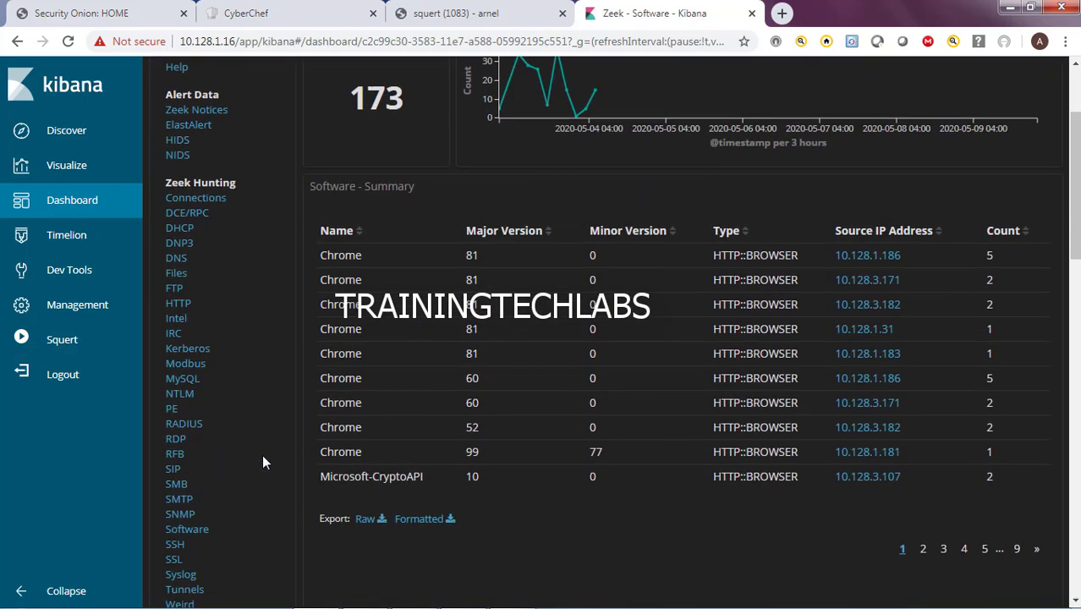
pyautogui.scroll(-3)
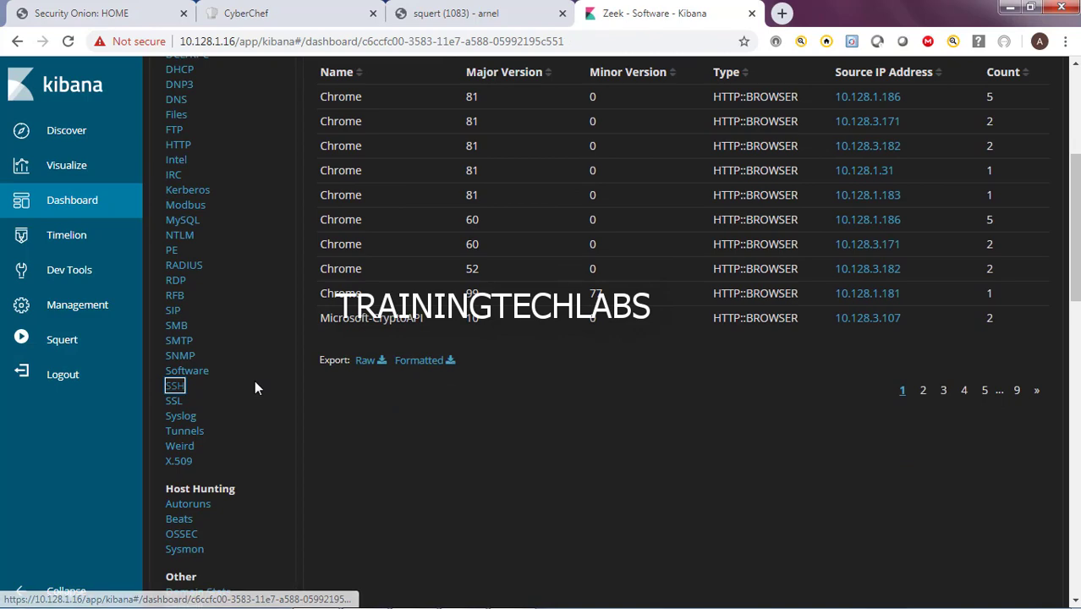
# Step: Review the Zeek SSH dashboard's 12 logs and OpenSSH server versions, then move to Syslog
pyautogui.click(174, 385)
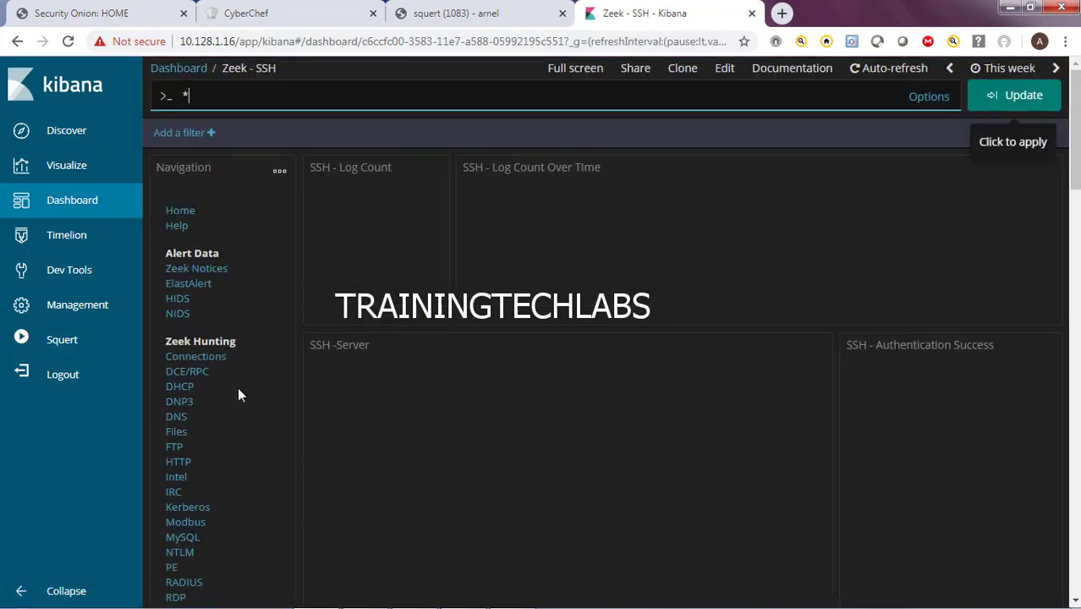
pyautogui.click(1014, 95)
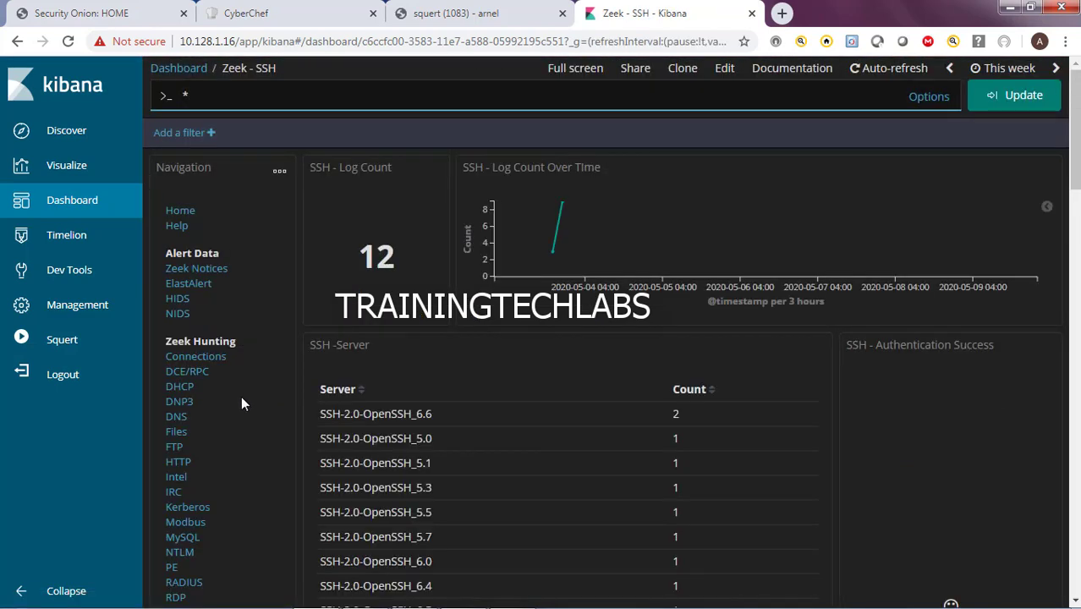
pyautogui.scroll(-3)
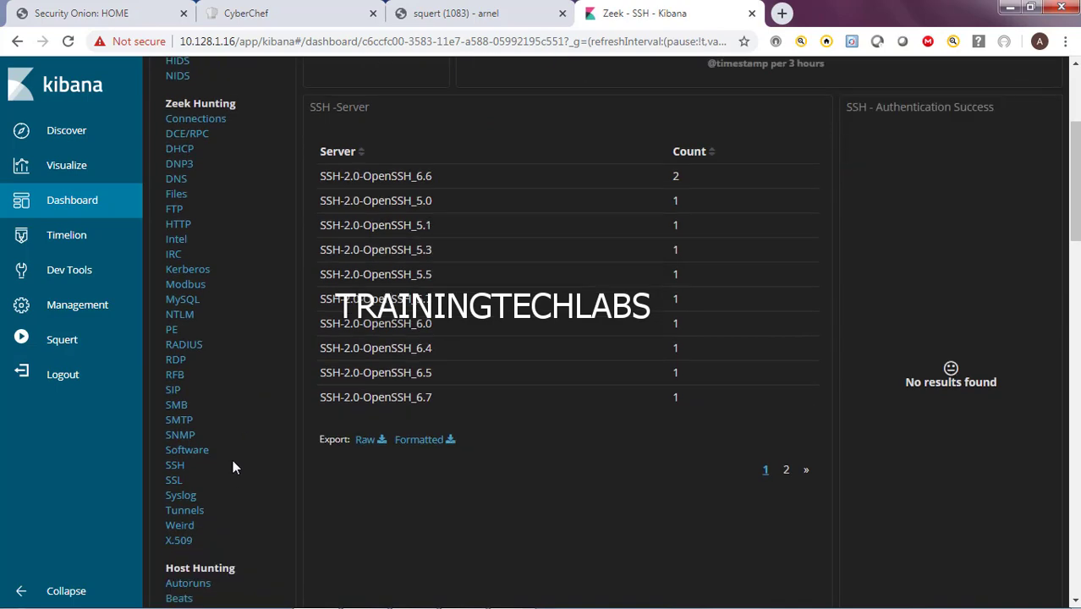
pyautogui.scroll(-3)
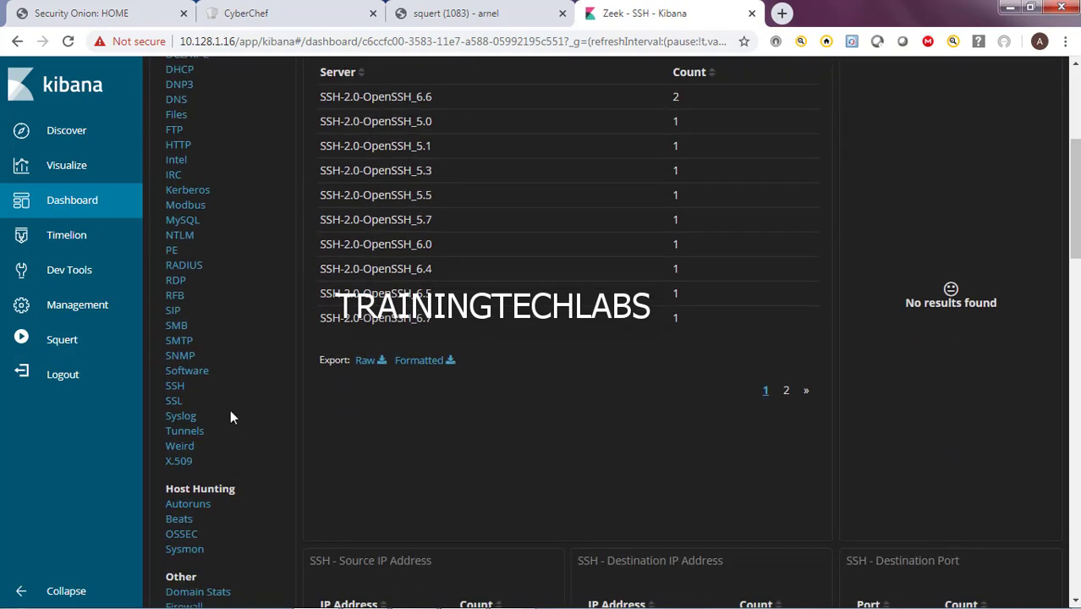
pyautogui.scroll(-3)
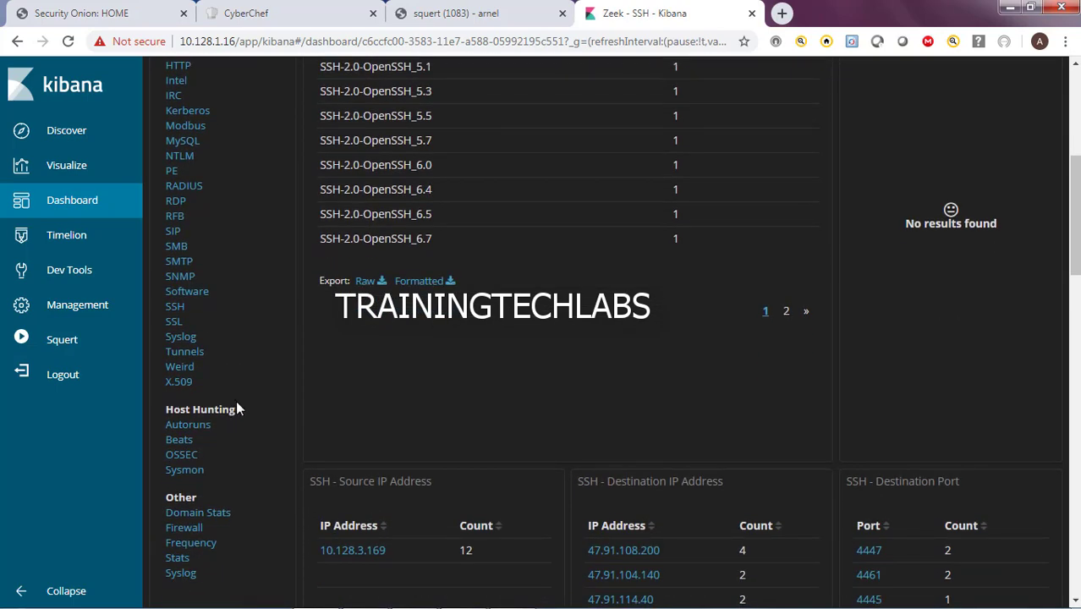
pyautogui.moveTo(179, 571)
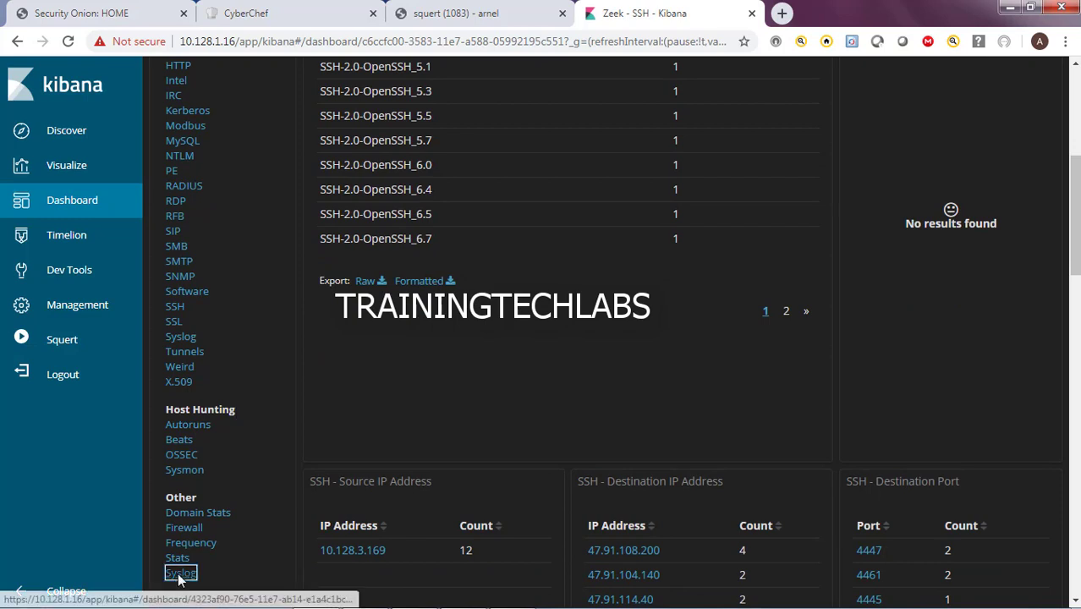
pyautogui.click(180, 572)
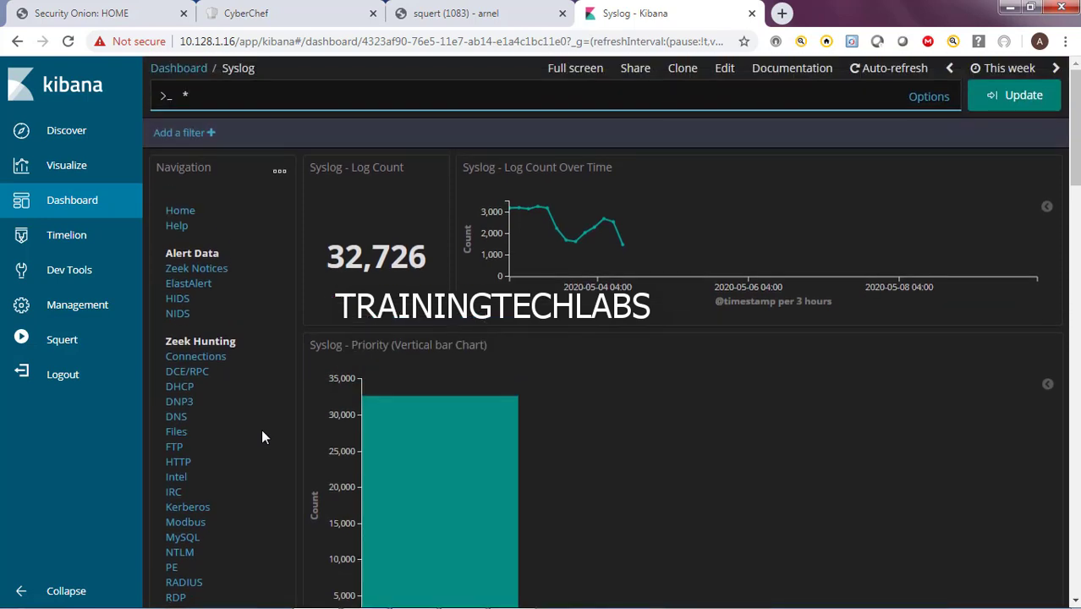
# Step: View the Syslog dashboard's priority chart and source address table, 32,725 logs from 127.0.0.1
pyautogui.scroll(-3)
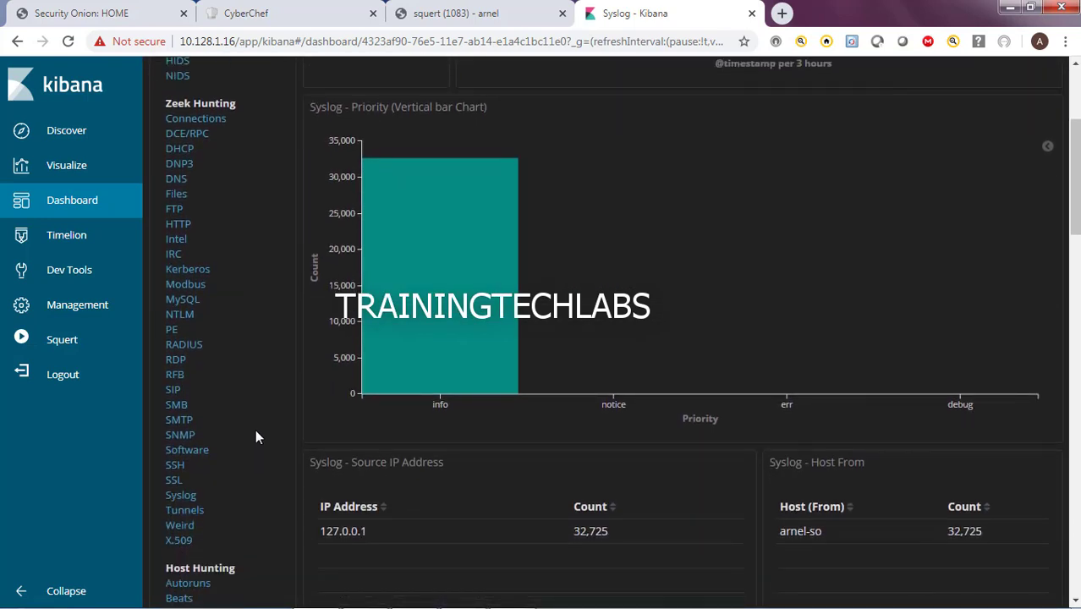